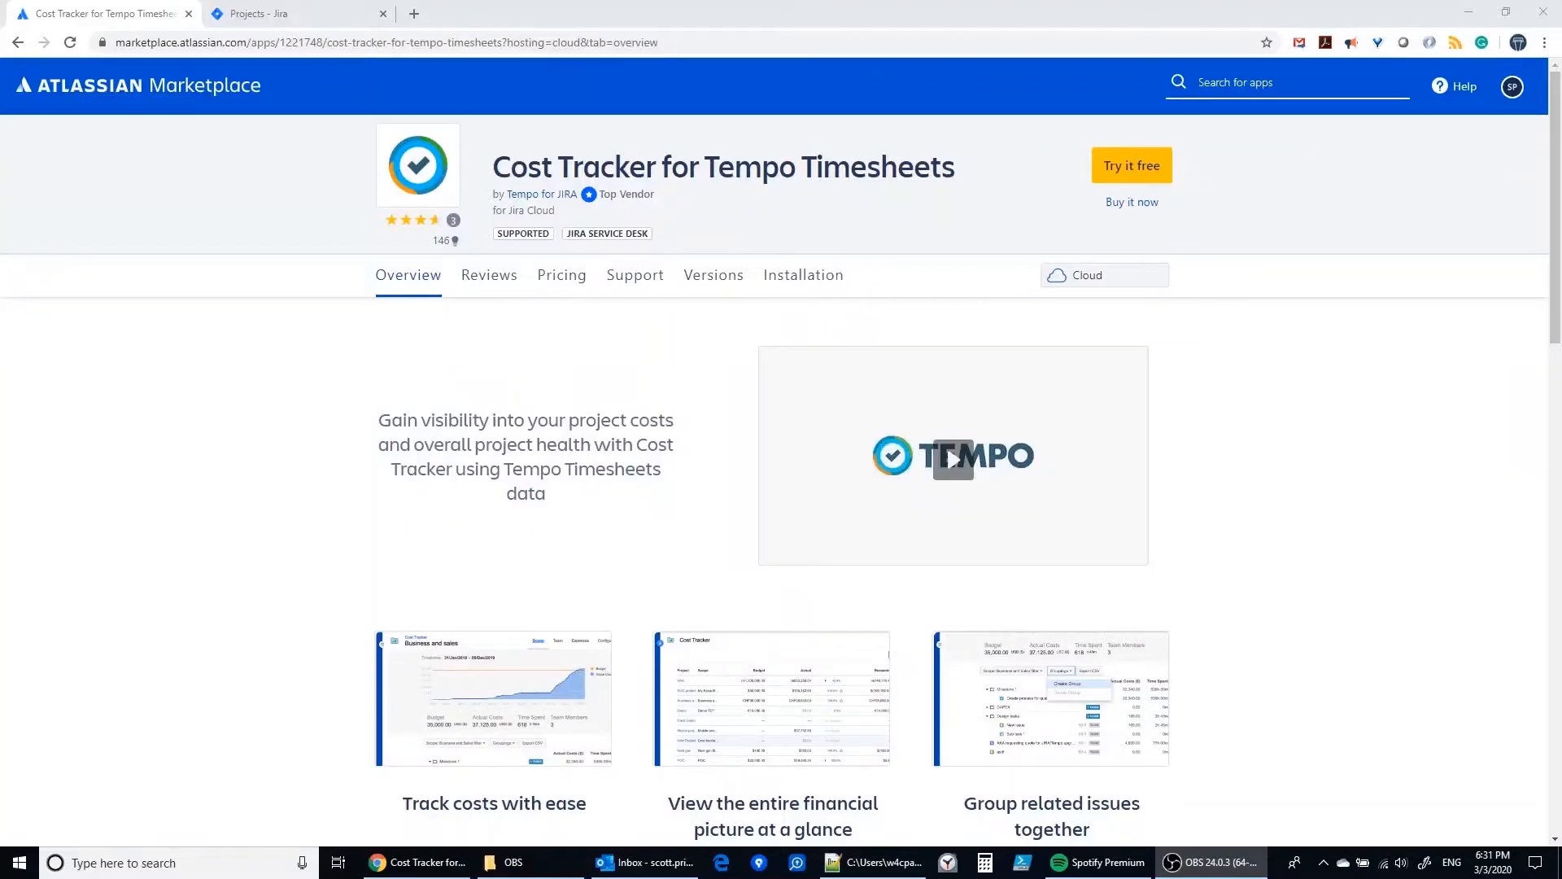
{"action": "mouse_move", "coordinate": [46, 581]}
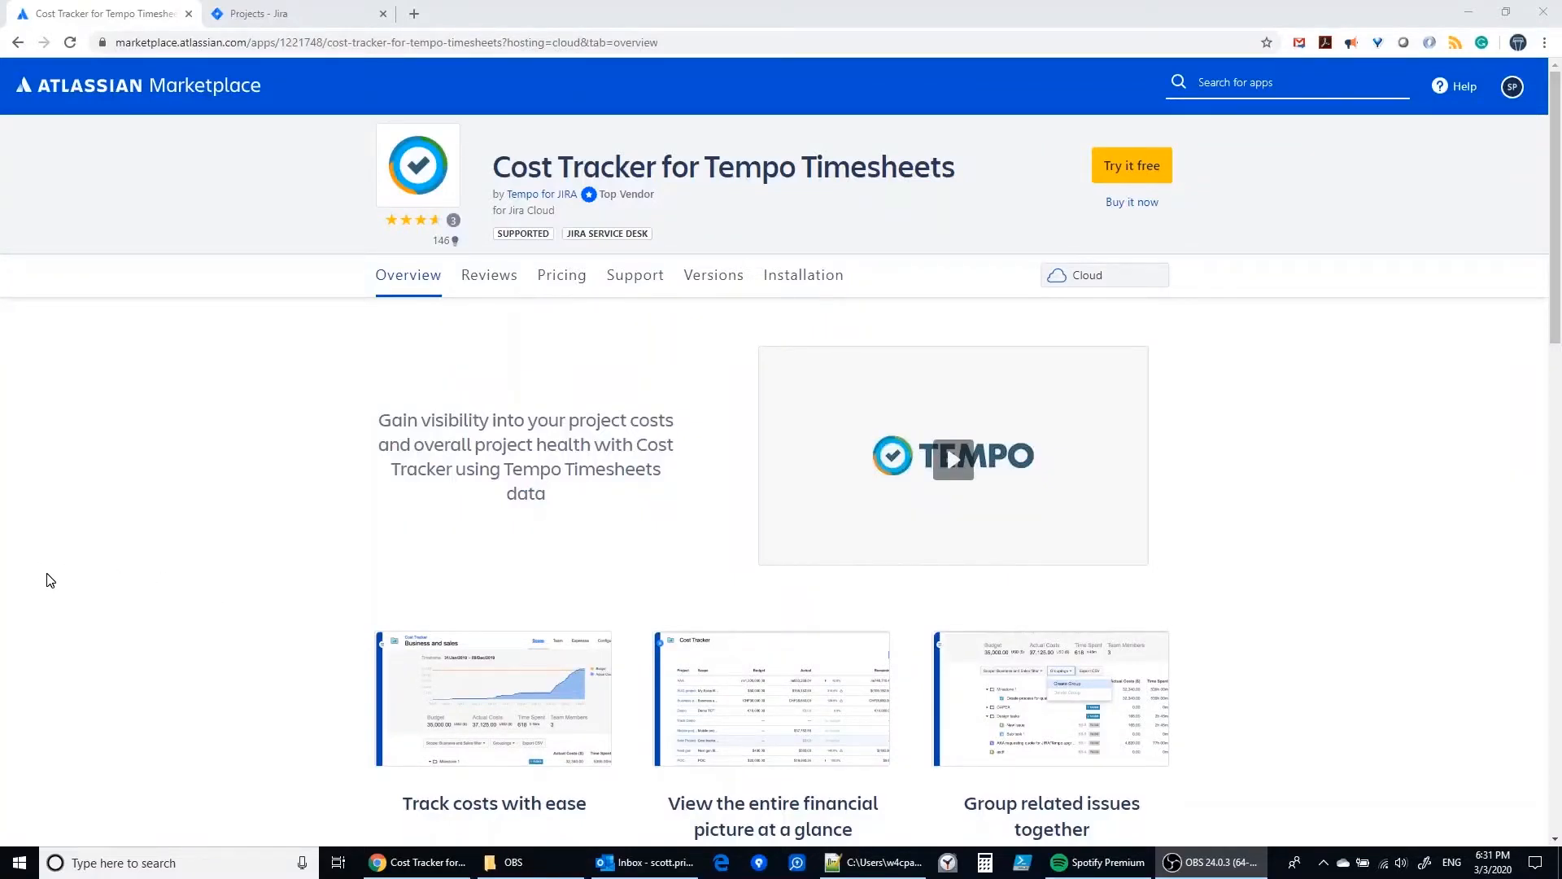
{"action": "mouse_move", "coordinate": [416, 488]}
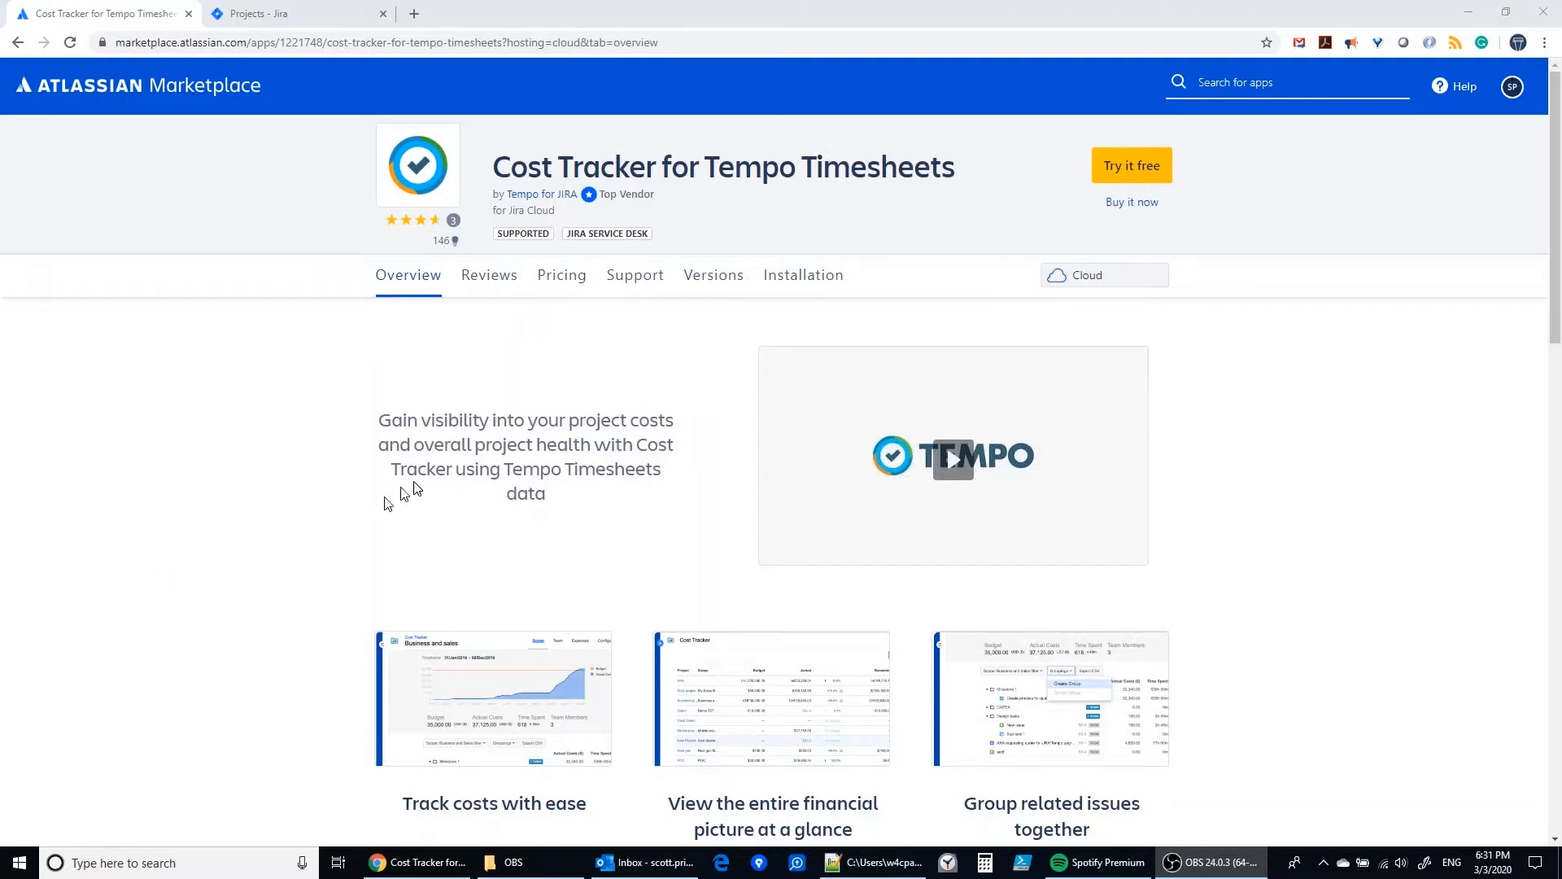
{"action": "mouse_move", "coordinate": [502, 401]}
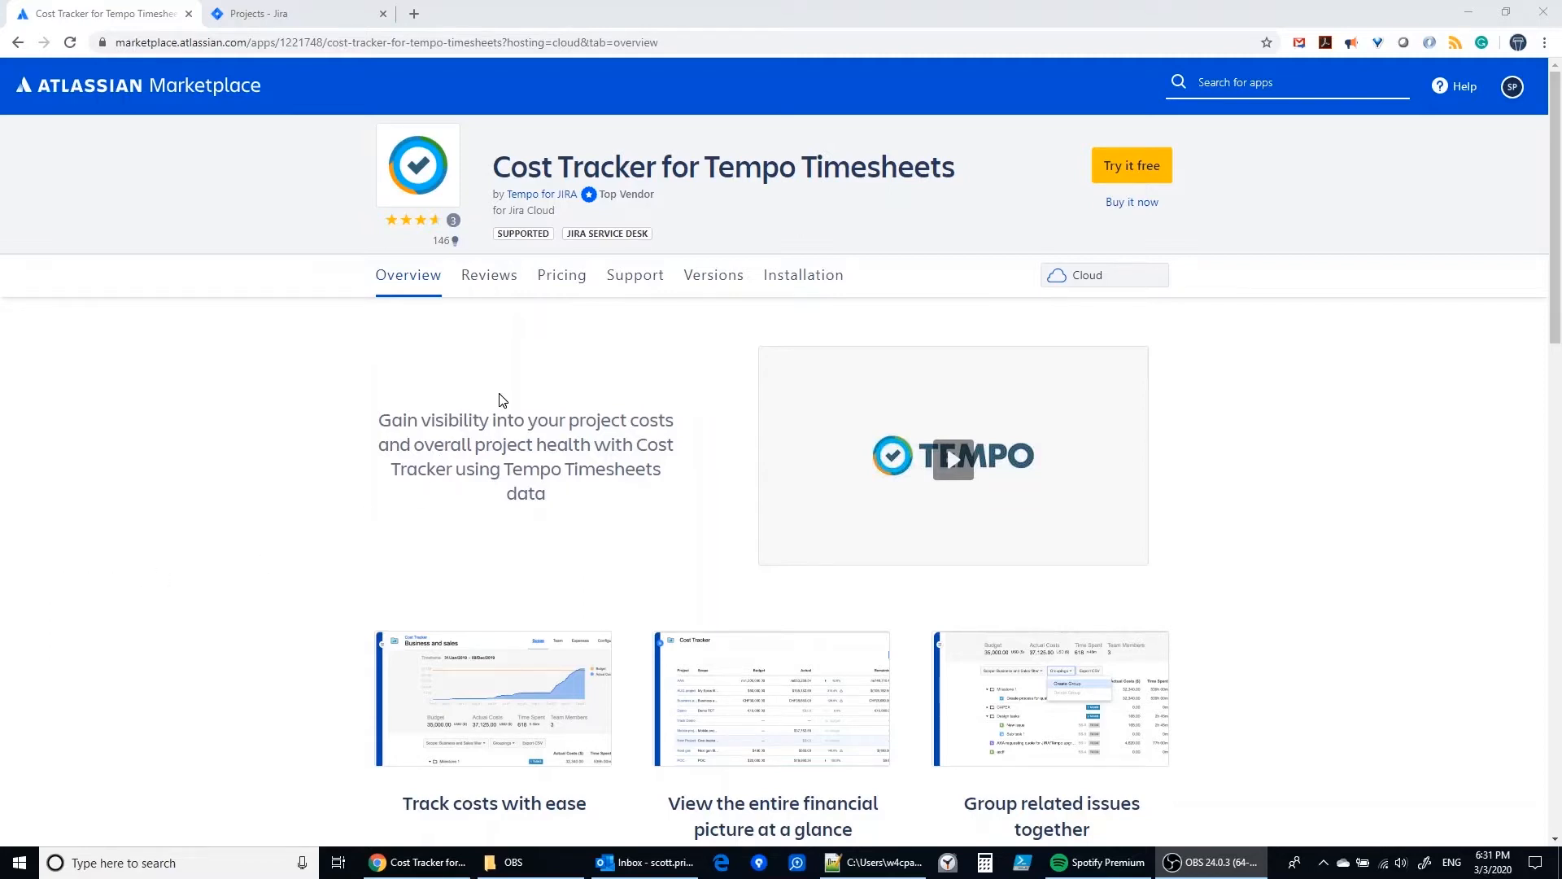
{"action": "mouse_move", "coordinate": [447, 241]}
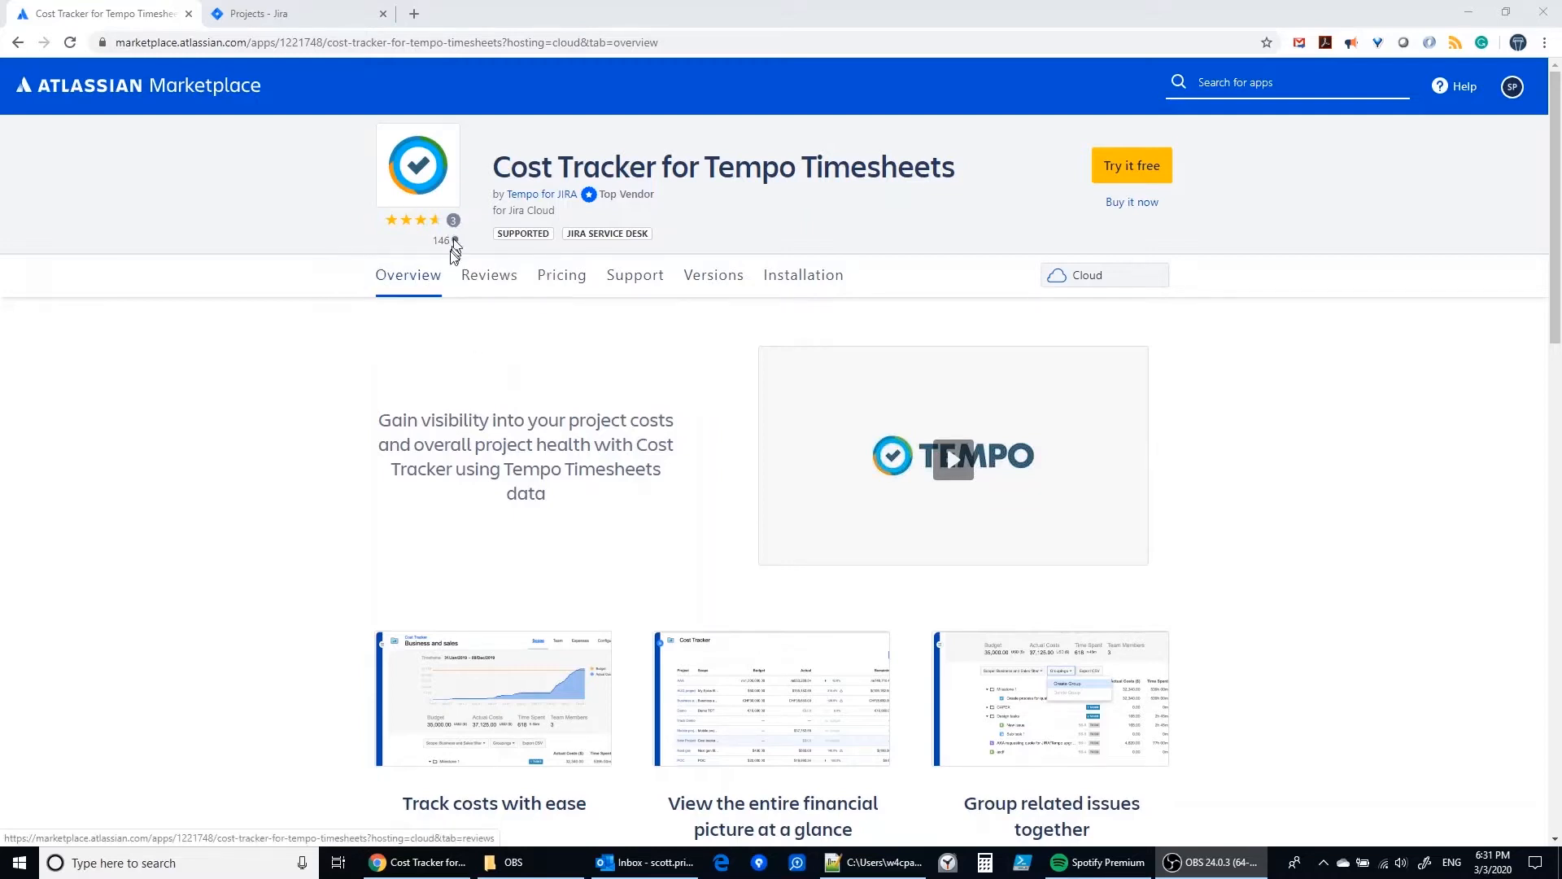
{"action": "mouse_move", "coordinate": [443, 242]}
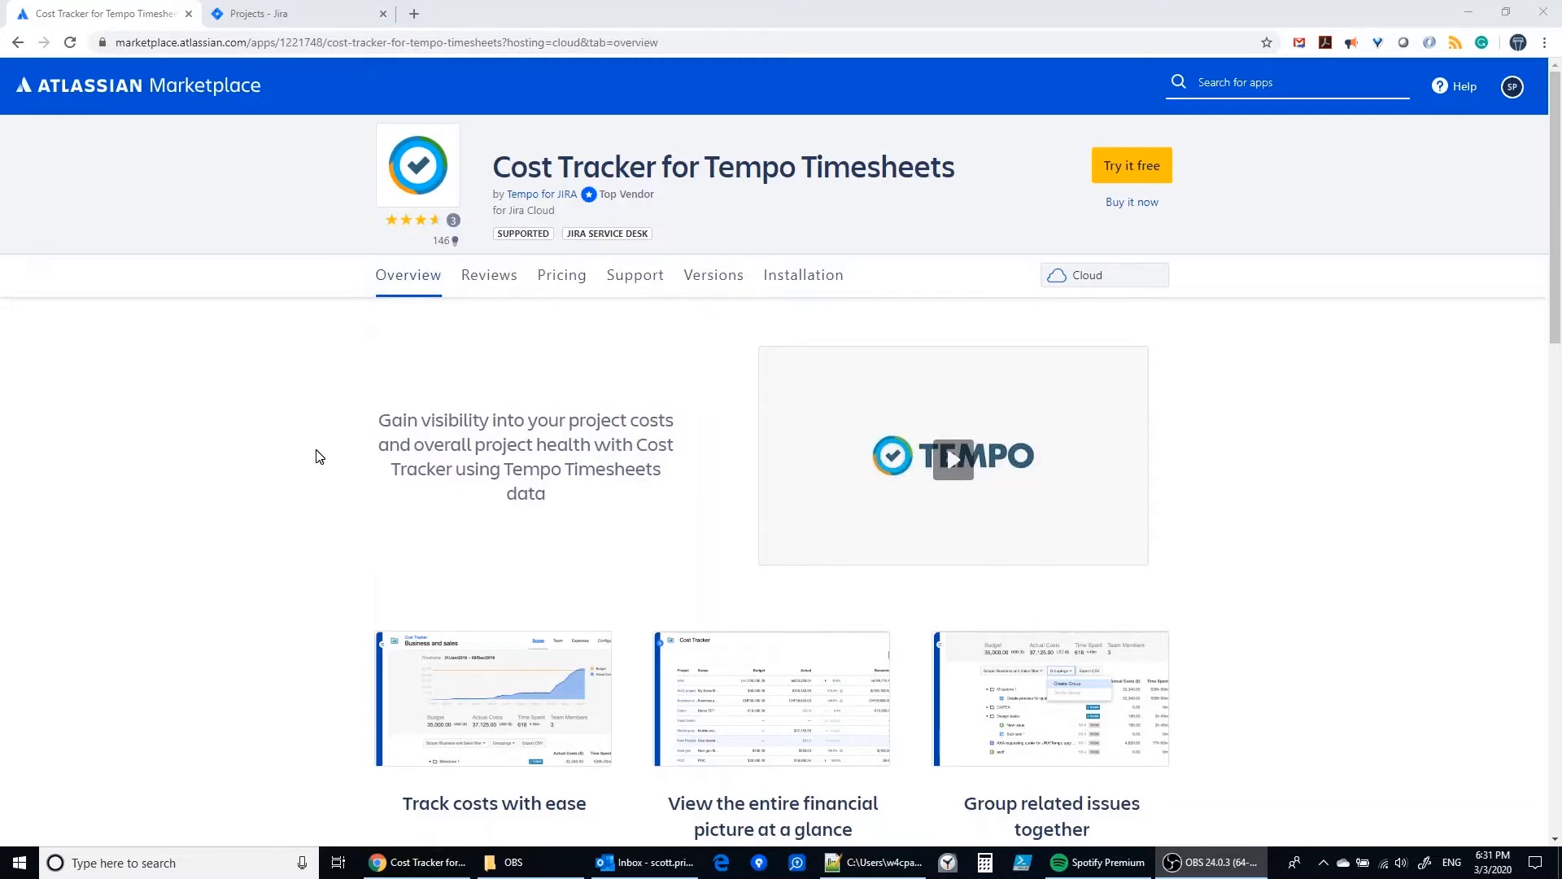
- Browse the Cost Tracker screenshot gallery to the grouping example, then go to the Jira projects page
{"action": "scroll", "scroll_direction": "down", "scroll_amount": 3}
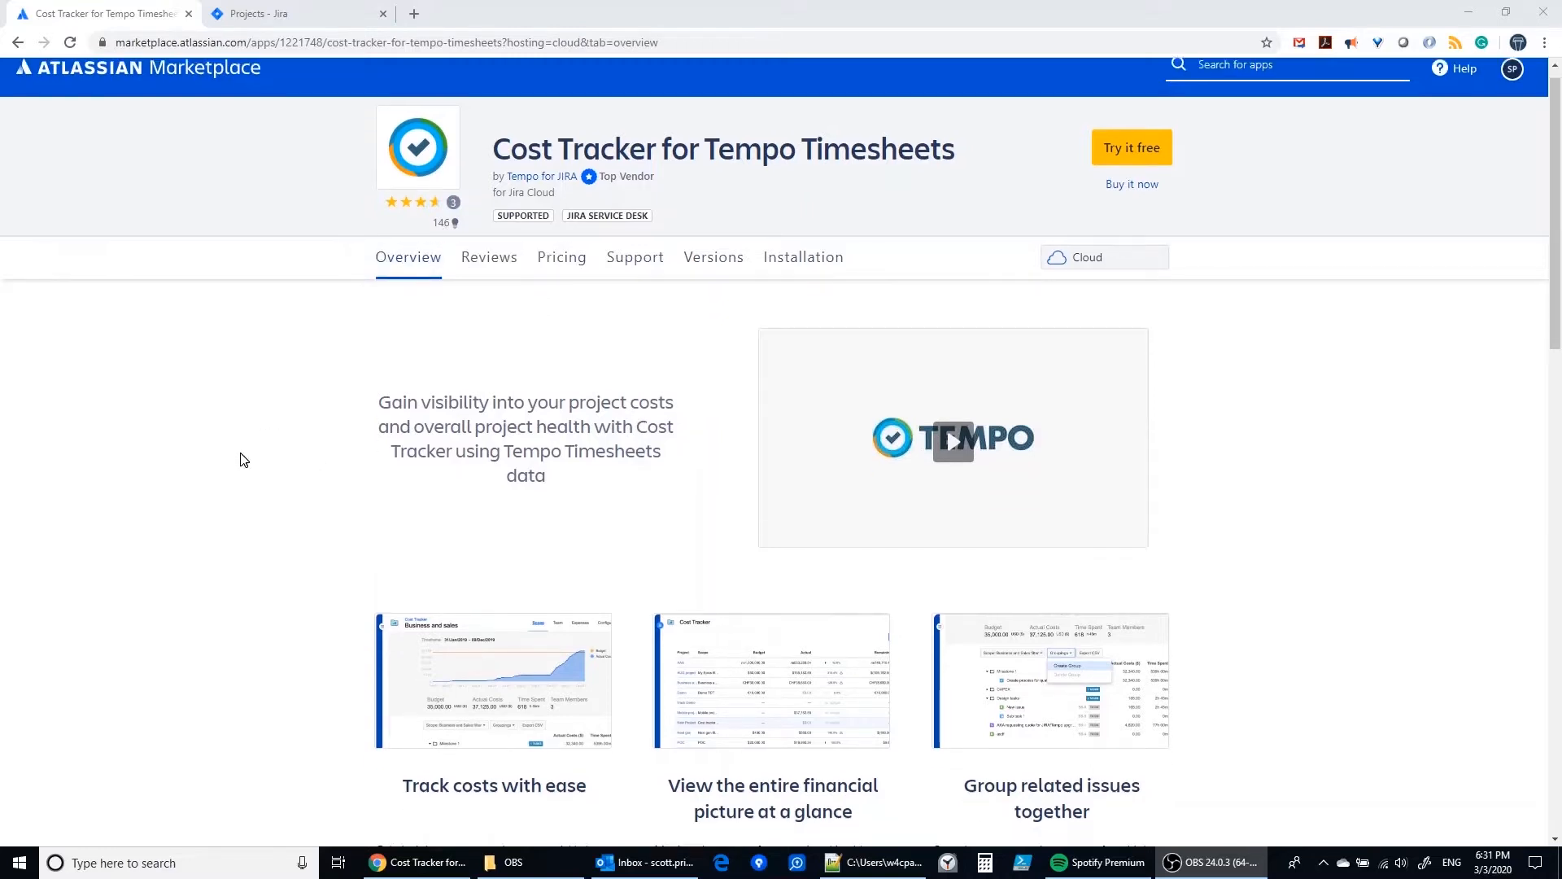
{"action": "scroll", "scroll_direction": "down", "scroll_amount": 3}
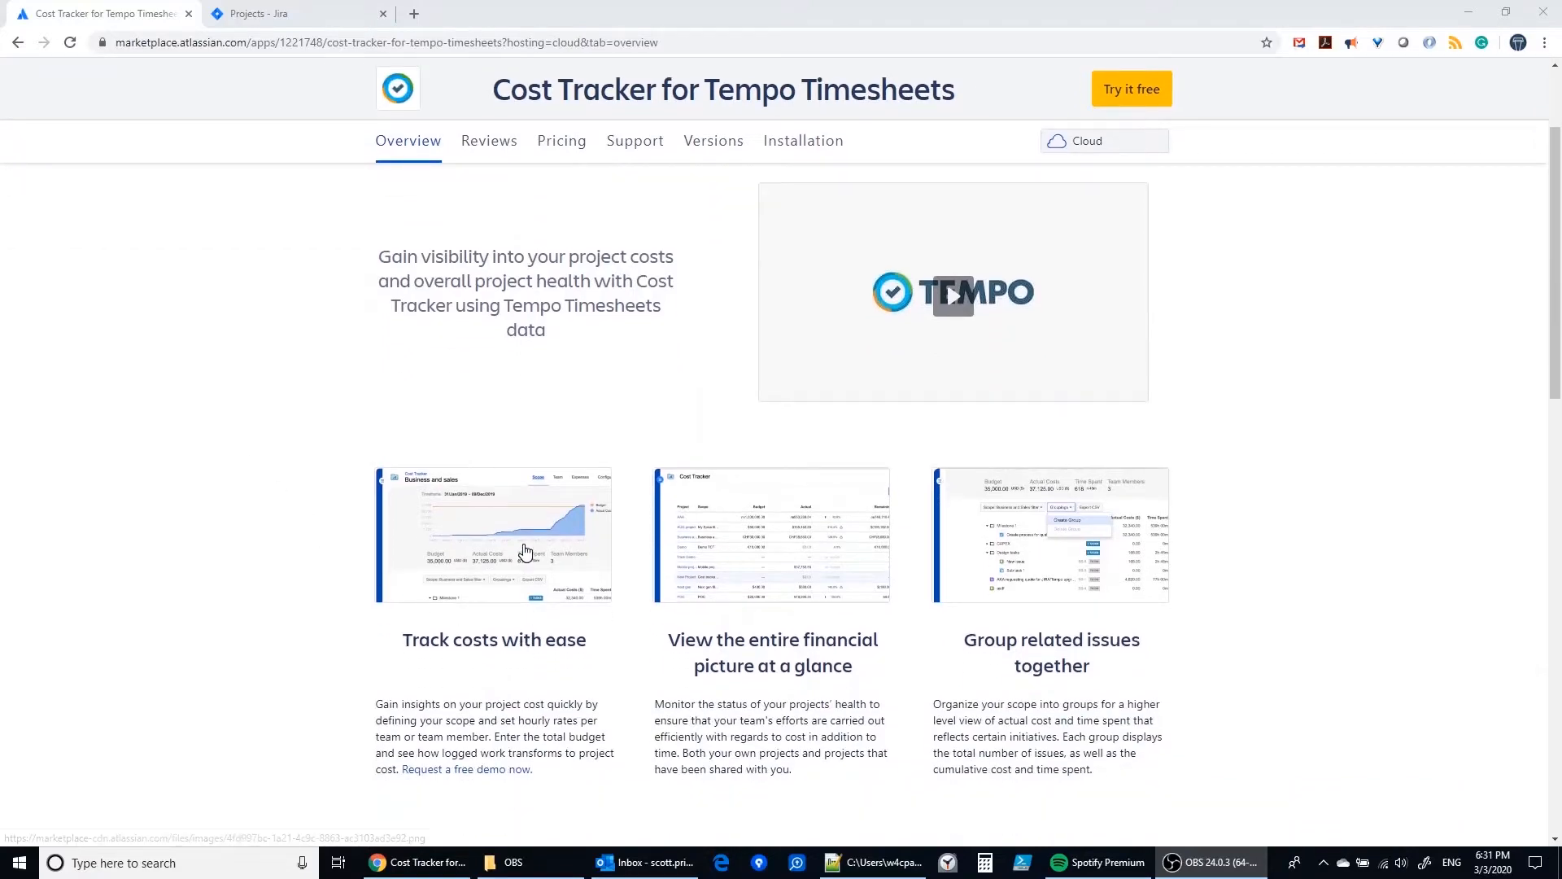
{"action": "left_click", "coordinate": [952, 294]}
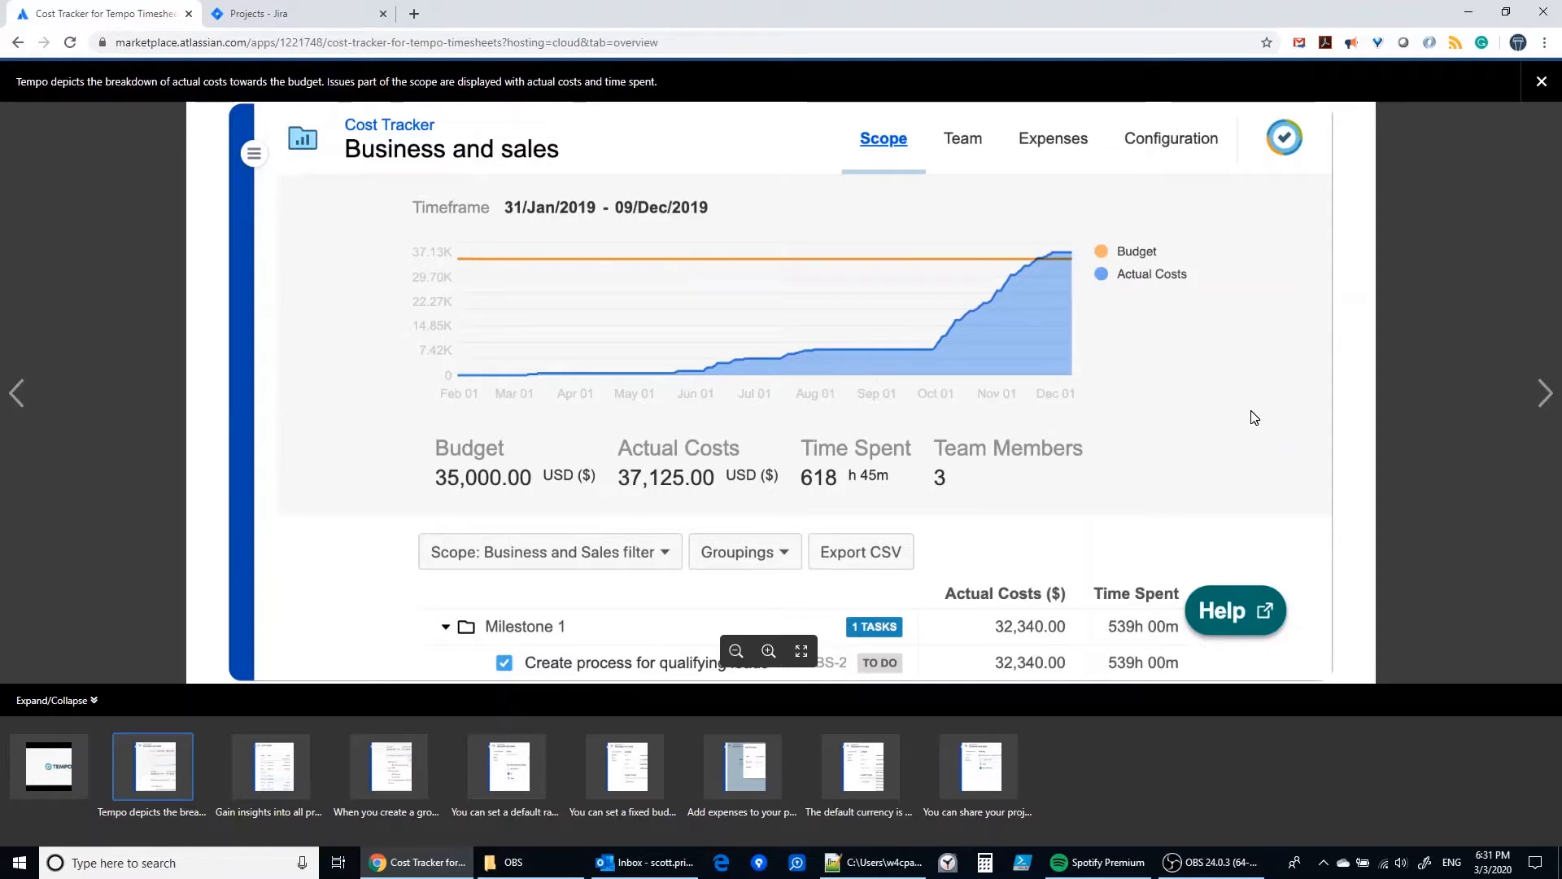
{"action": "mouse_move", "coordinate": [1256, 433]}
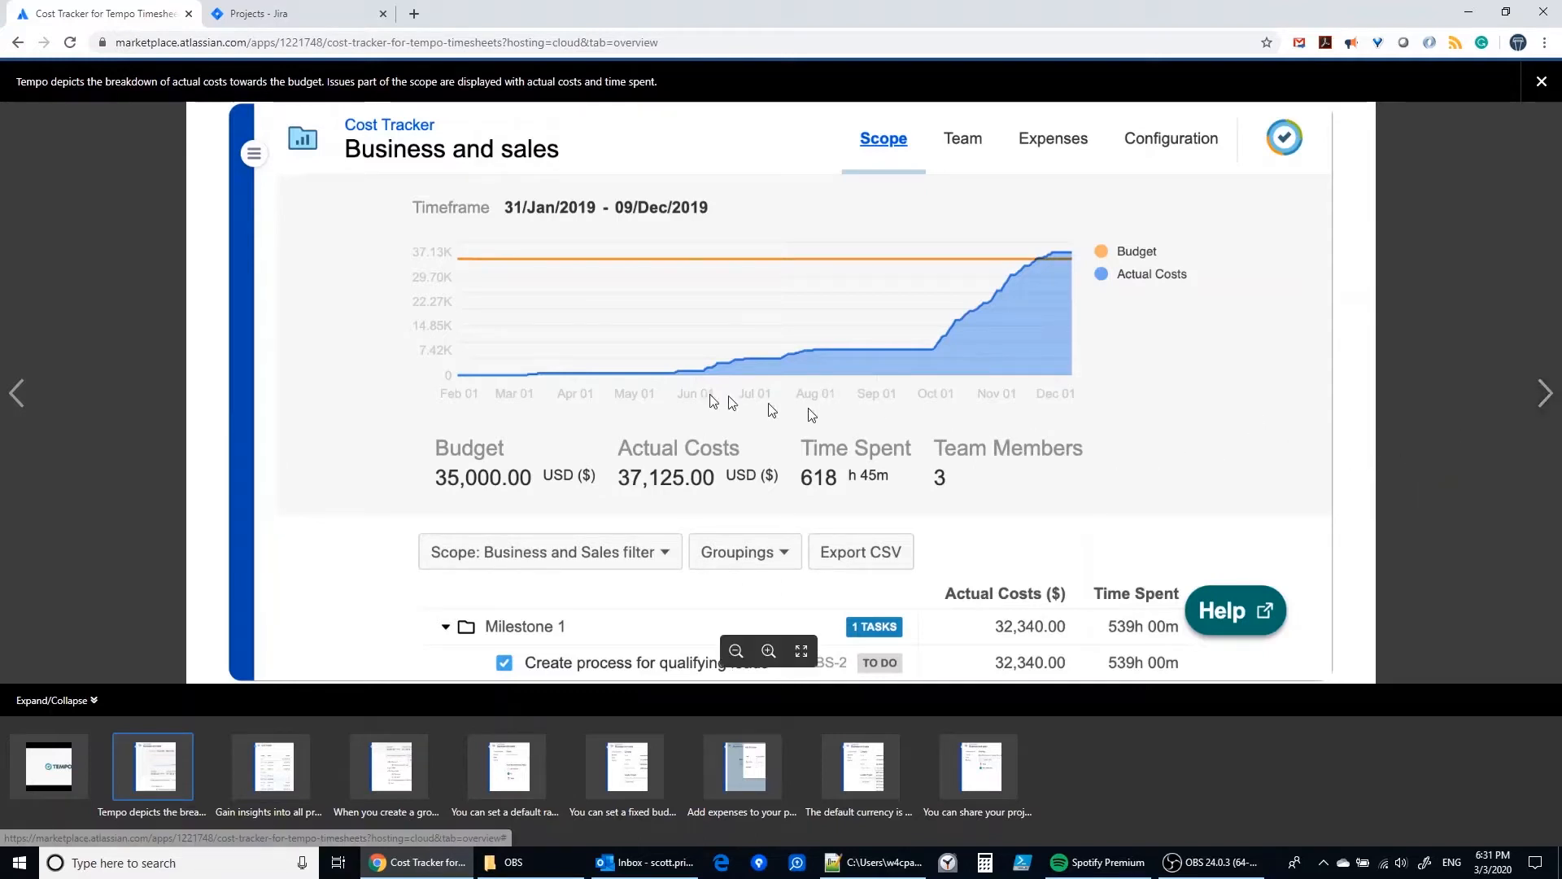
{"action": "mouse_move", "coordinate": [1510, 409]}
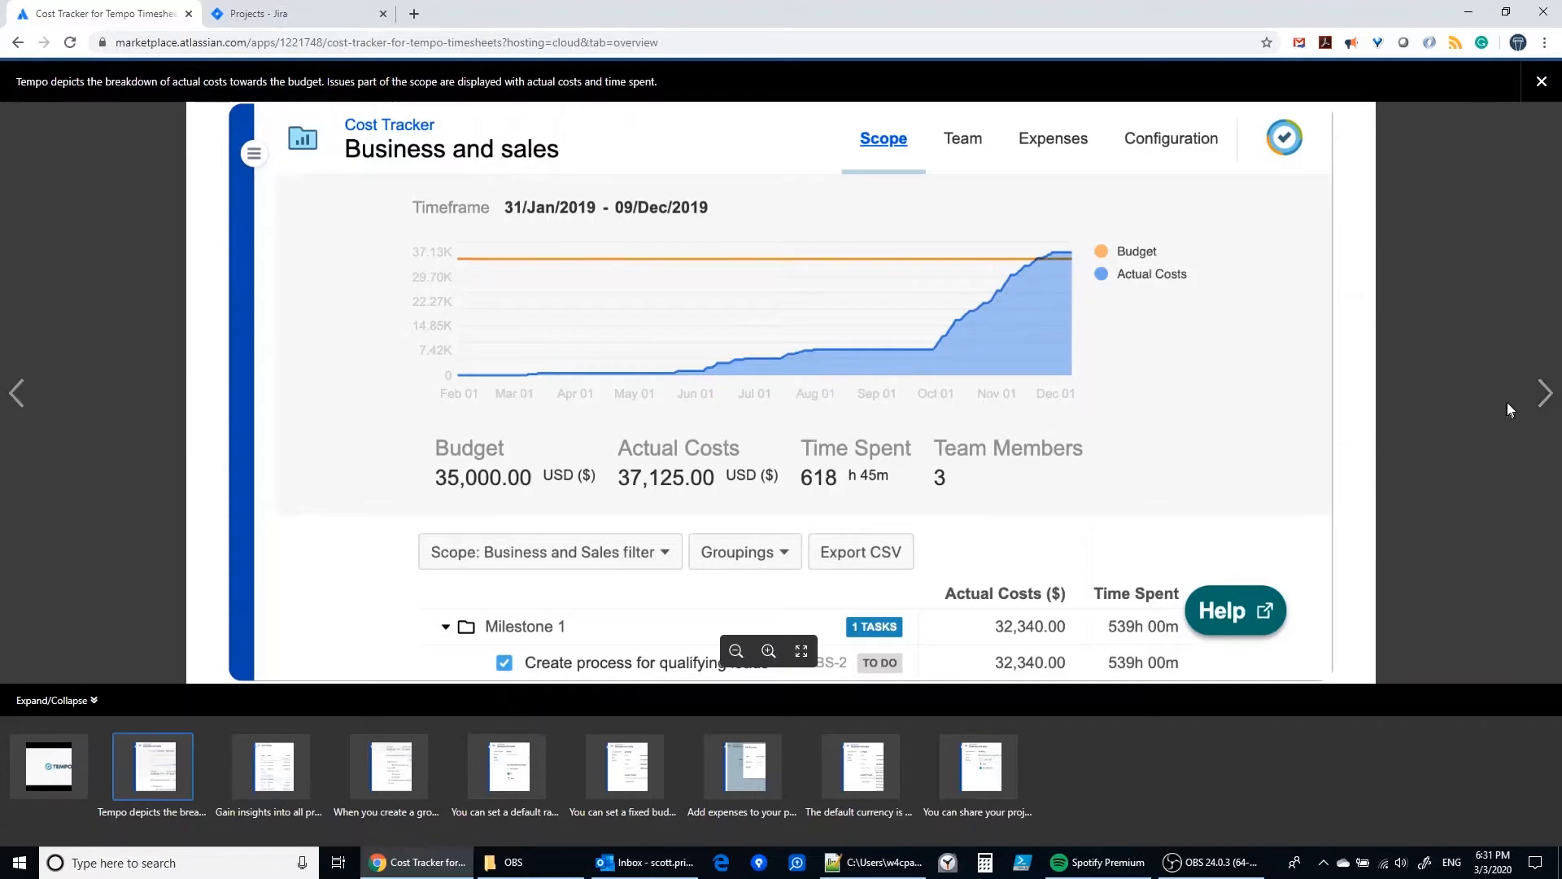
{"action": "left_click", "coordinate": [1543, 392]}
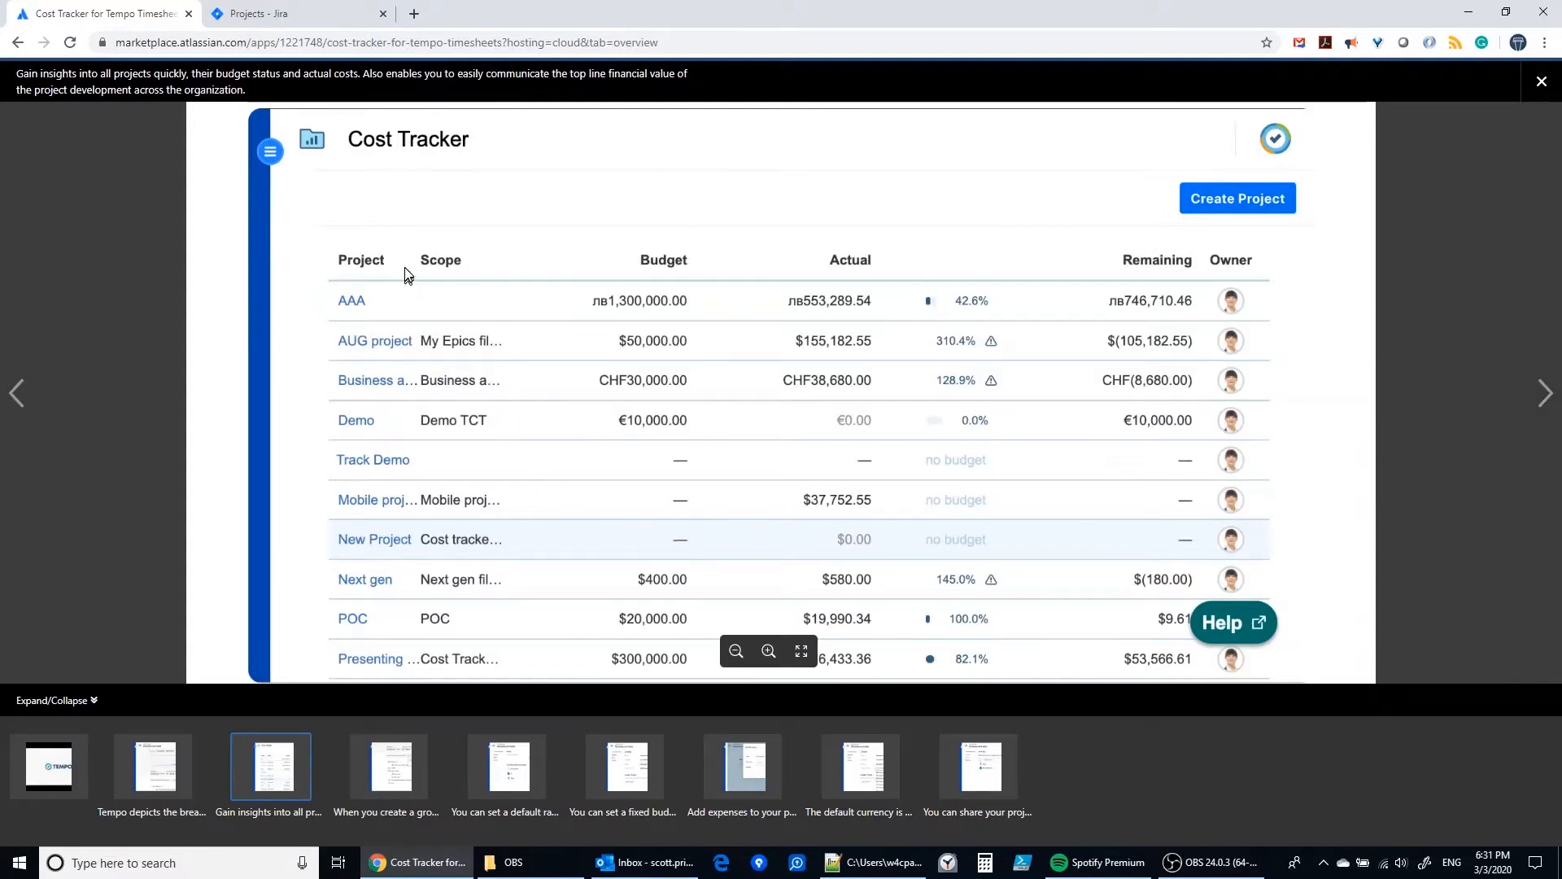
{"action": "mouse_move", "coordinate": [433, 597]}
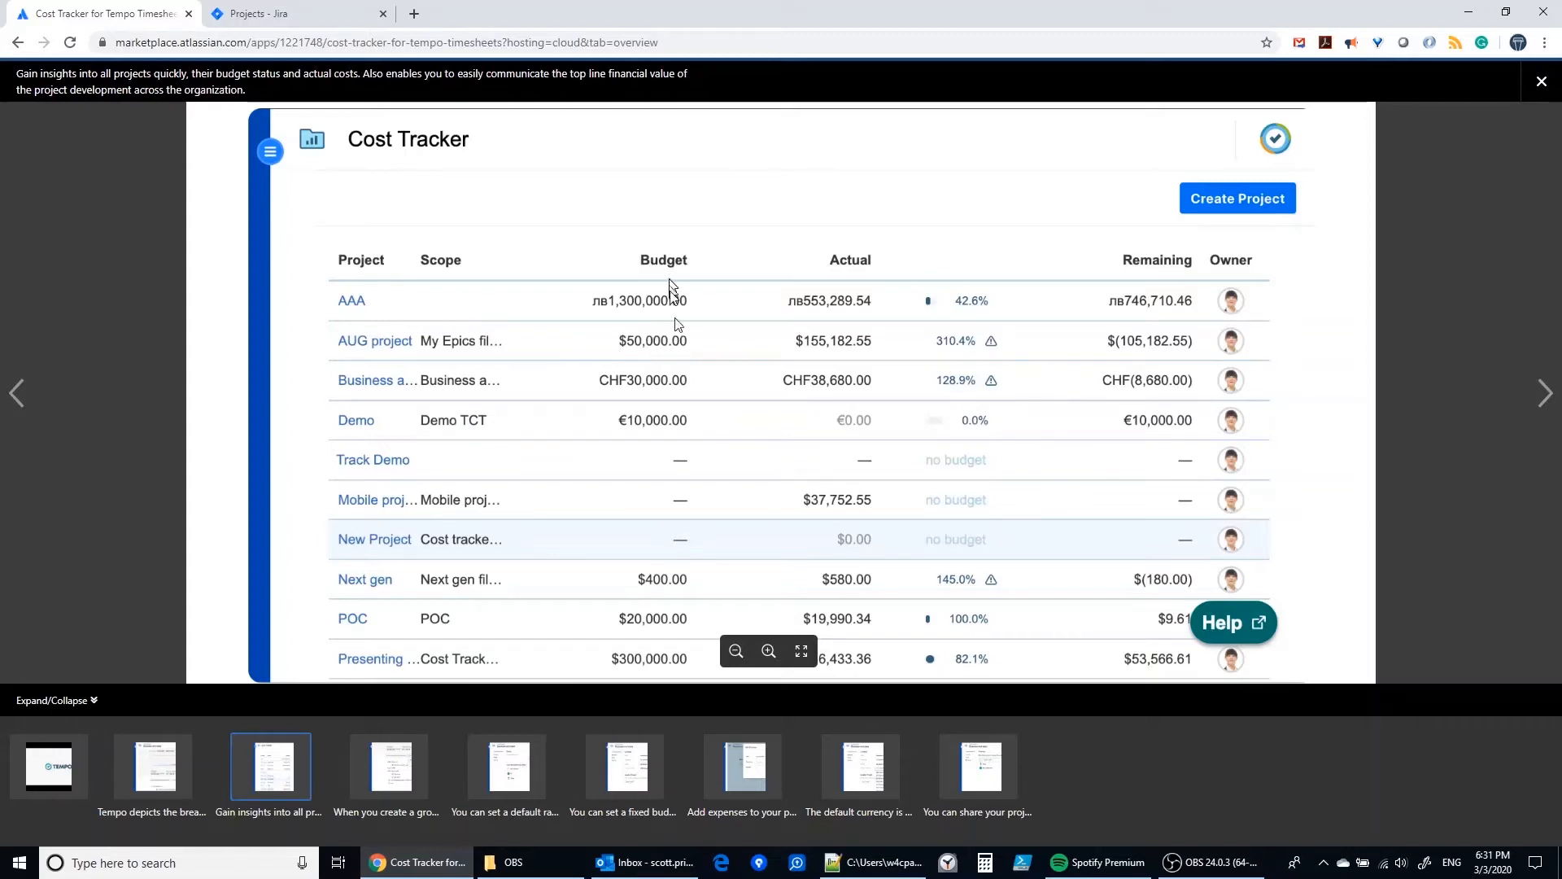
{"action": "mouse_move", "coordinate": [1512, 444]}
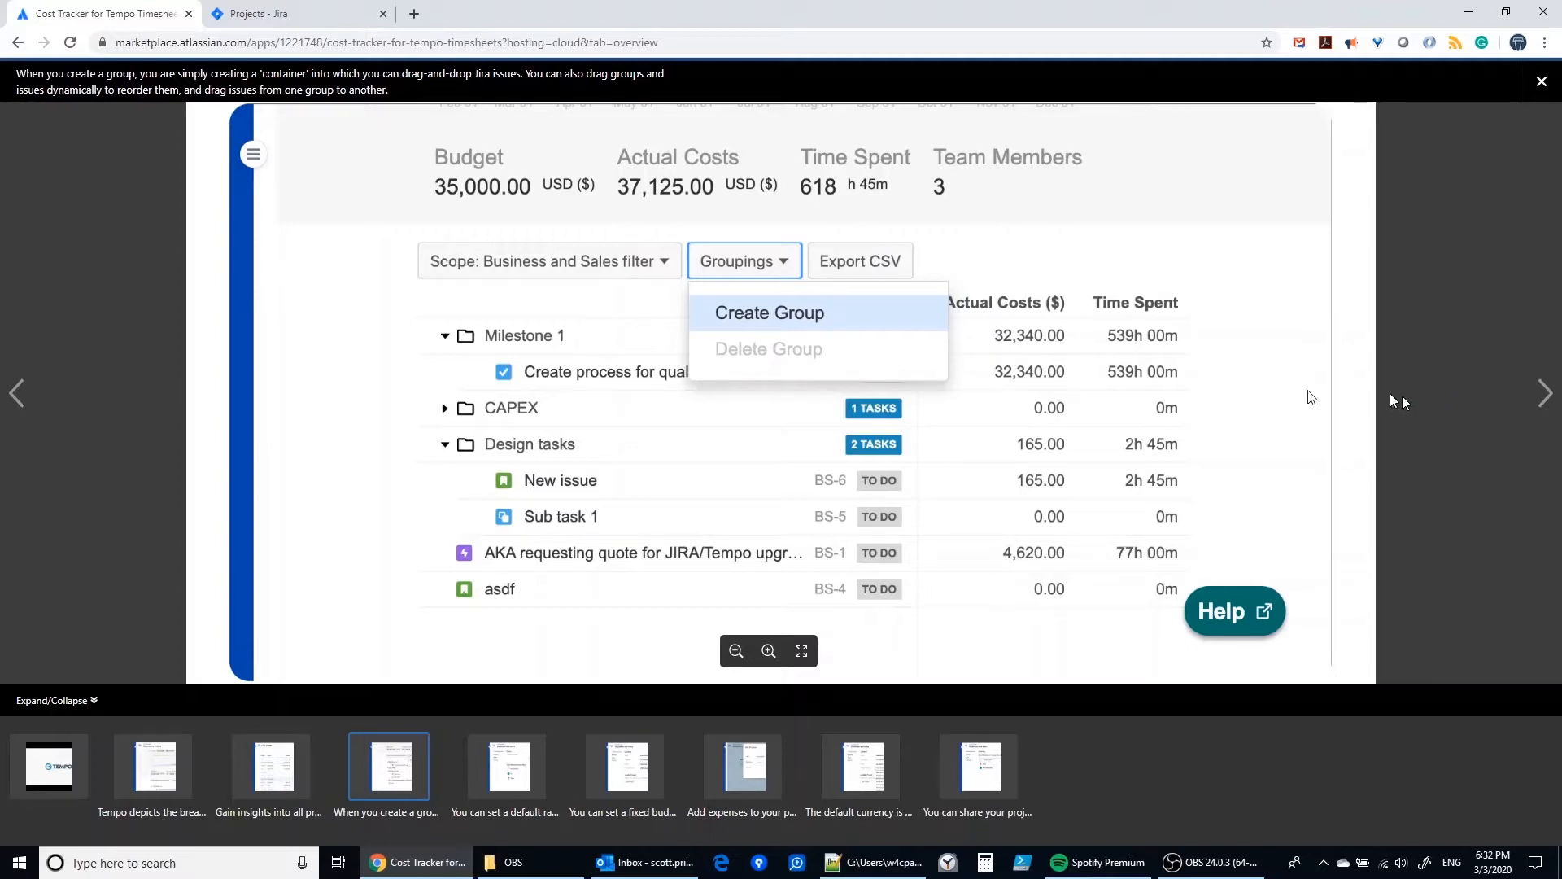
{"action": "left_click", "coordinate": [264, 13]}
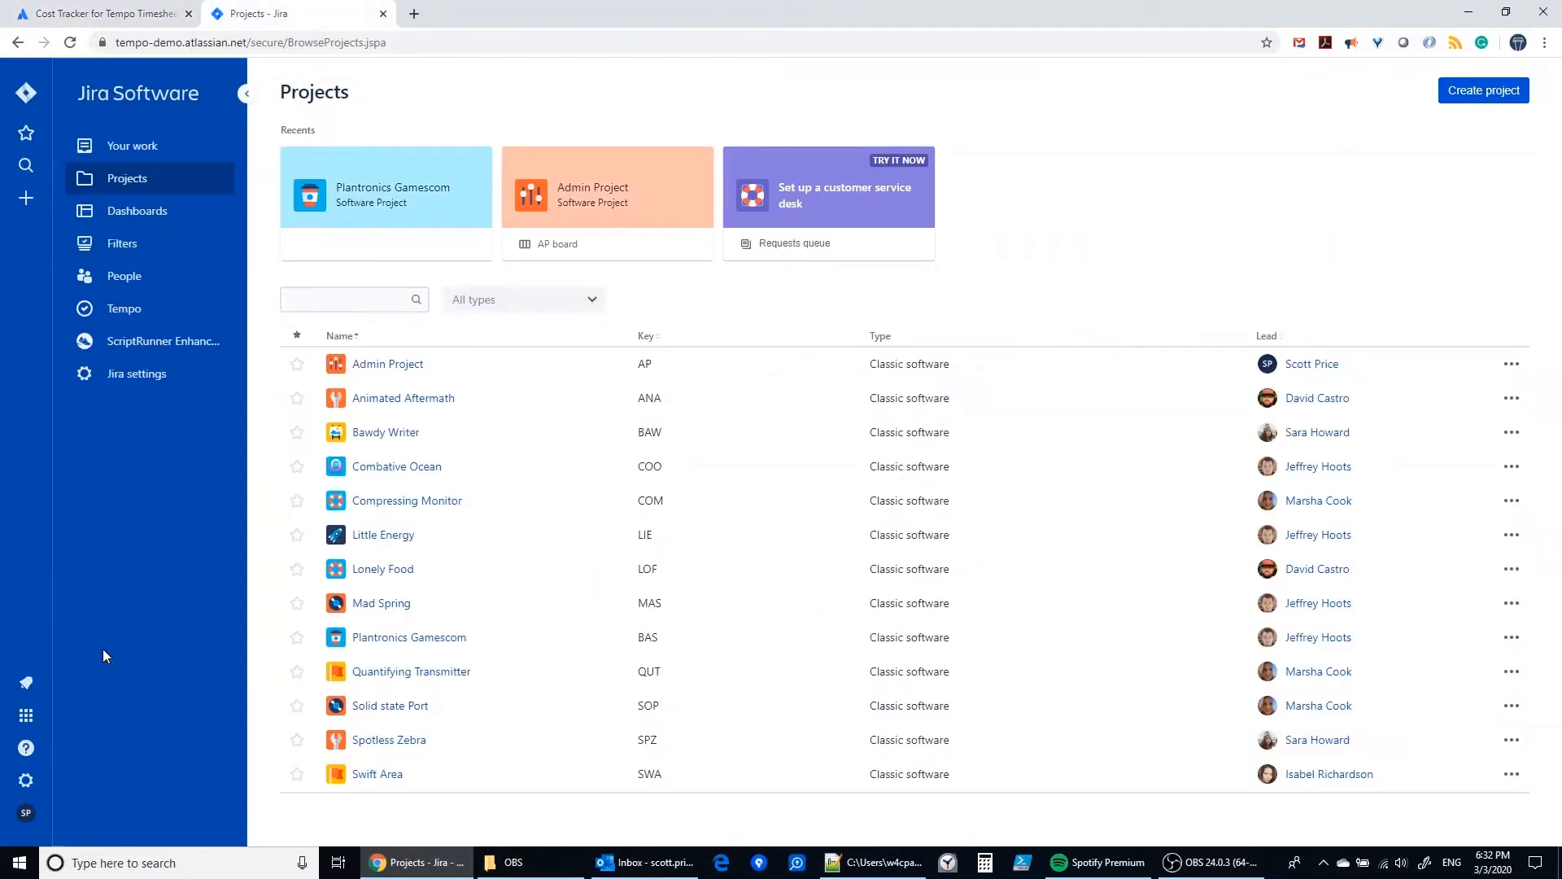
{"action": "mouse_move", "coordinate": [112, 392]}
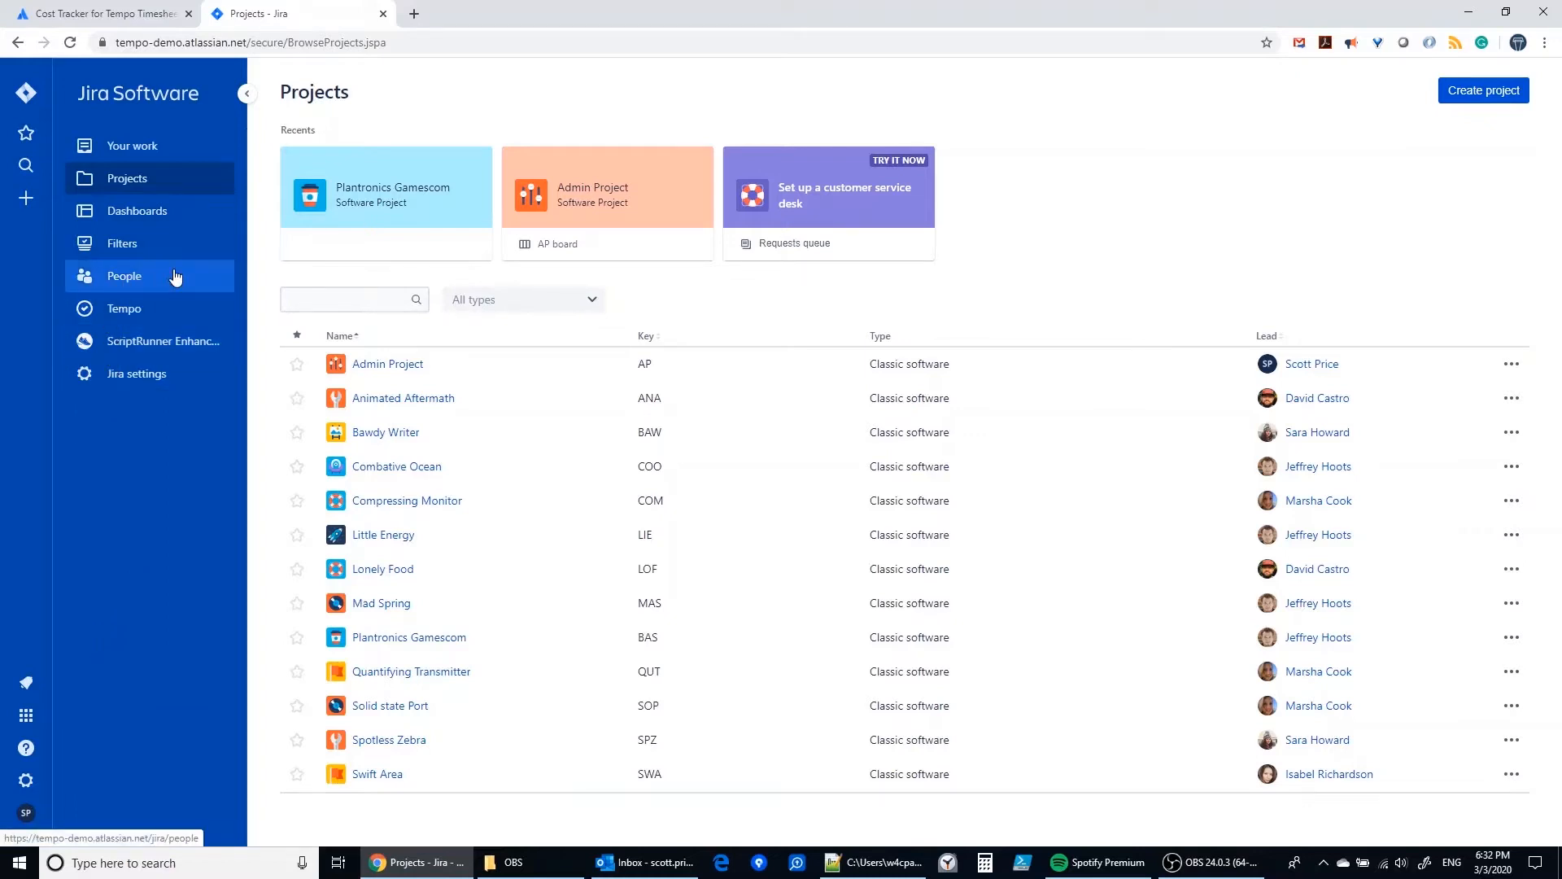
{"action": "mouse_move", "coordinate": [123, 308]}
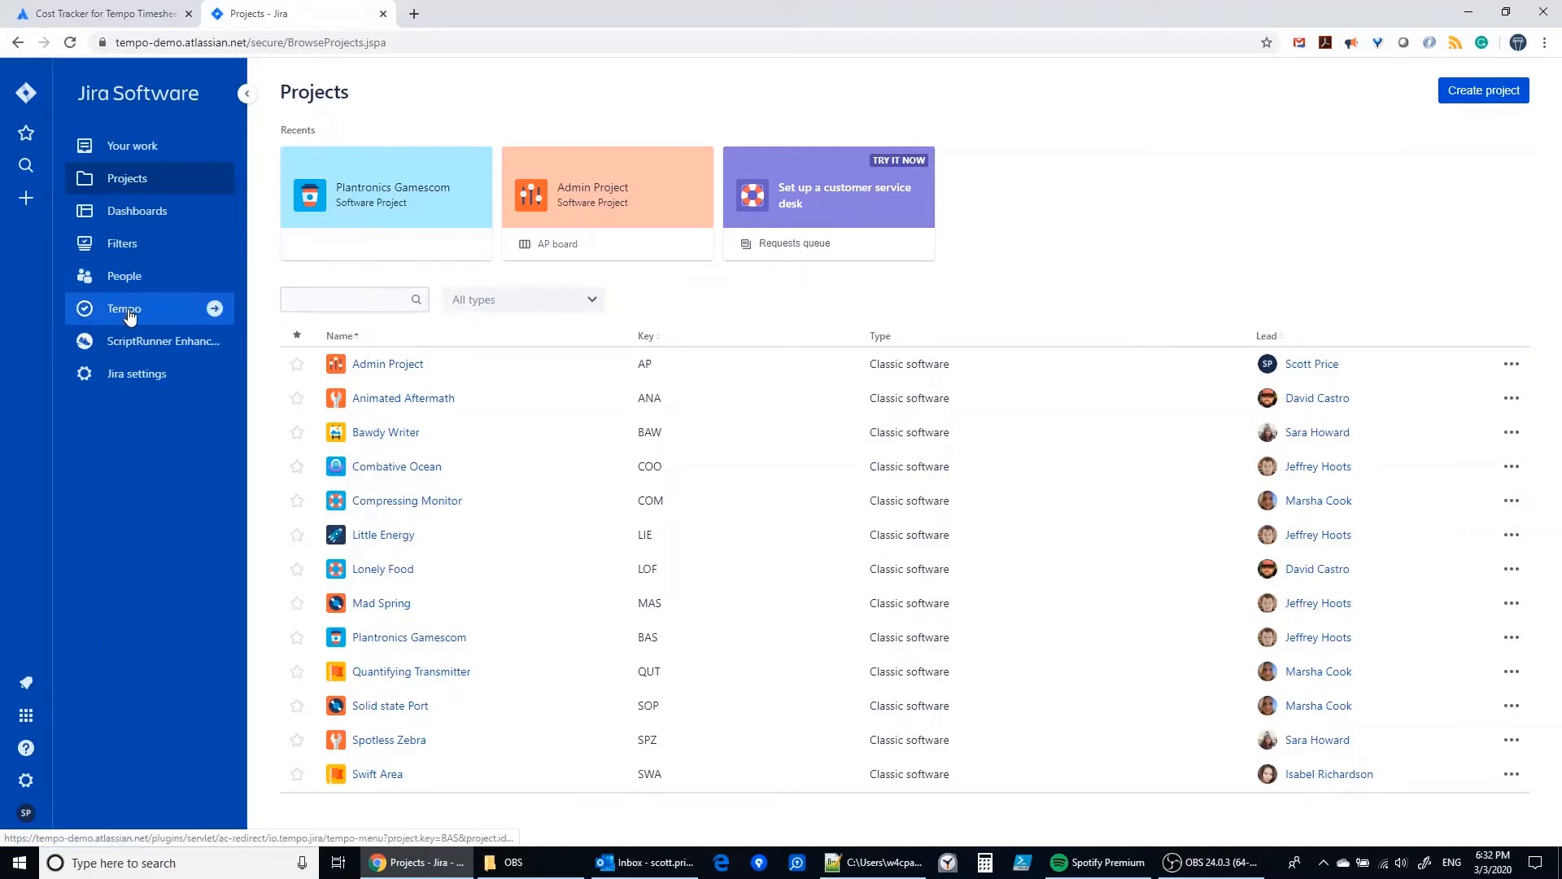
- Reach the Cost Tracker project list via the Tempo section of the Jira sidebar
{"action": "left_click", "coordinate": [124, 308]}
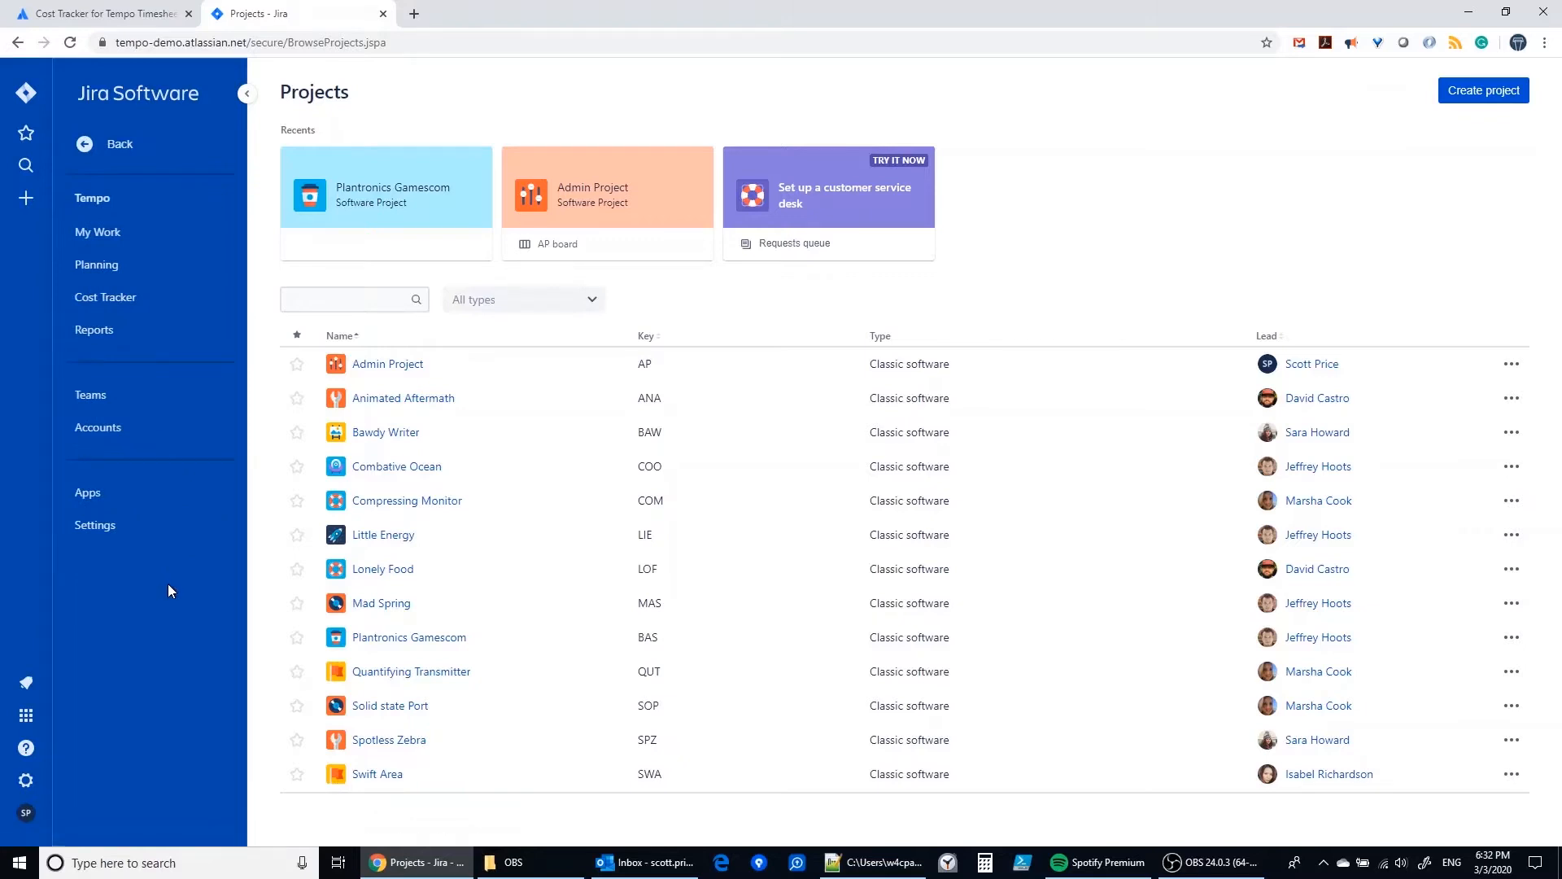
{"action": "mouse_move", "coordinate": [106, 296]}
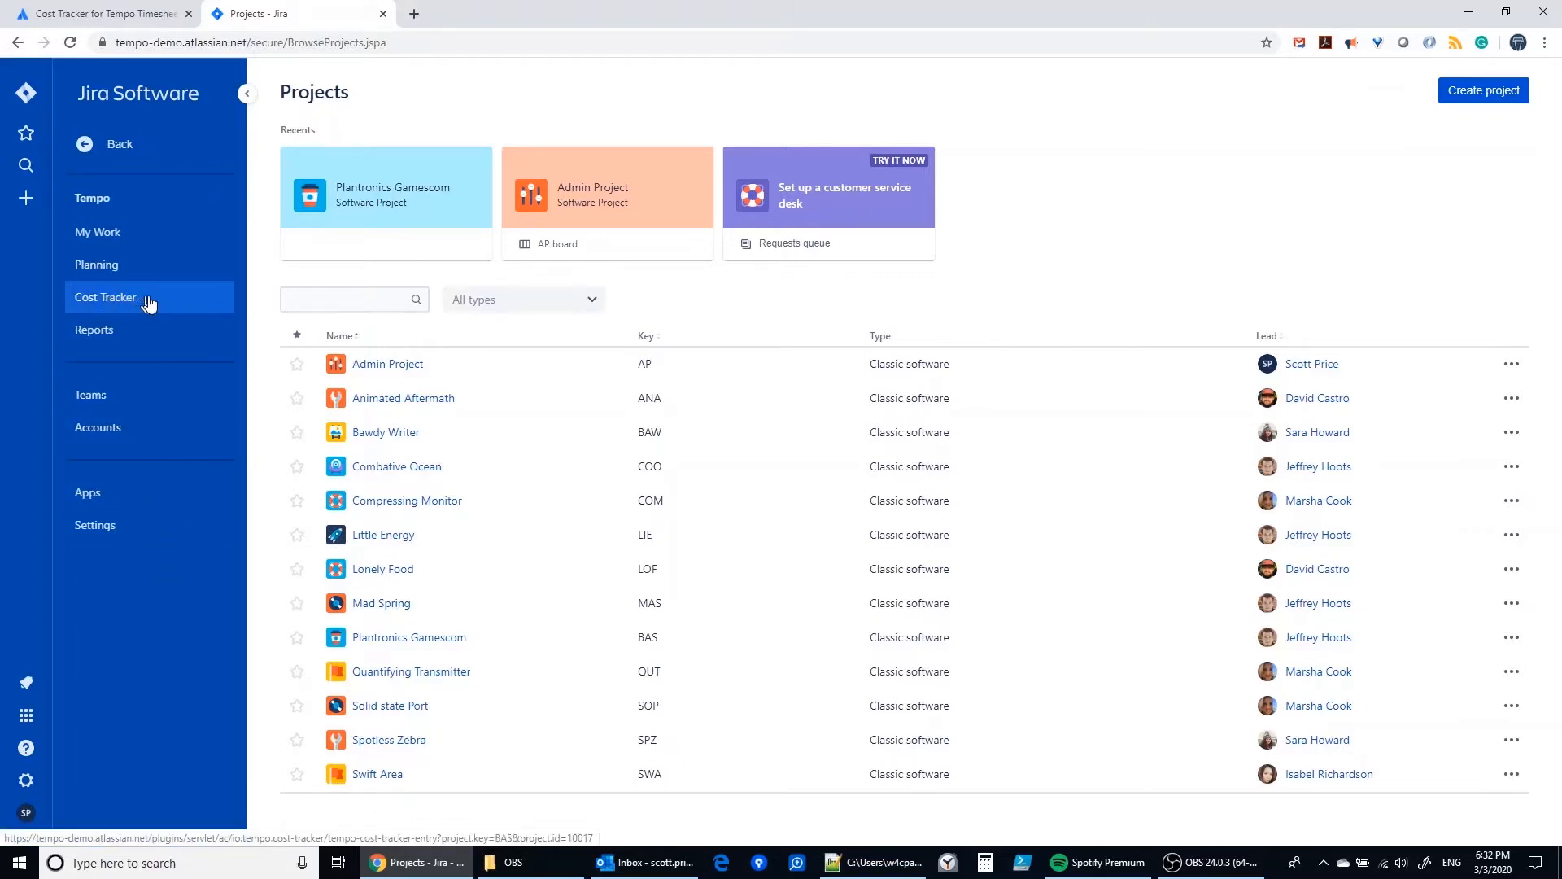
{"action": "mouse_move", "coordinate": [163, 303]}
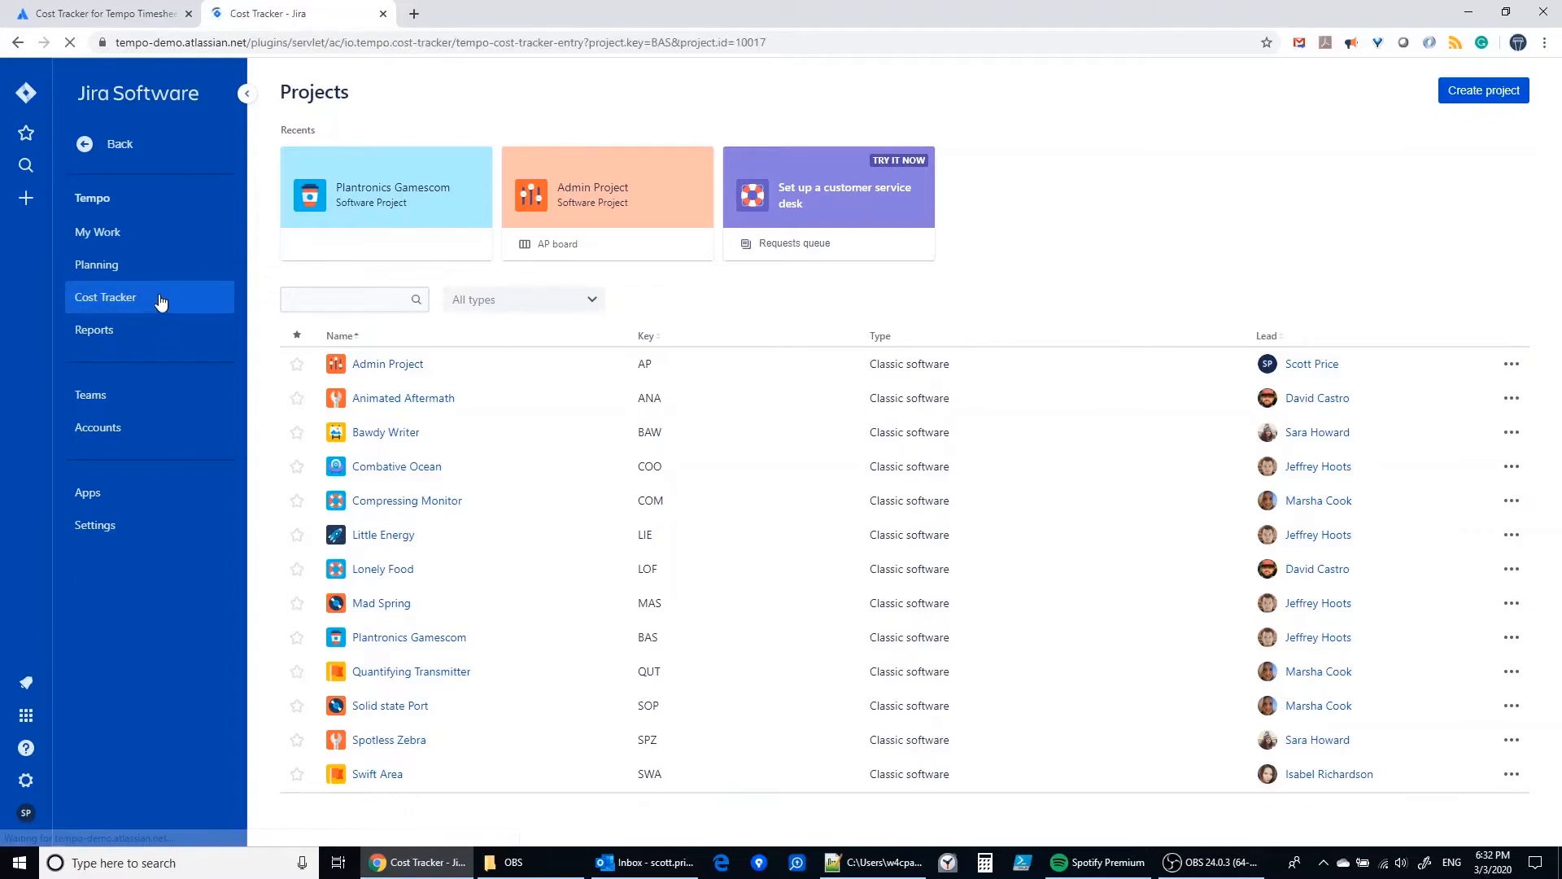
{"action": "left_click", "coordinate": [104, 296]}
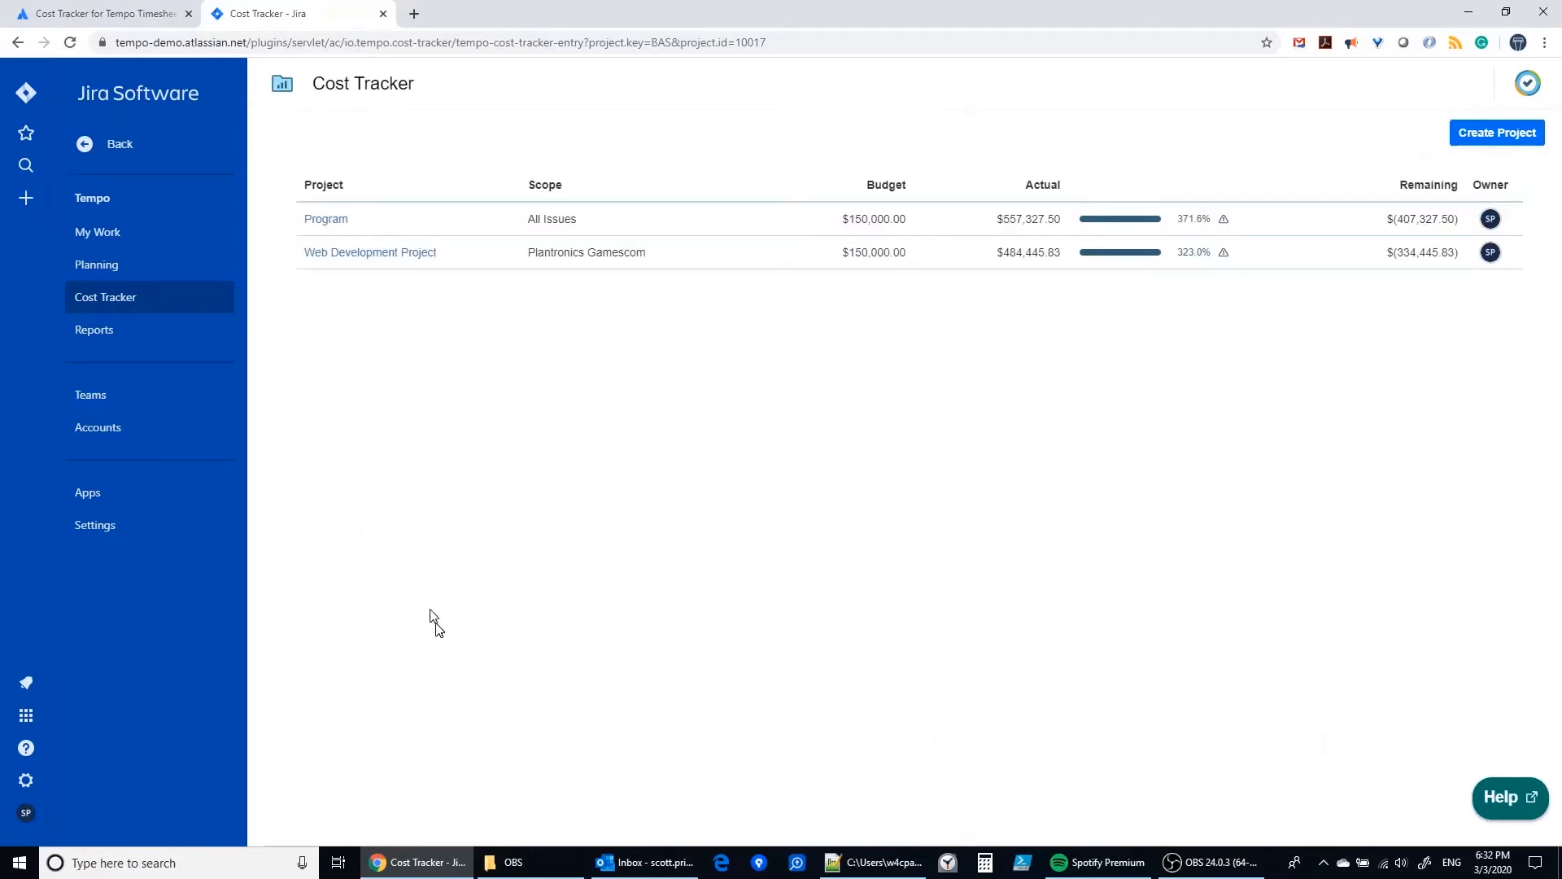
{"action": "mouse_move", "coordinate": [441, 376]}
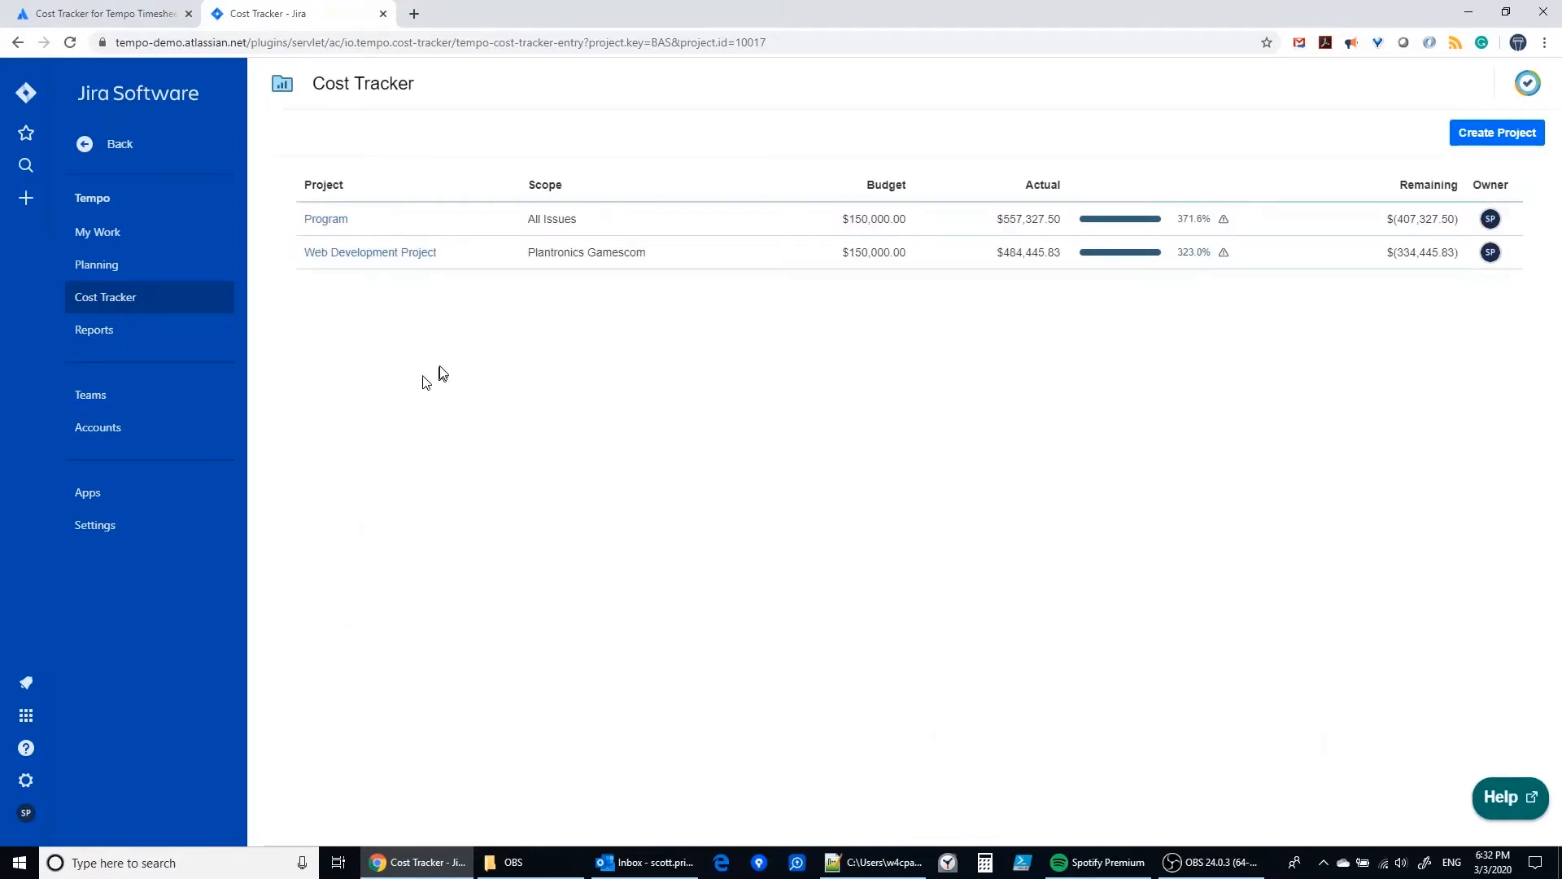
{"action": "mouse_move", "coordinate": [336, 256]}
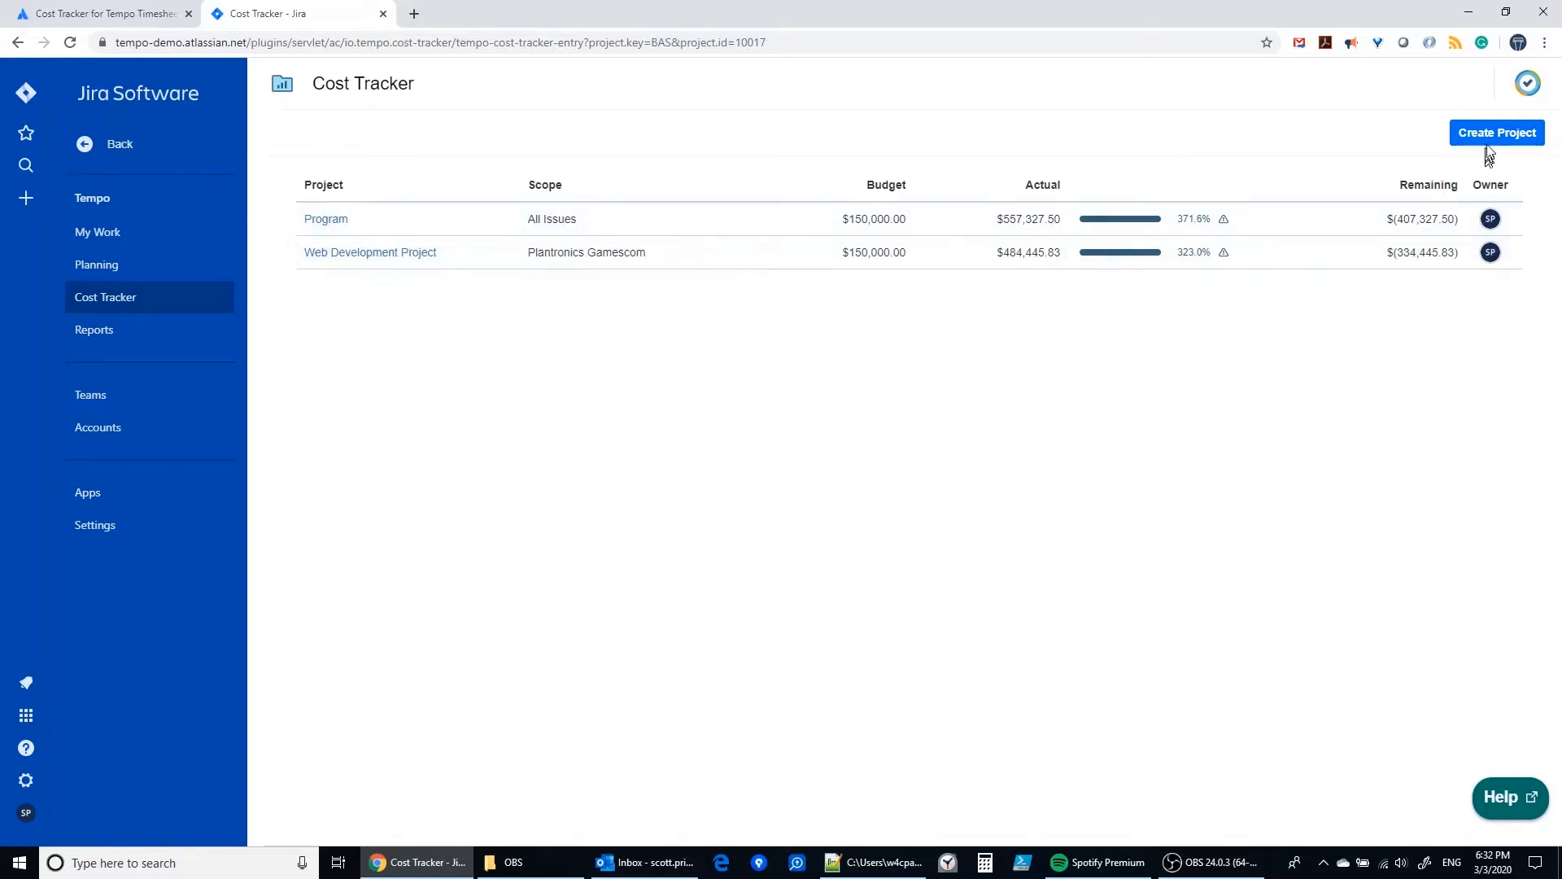
{"action": "mouse_move", "coordinate": [1497, 140]}
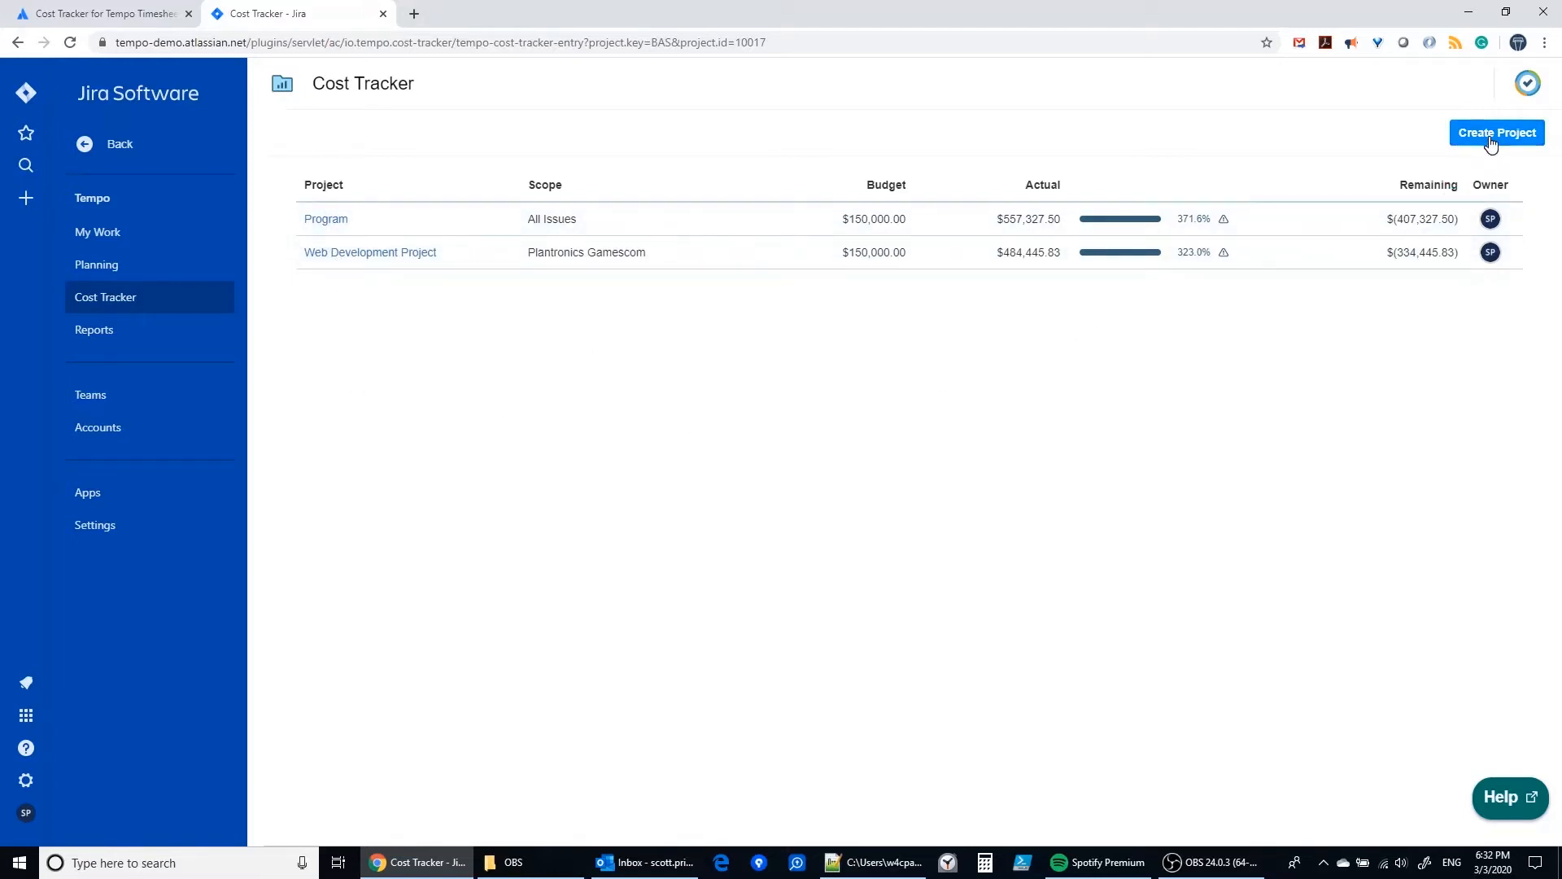
- Start a new Cost Tracker project named 'My New Project' scoped to Plantronics Gamescom
{"action": "left_click", "coordinate": [1496, 132]}
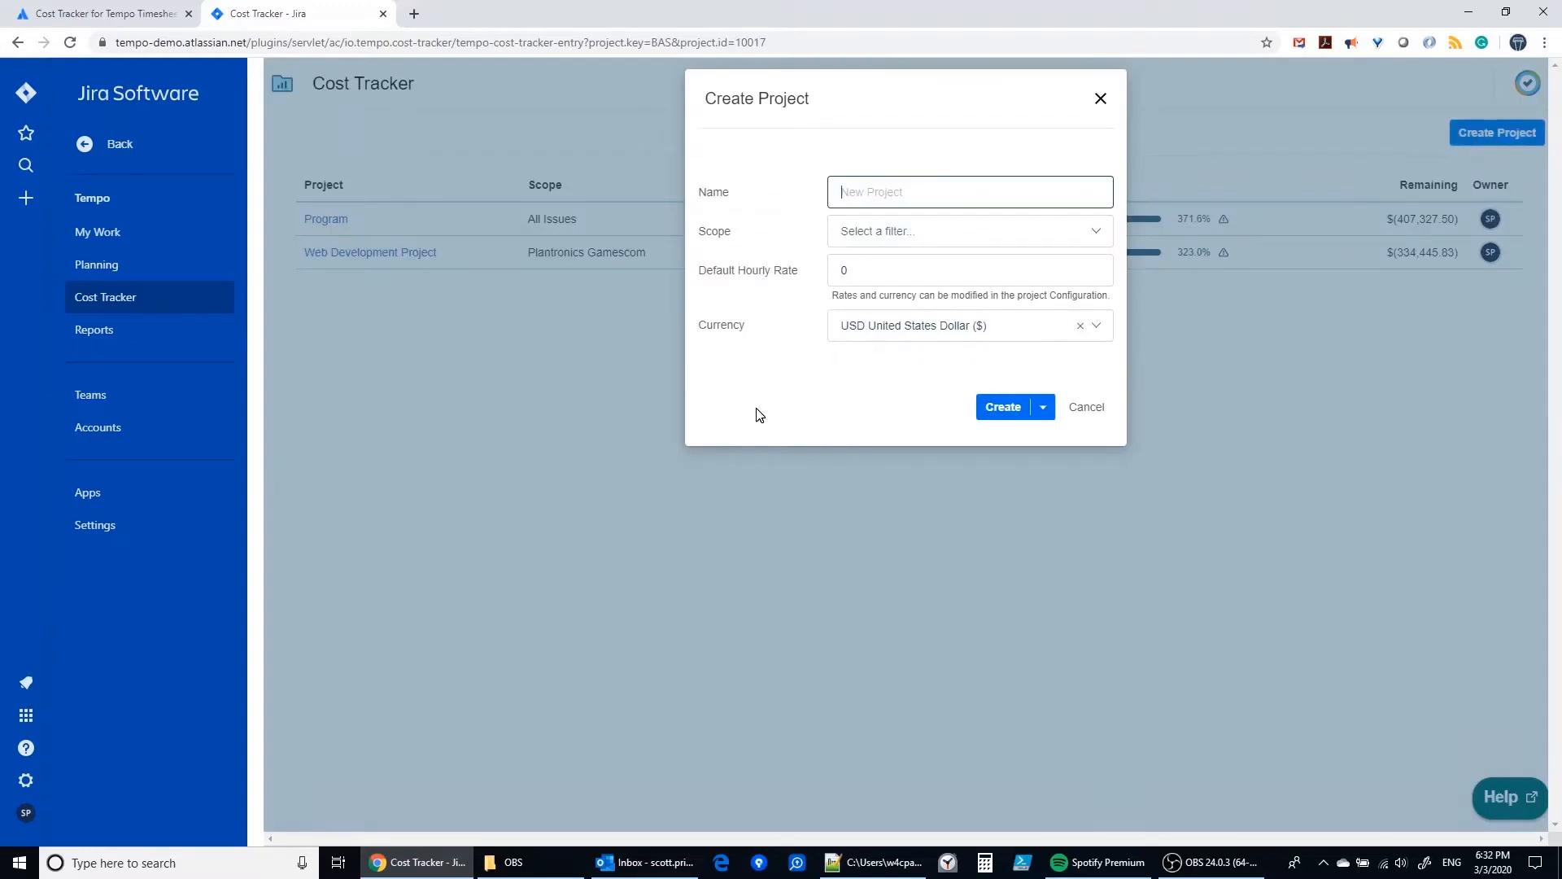
{"action": "mouse_move", "coordinate": [789, 374]}
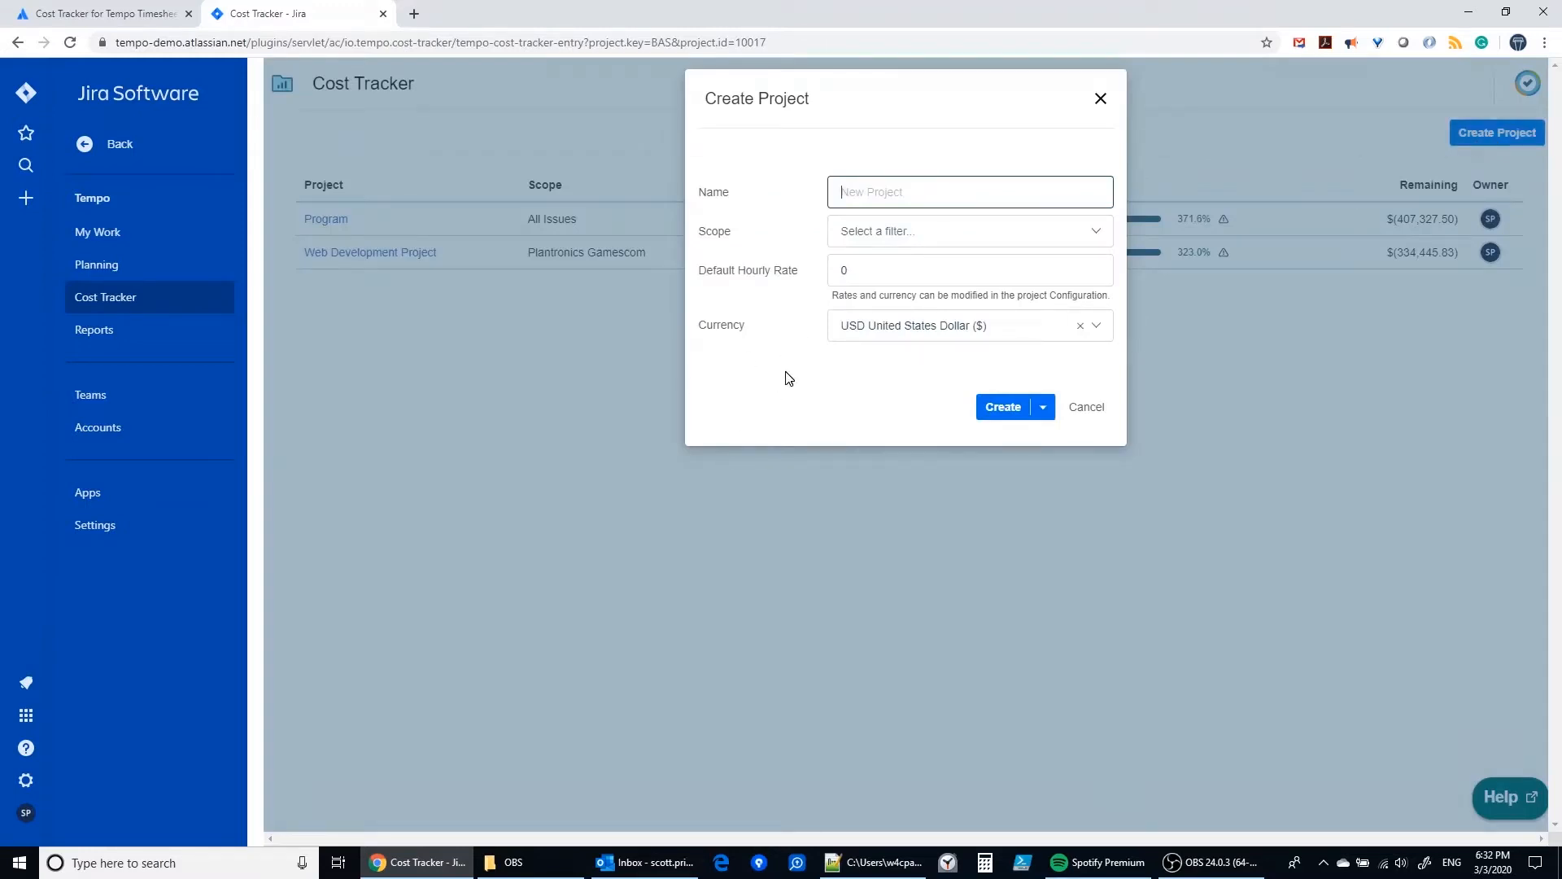
{"action": "type", "text": "My New Pr"}
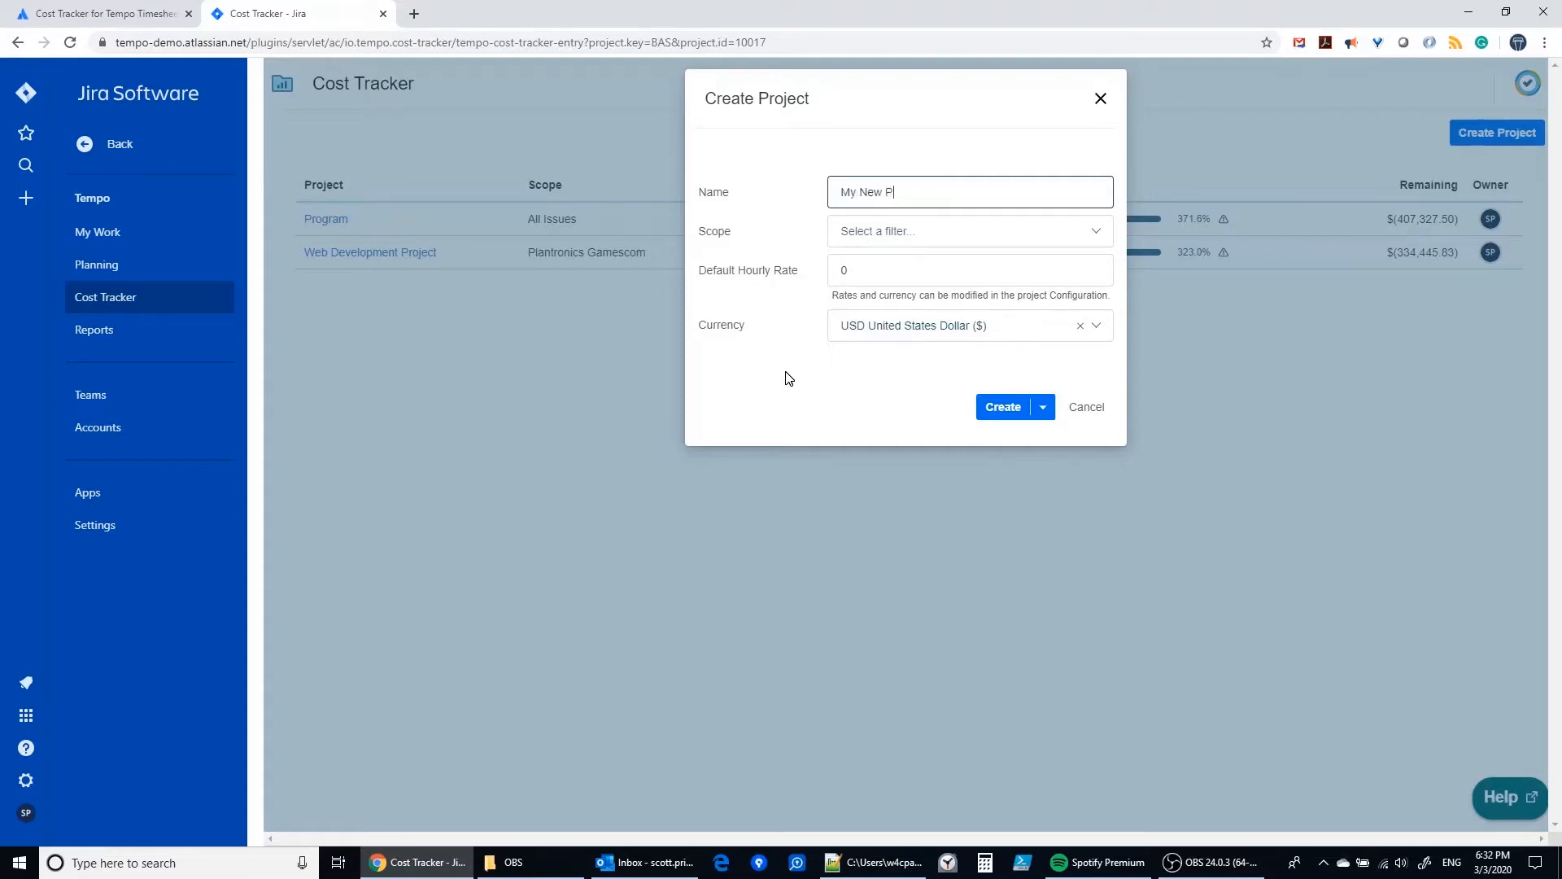
{"action": "type", "text": "roject"}
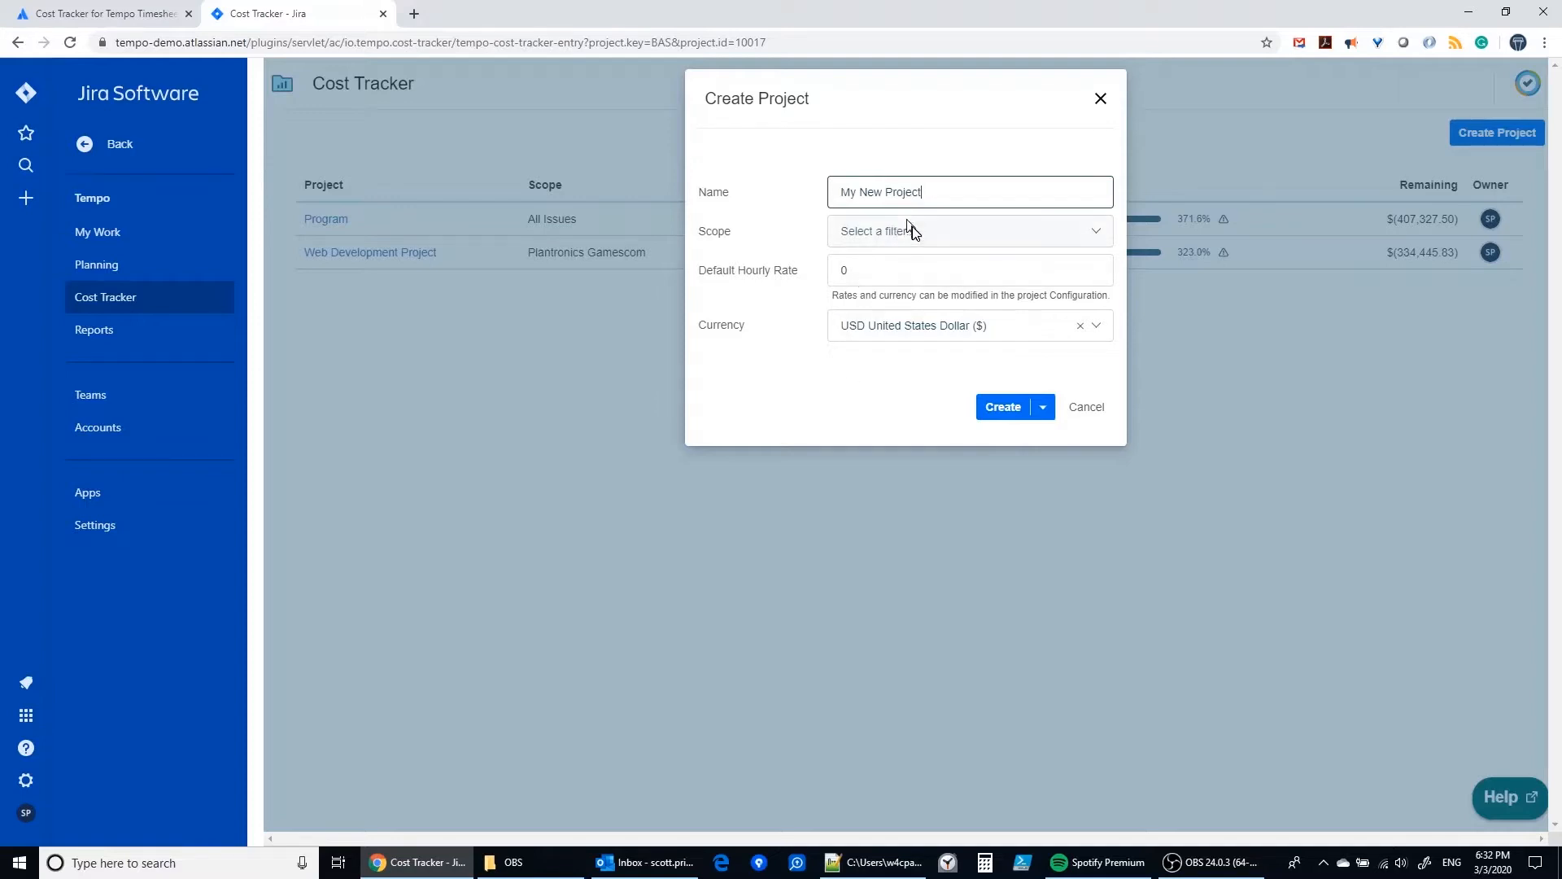
{"action": "left_click", "coordinate": [962, 230]}
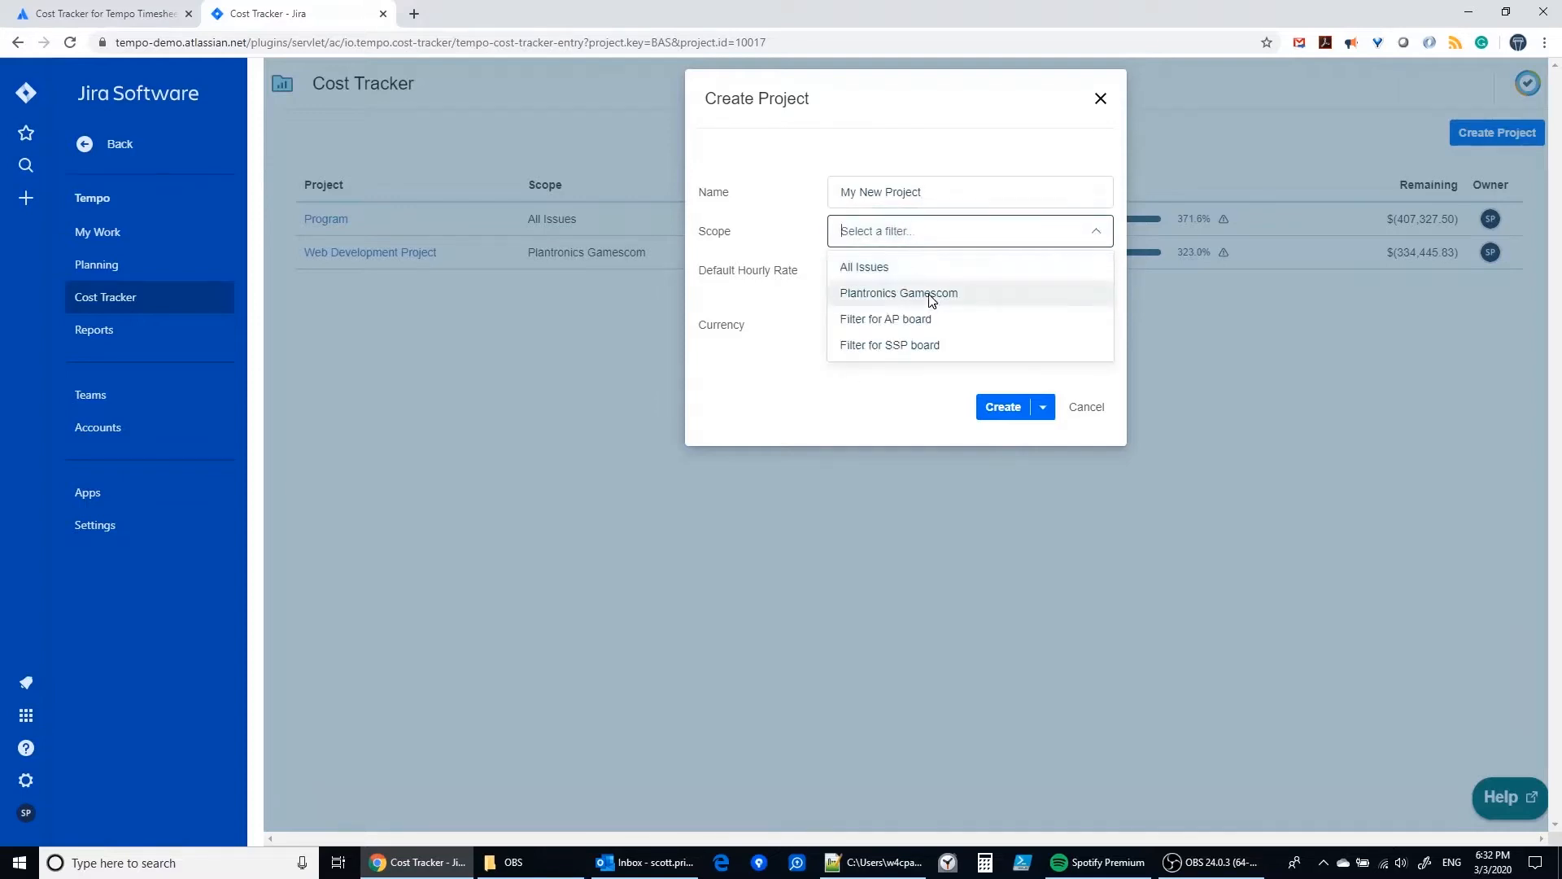
{"action": "left_click", "coordinate": [889, 345]}
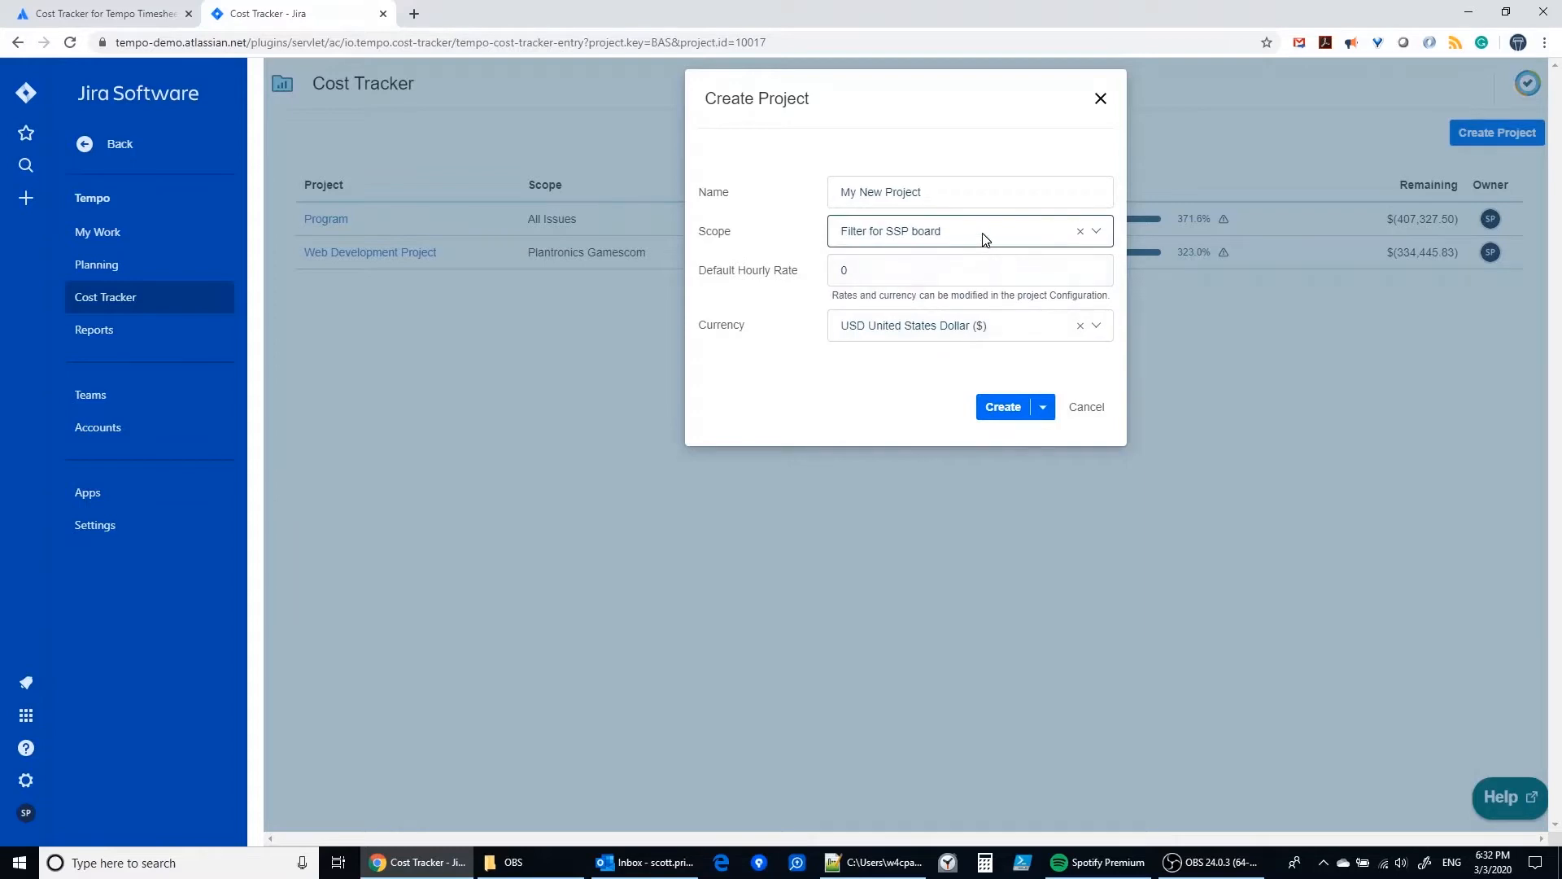
{"action": "left_click", "coordinate": [967, 229]}
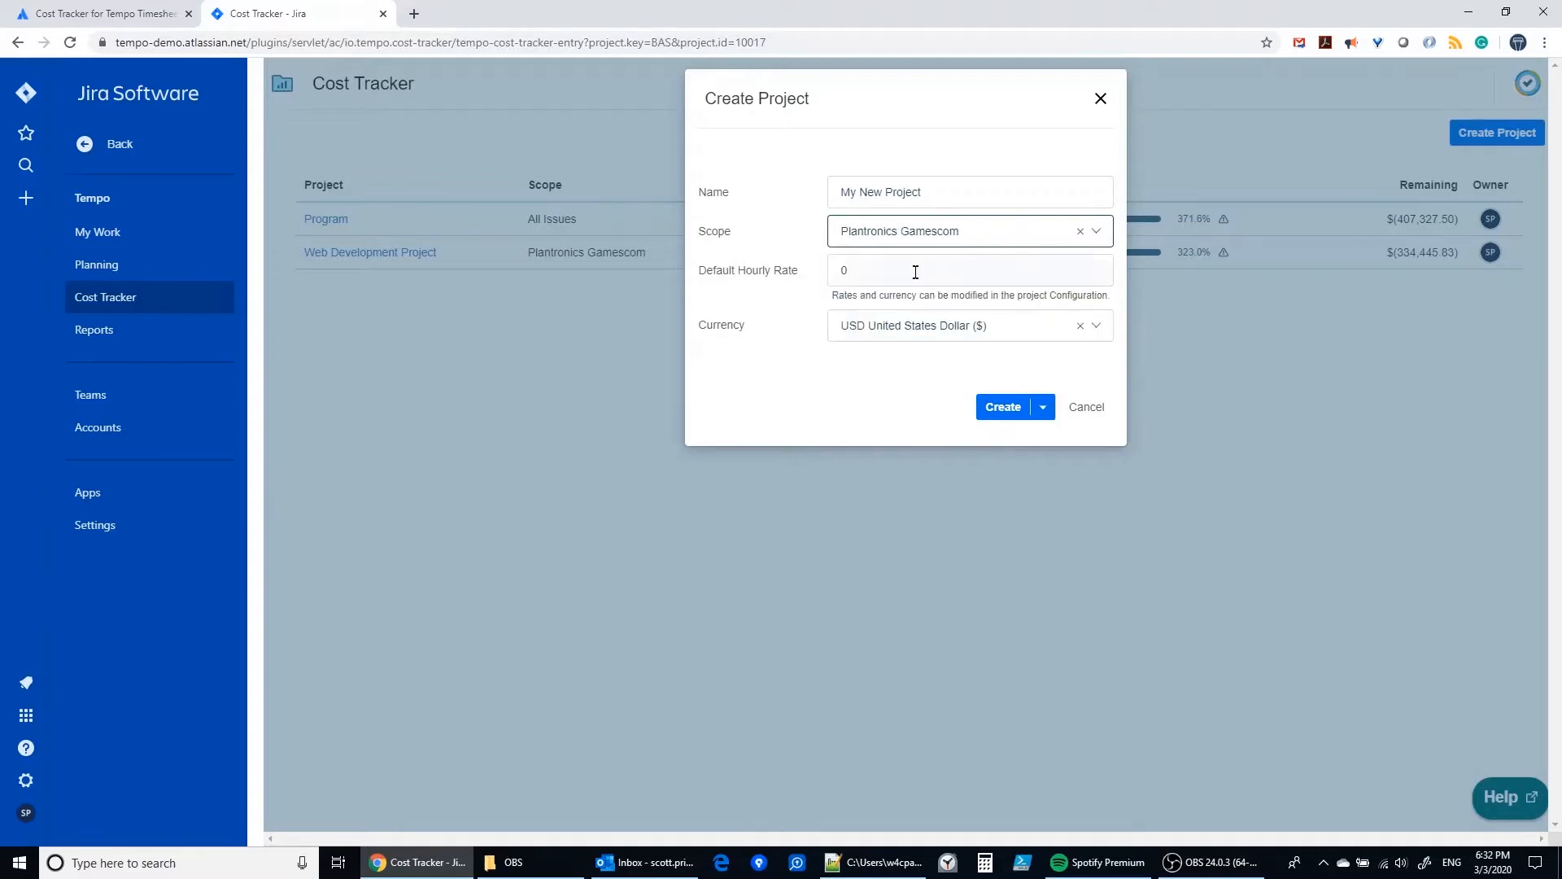
- Set the default hourly rate to 90 and show the additional create options
{"action": "left_click", "coordinate": [947, 270]}
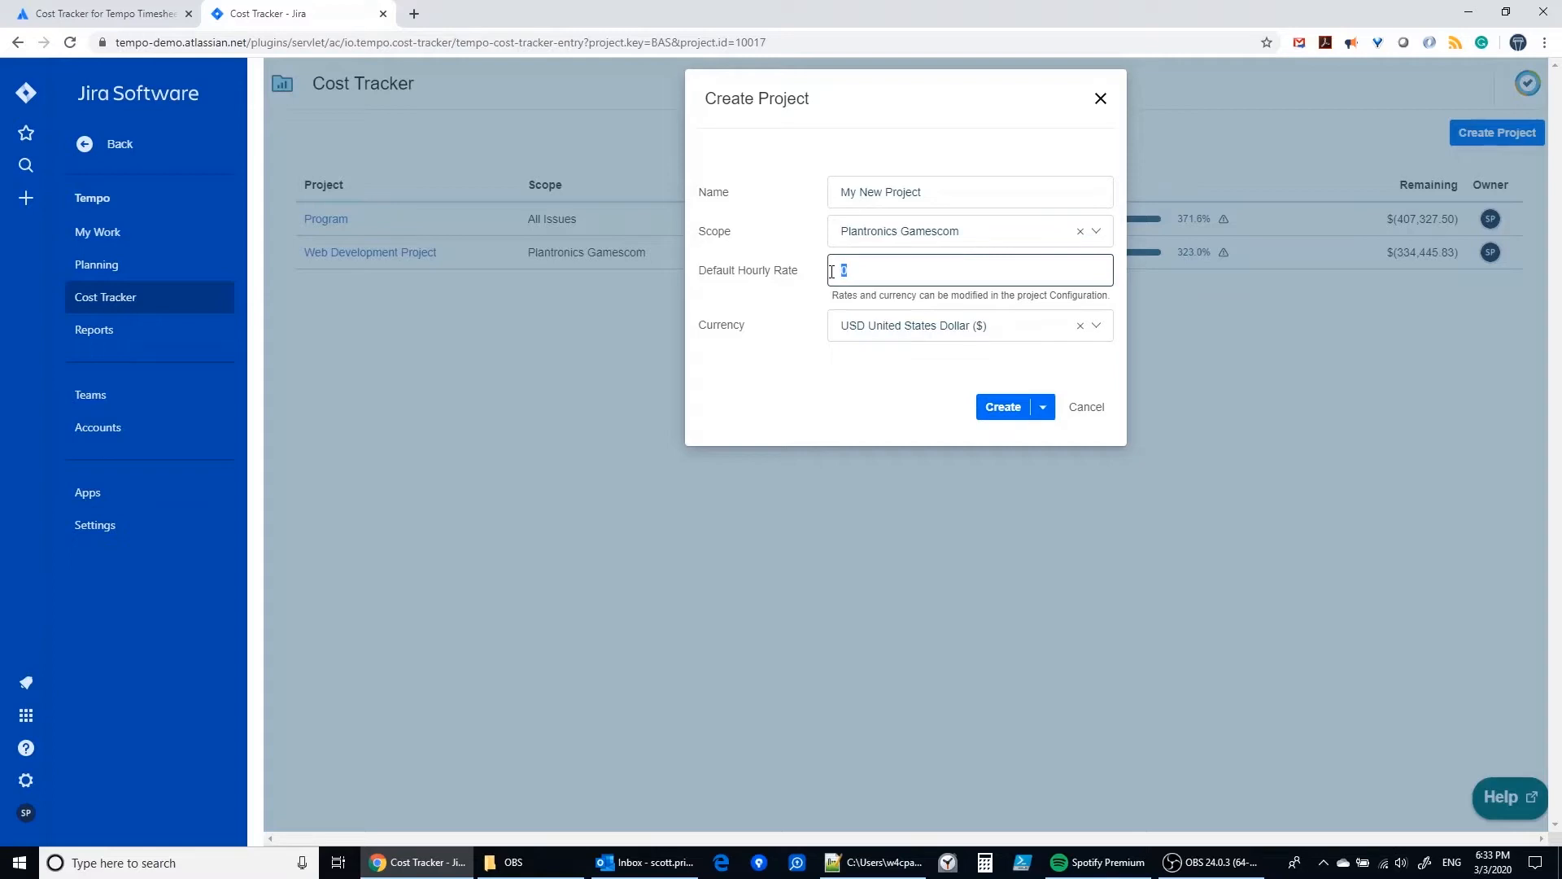
{"action": "type", "text": "90.0000"}
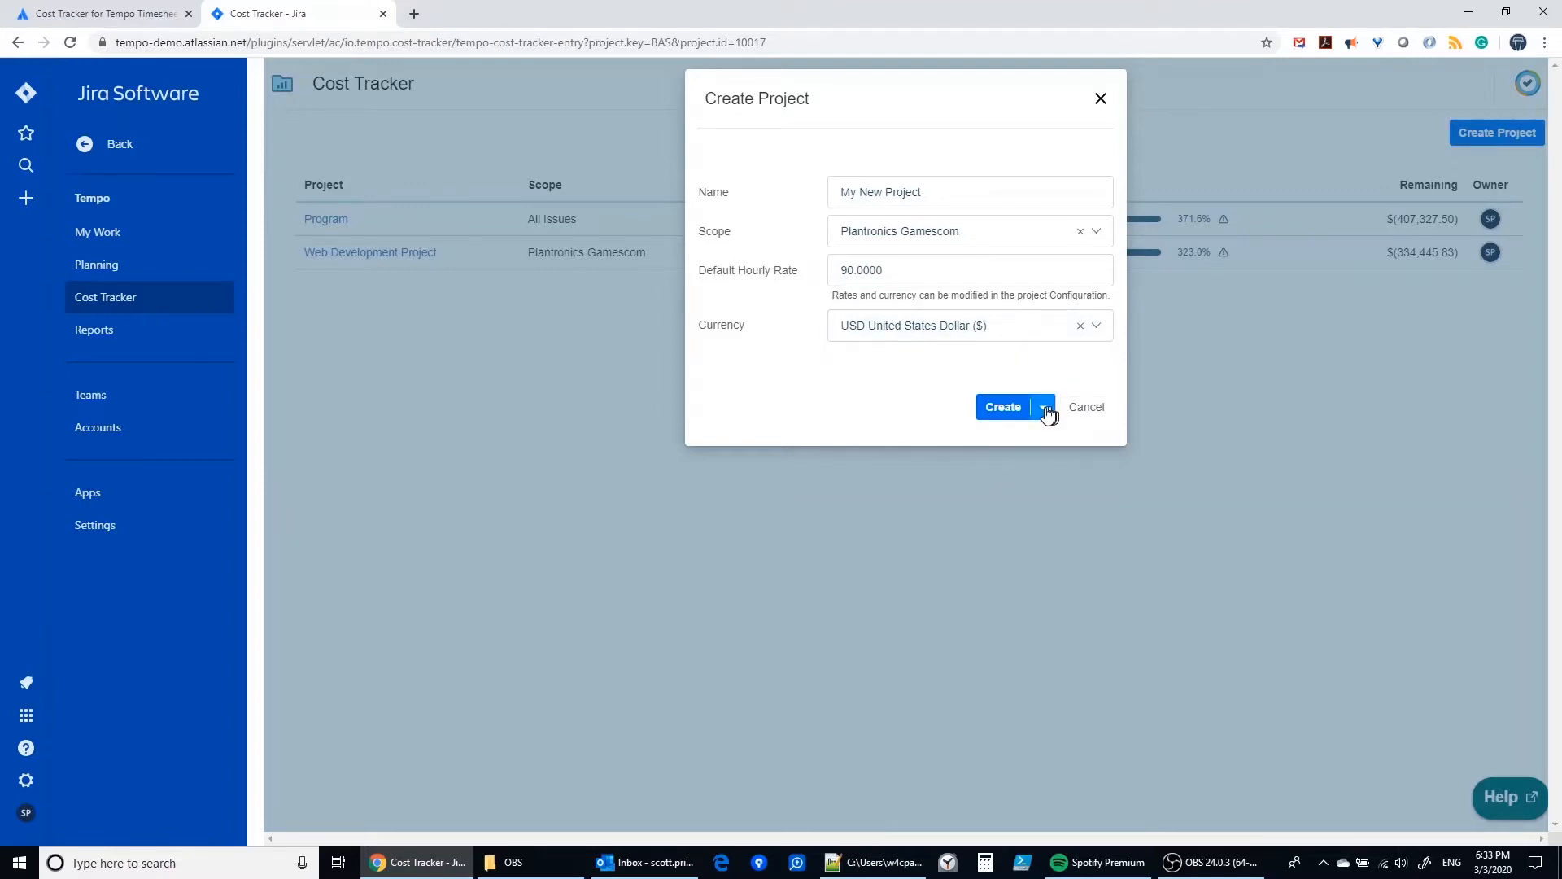
{"action": "left_click", "coordinate": [1042, 407]}
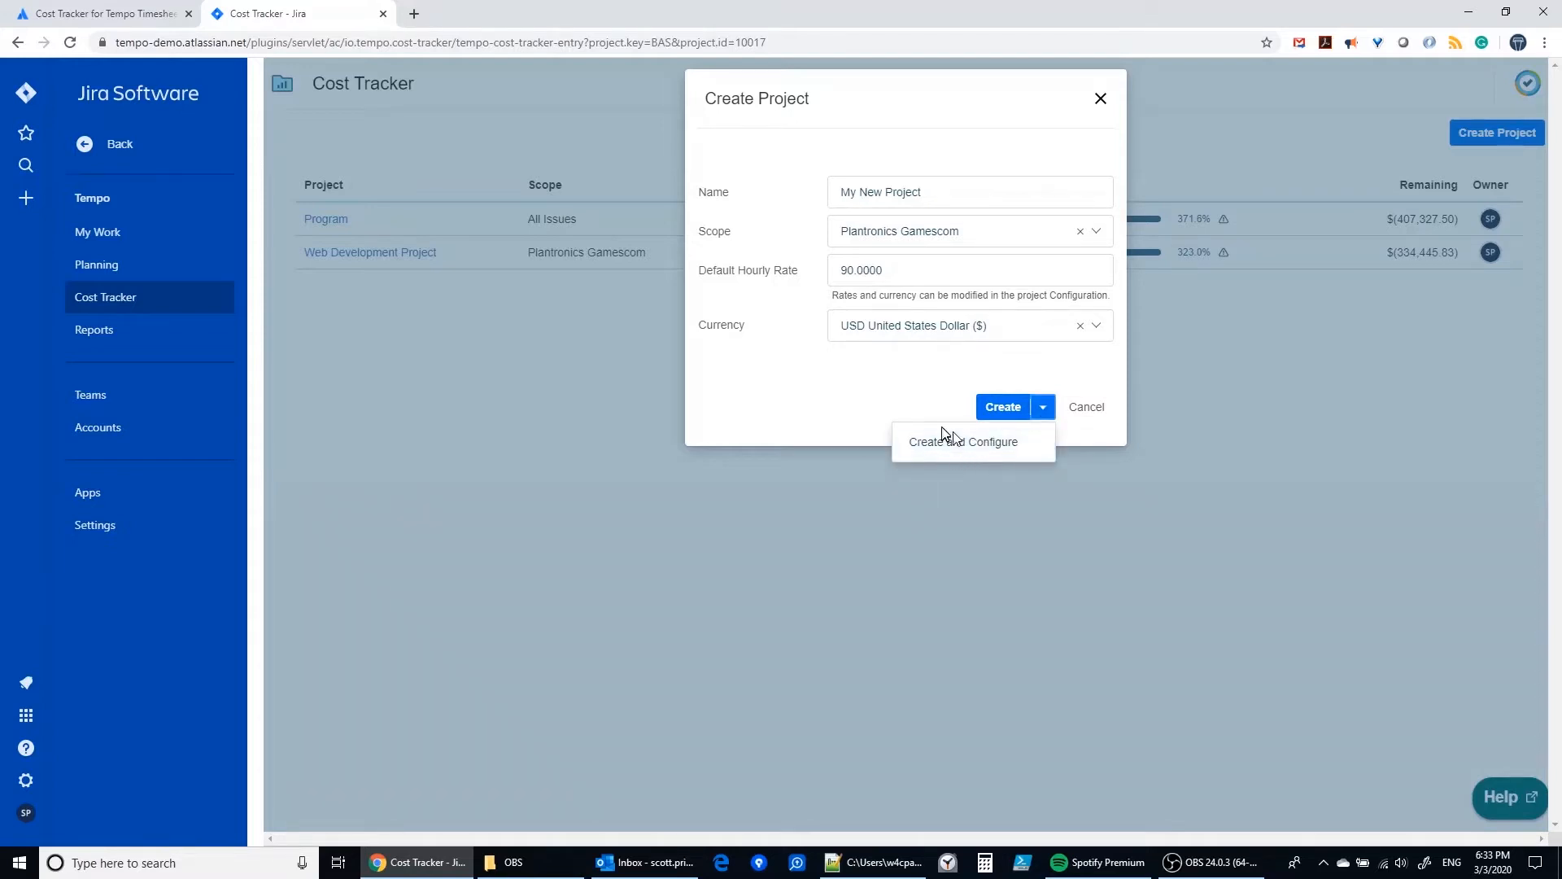
- Create My New Project with Create and Configure so its 685 scoped tasks import
{"action": "left_click", "coordinate": [1001, 407]}
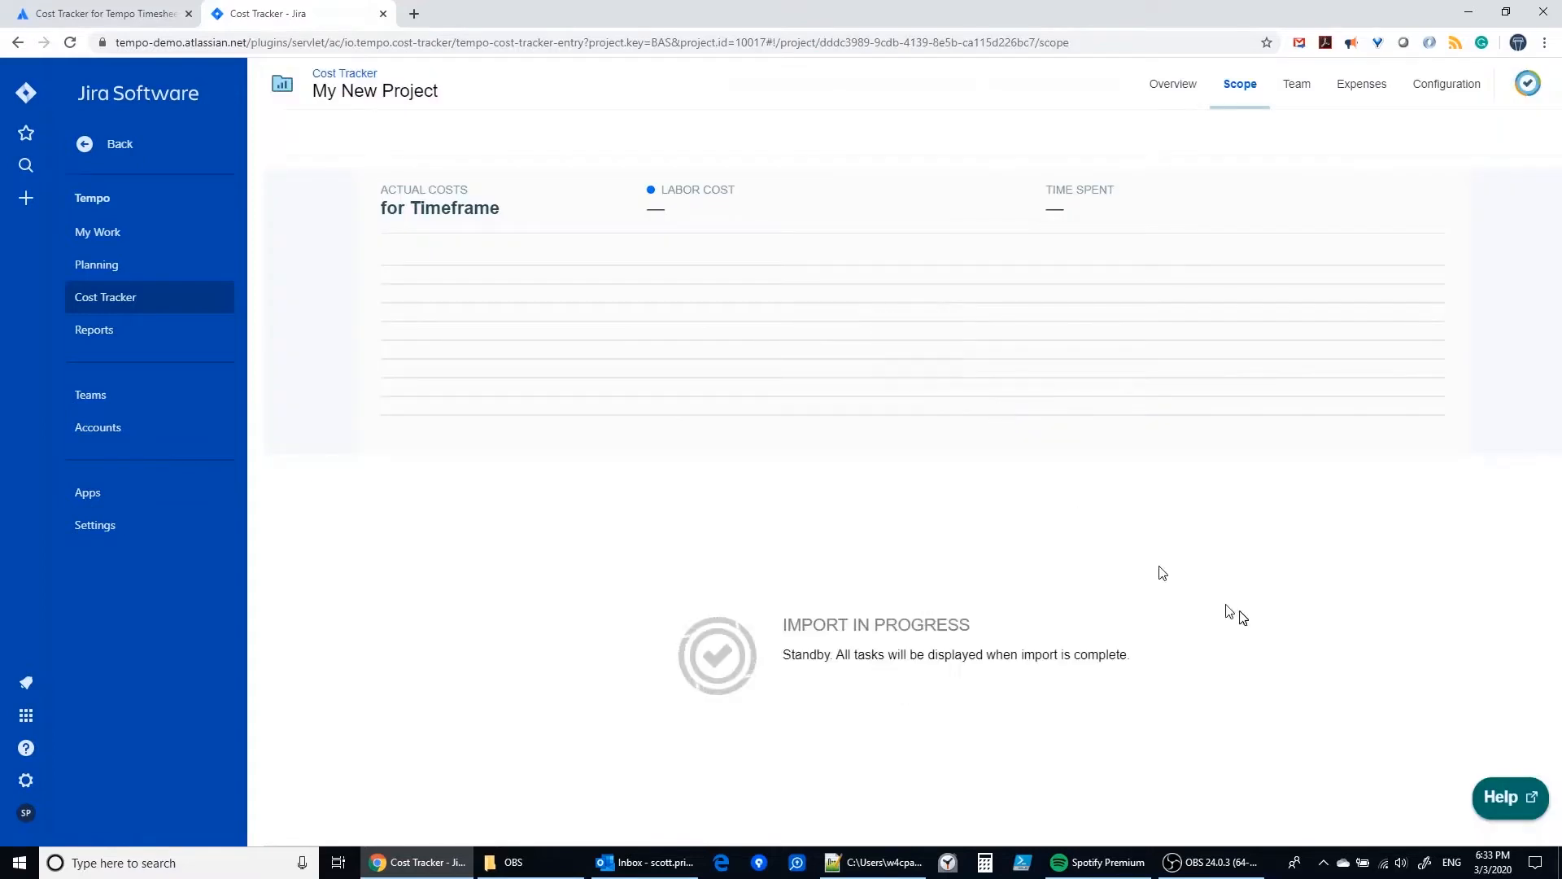
{"action": "mouse_move", "coordinate": [1242, 617]}
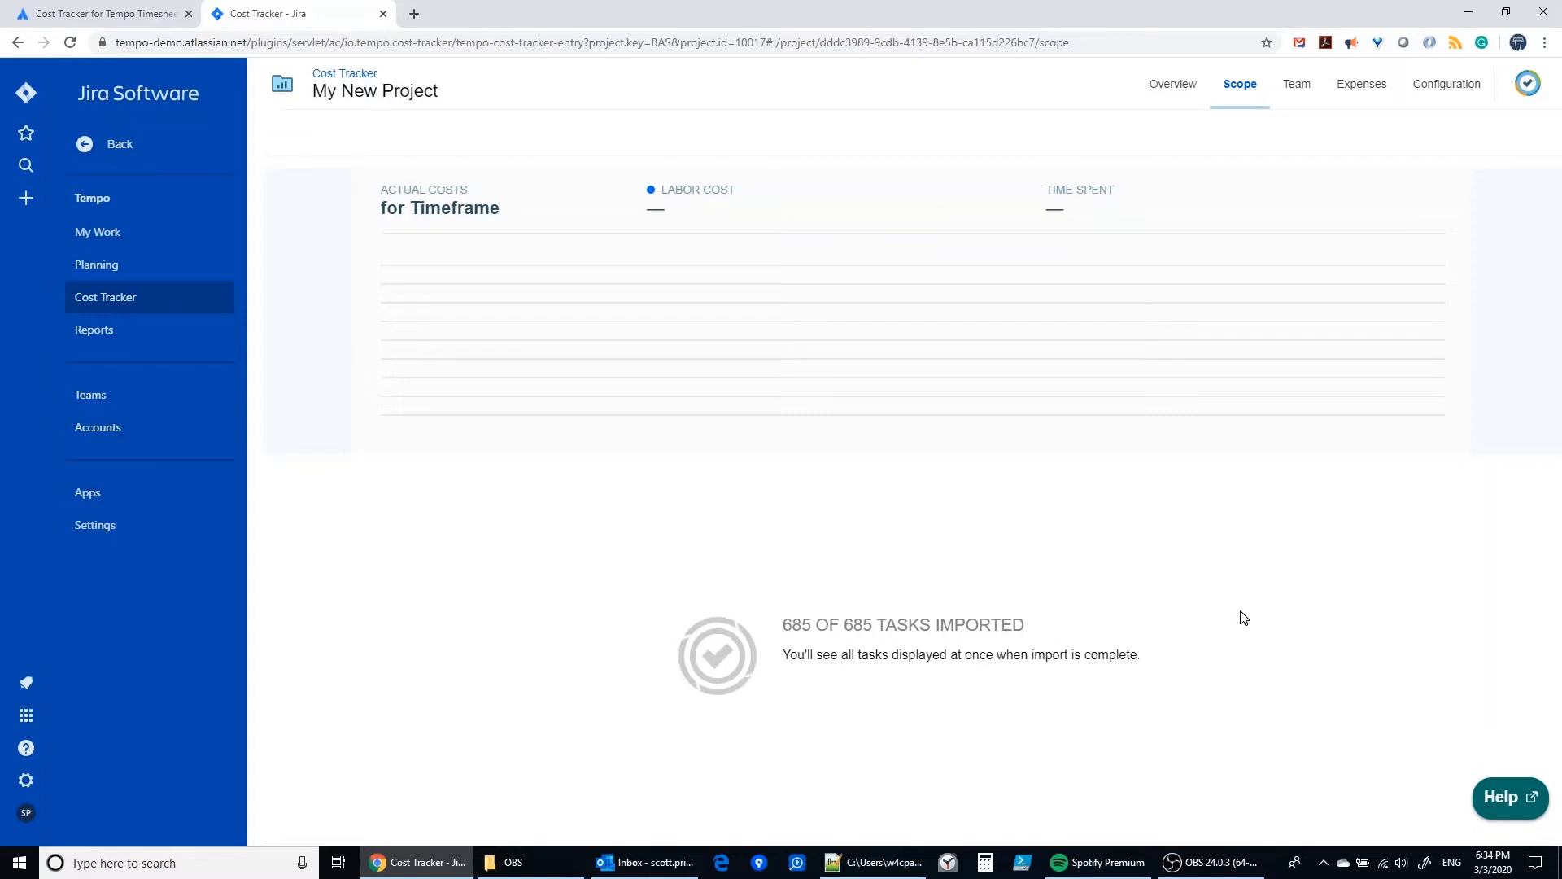
{"action": "mouse_move", "coordinate": [1258, 619]}
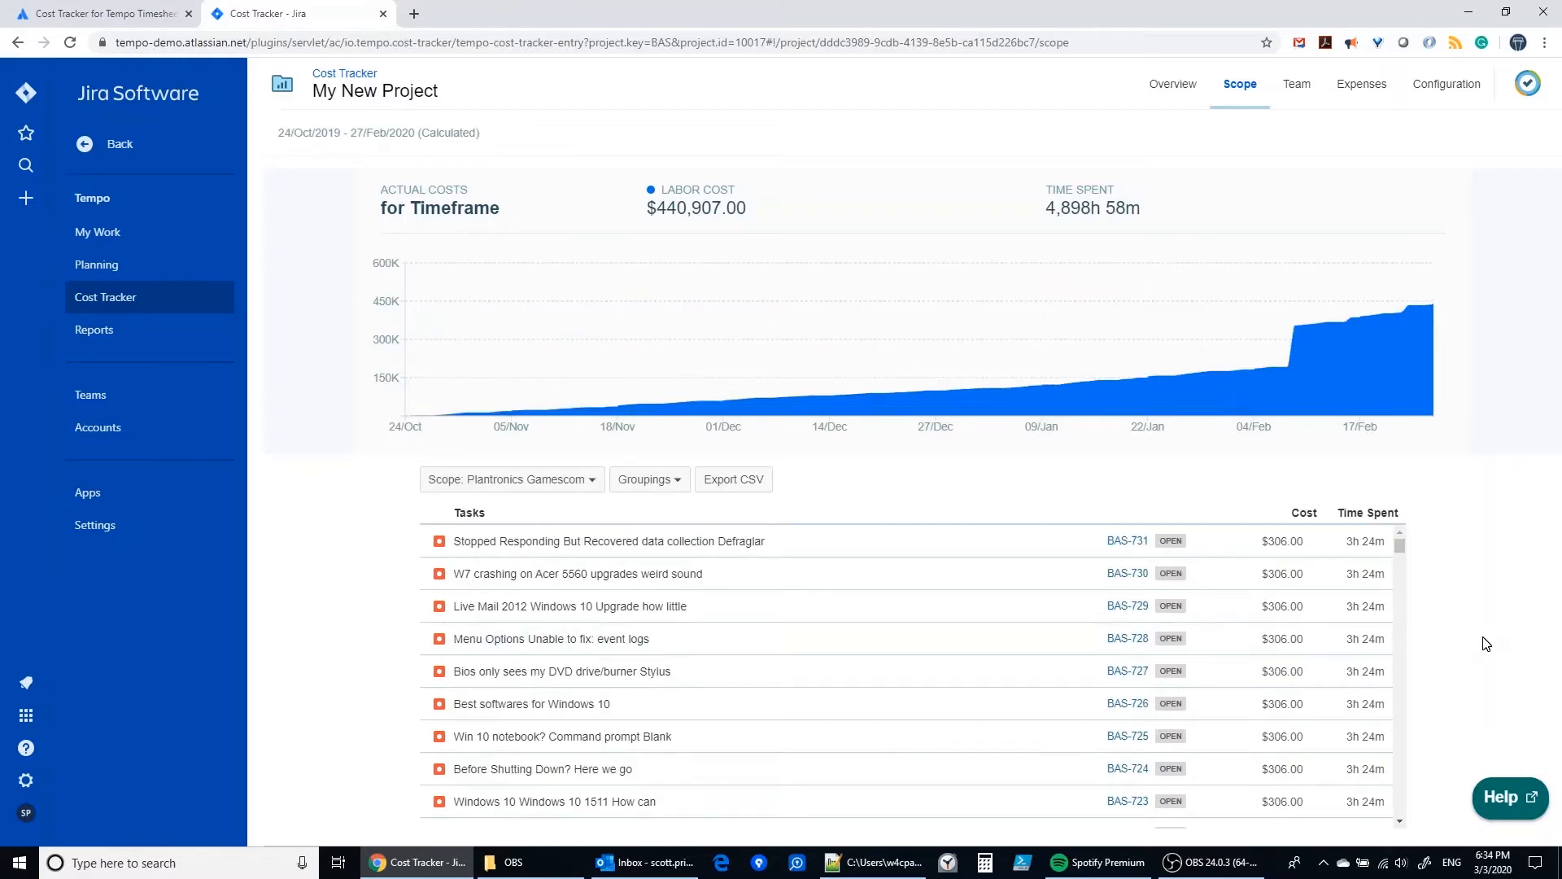
{"action": "mouse_move", "coordinate": [394, 439]}
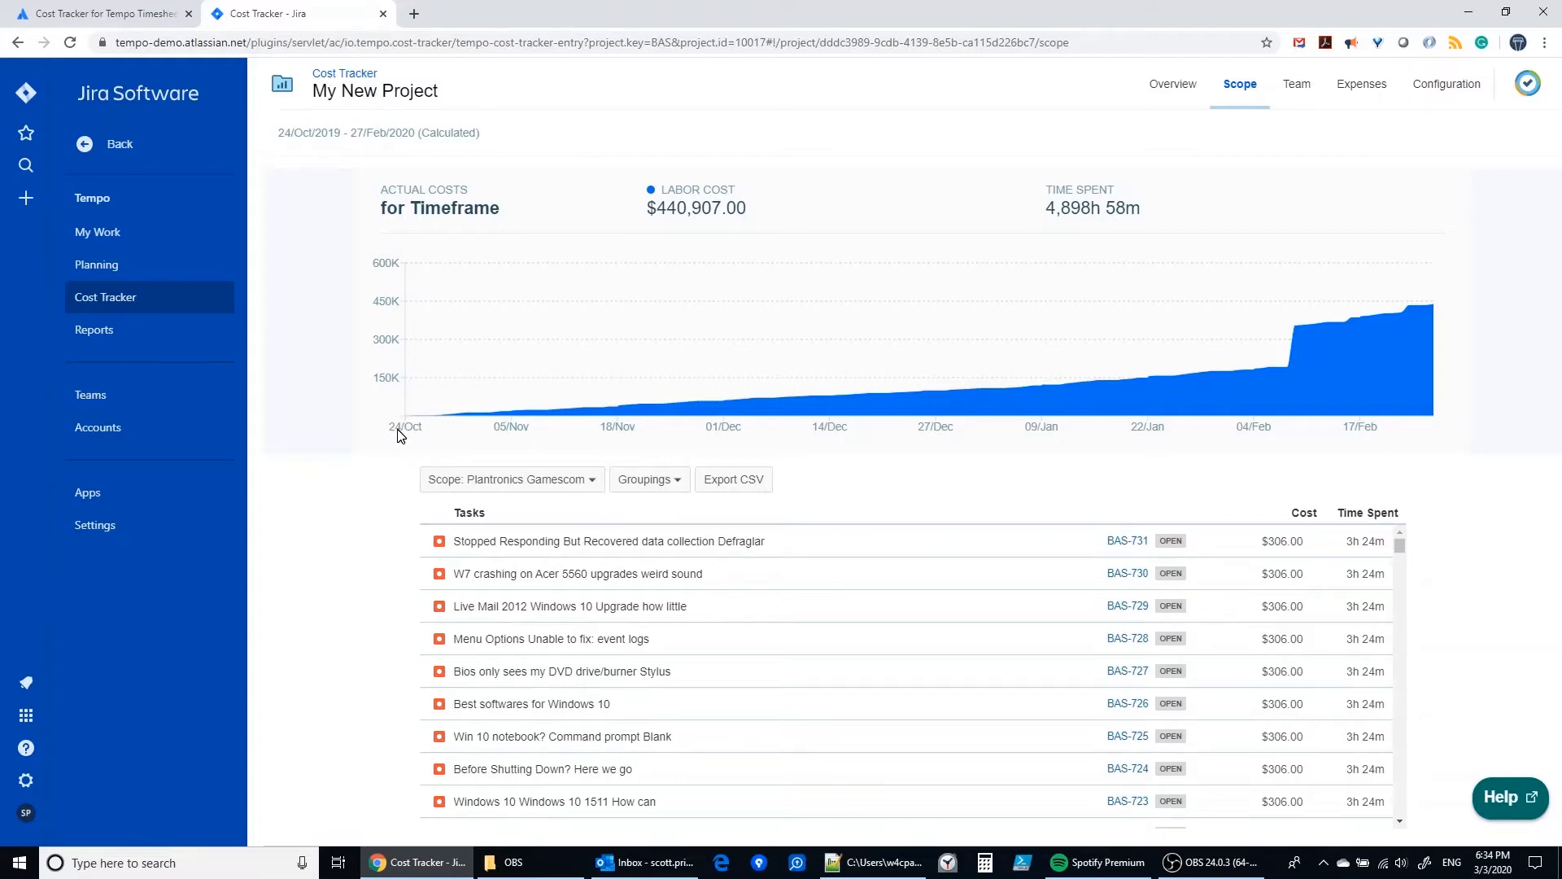
{"action": "mouse_move", "coordinate": [1237, 451]}
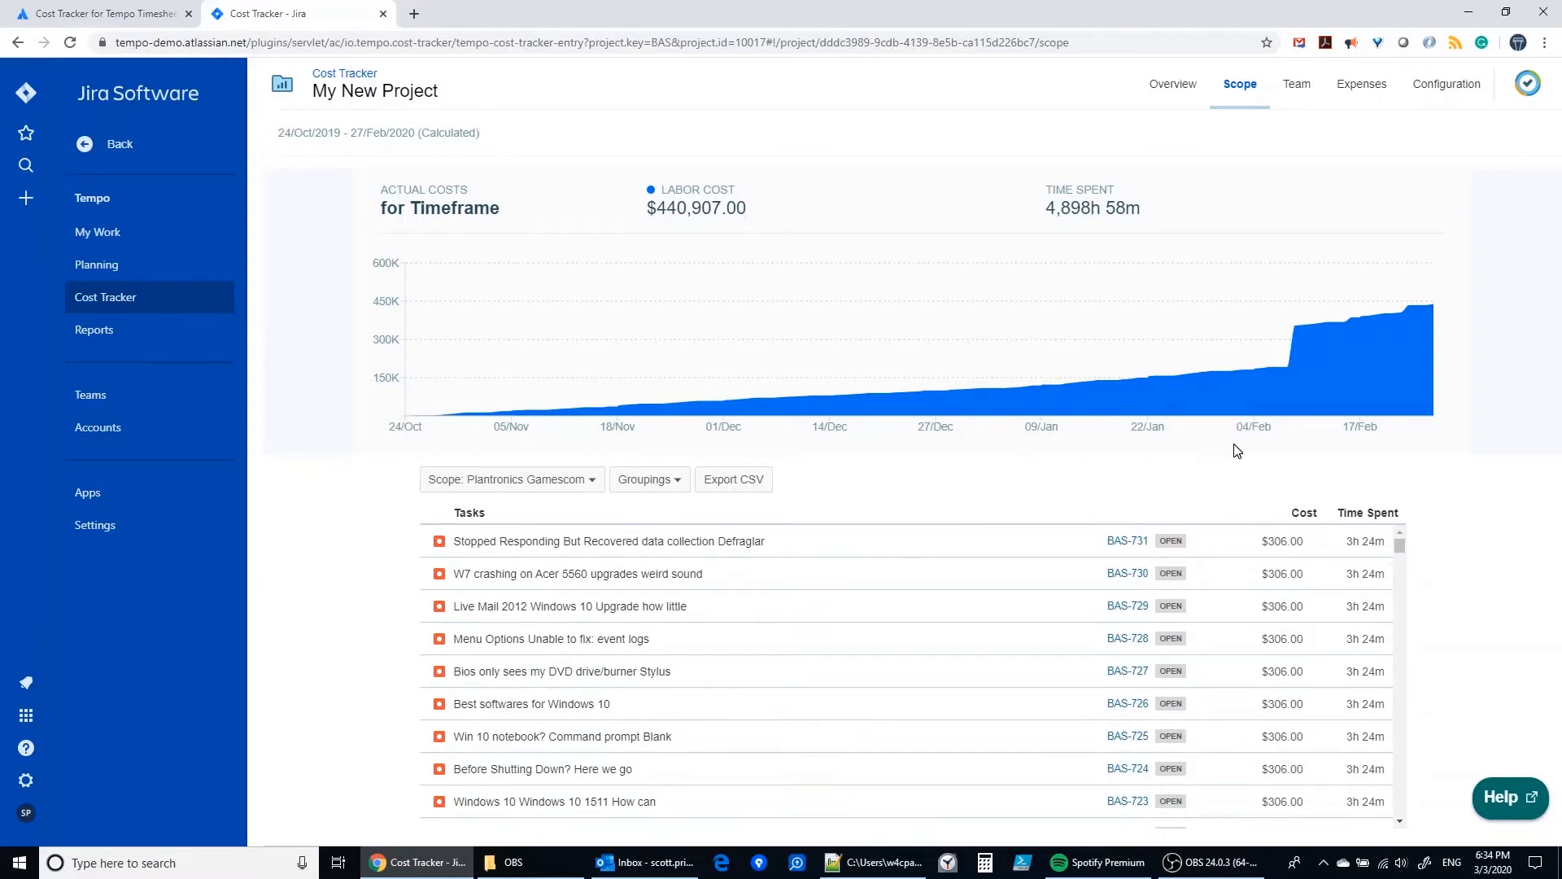
{"action": "mouse_move", "coordinate": [1431, 389]}
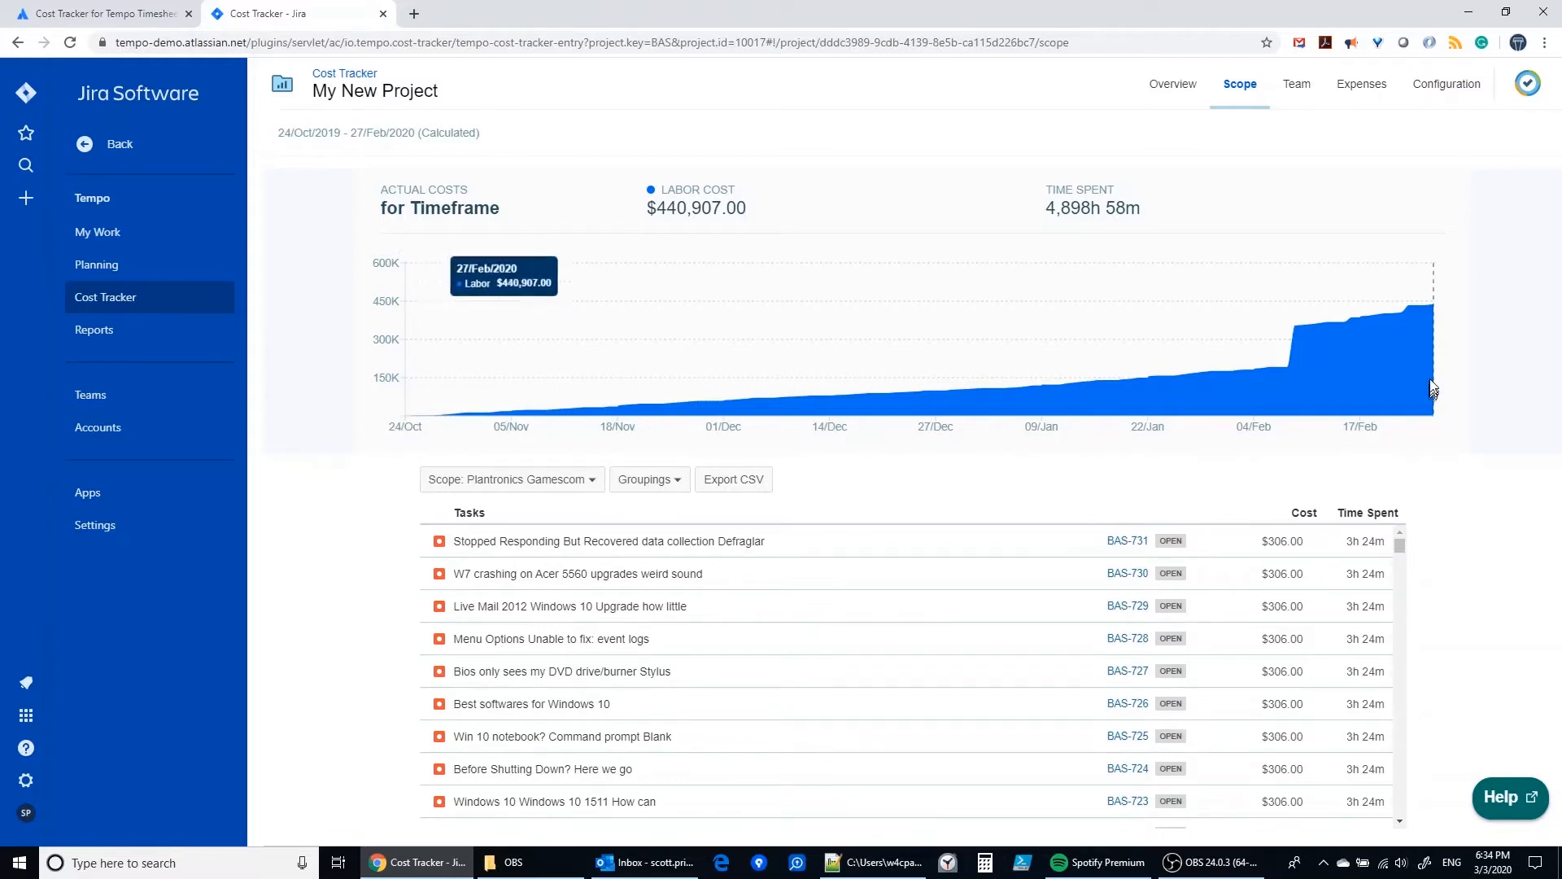
{"action": "mouse_move", "coordinate": [1432, 318]}
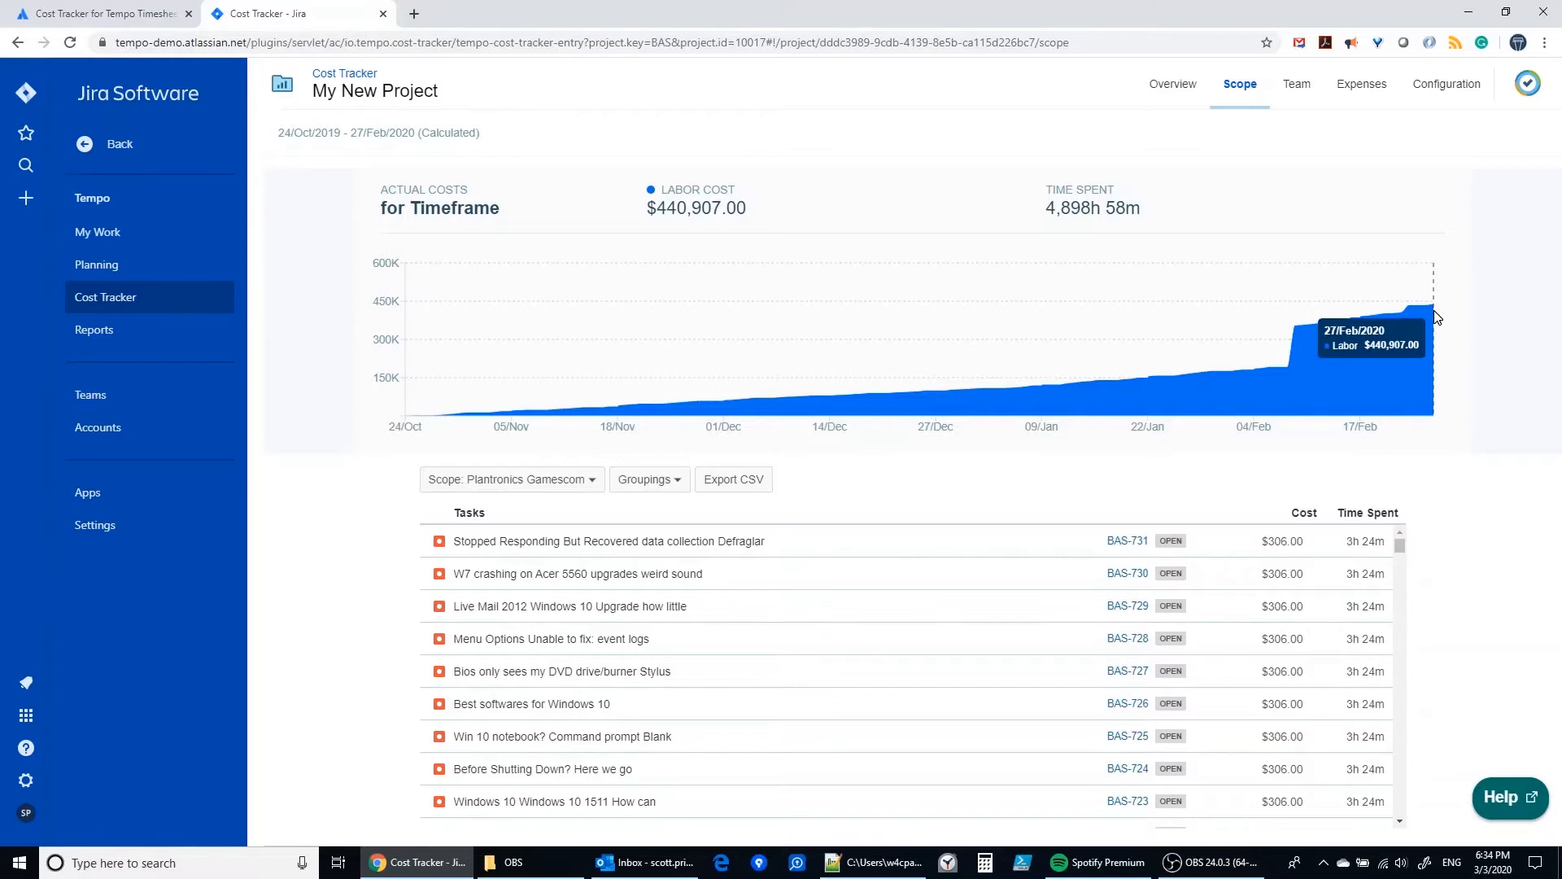
{"action": "mouse_move", "coordinate": [1502, 601]}
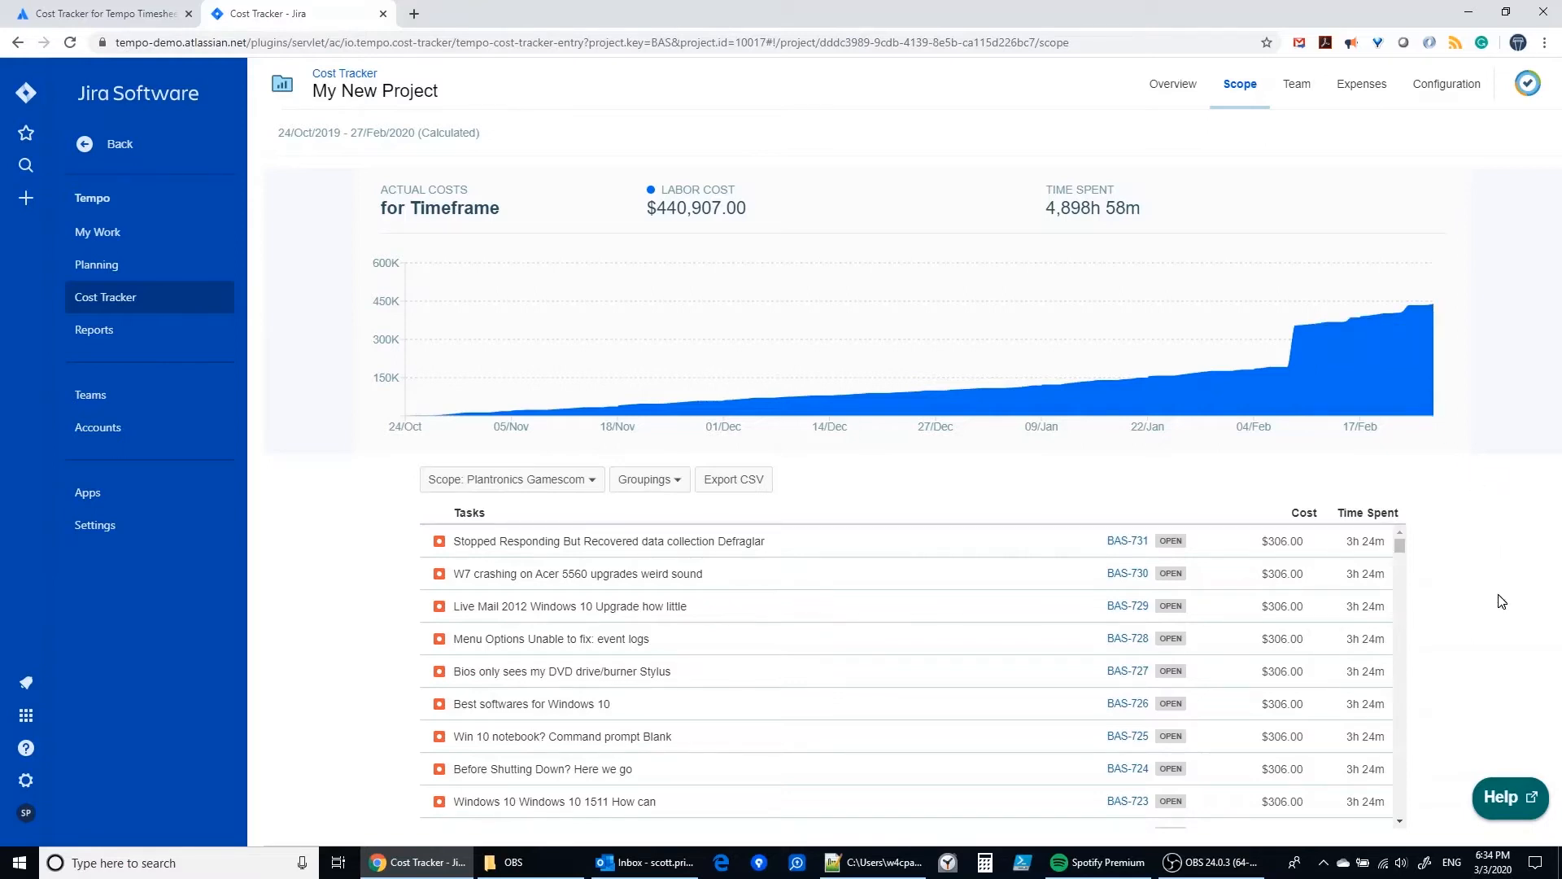
{"action": "mouse_move", "coordinate": [1486, 470]}
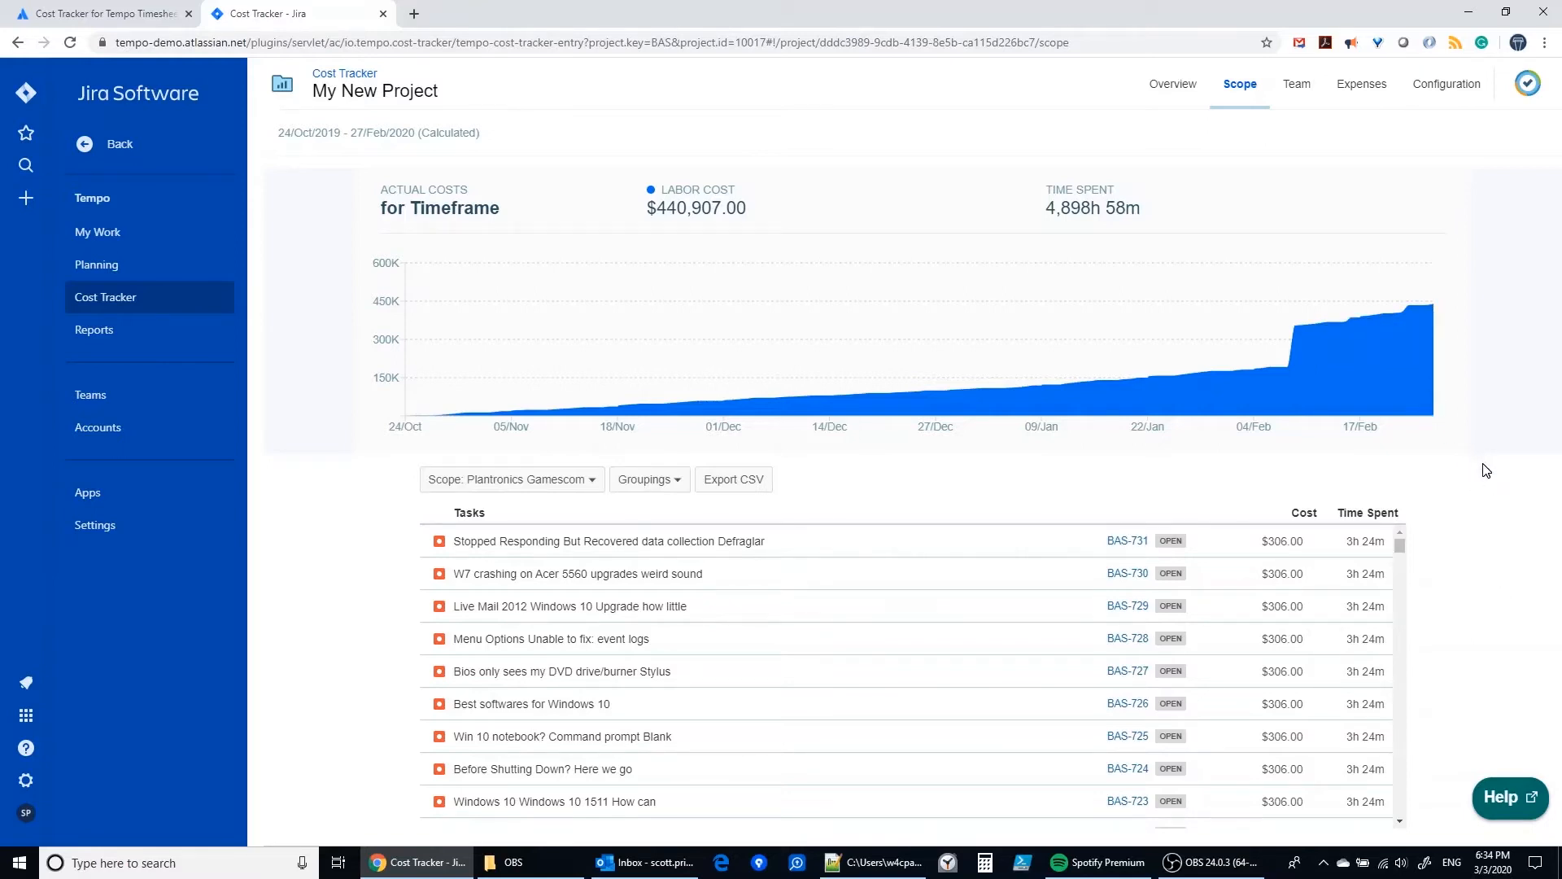
{"action": "mouse_move", "coordinate": [1471, 210]}
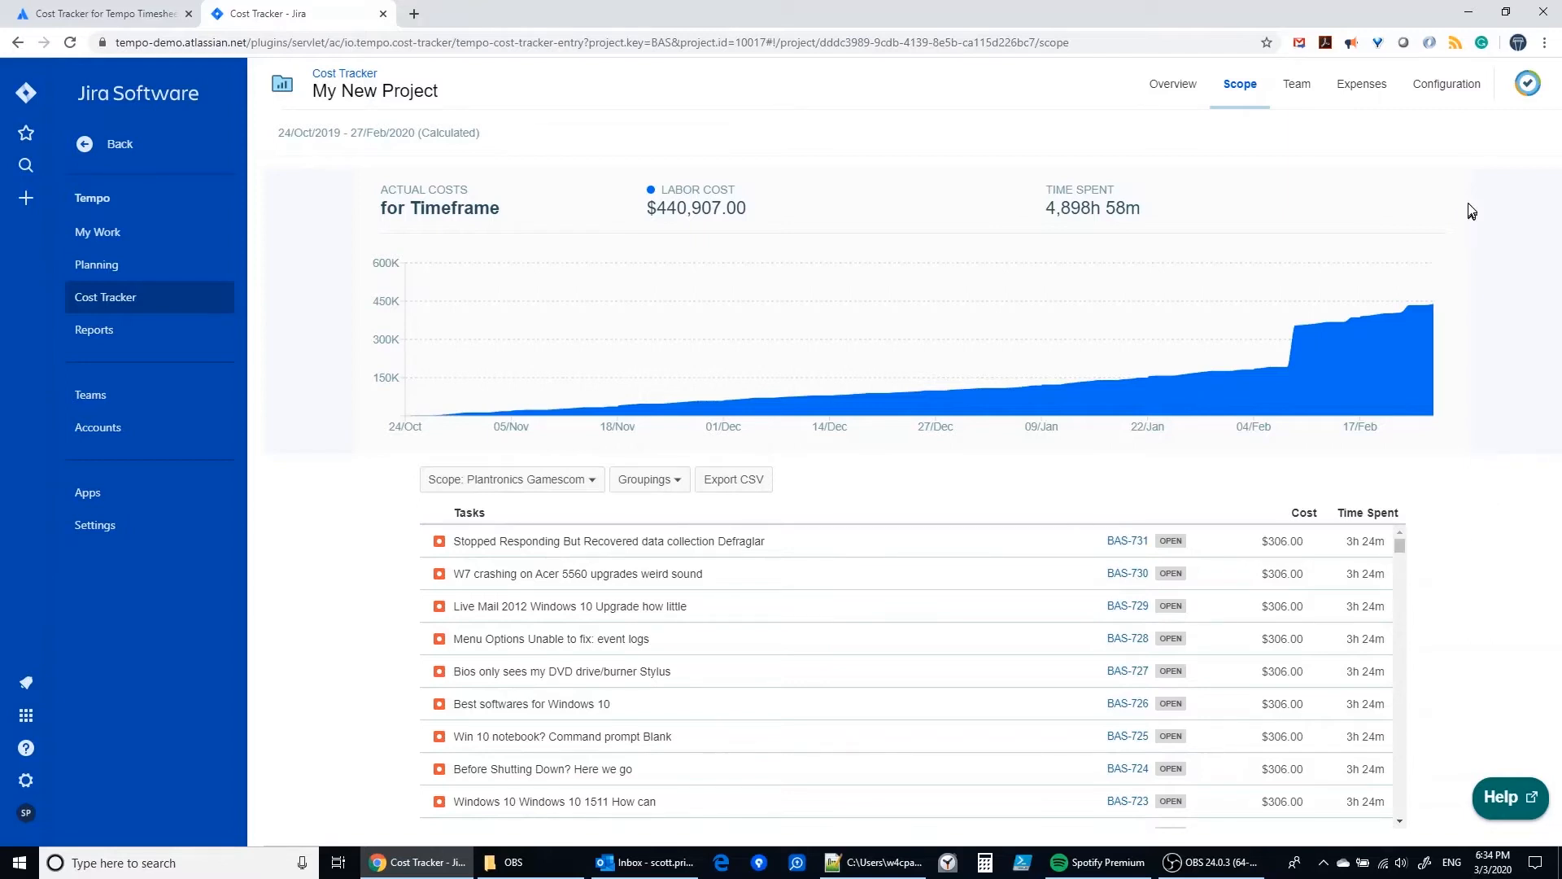
{"action": "mouse_move", "coordinate": [1040, 376]}
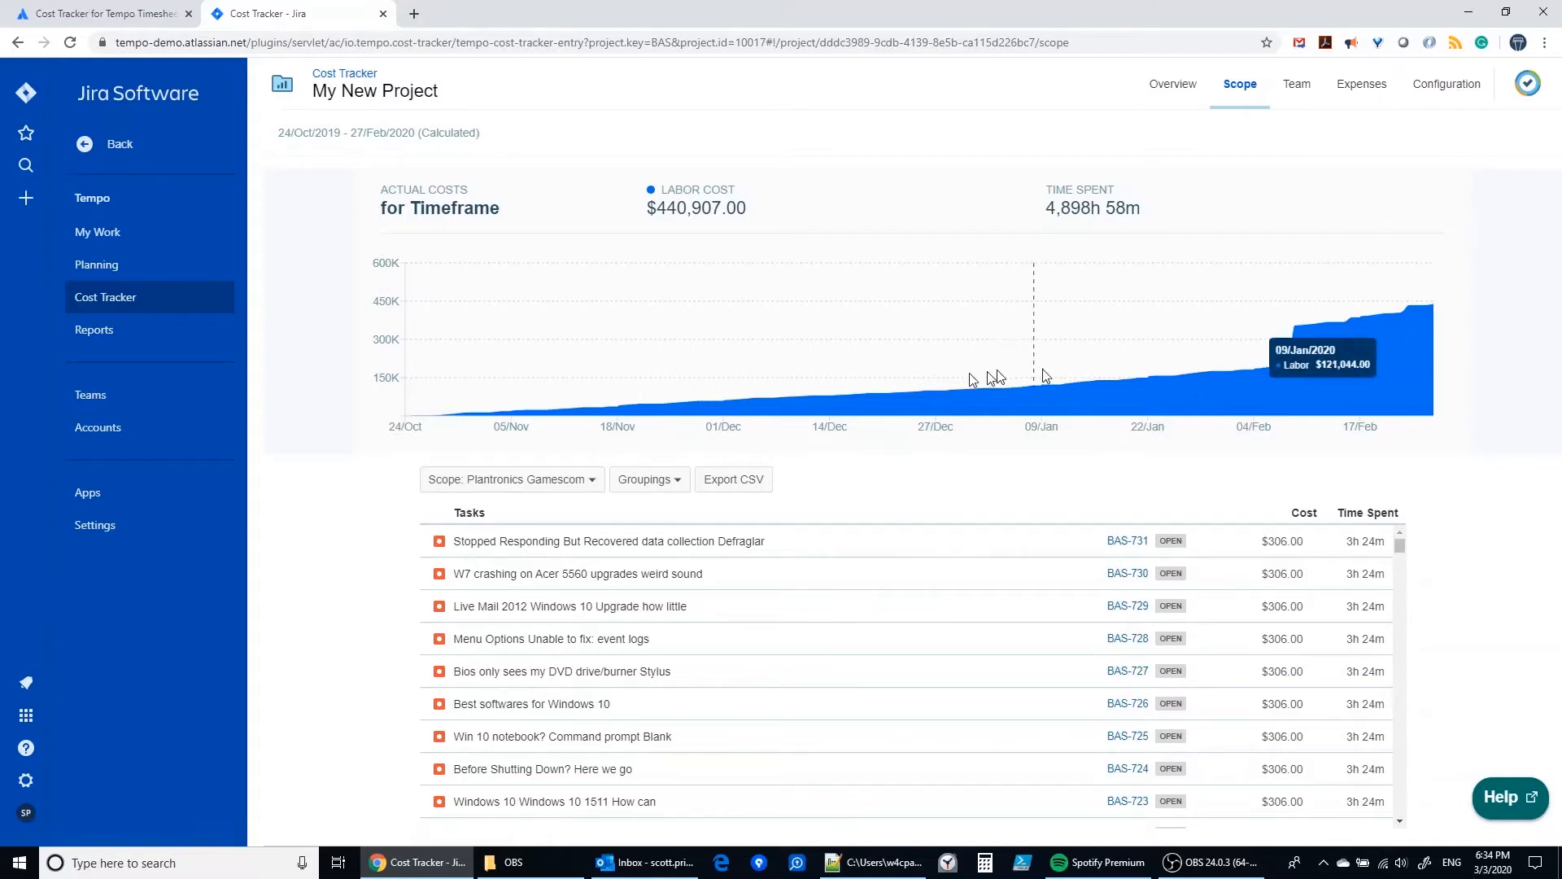
{"action": "mouse_move", "coordinate": [1346, 321]}
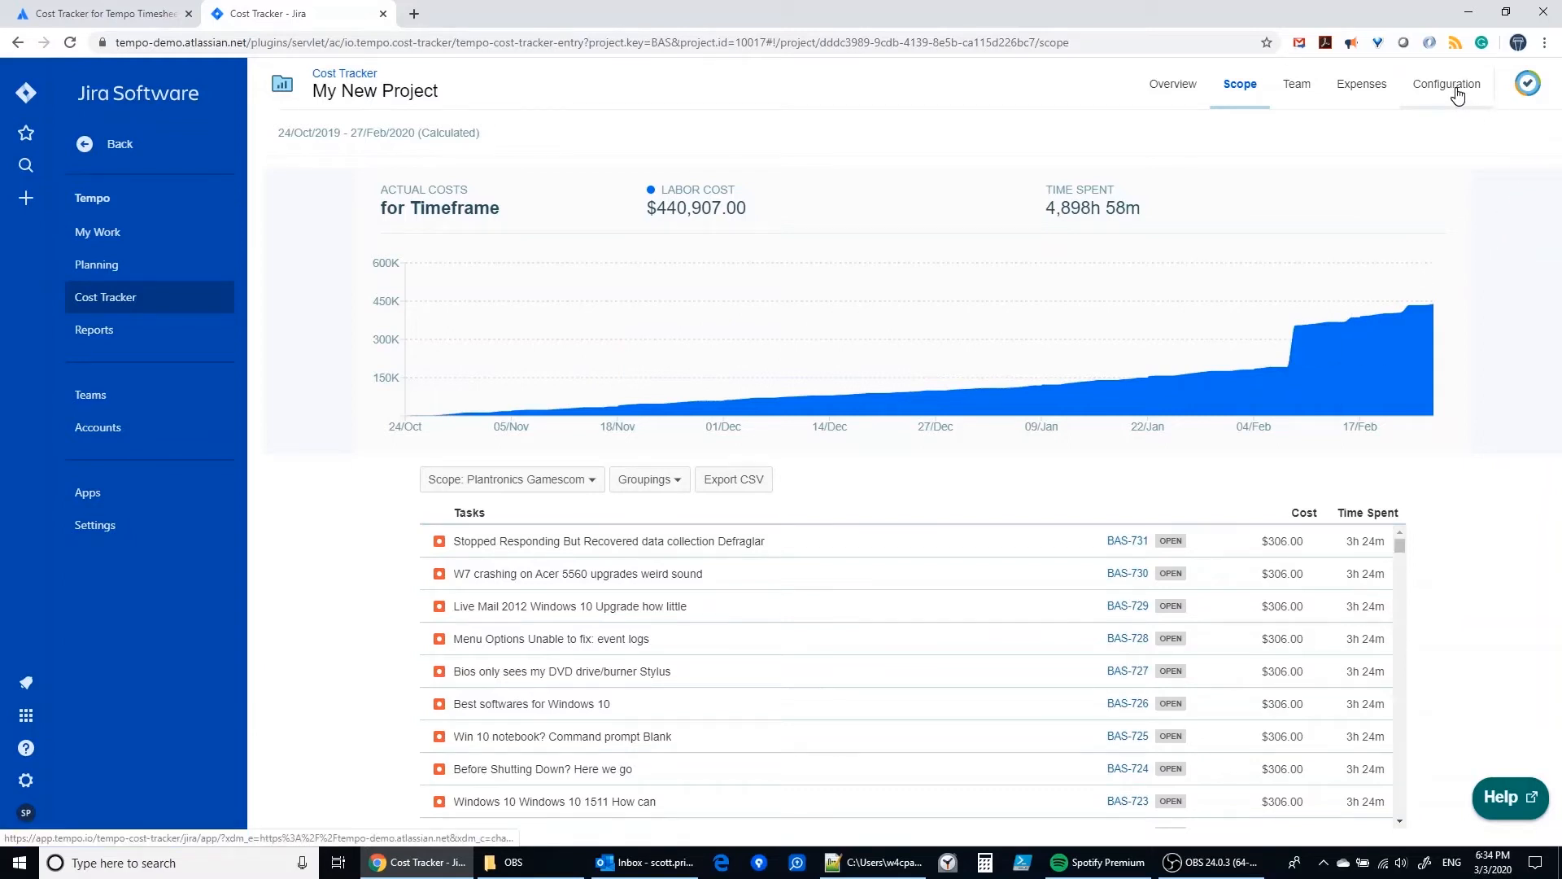
- Set the project budget to 500000 in Configuration and return to the Scope task costs
{"action": "left_click", "coordinate": [1442, 83]}
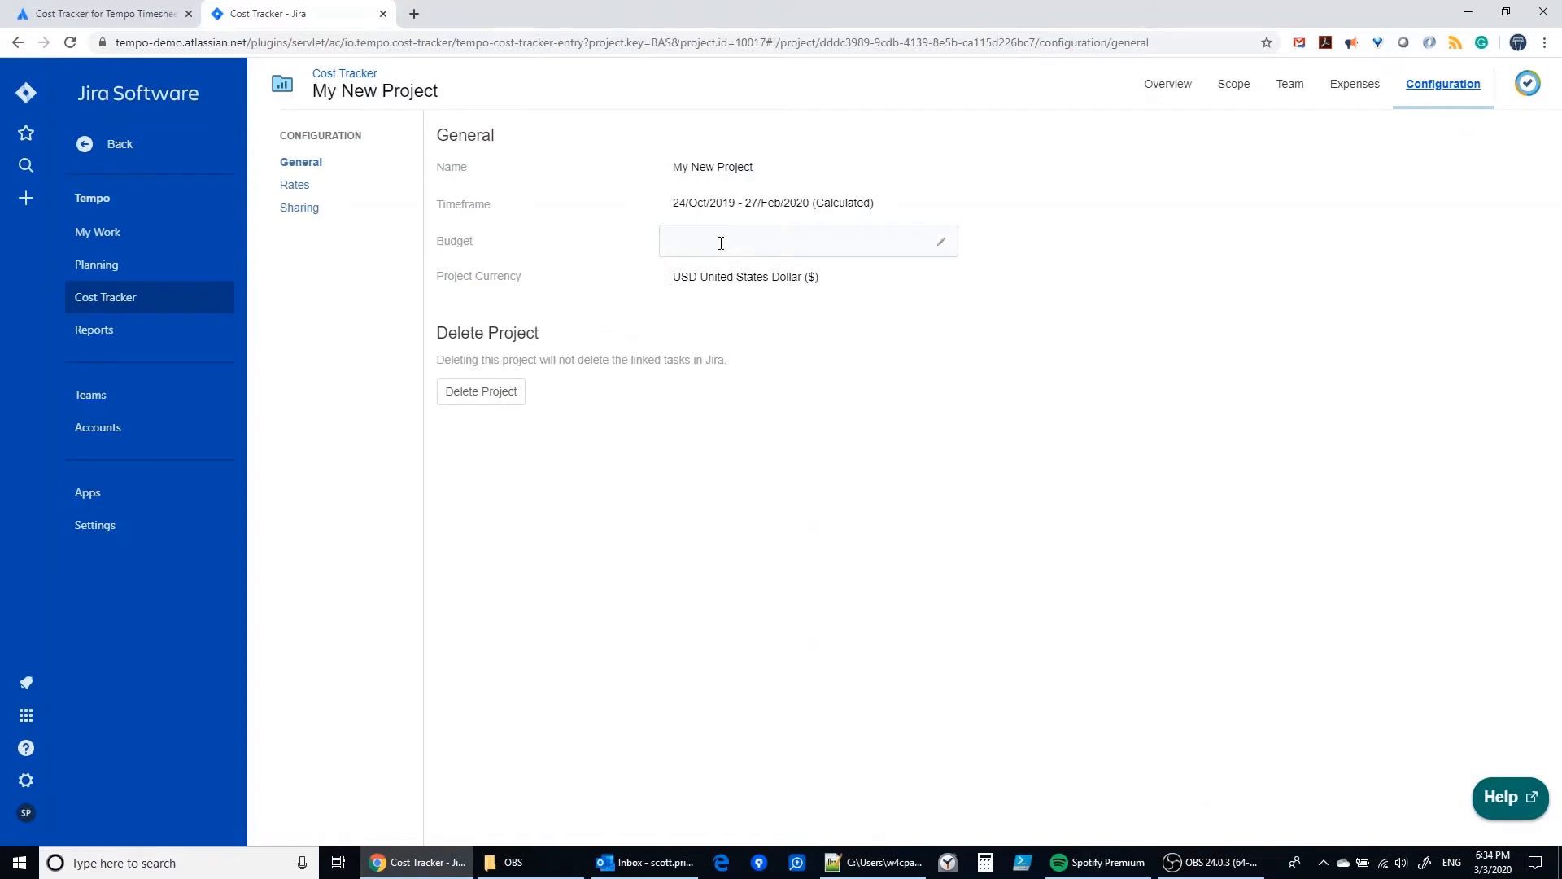
{"action": "type", "text": "5"}
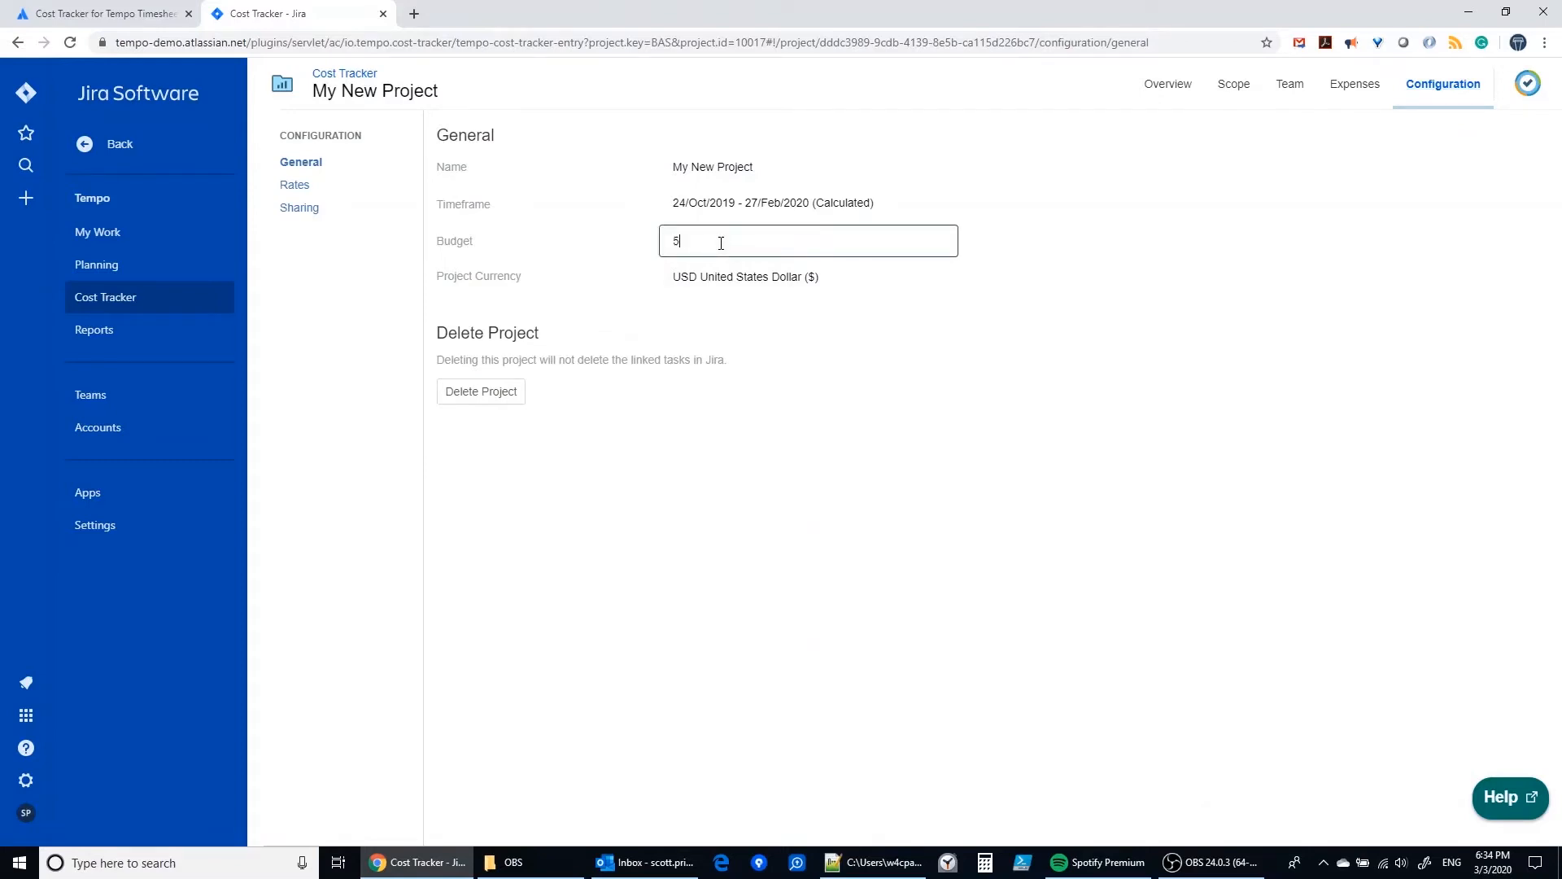
{"action": "type", "text": "0000"}
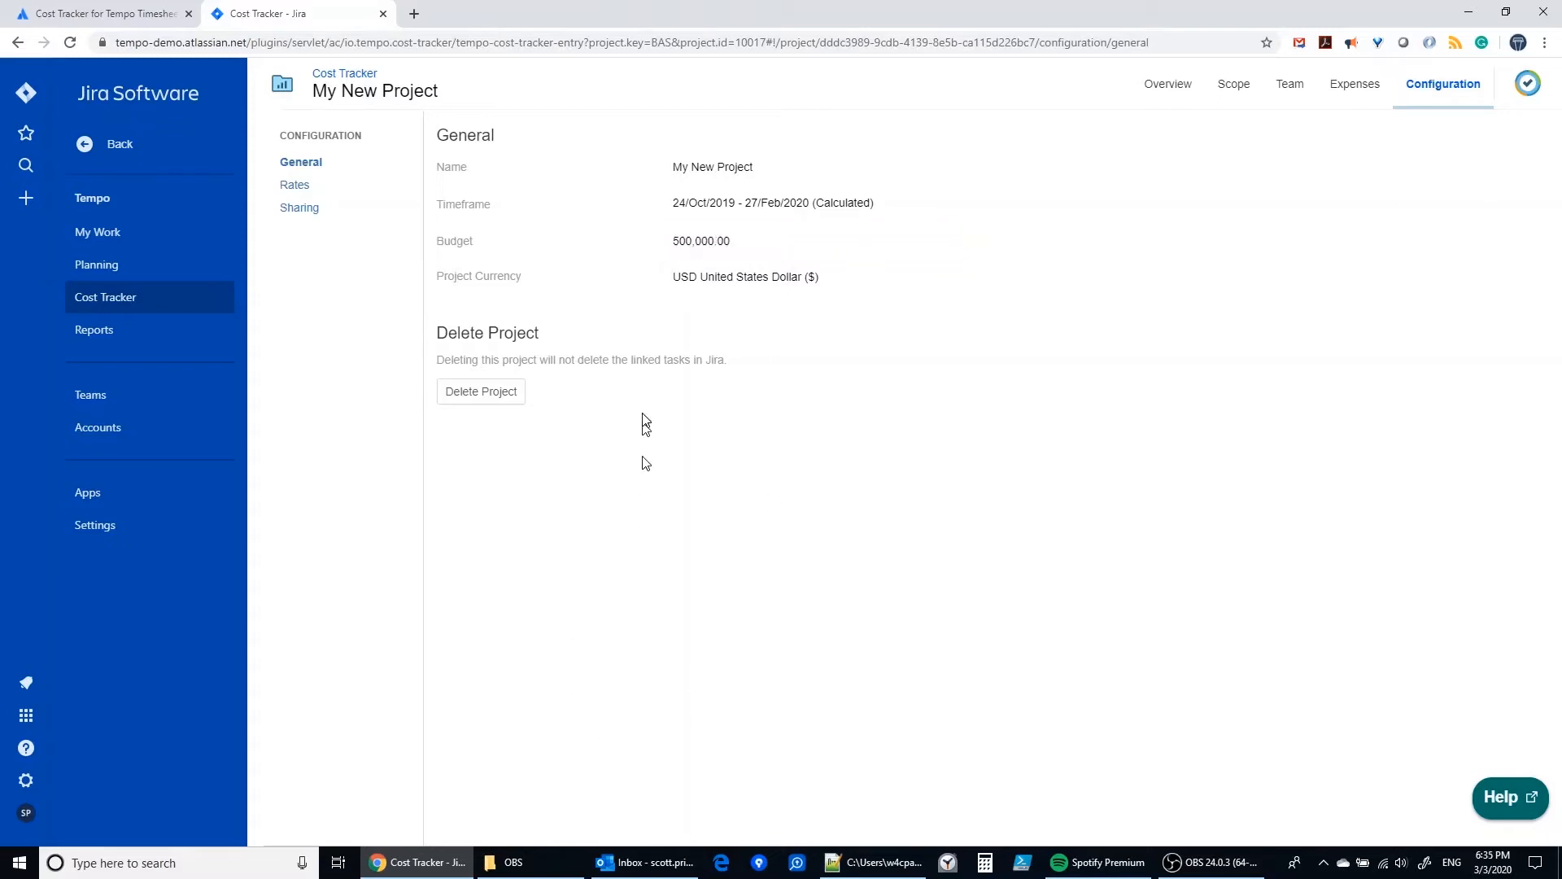
{"action": "mouse_move", "coordinate": [1044, 268]}
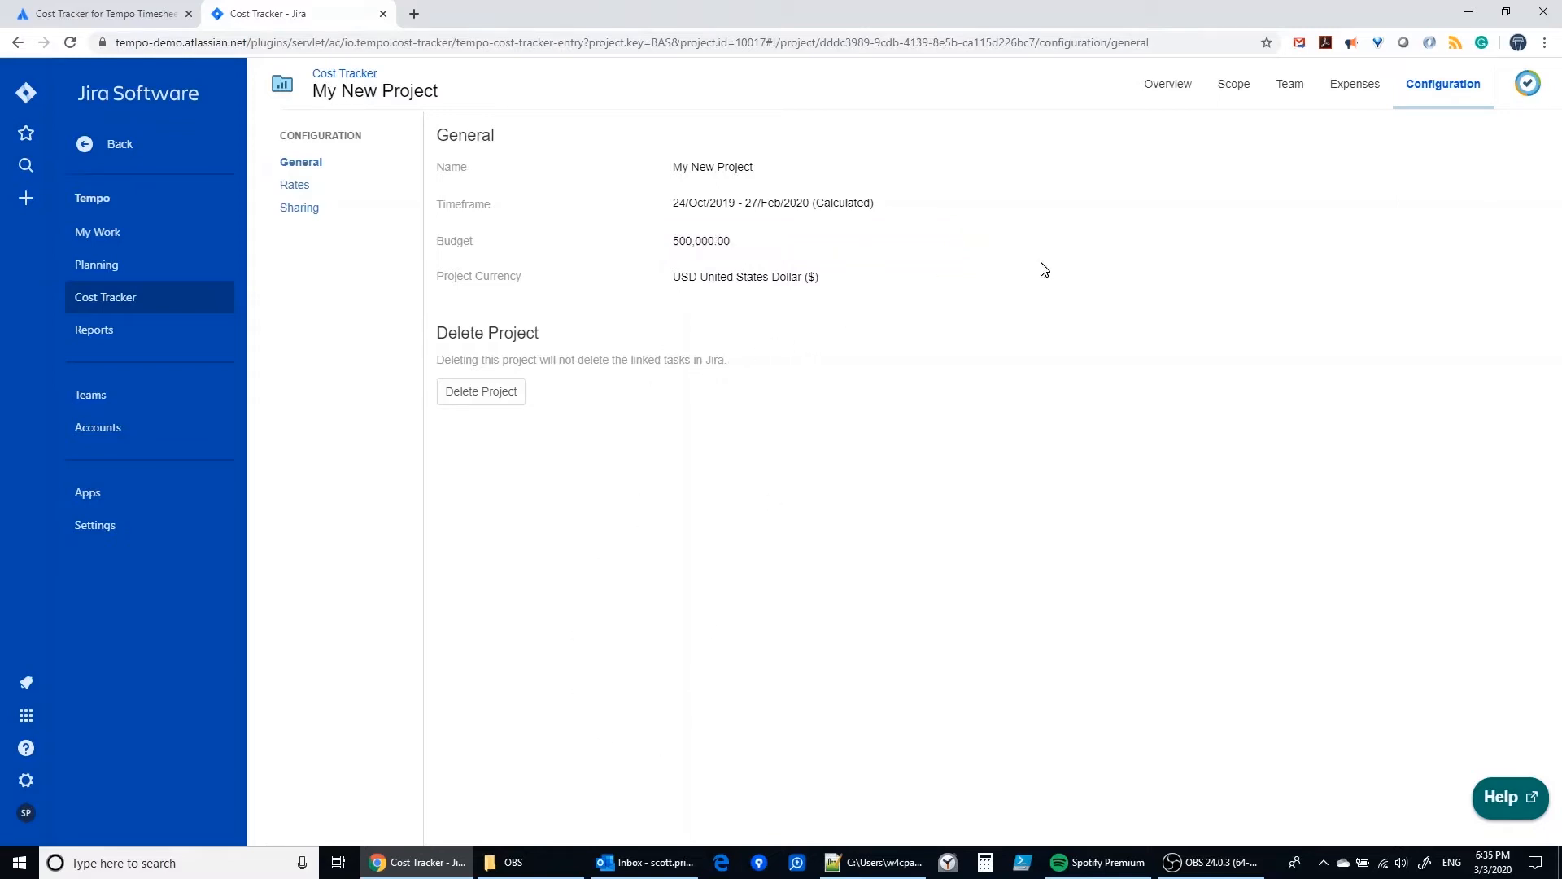
{"action": "mouse_move", "coordinate": [1237, 109]}
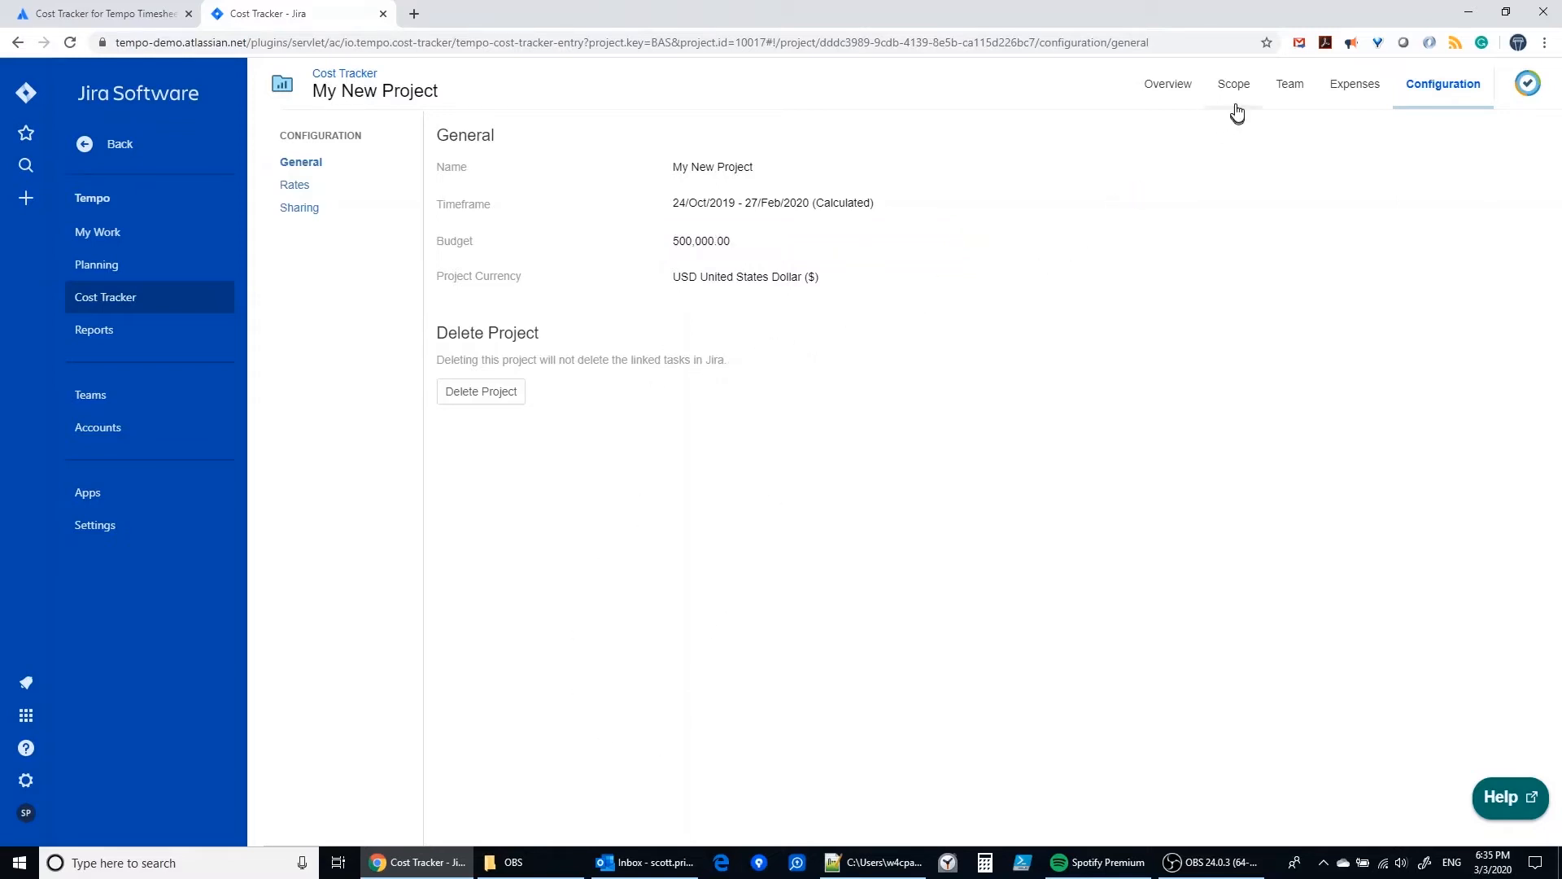
{"action": "left_click", "coordinate": [1238, 83]}
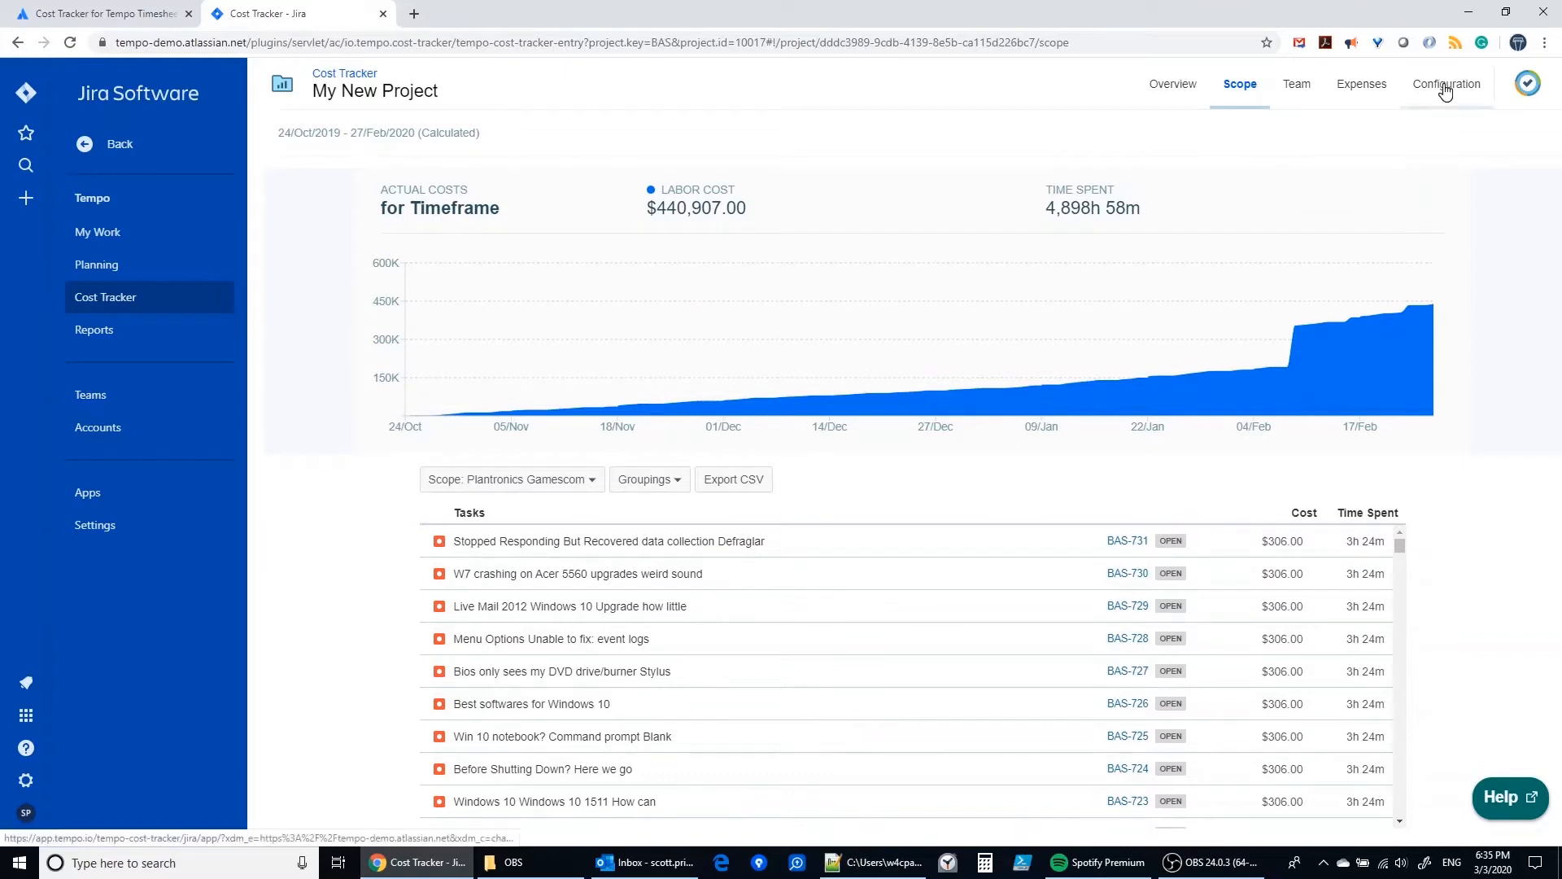
{"action": "left_click", "coordinate": [1442, 83]}
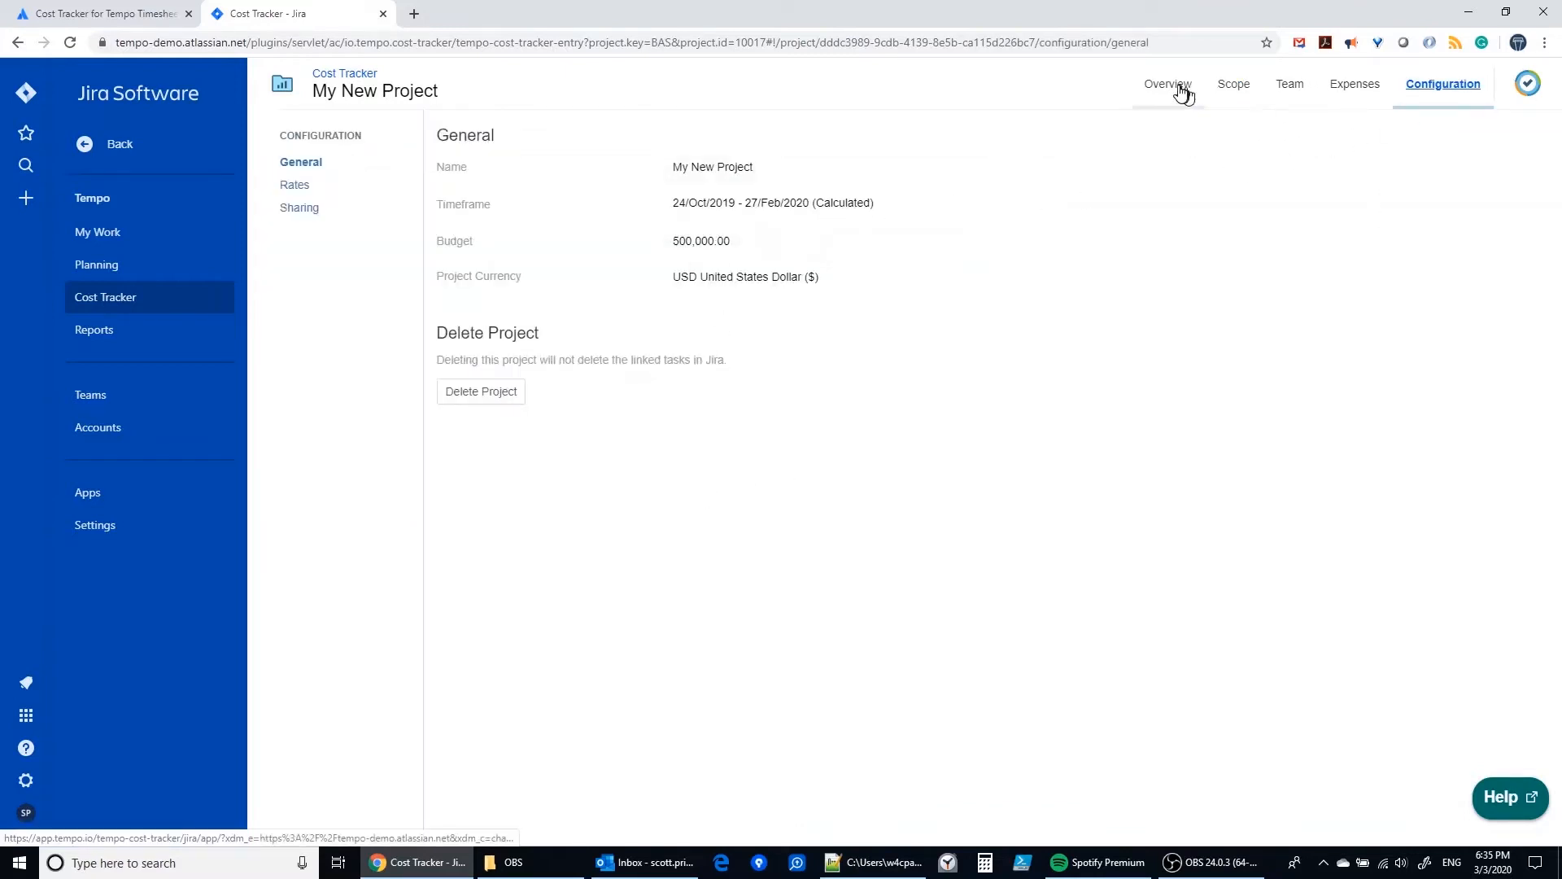
{"action": "left_click", "coordinate": [1167, 83]}
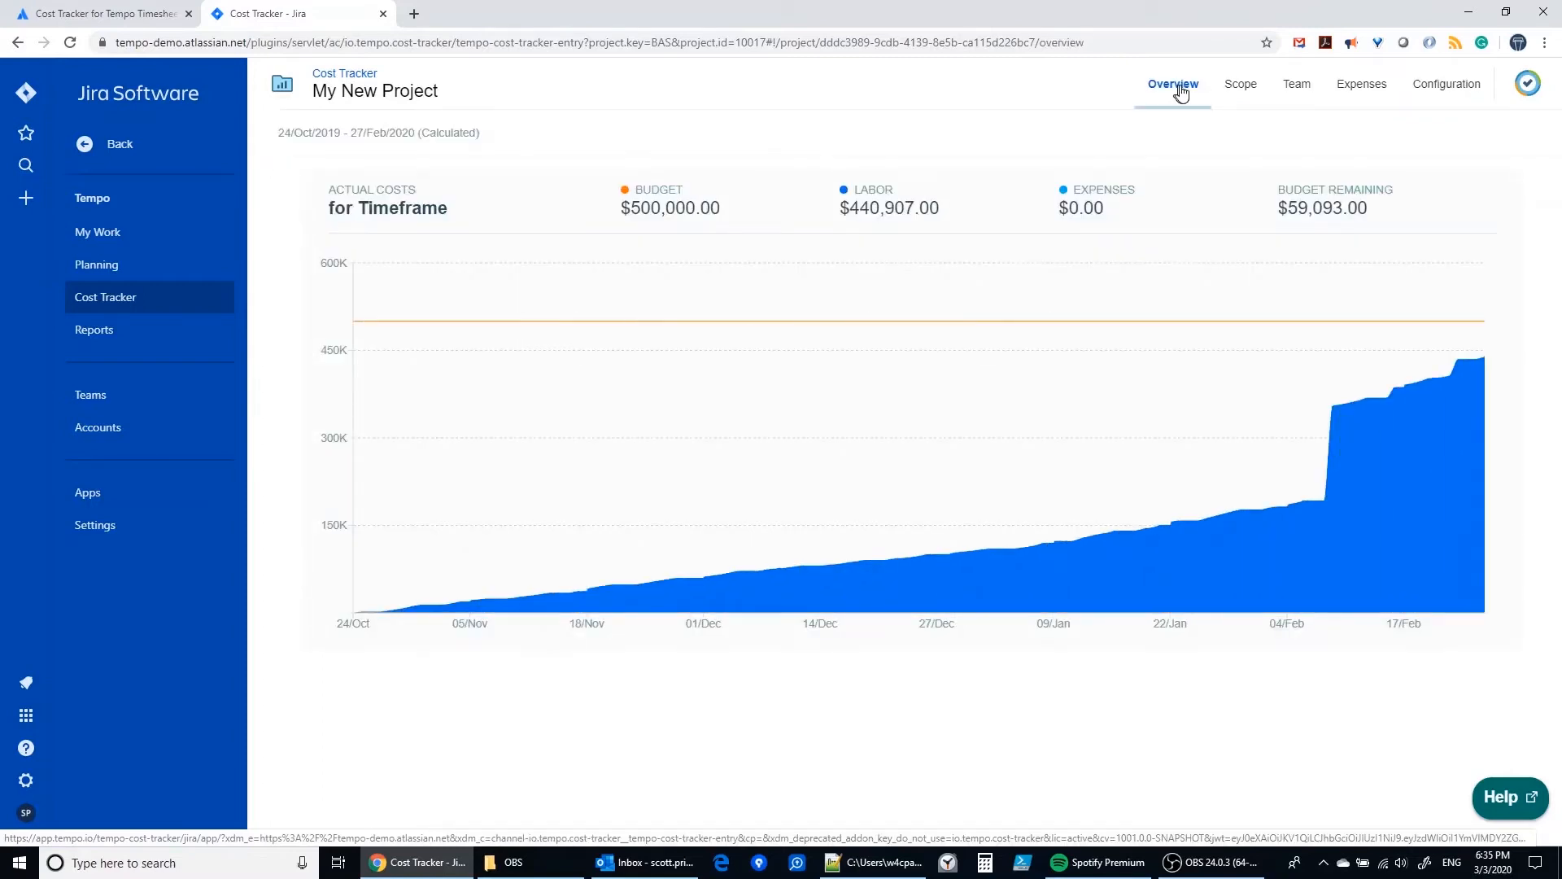
{"action": "mouse_move", "coordinate": [1307, 488]}
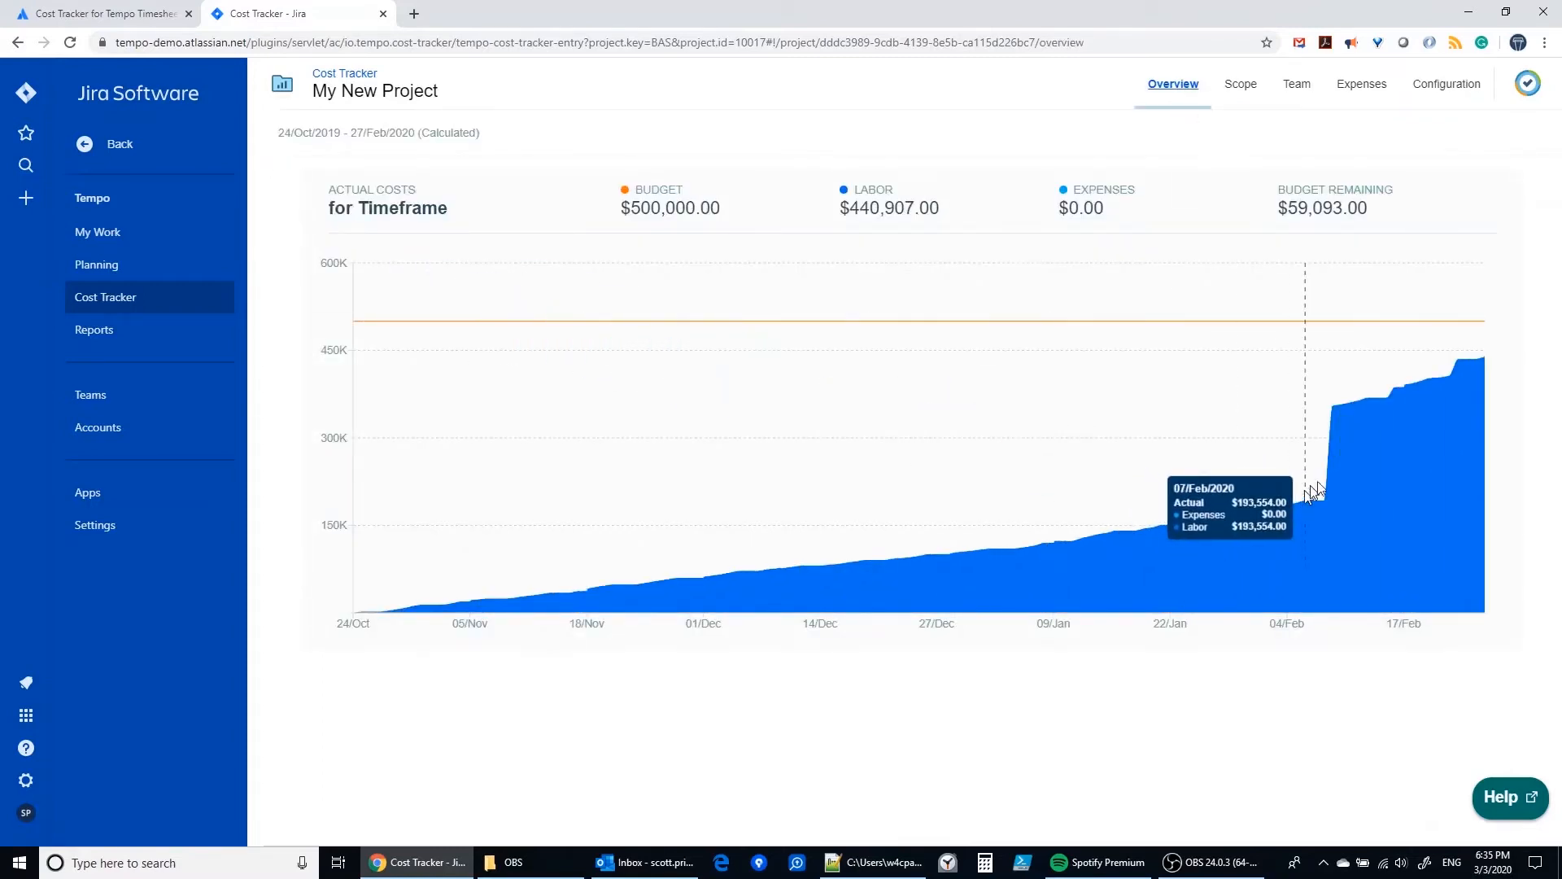
{"action": "mouse_move", "coordinate": [1413, 328]}
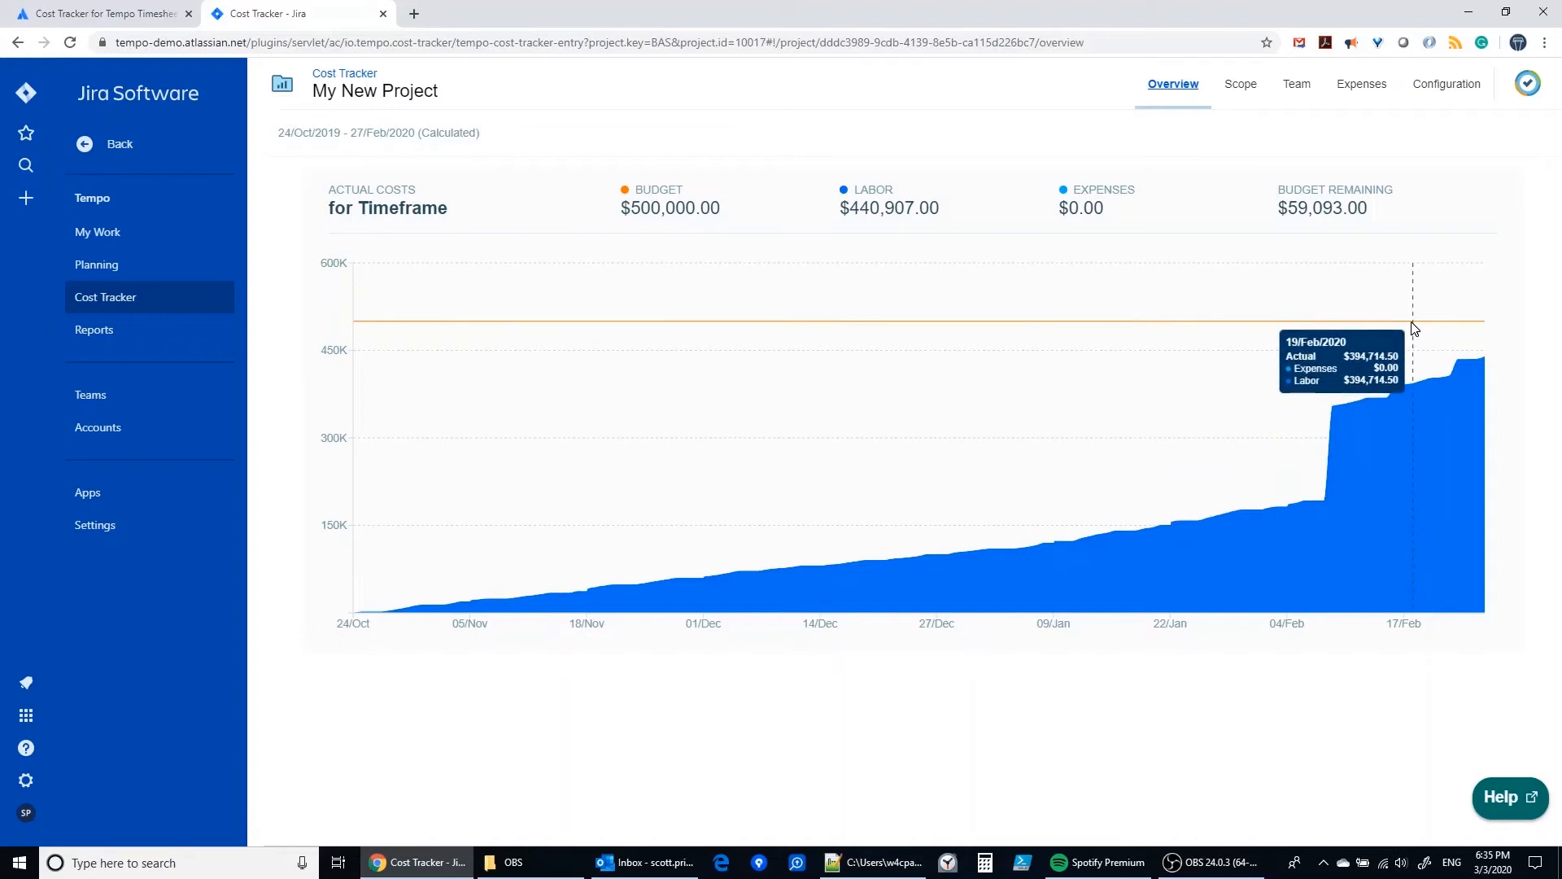
{"action": "mouse_move", "coordinate": [1152, 701]}
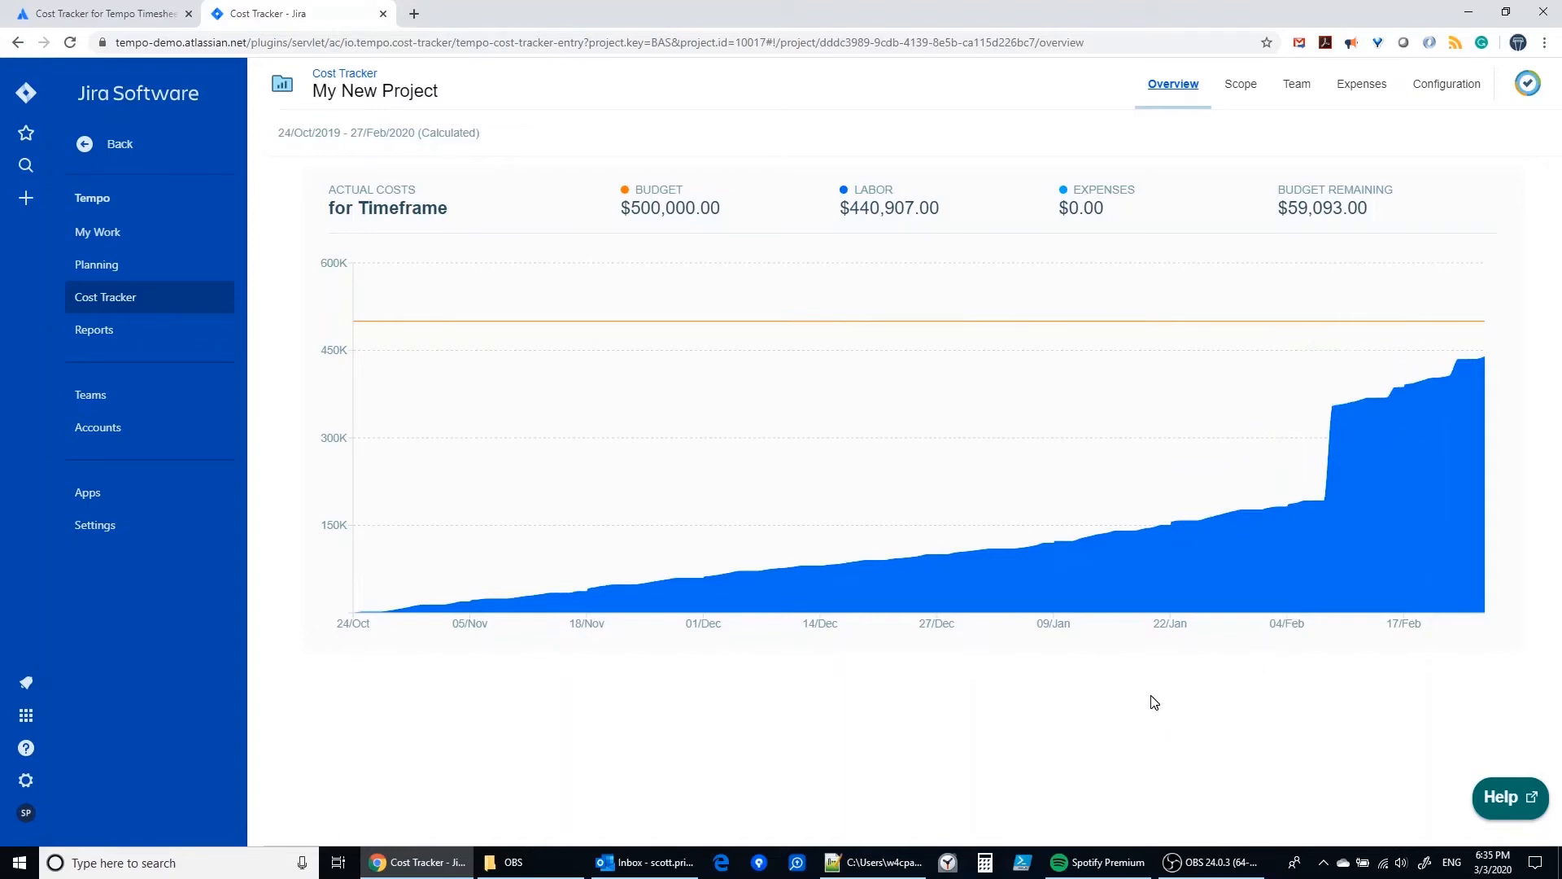
{"action": "mouse_move", "coordinate": [855, 206]}
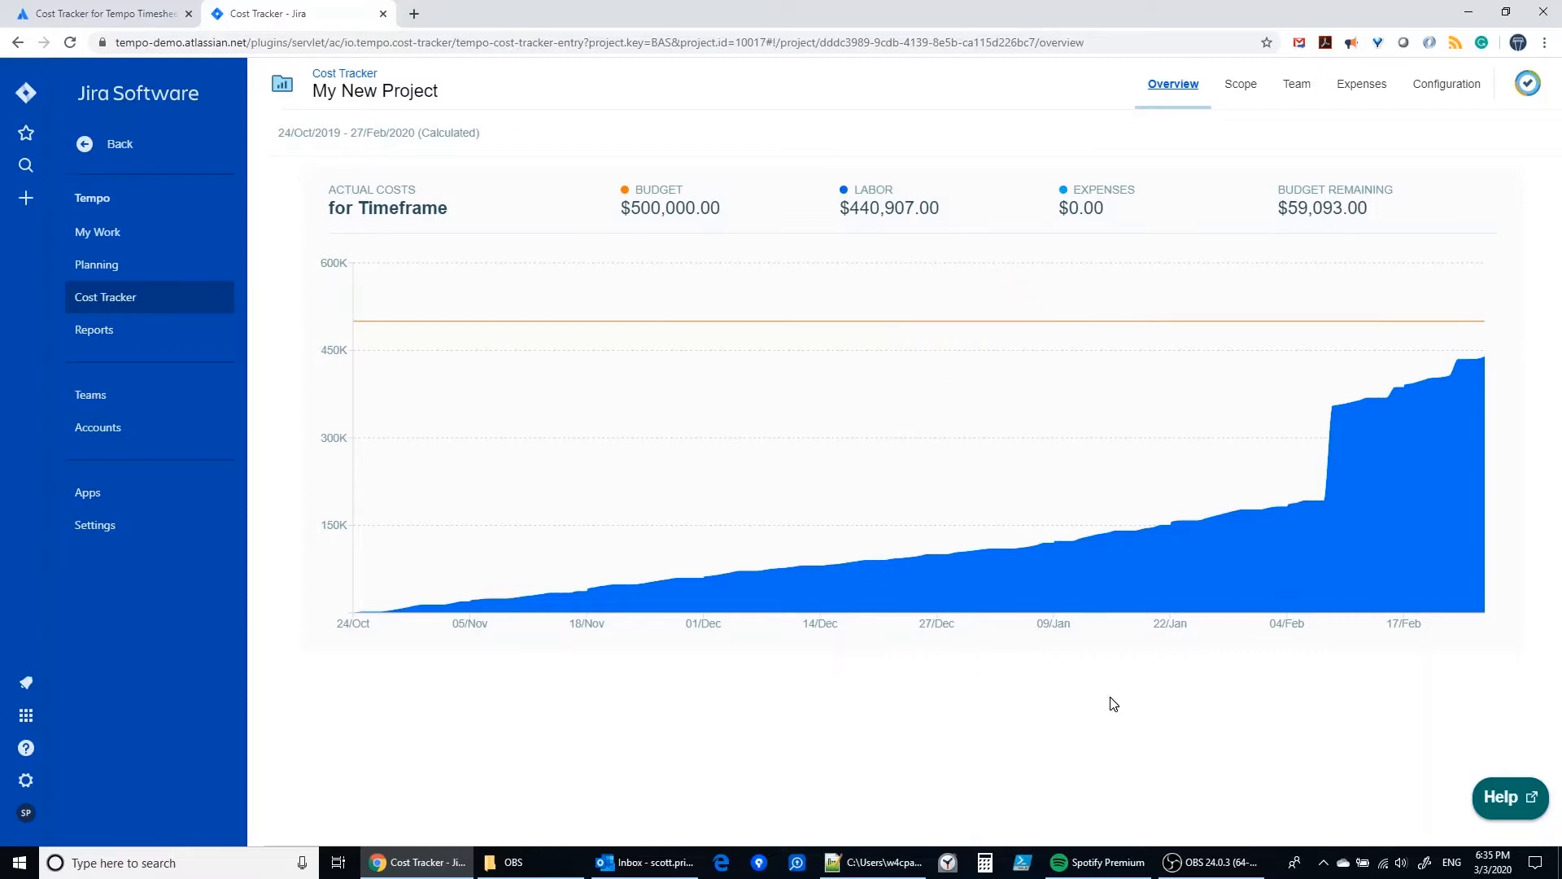
{"action": "mouse_move", "coordinate": [1089, 250]}
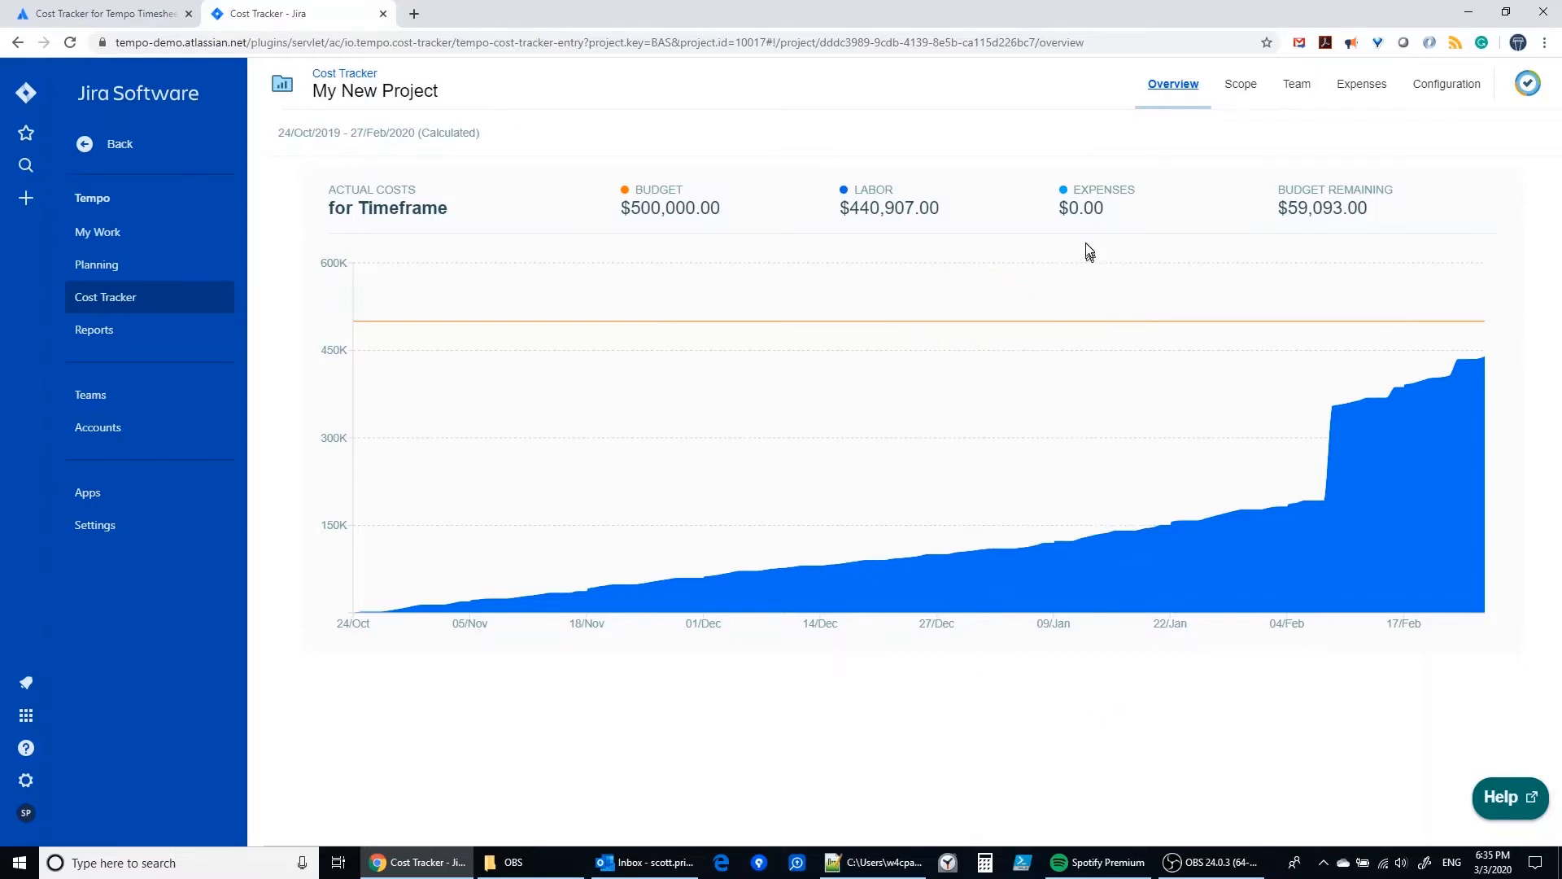
{"action": "mouse_move", "coordinate": [1260, 163]}
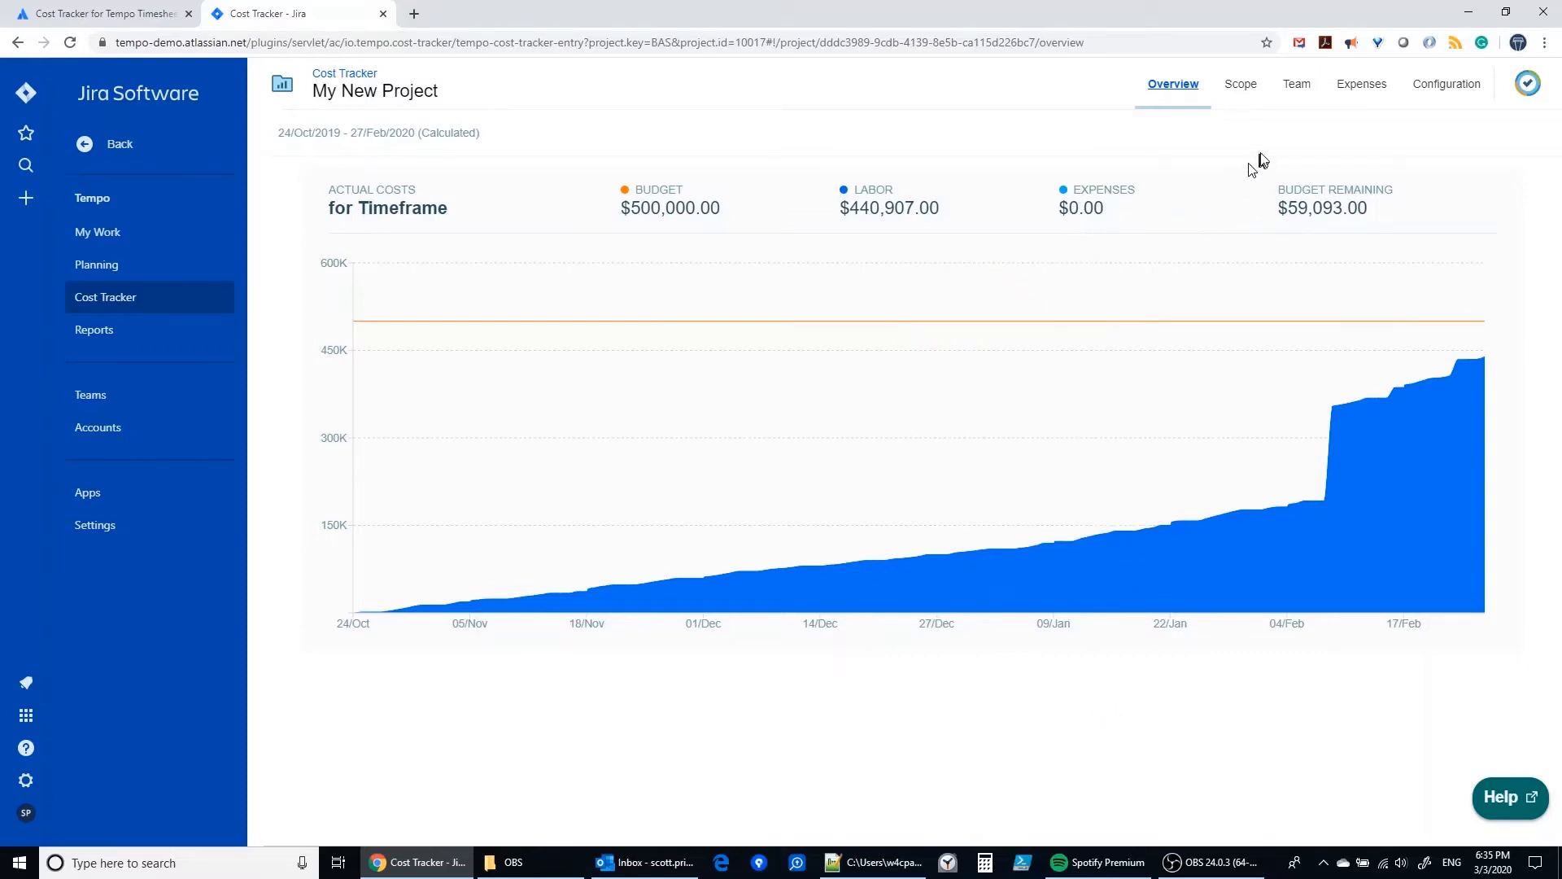
- Start a new expense described 'SOW for Consult' with amount 5000.00
{"action": "left_click", "coordinate": [1359, 83]}
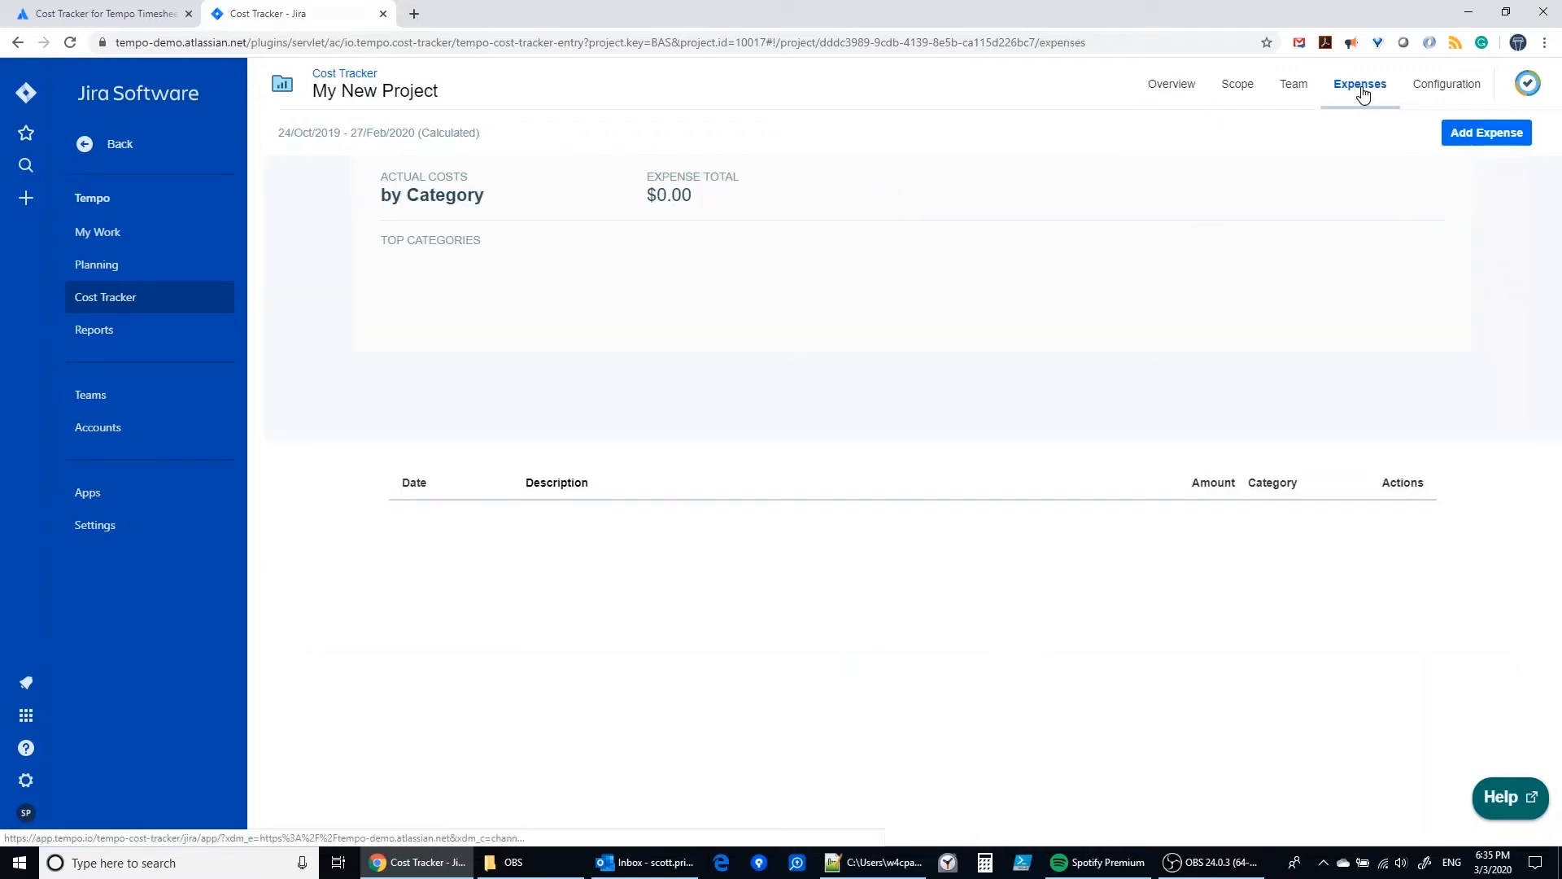
{"action": "mouse_move", "coordinate": [1486, 132]}
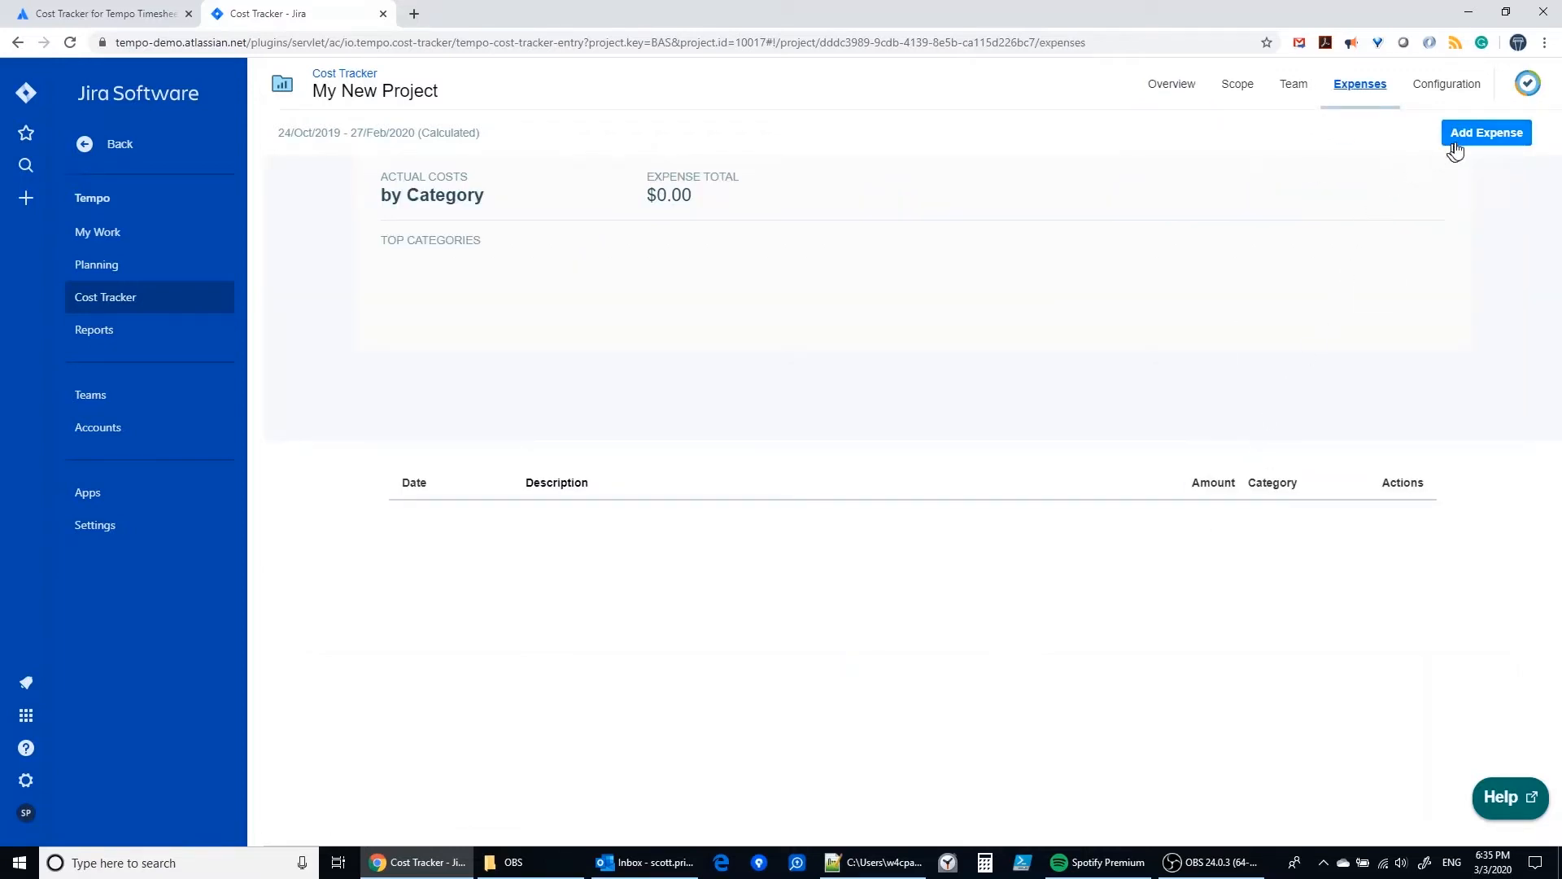
{"action": "left_click", "coordinate": [1486, 132]}
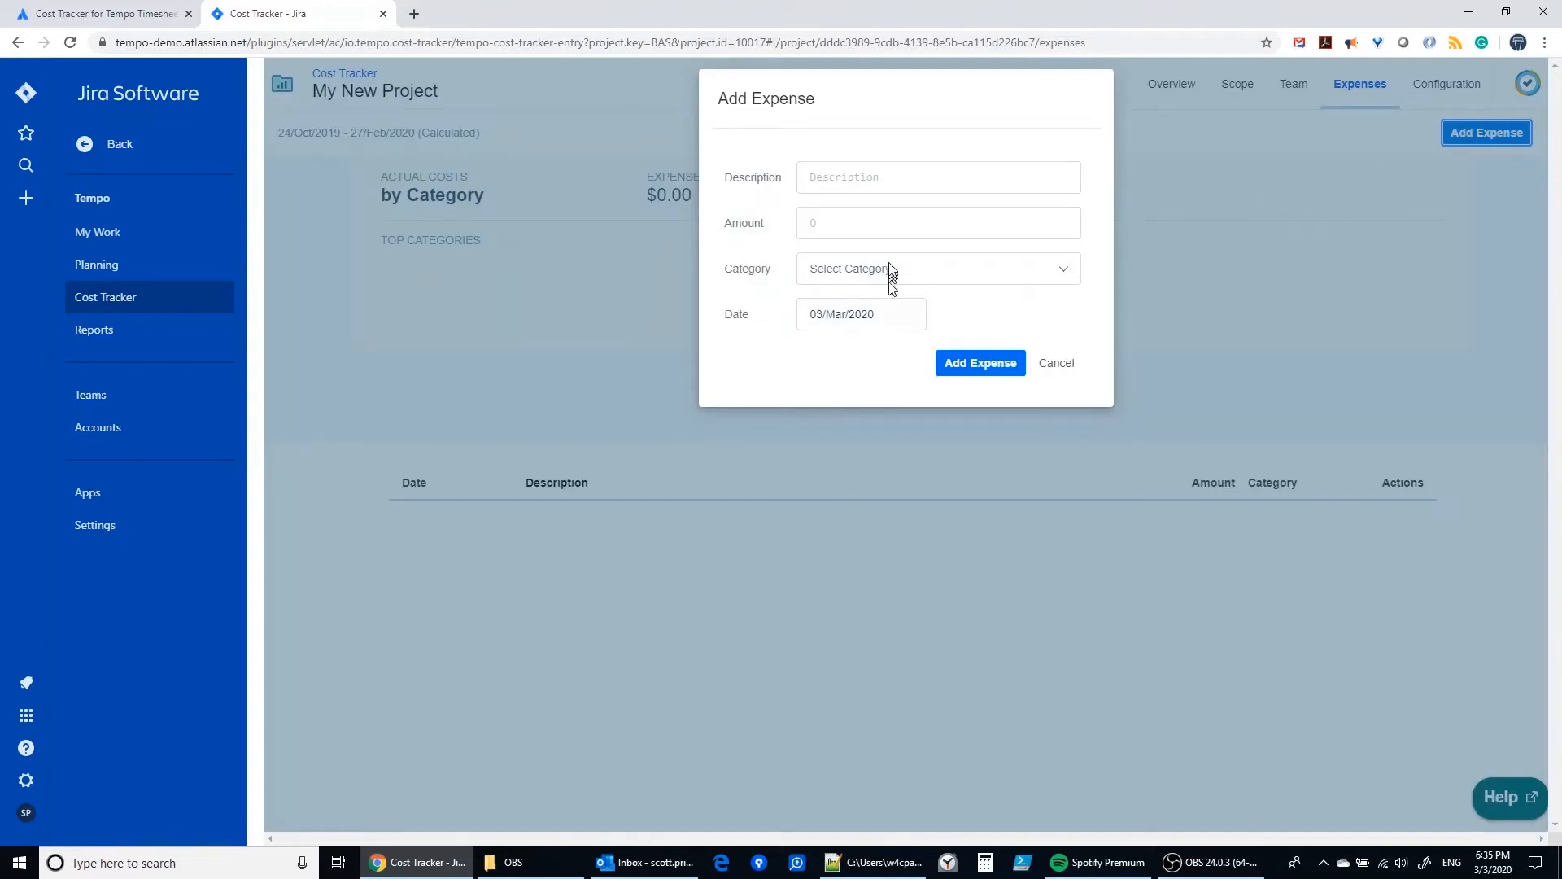
{"action": "left_click", "coordinate": [937, 178]}
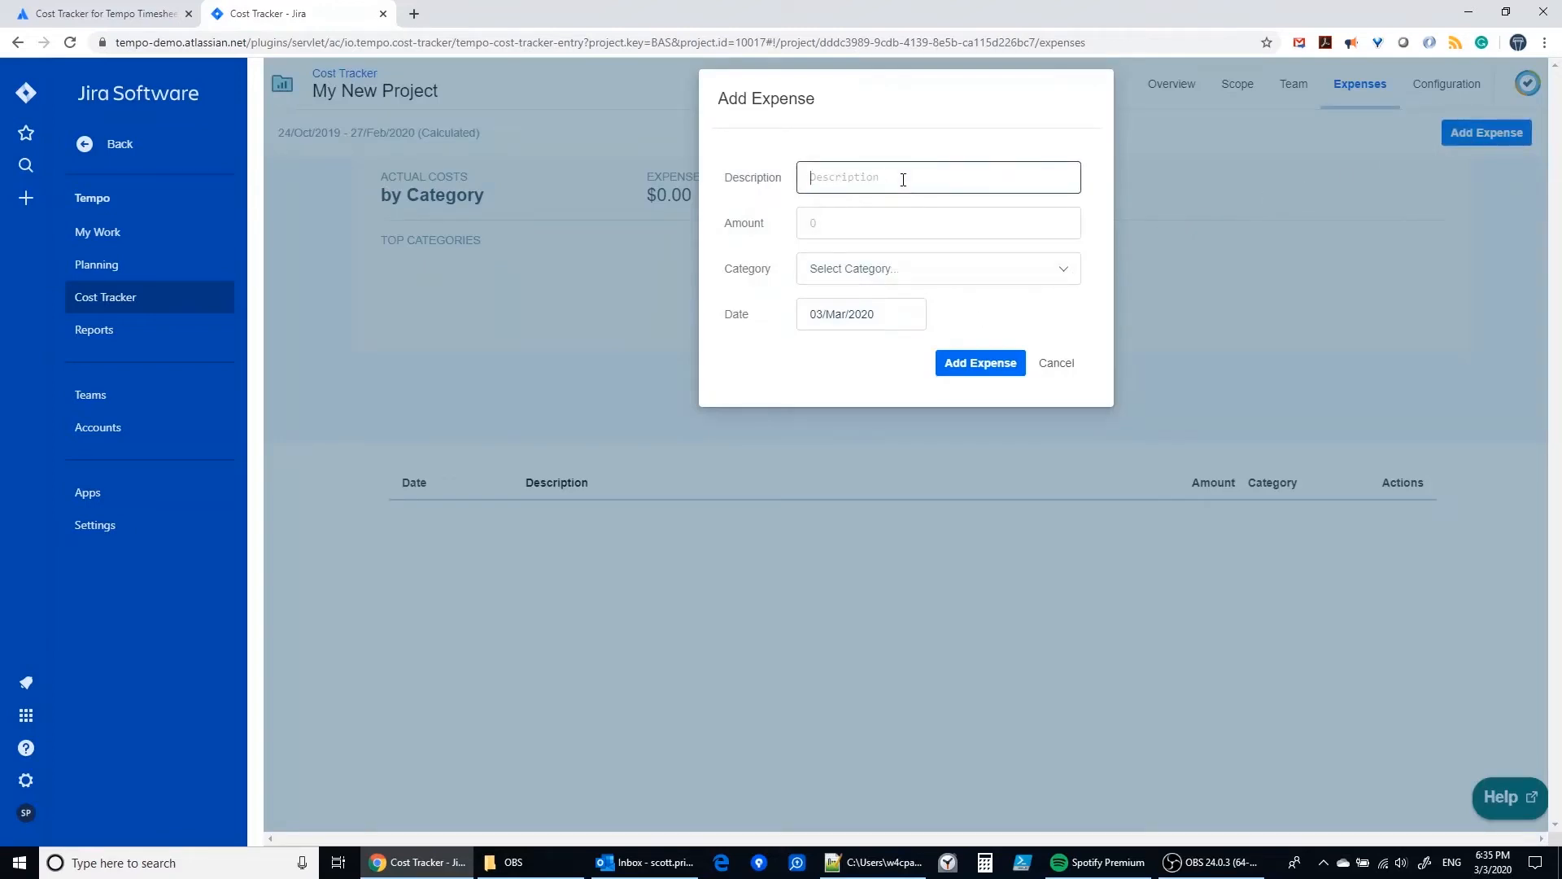
{"action": "type", "text": "SOW"}
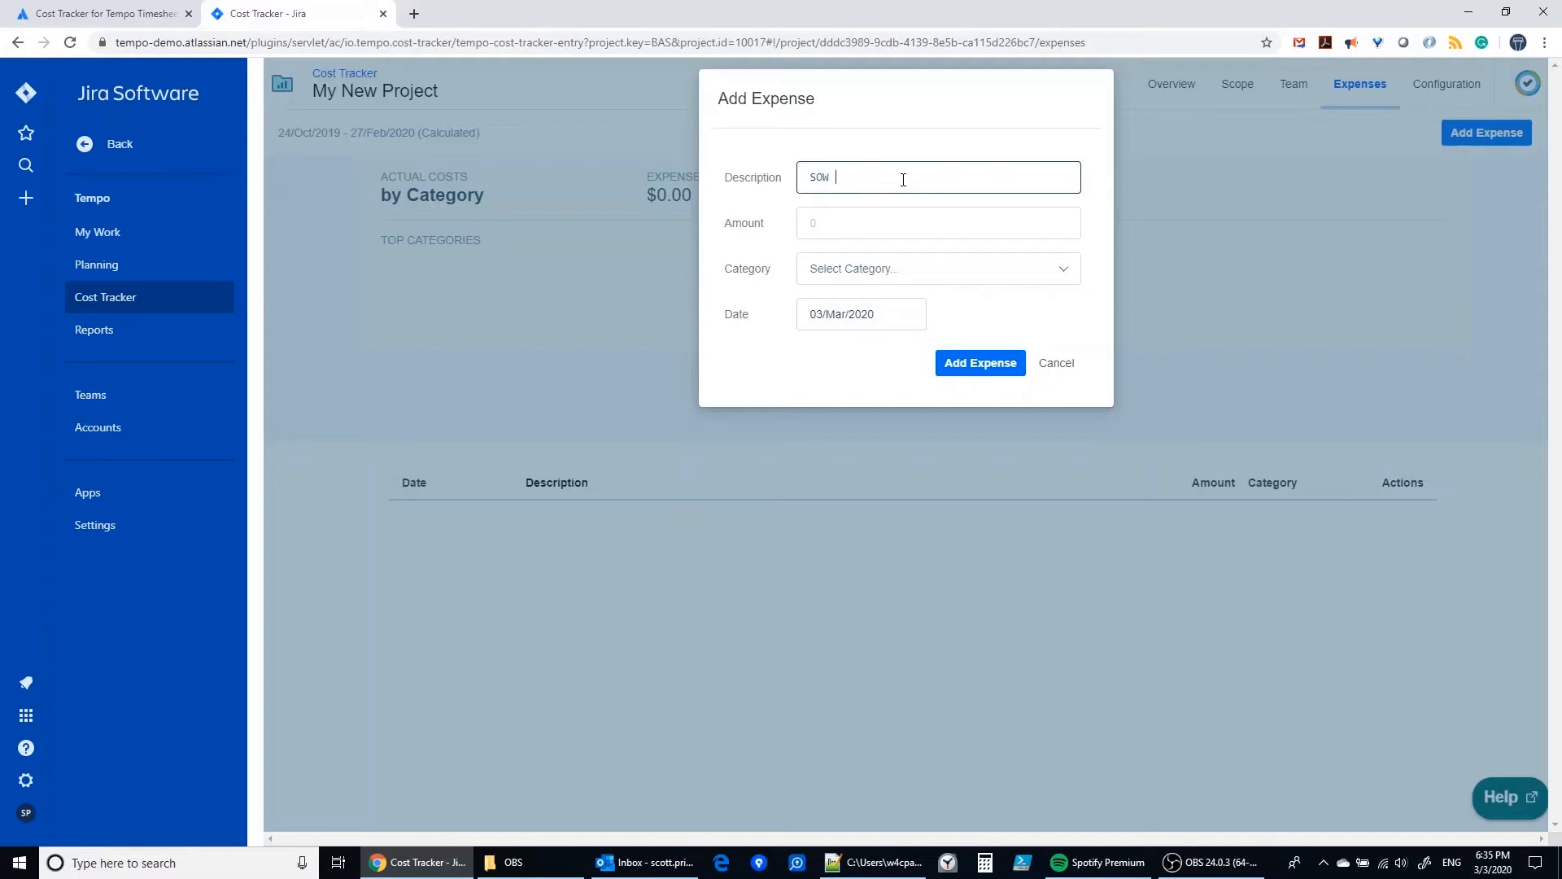
{"action": "type", "text": "for Con"}
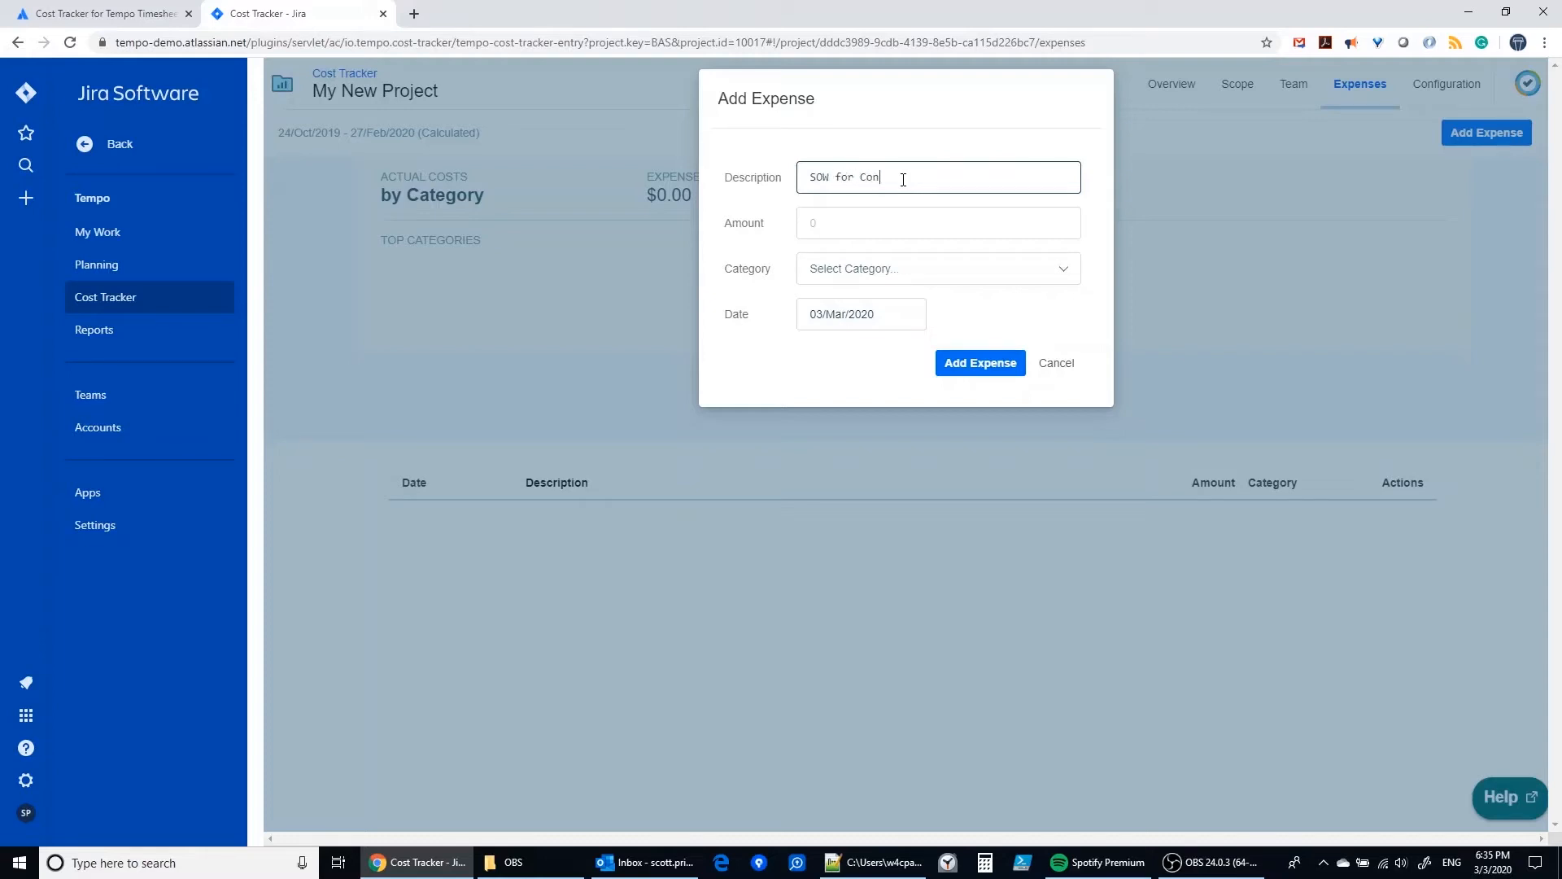
{"action": "type", "text": "sult"}
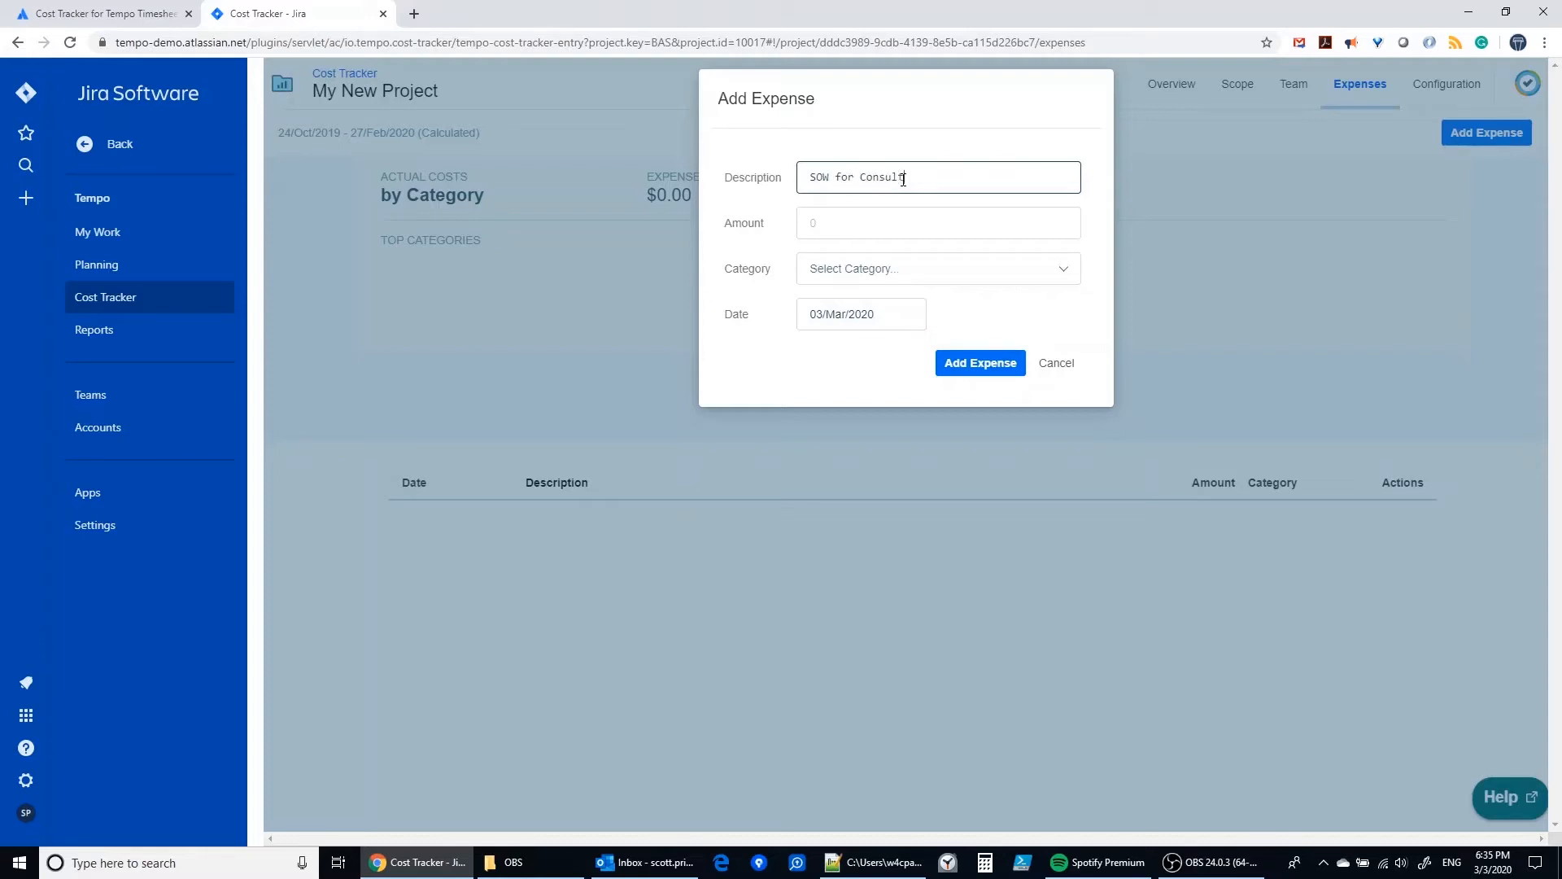
{"action": "left_click", "coordinate": [938, 223]}
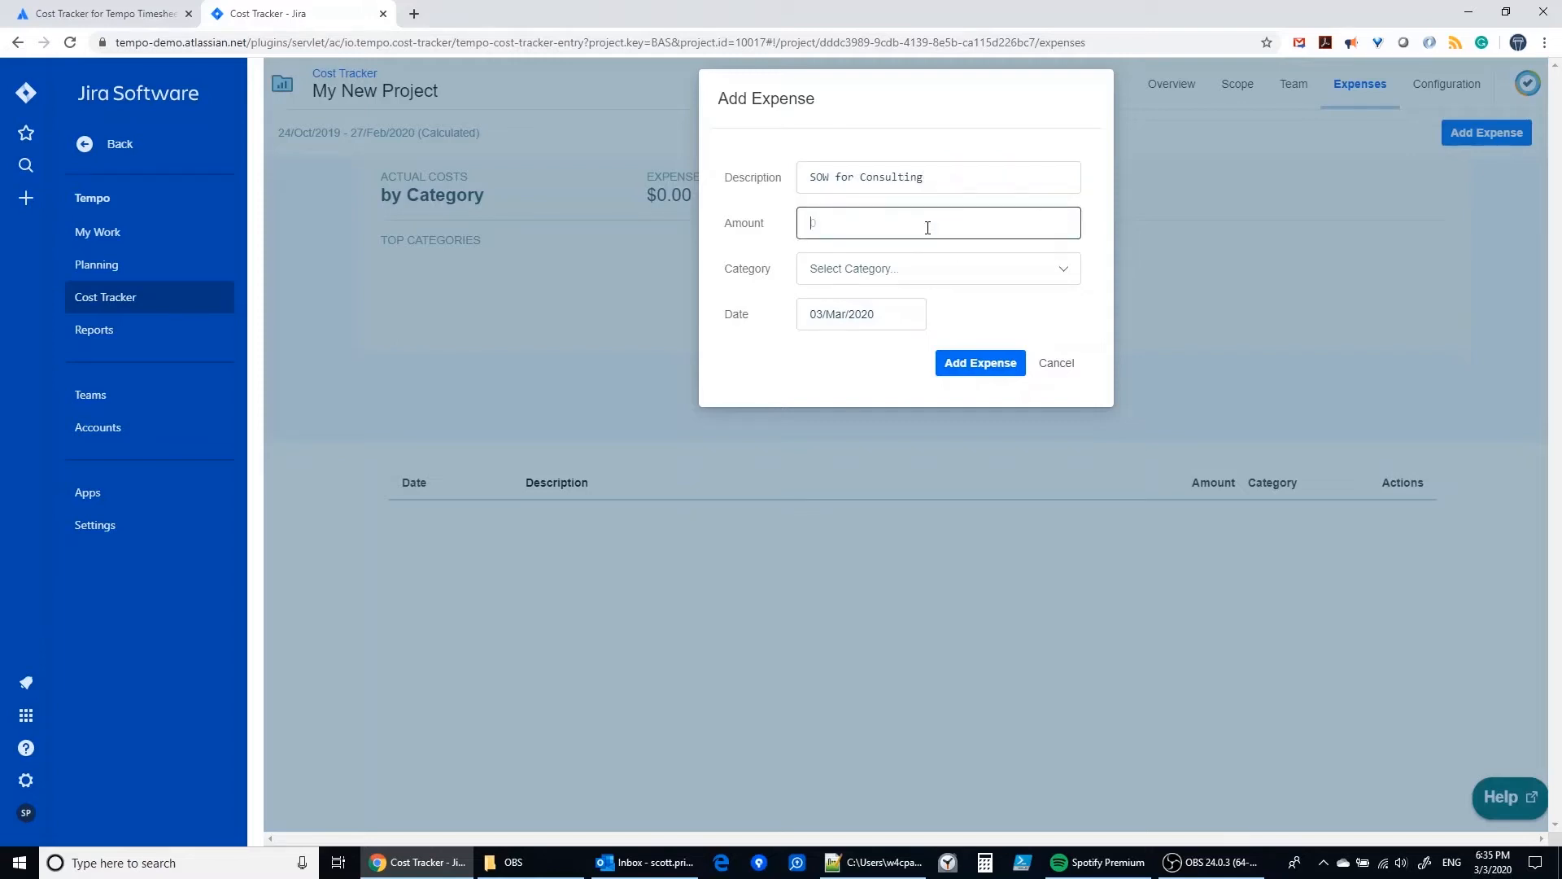
{"action": "type", "text": "5000"}
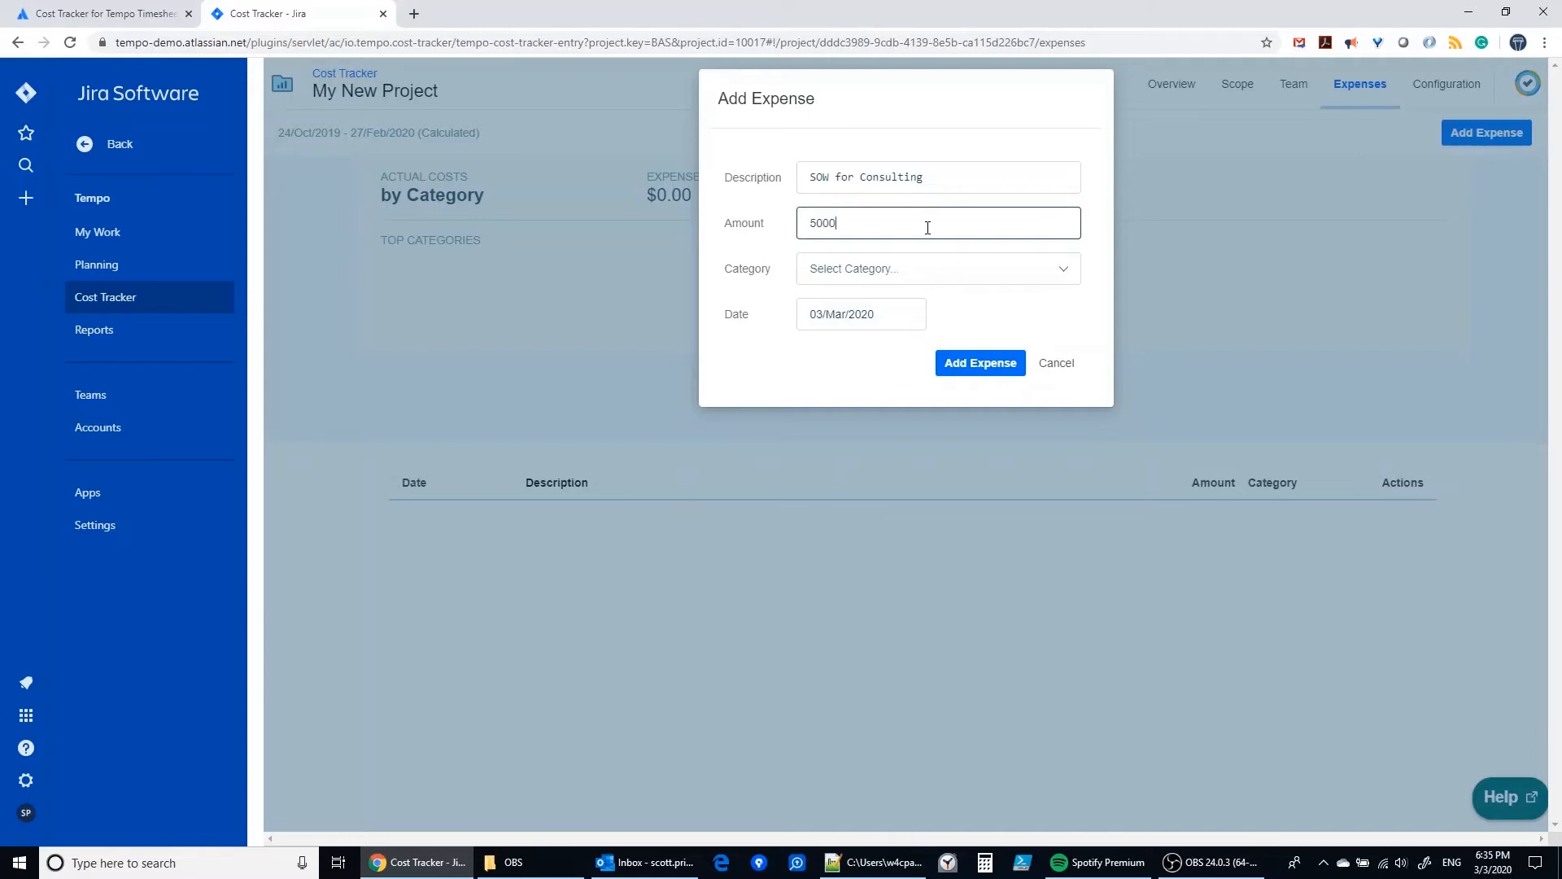
{"action": "type", "text": ".00"}
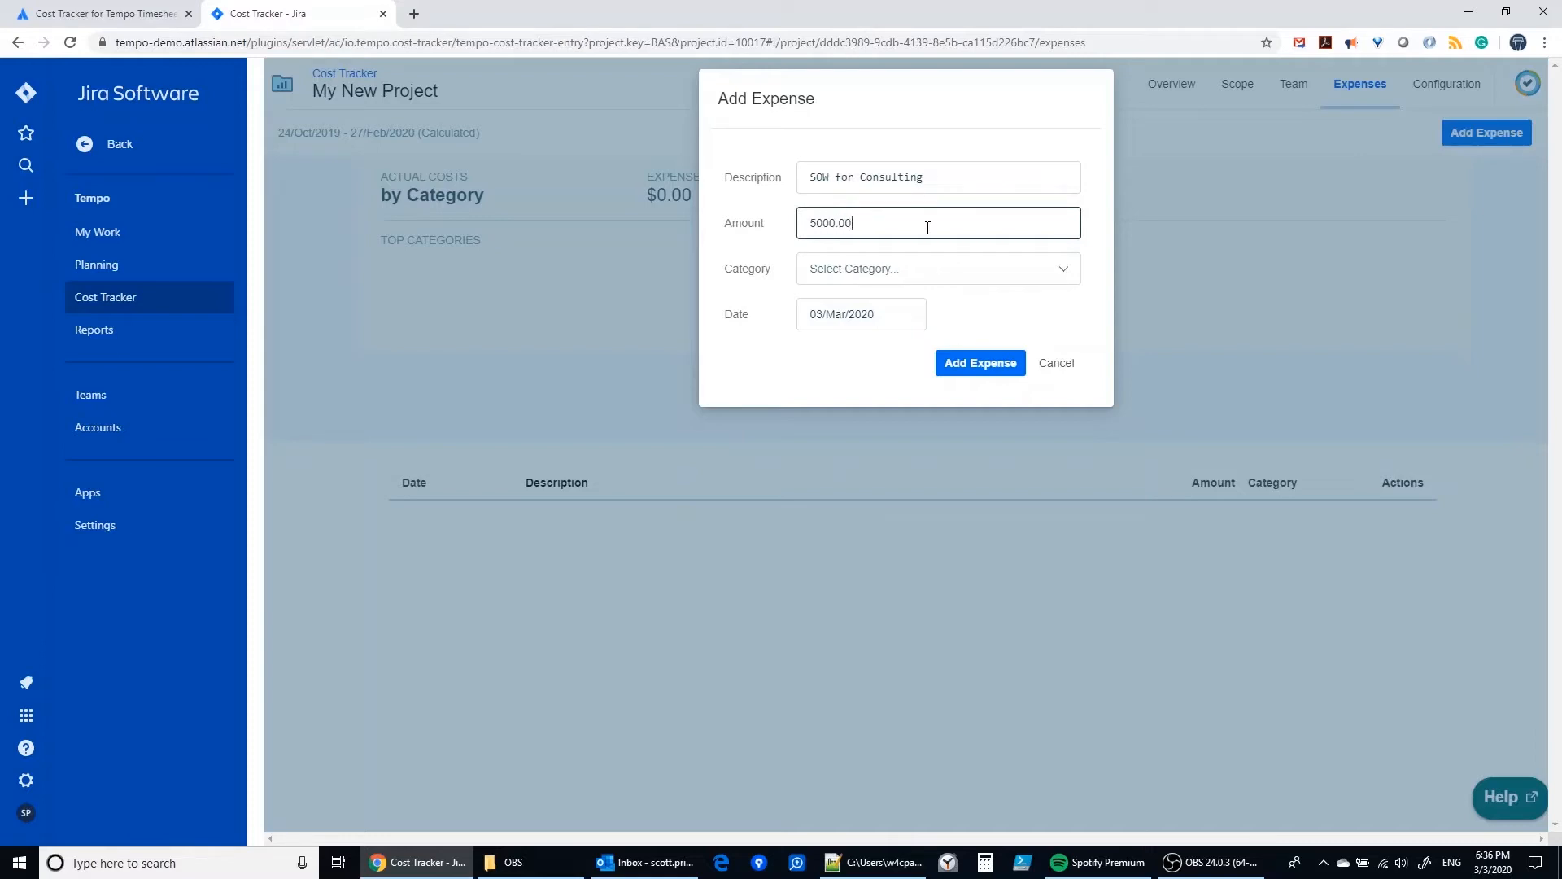
- Give the expense the Consulting category and the date 2 March 2020
{"action": "left_click", "coordinate": [935, 269]}
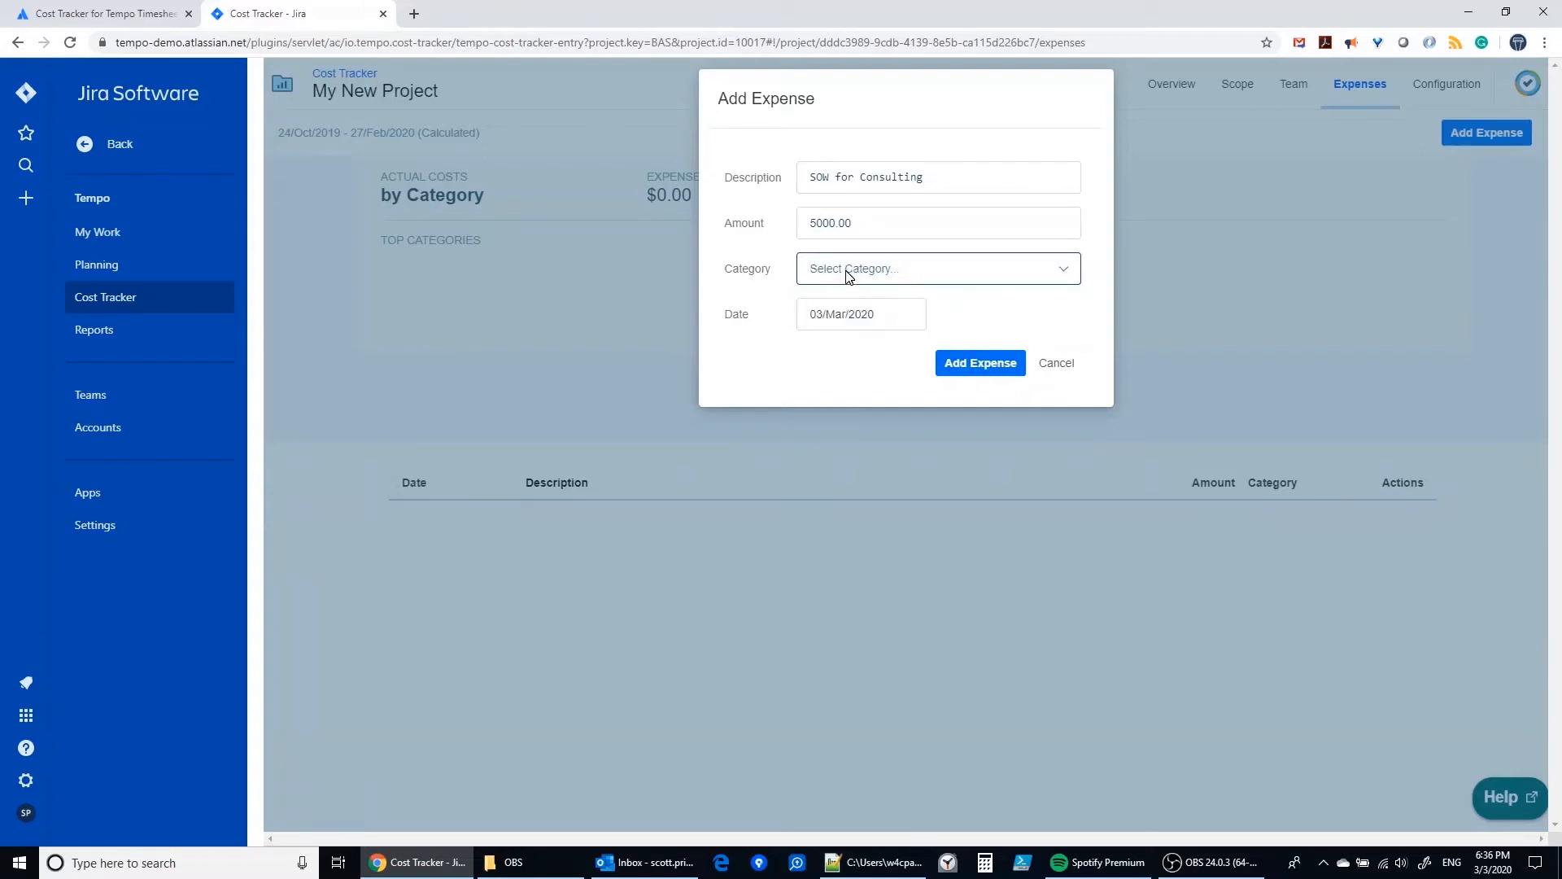
{"action": "type", "text": "Con"}
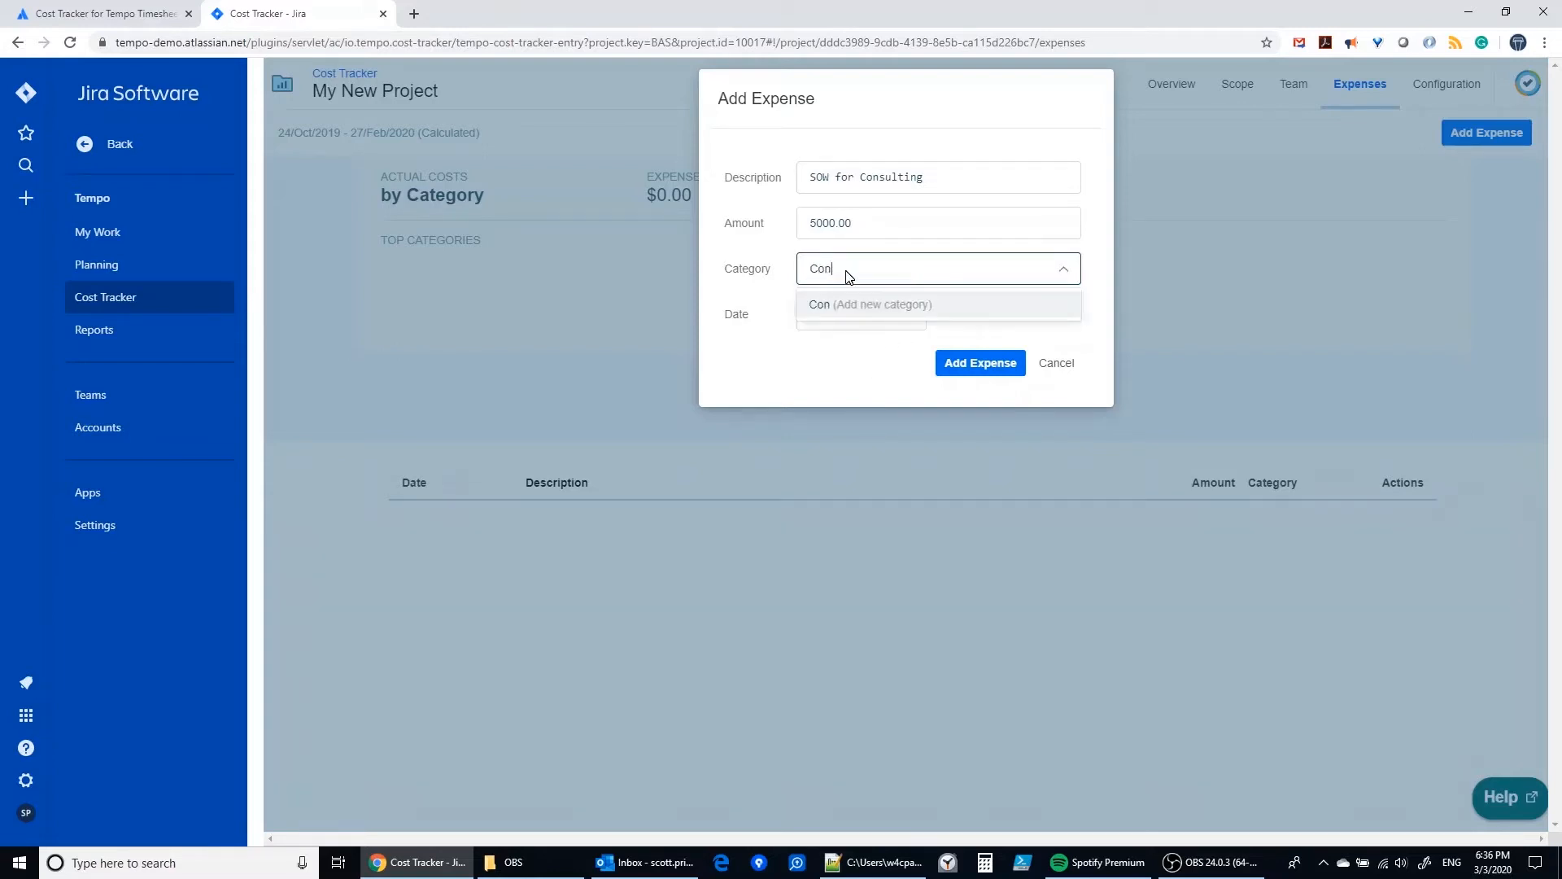
{"action": "type", "text": "sulting"}
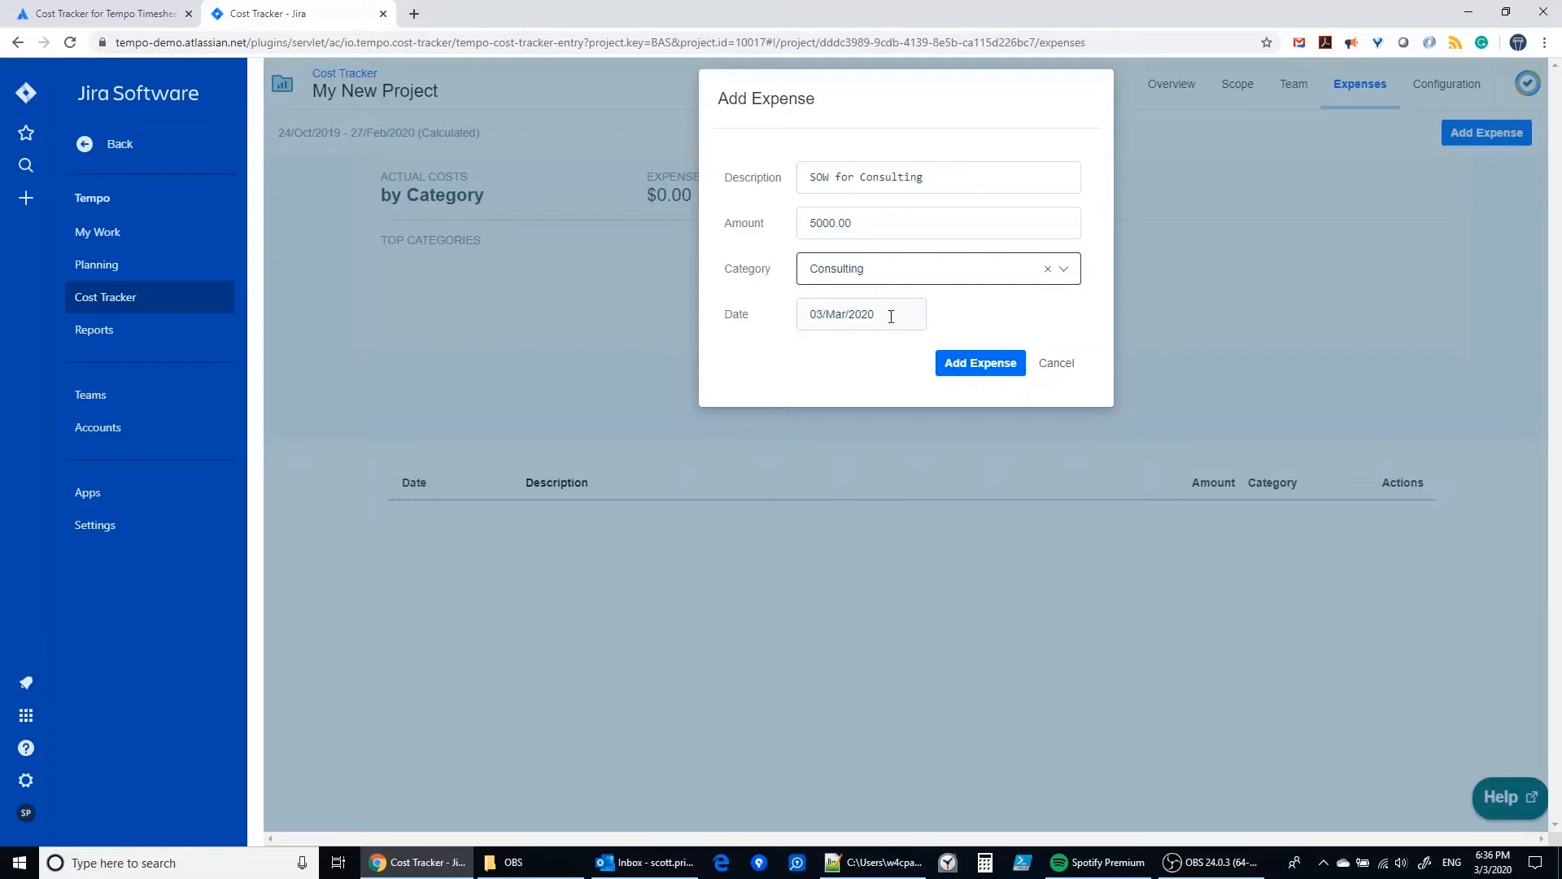
{"action": "left_click", "coordinate": [859, 314]}
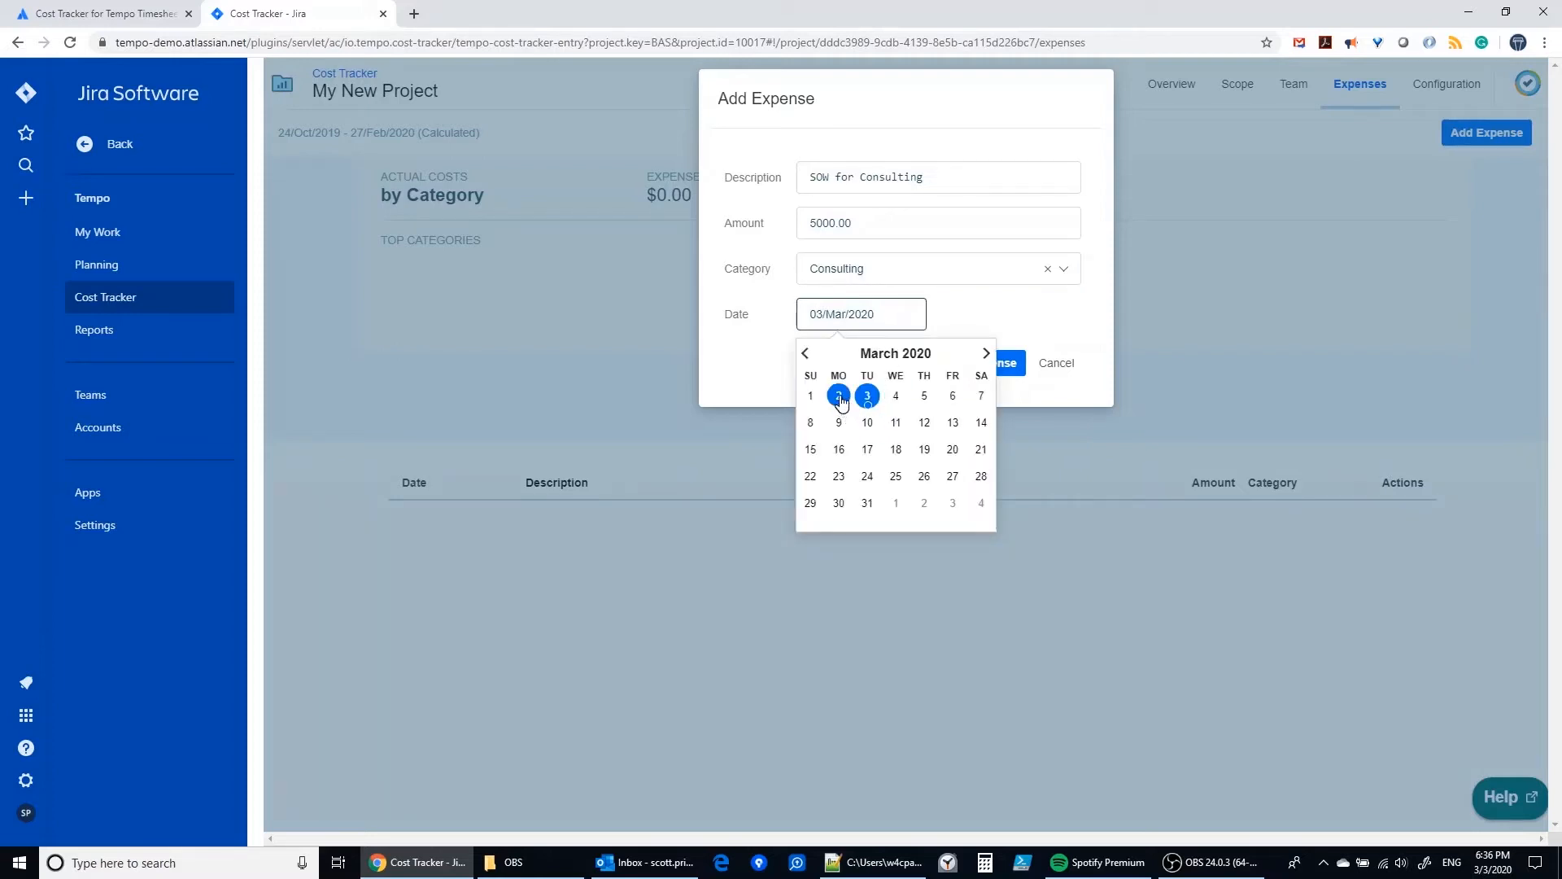
{"action": "left_click", "coordinate": [838, 396]}
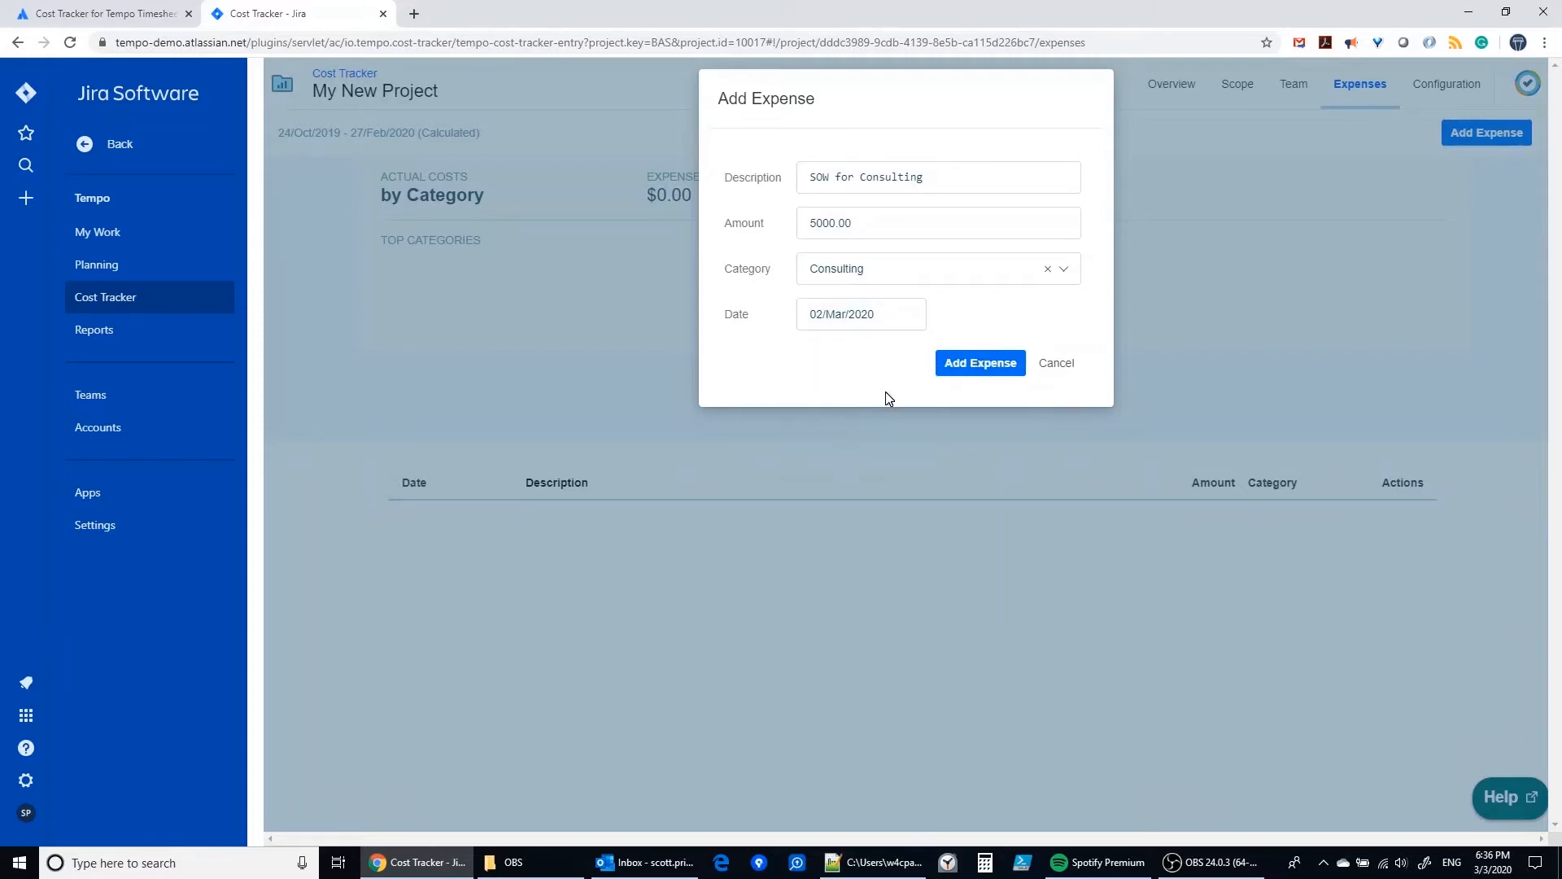
- Save the consulting expense, check the overview's $54,093.00 remaining, and go to the Scope breakdown
{"action": "left_click", "coordinate": [978, 362]}
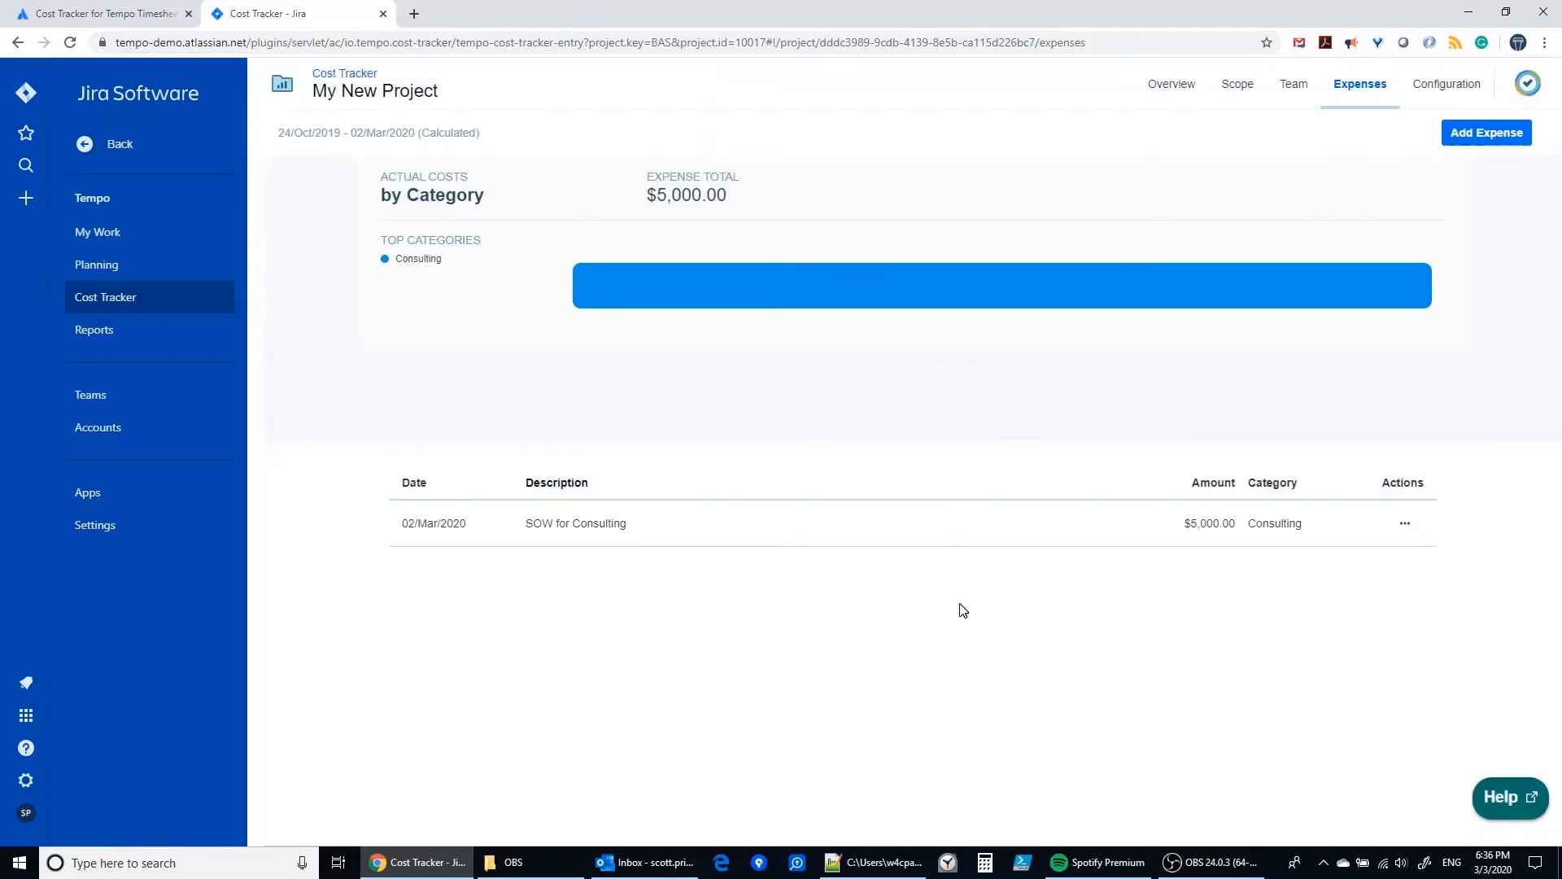
{"action": "mouse_move", "coordinate": [672, 351]}
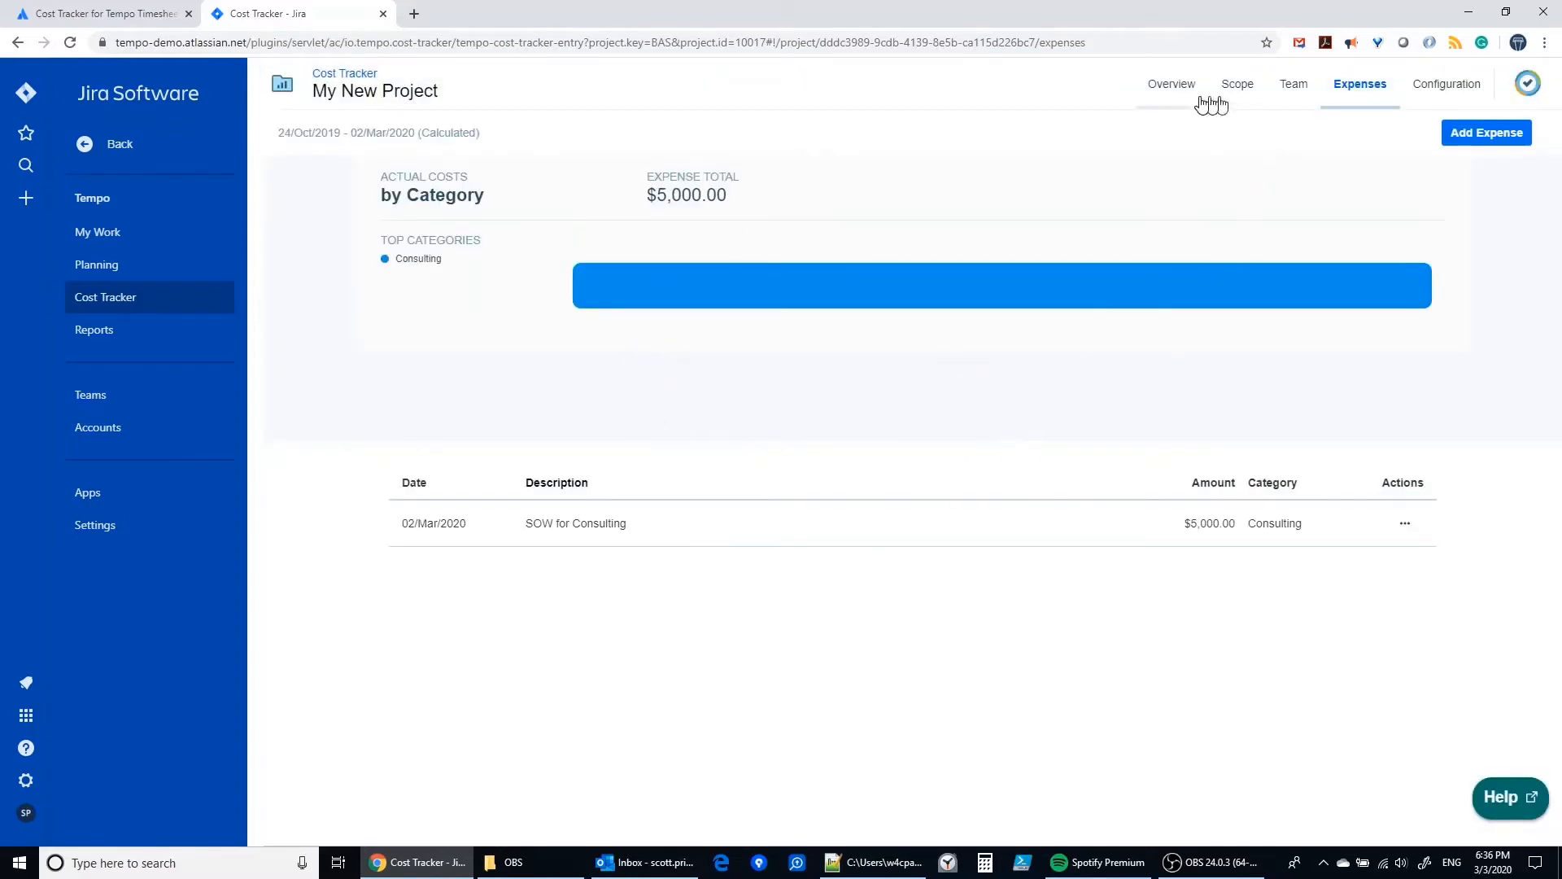
{"action": "left_click", "coordinate": [1172, 83]}
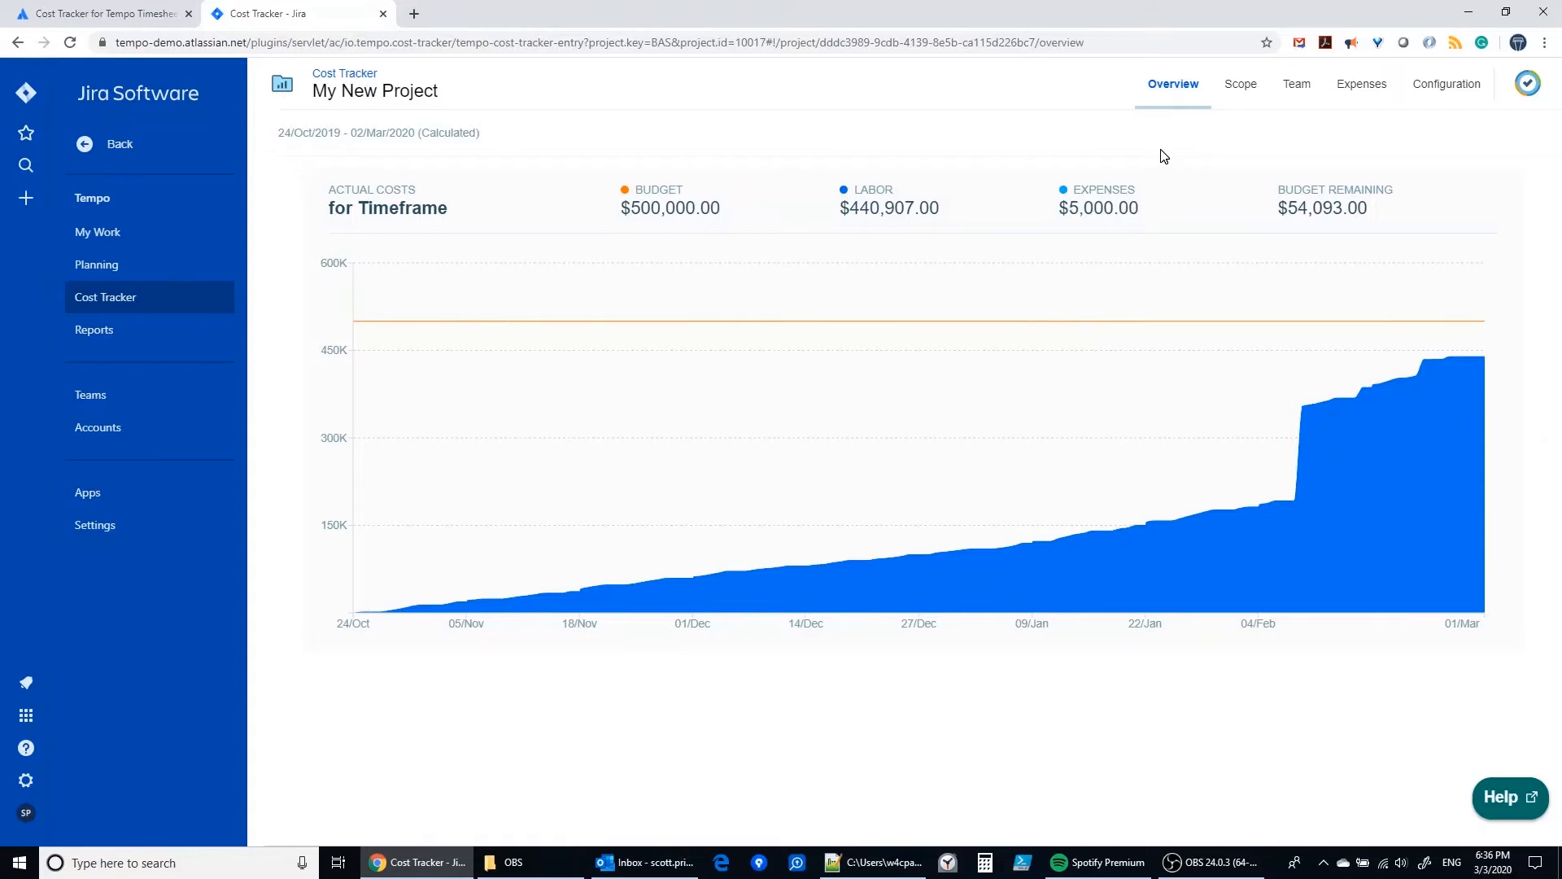
{"action": "mouse_move", "coordinate": [1279, 231]}
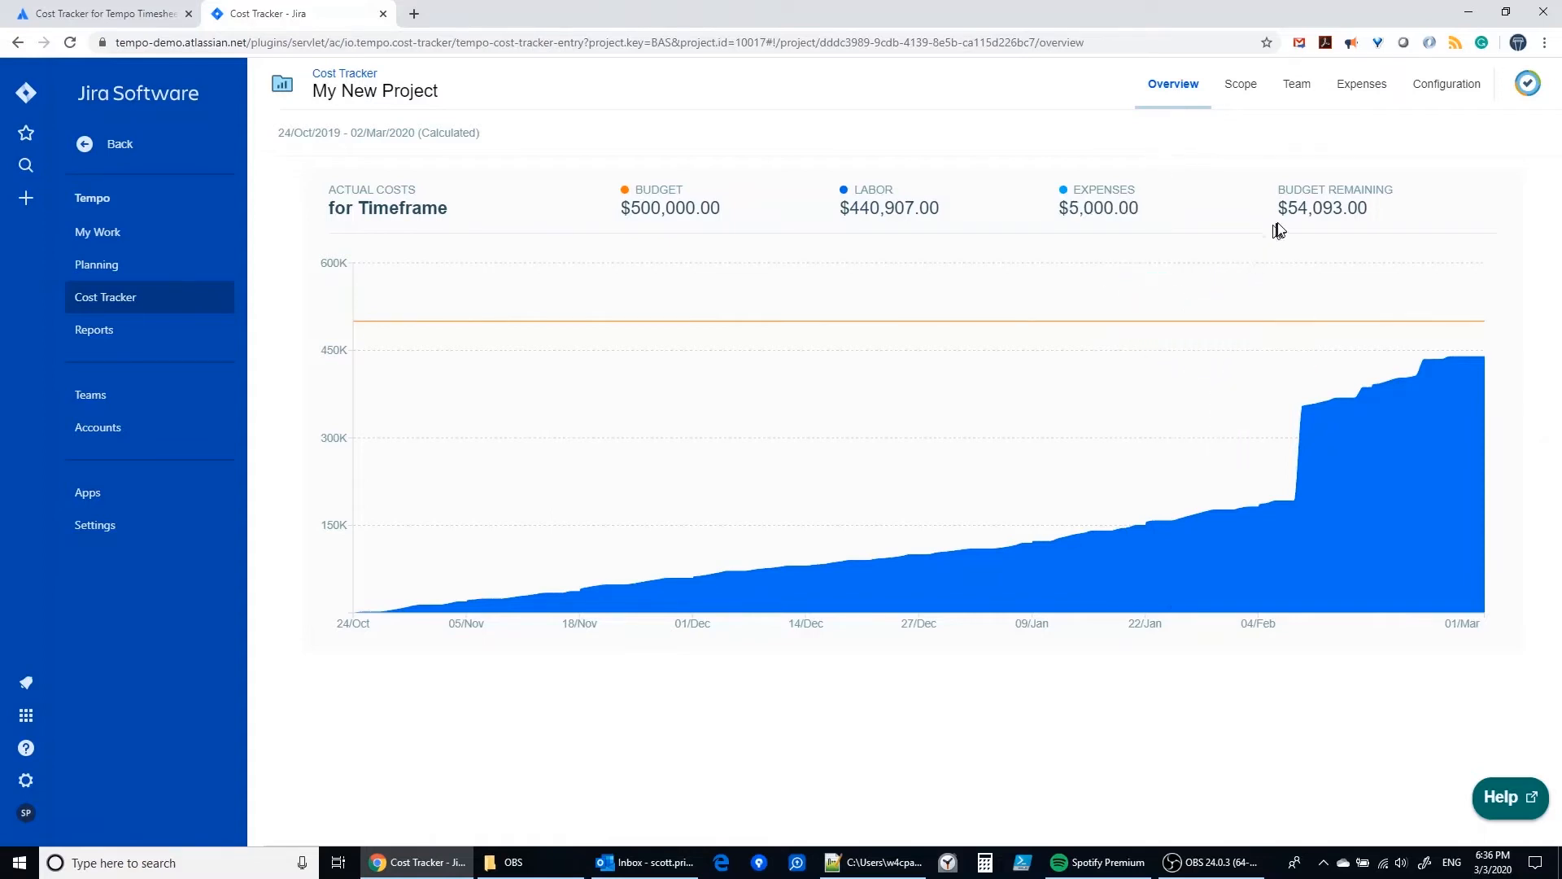
{"action": "mouse_move", "coordinate": [1334, 150]}
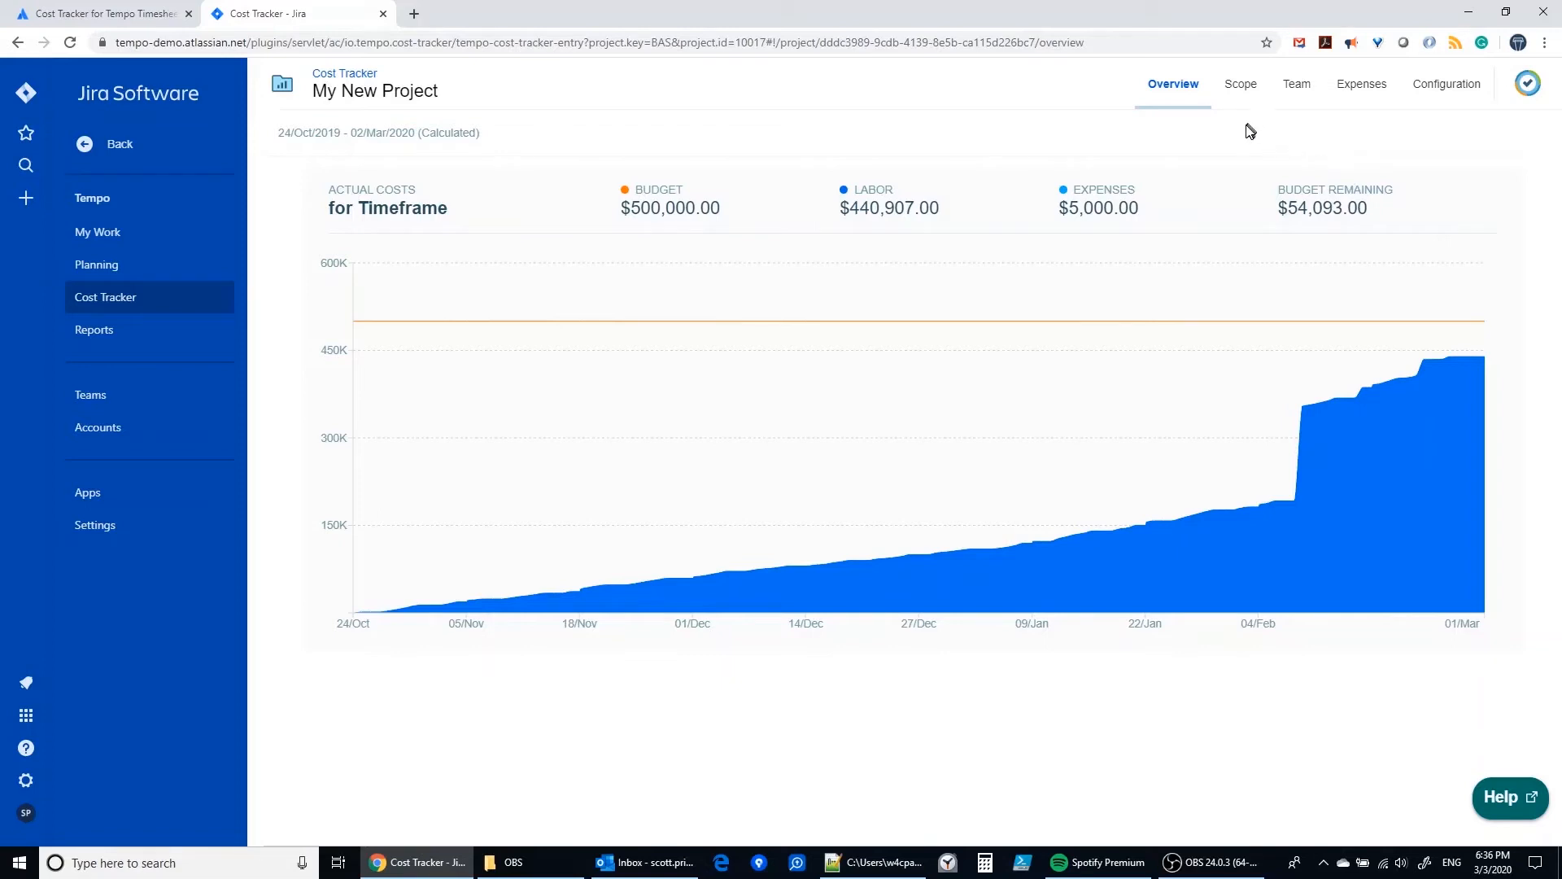
{"action": "left_click", "coordinate": [1240, 83]}
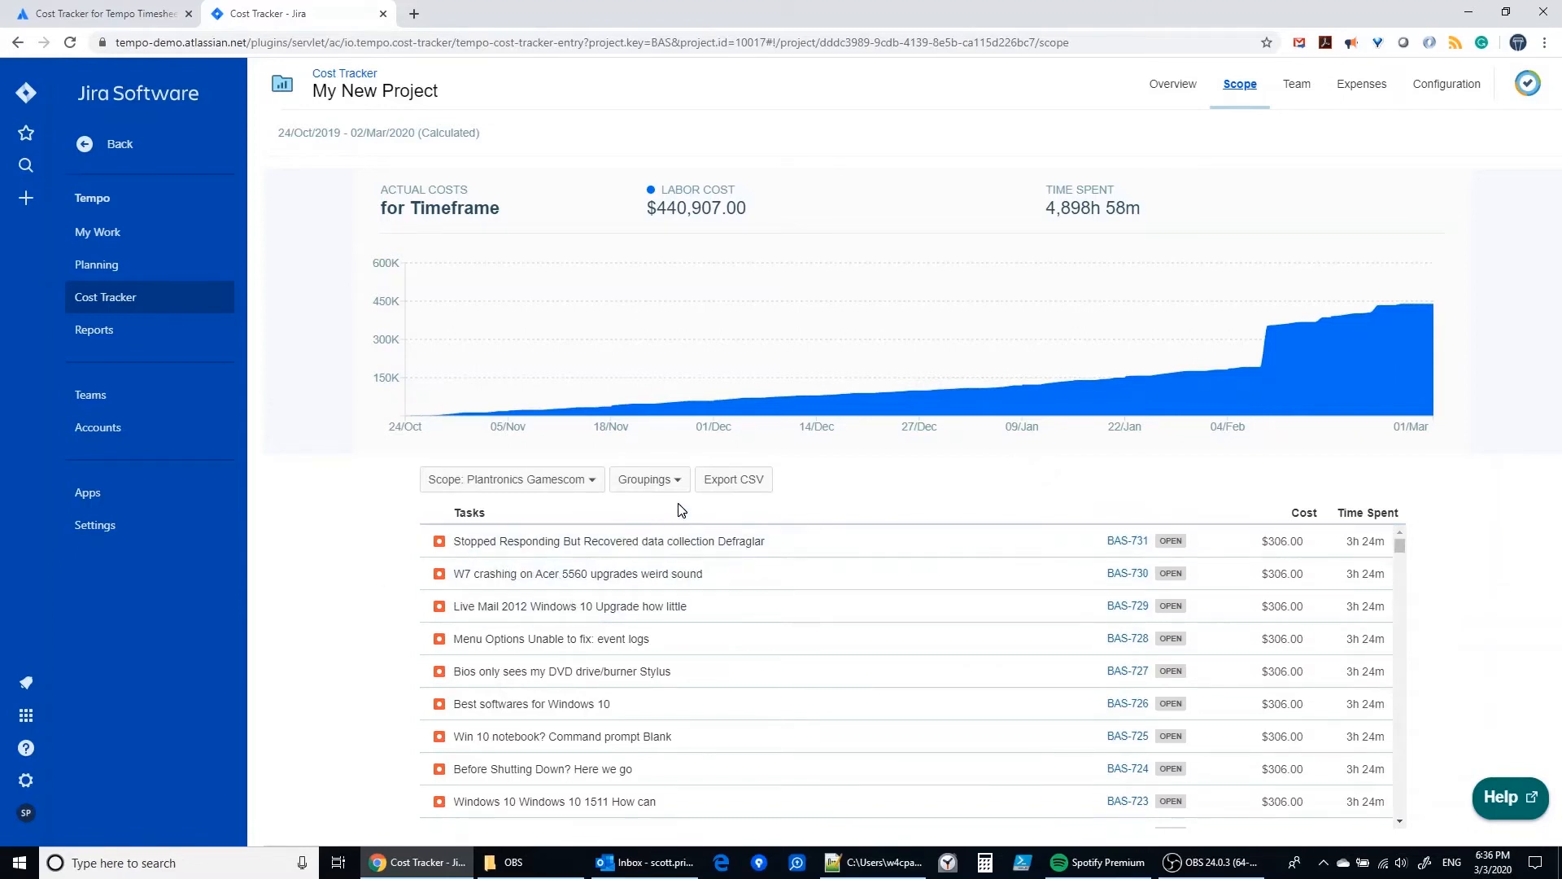
- Create a task group named Design from the Groupings menu
{"action": "left_click", "coordinate": [648, 479]}
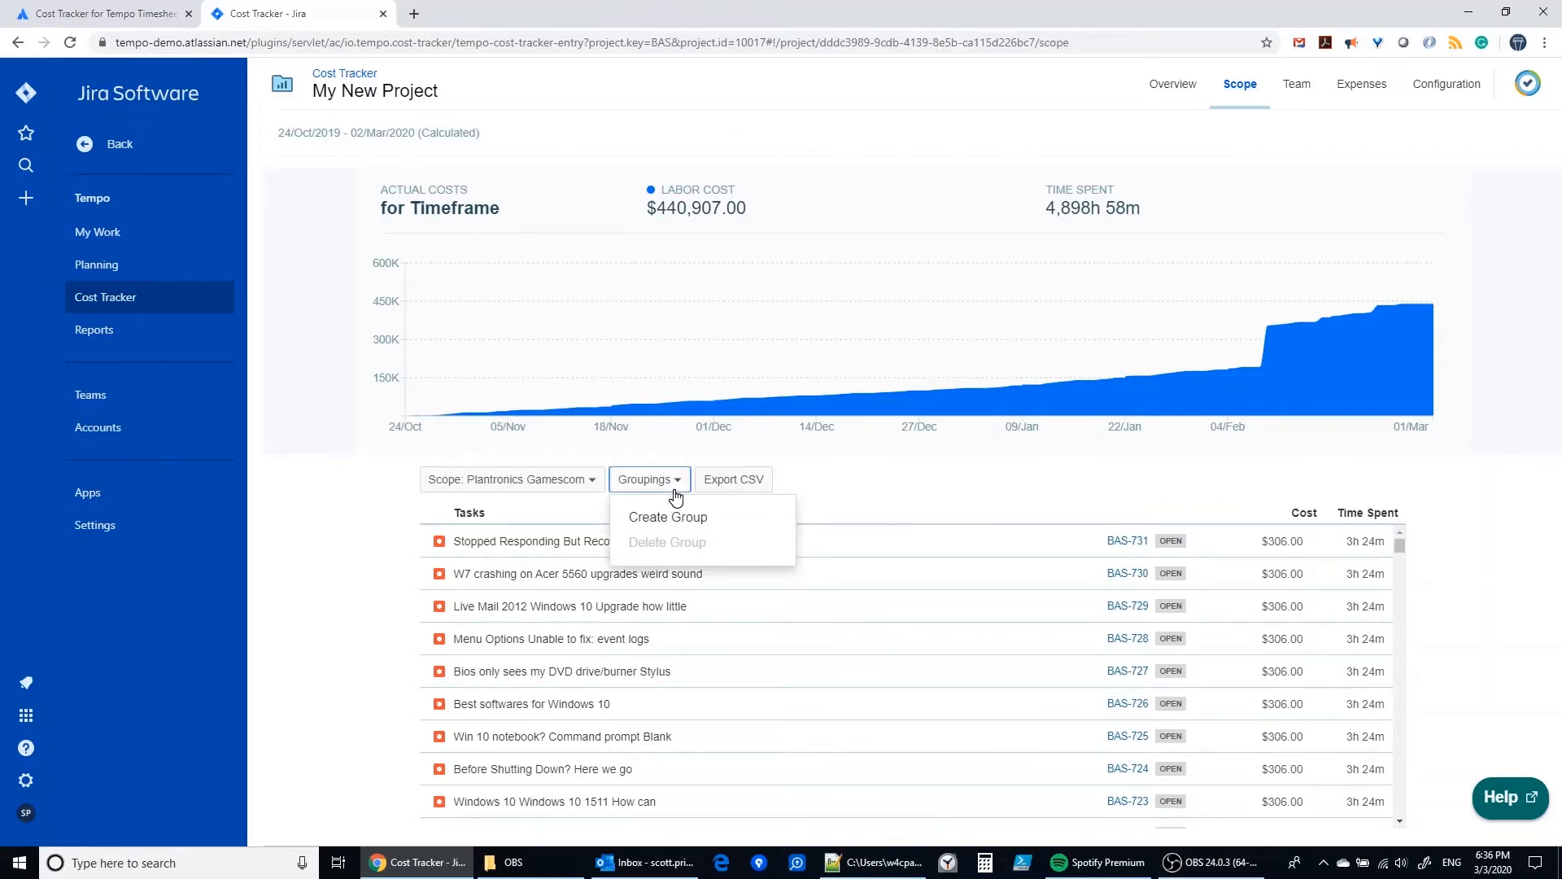
{"action": "mouse_move", "coordinate": [667, 516]}
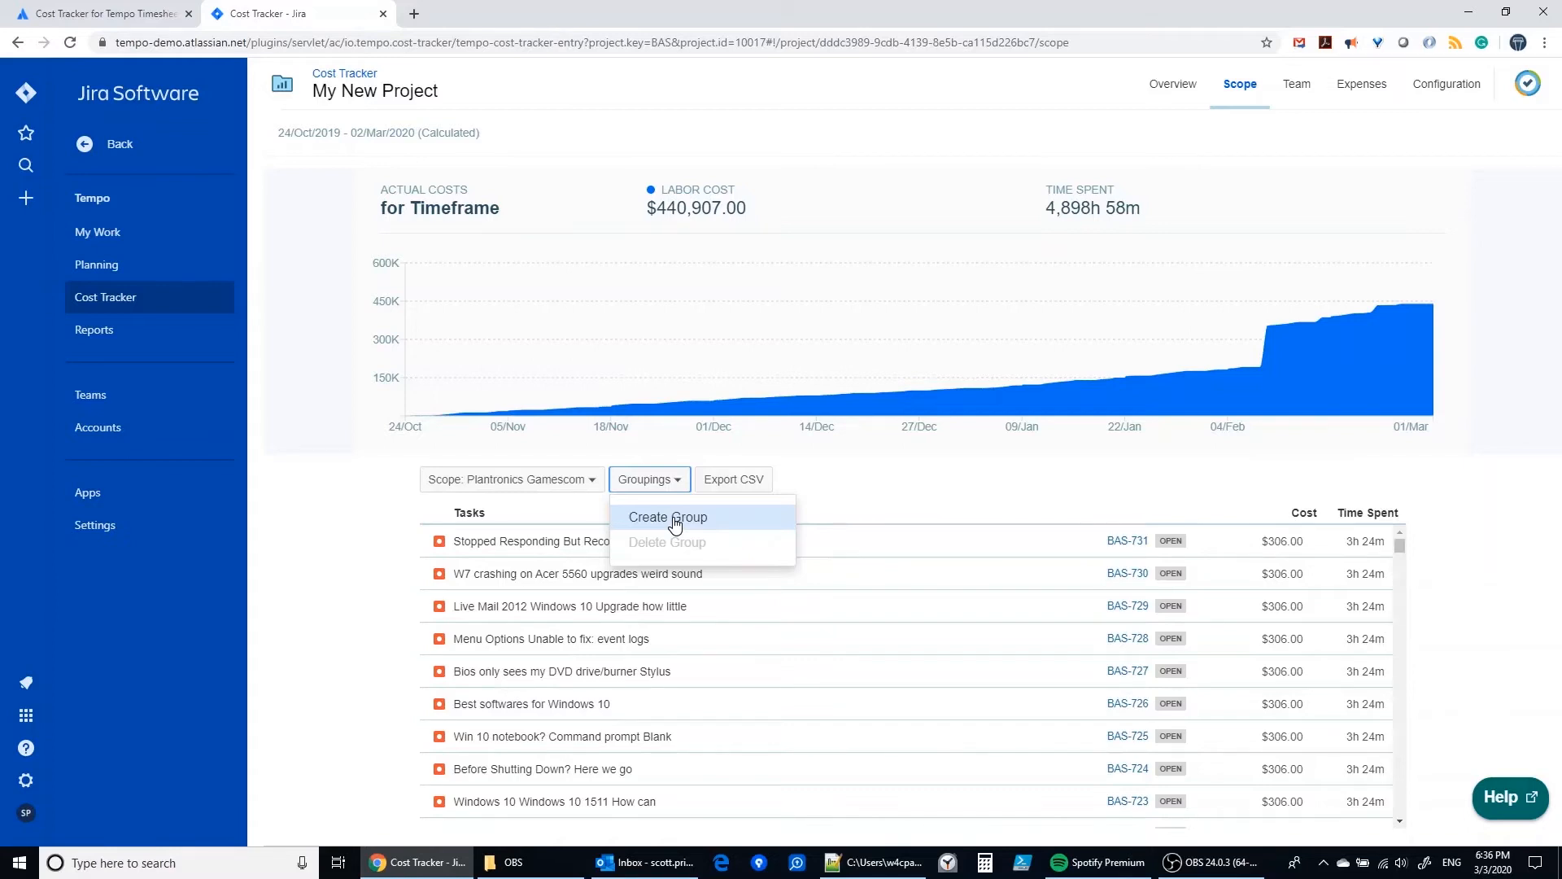
{"action": "left_click", "coordinate": [667, 516]}
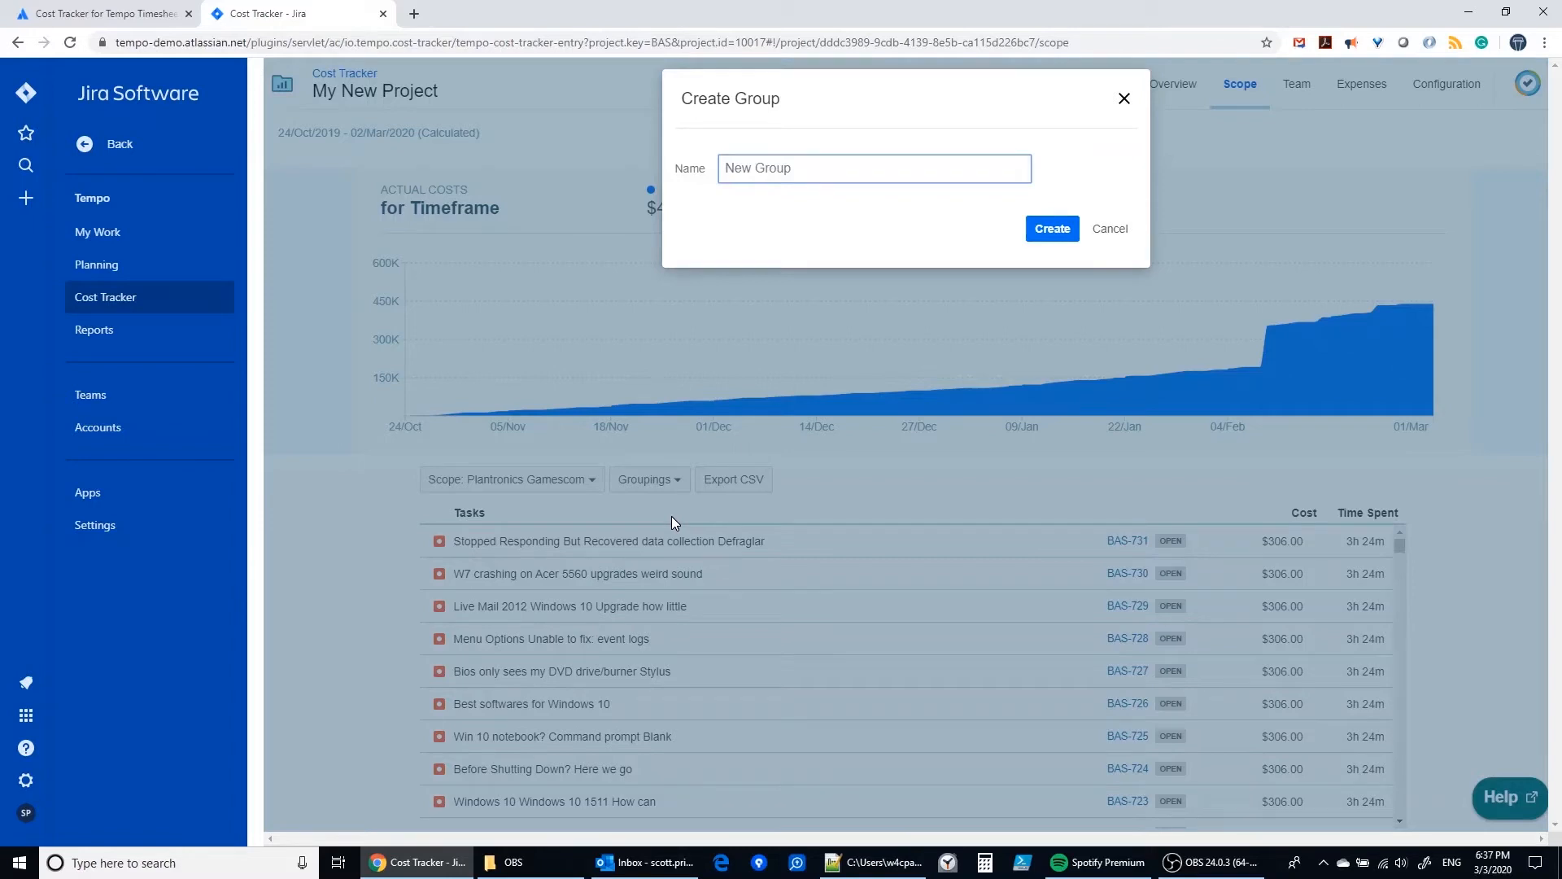
{"action": "type", "text": "Des"}
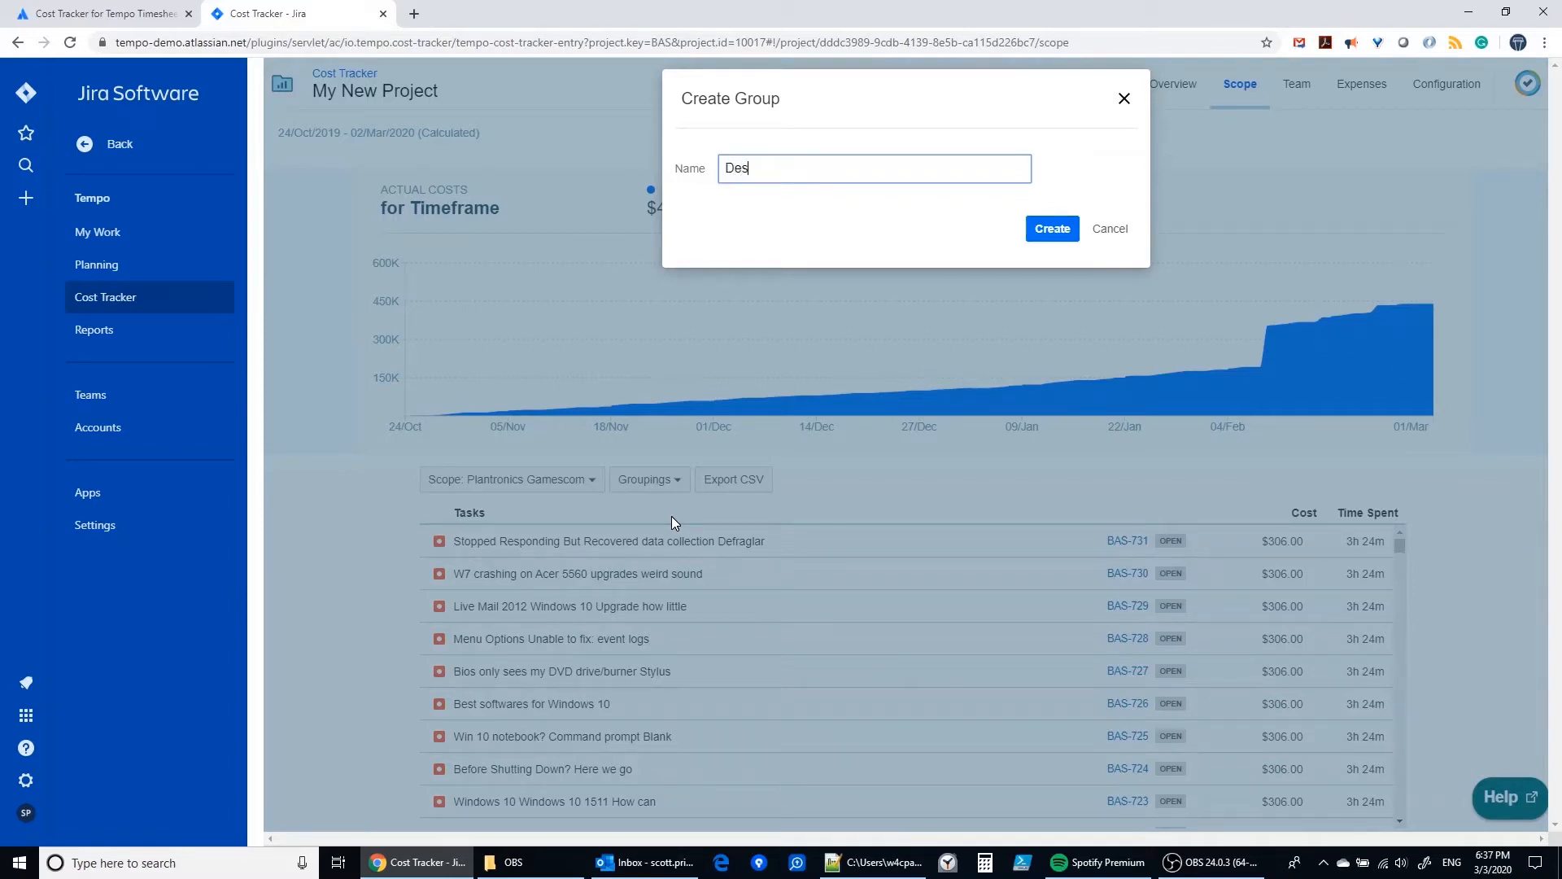
{"action": "type", "text": "ign"}
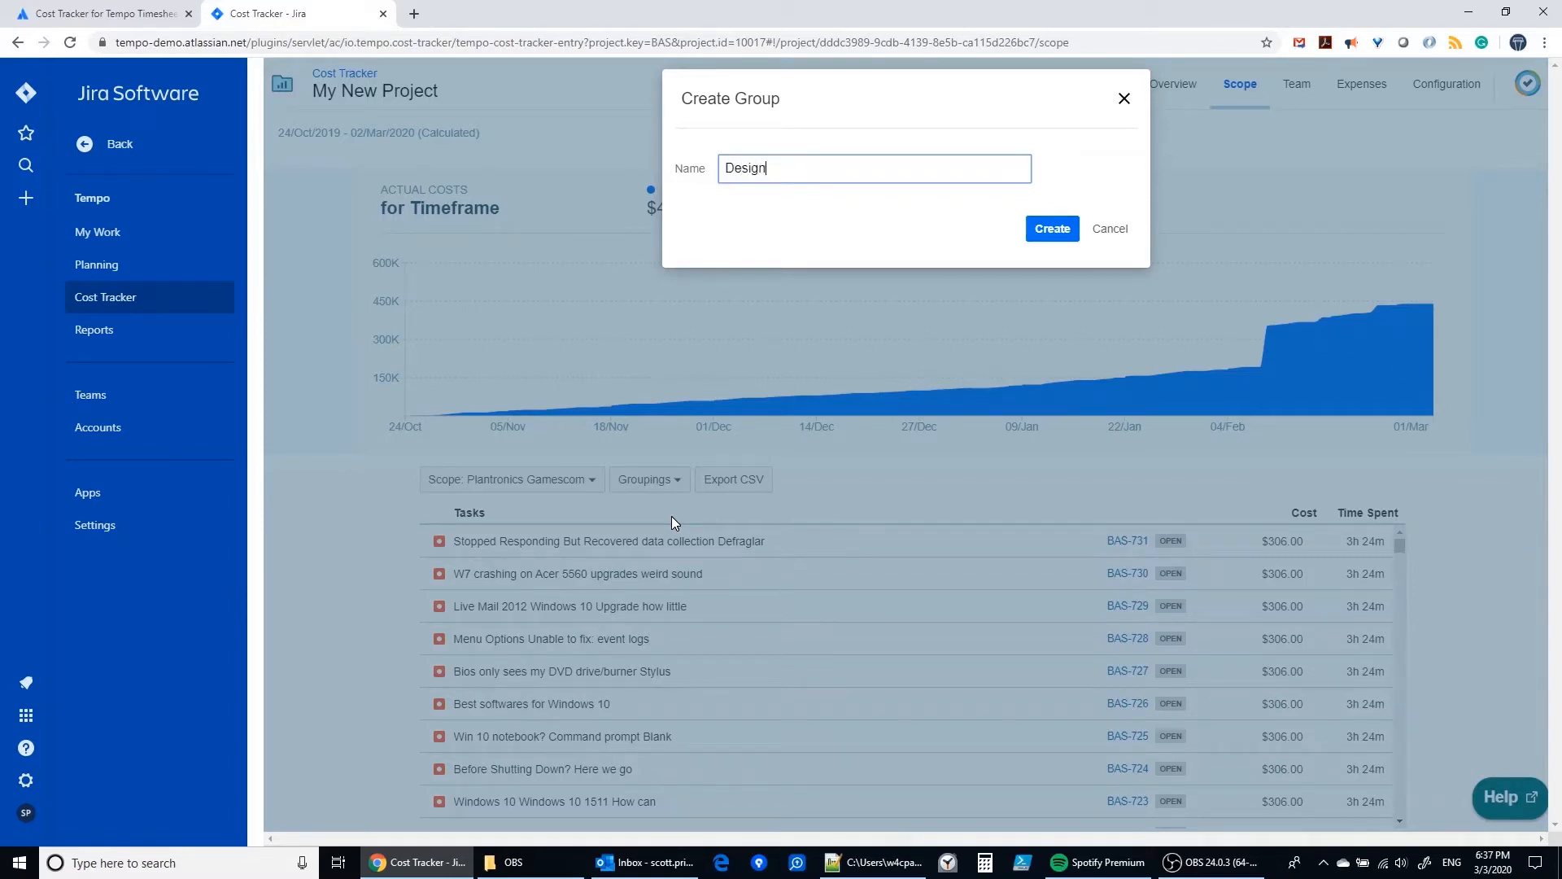
{"action": "left_click", "coordinate": [1052, 228]}
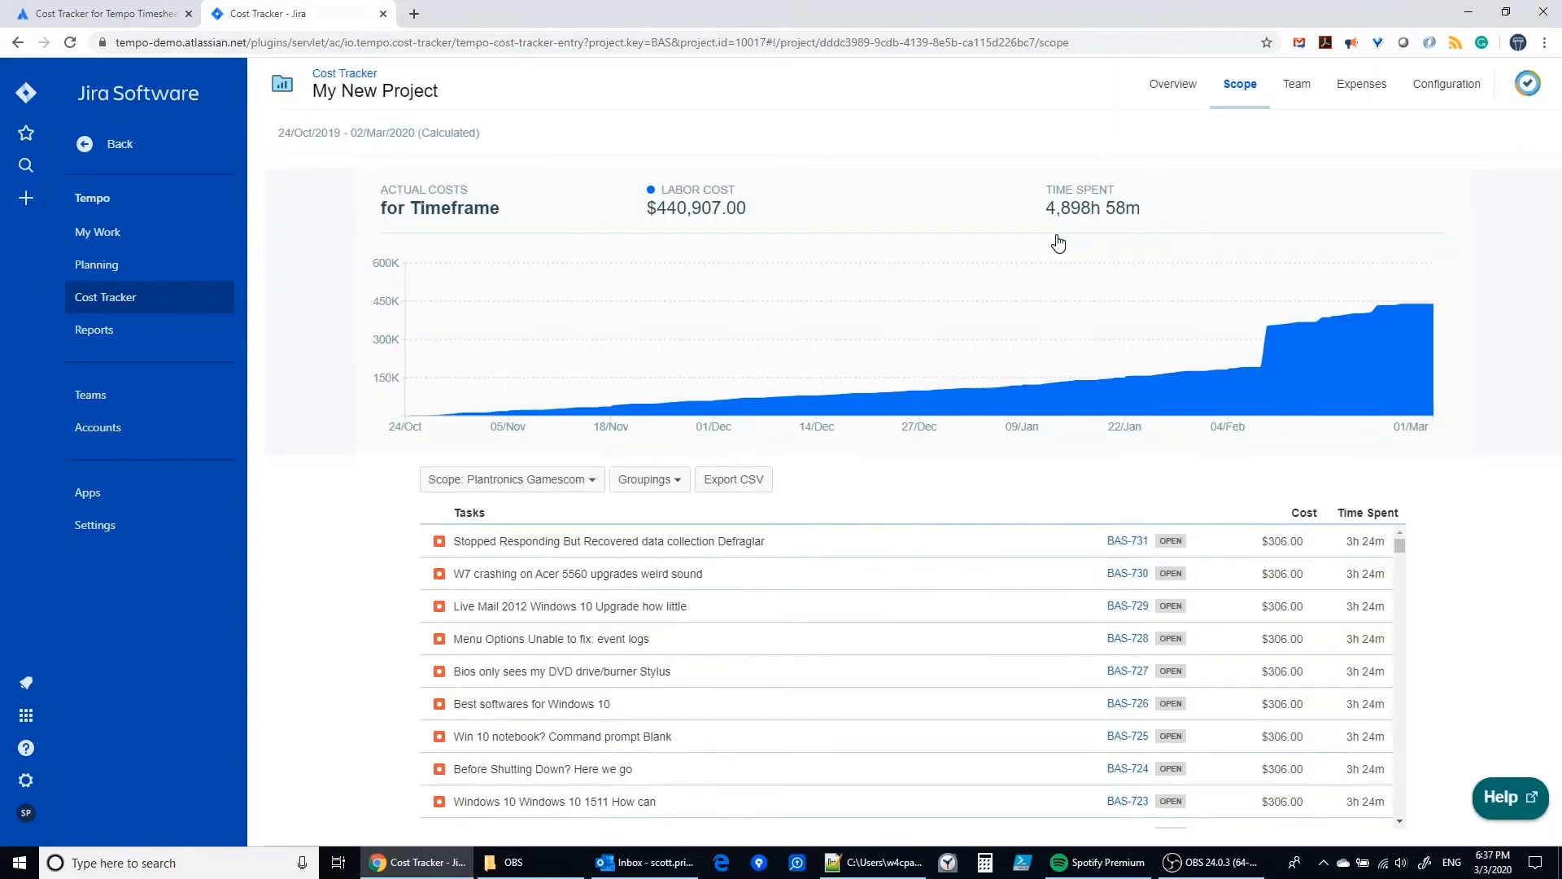
- Create the Build and Deploy task groups as well
{"action": "left_click", "coordinate": [649, 479]}
{"action": "type", "text": "Build"}
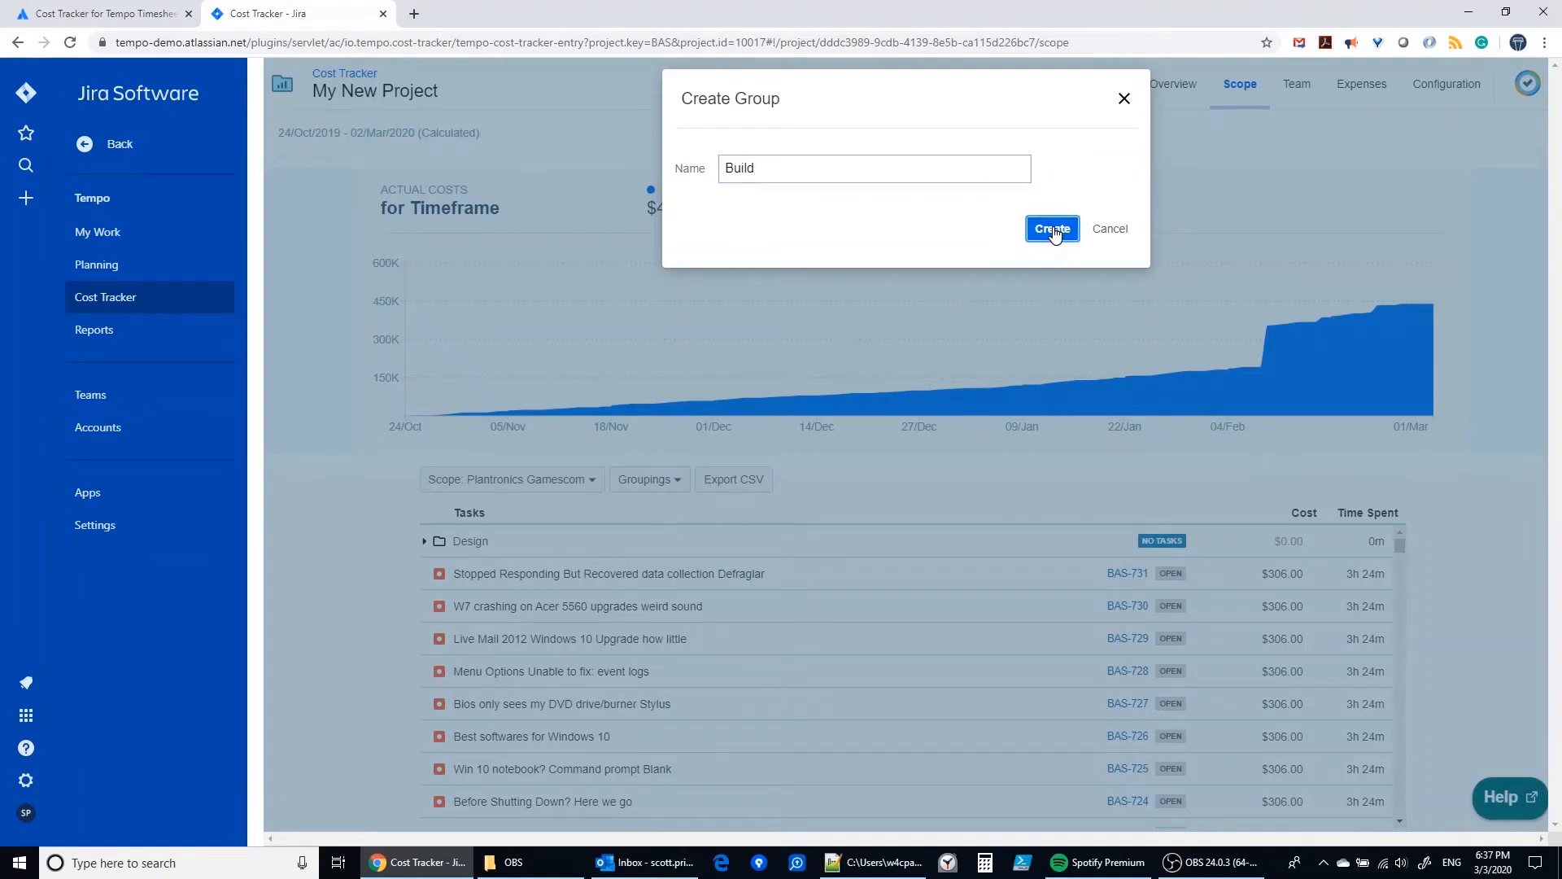
{"action": "left_click", "coordinate": [1051, 228]}
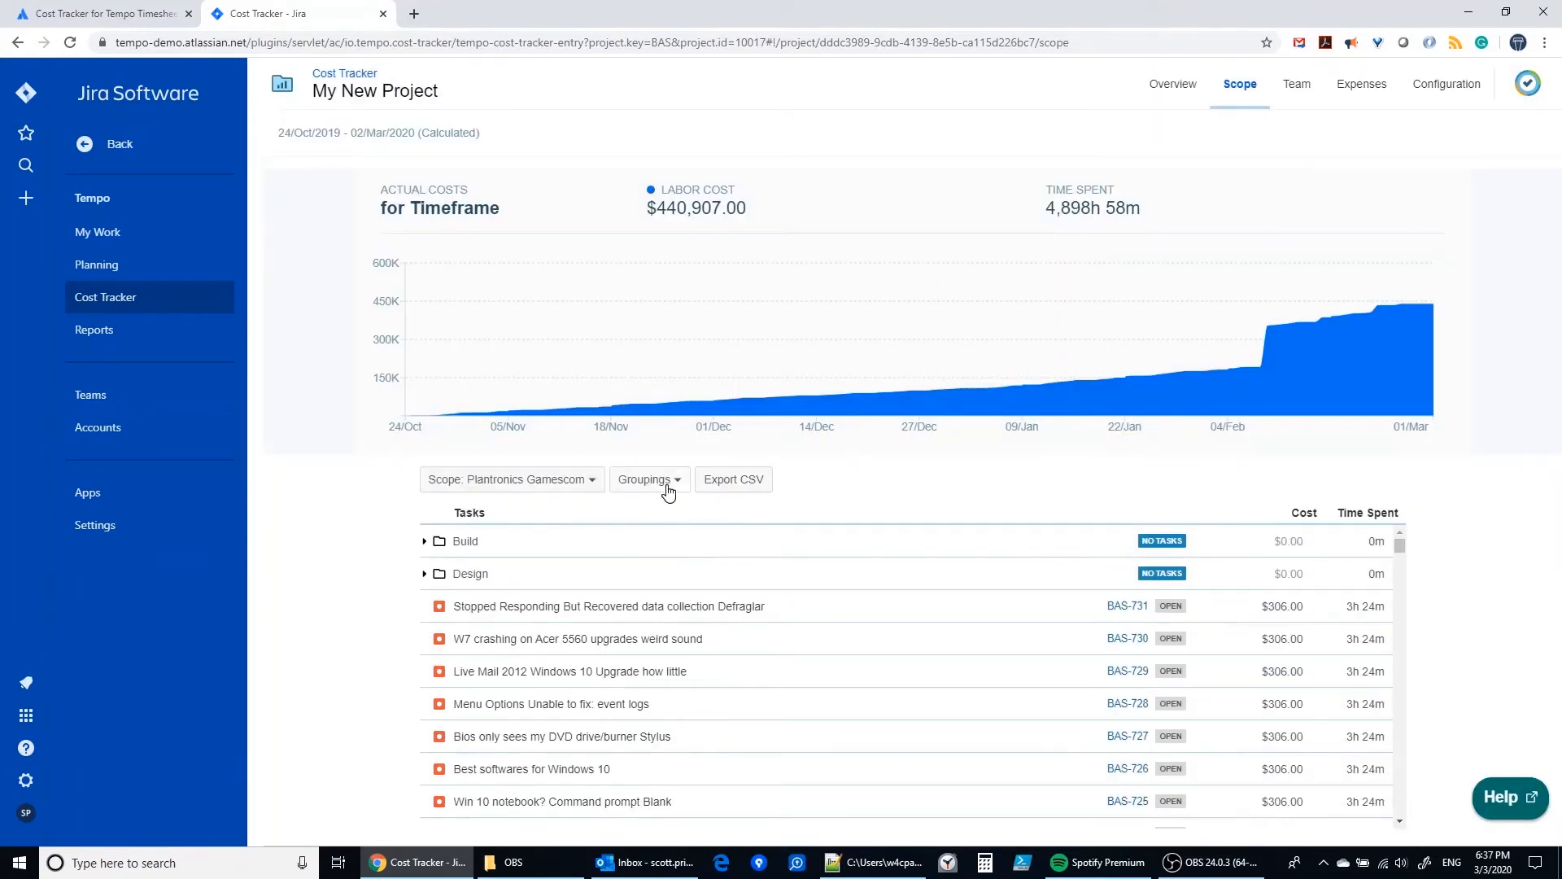
{"action": "left_click", "coordinate": [667, 516]}
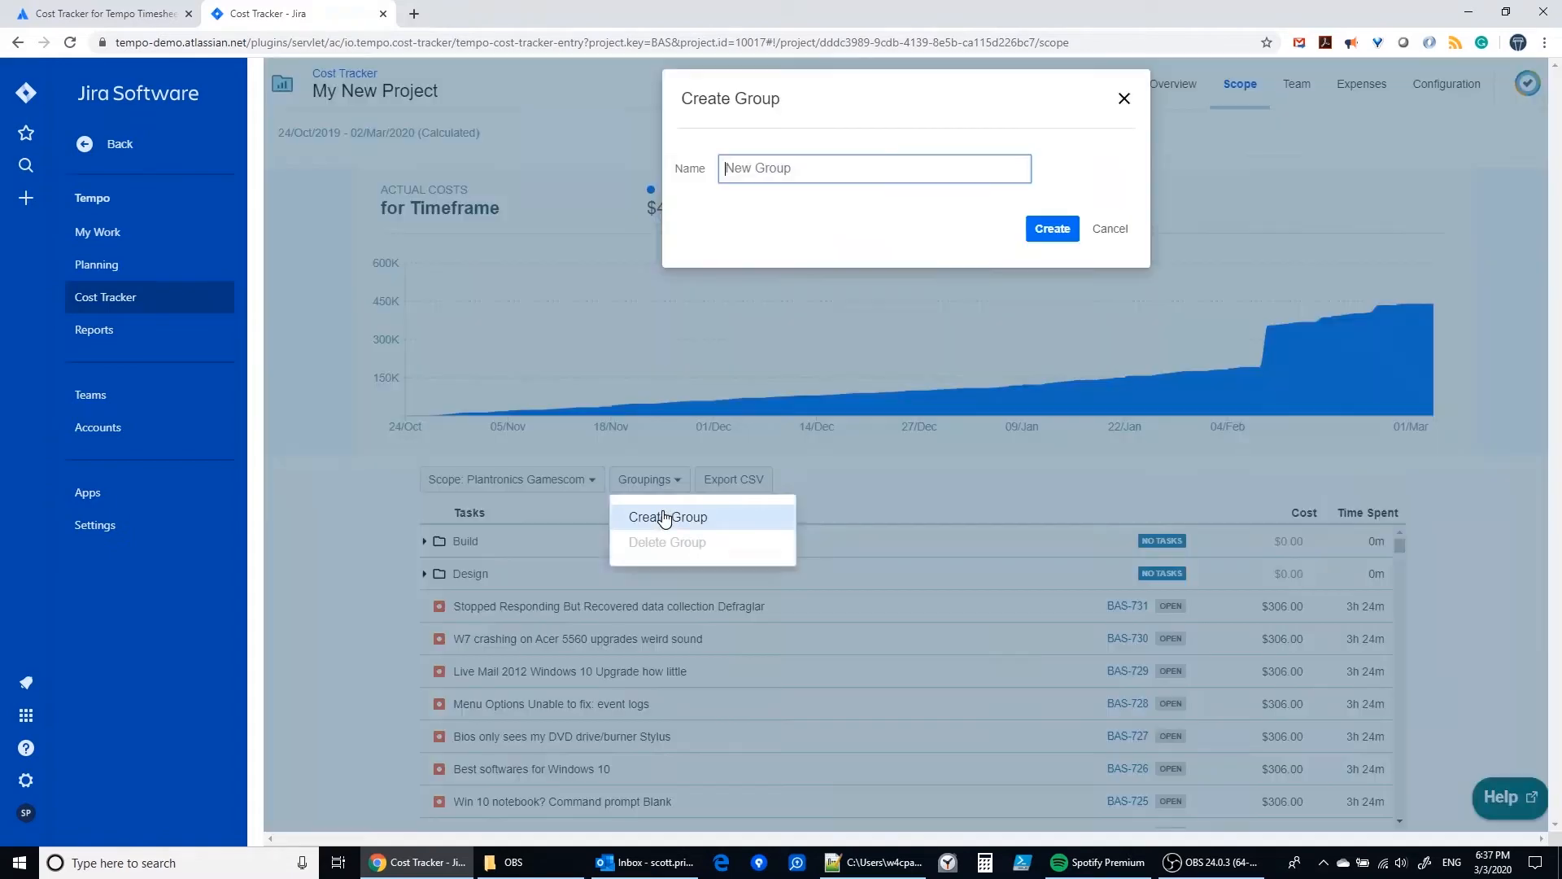
{"action": "type", "text": "Deploy"}
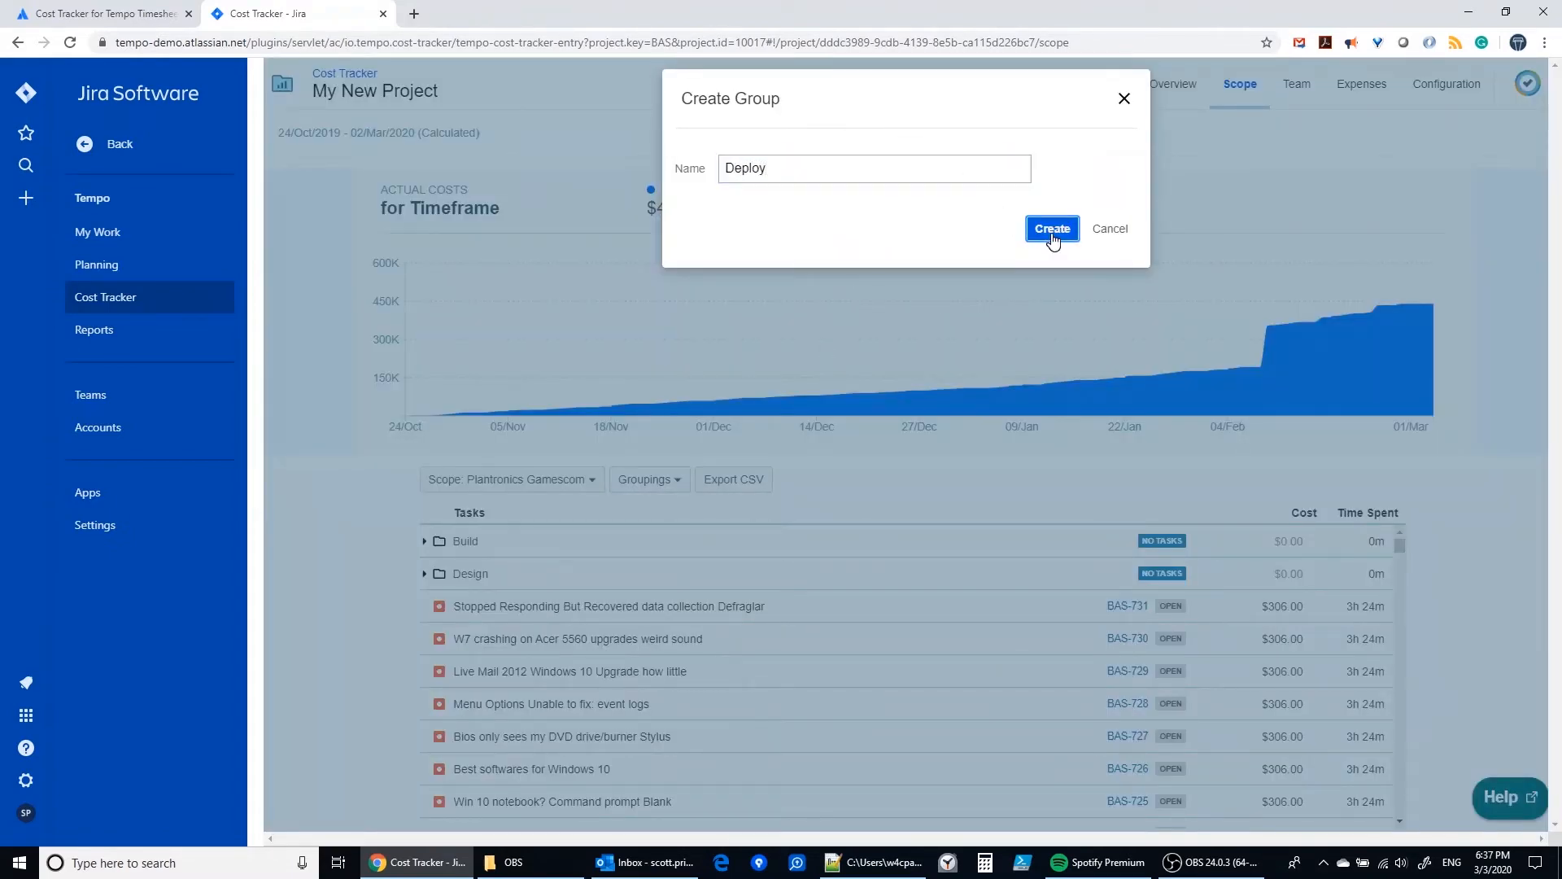
{"action": "left_click", "coordinate": [1052, 228]}
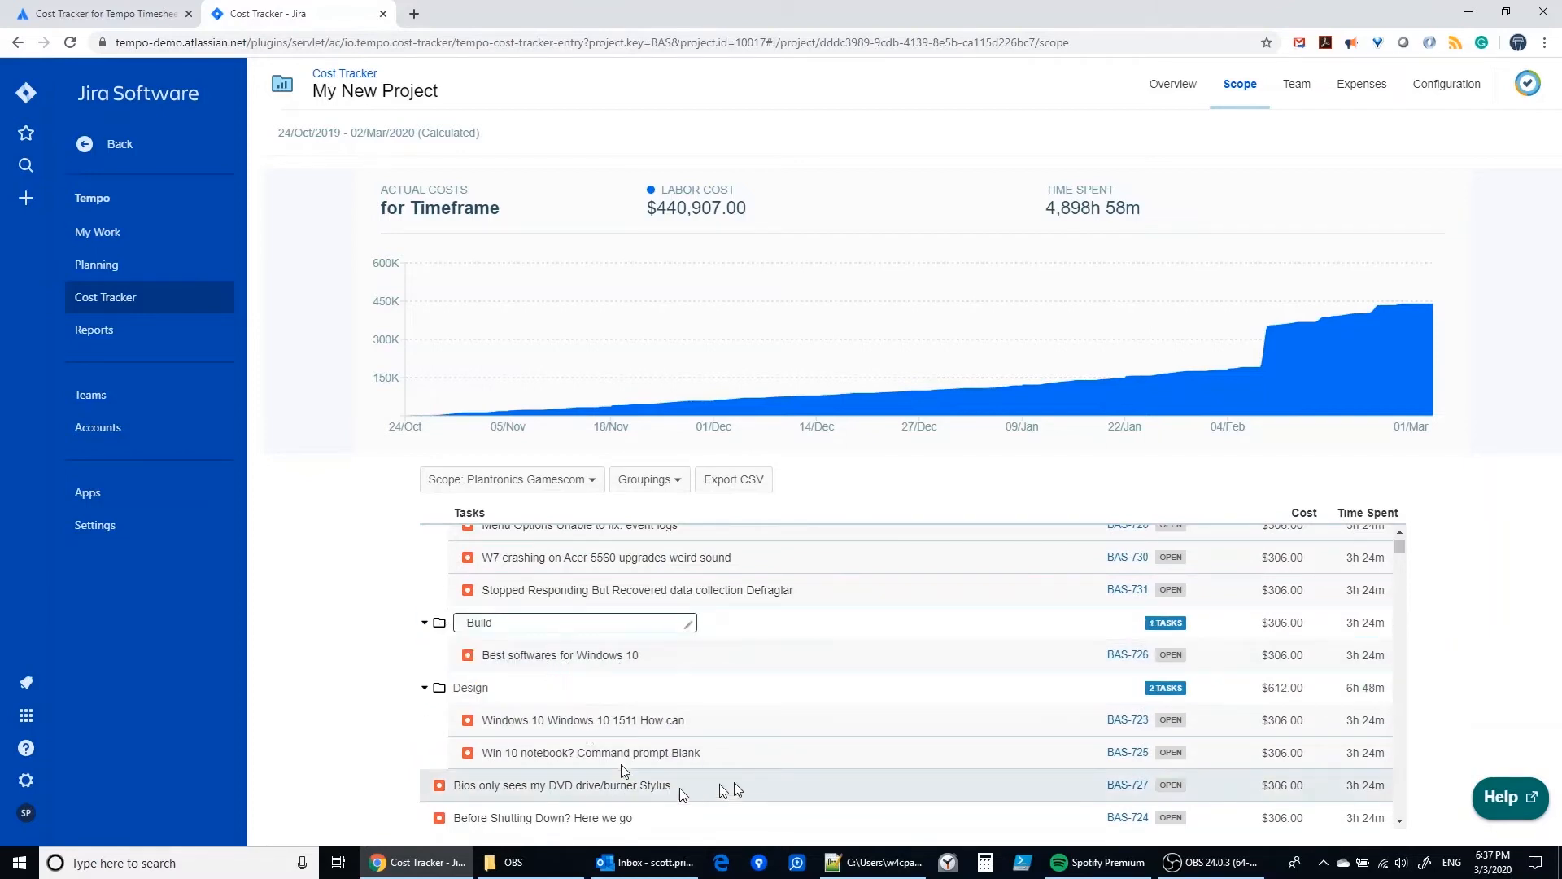
- Review the grouped task list and open the Deploy group's name for editing
{"action": "scroll", "scroll_direction": "down", "scroll_amount": 3}
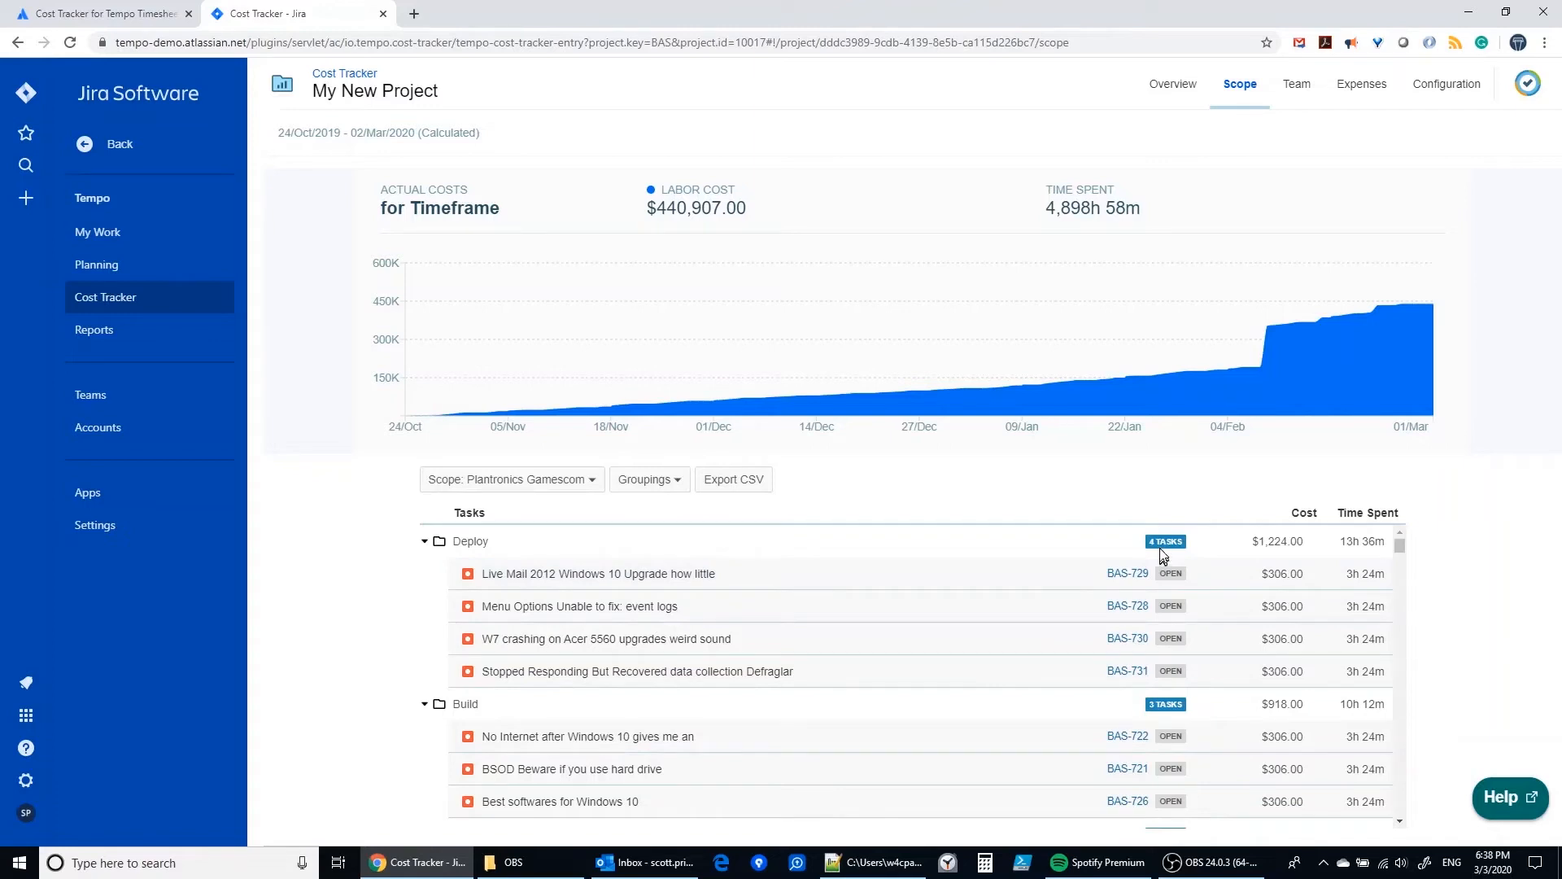
{"action": "mouse_move", "coordinate": [1271, 560]}
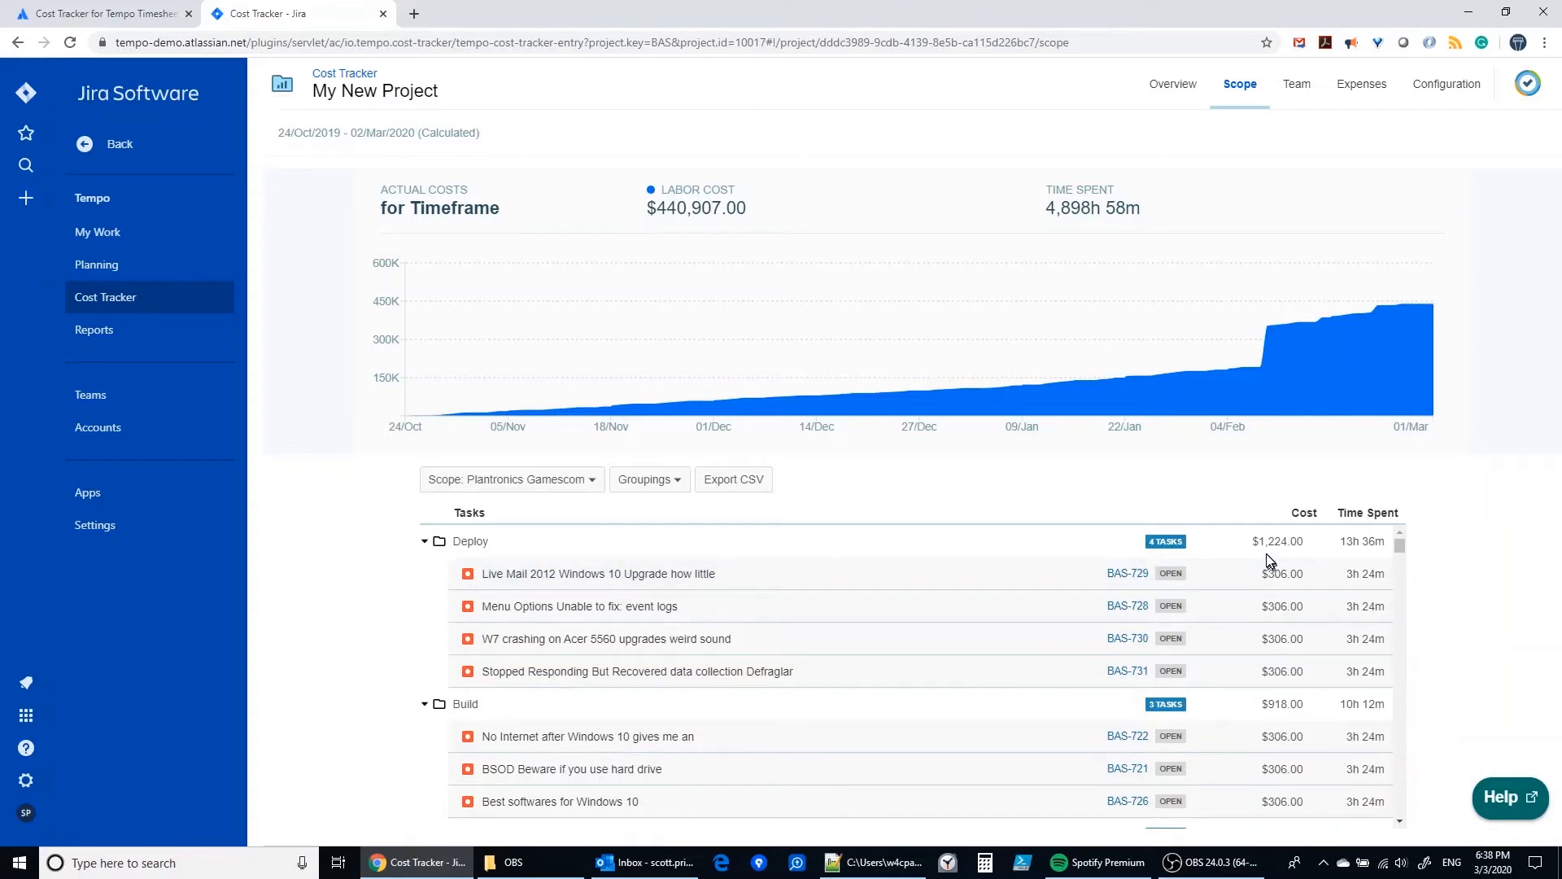
{"action": "mouse_move", "coordinate": [1289, 557]}
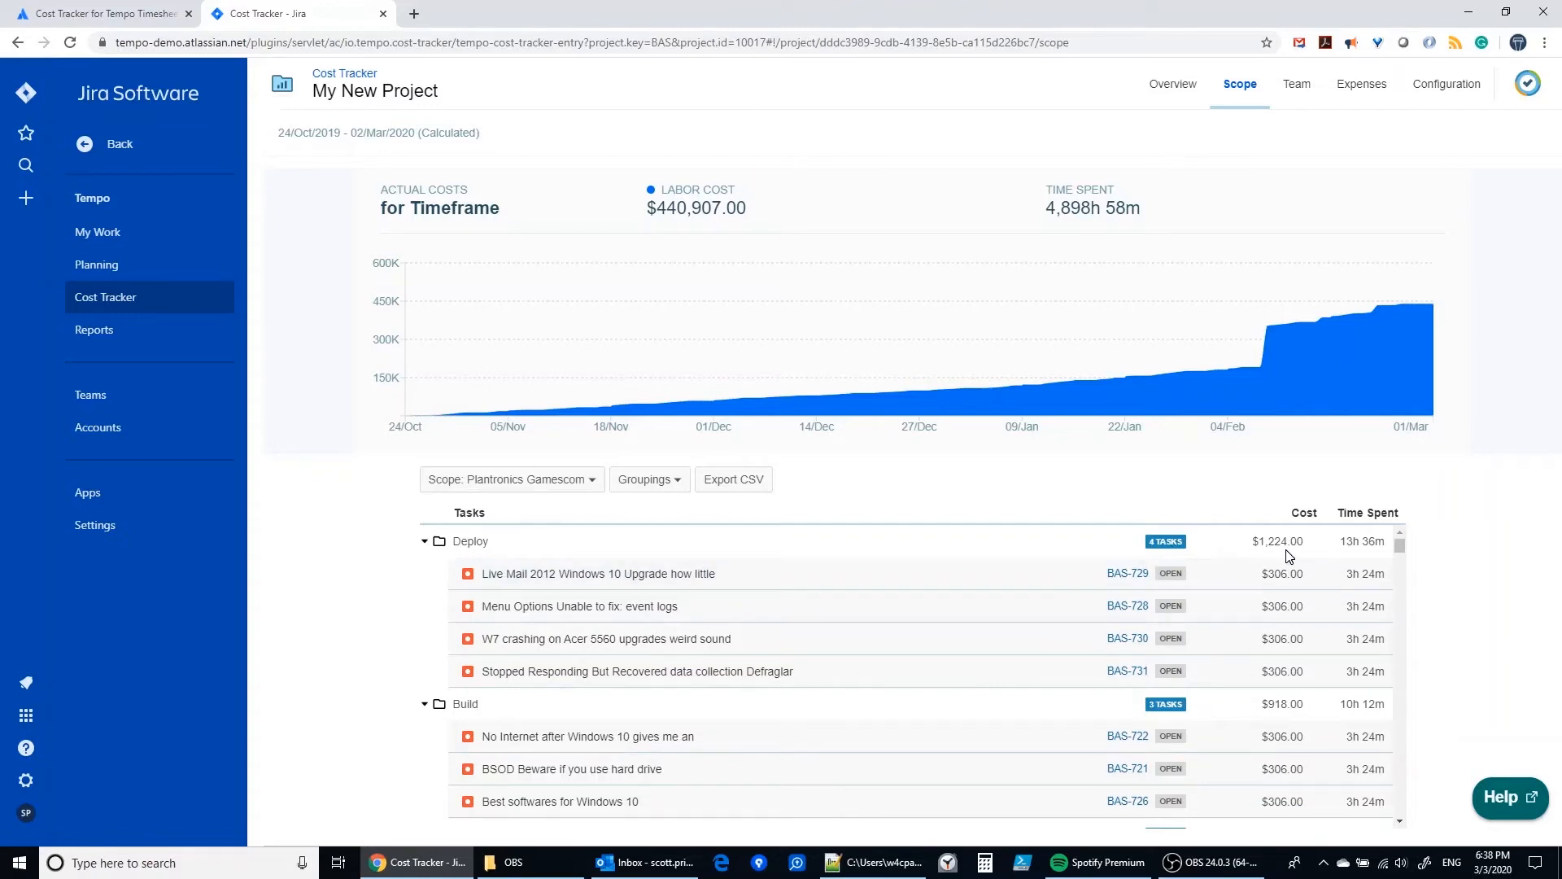
{"action": "mouse_move", "coordinate": [1382, 558]}
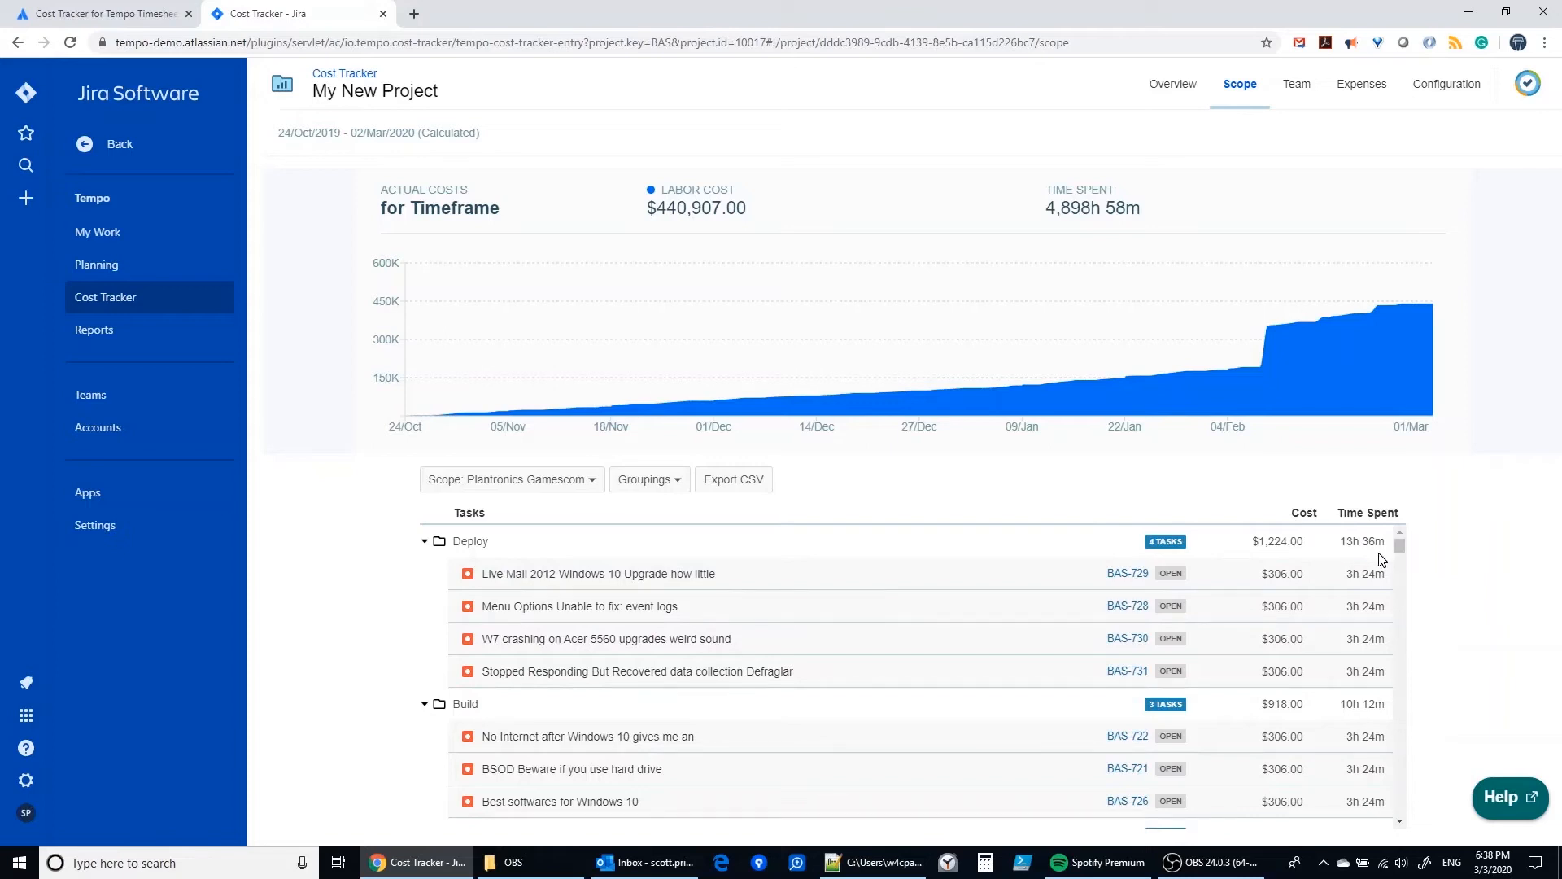
{"action": "mouse_move", "coordinate": [1335, 560]}
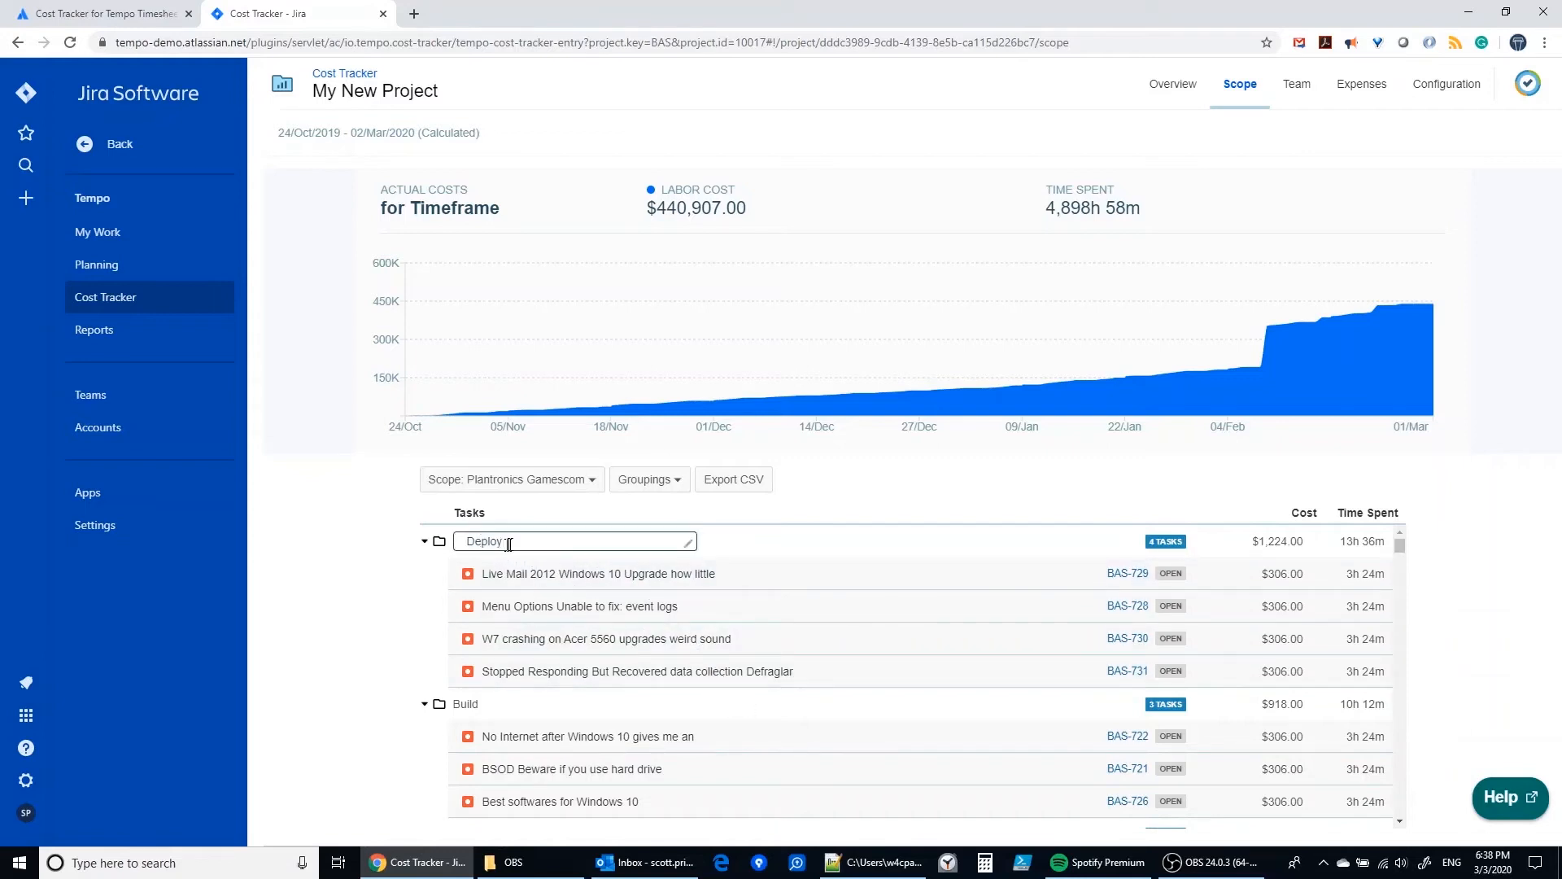
{"action": "double_click", "coordinate": [487, 540]}
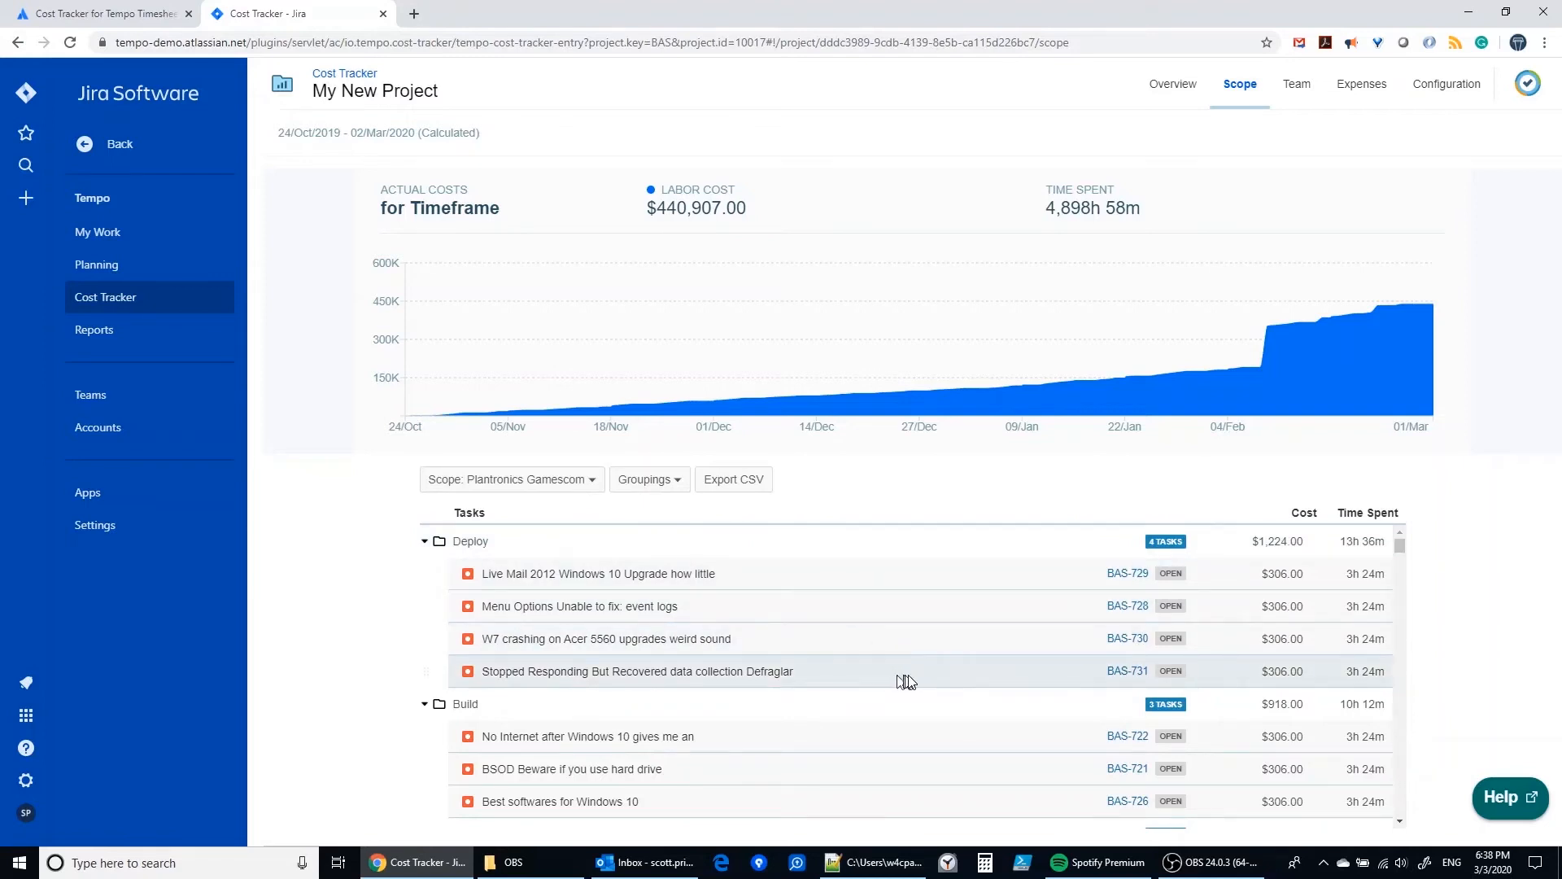
{"action": "mouse_move", "coordinate": [1046, 669]}
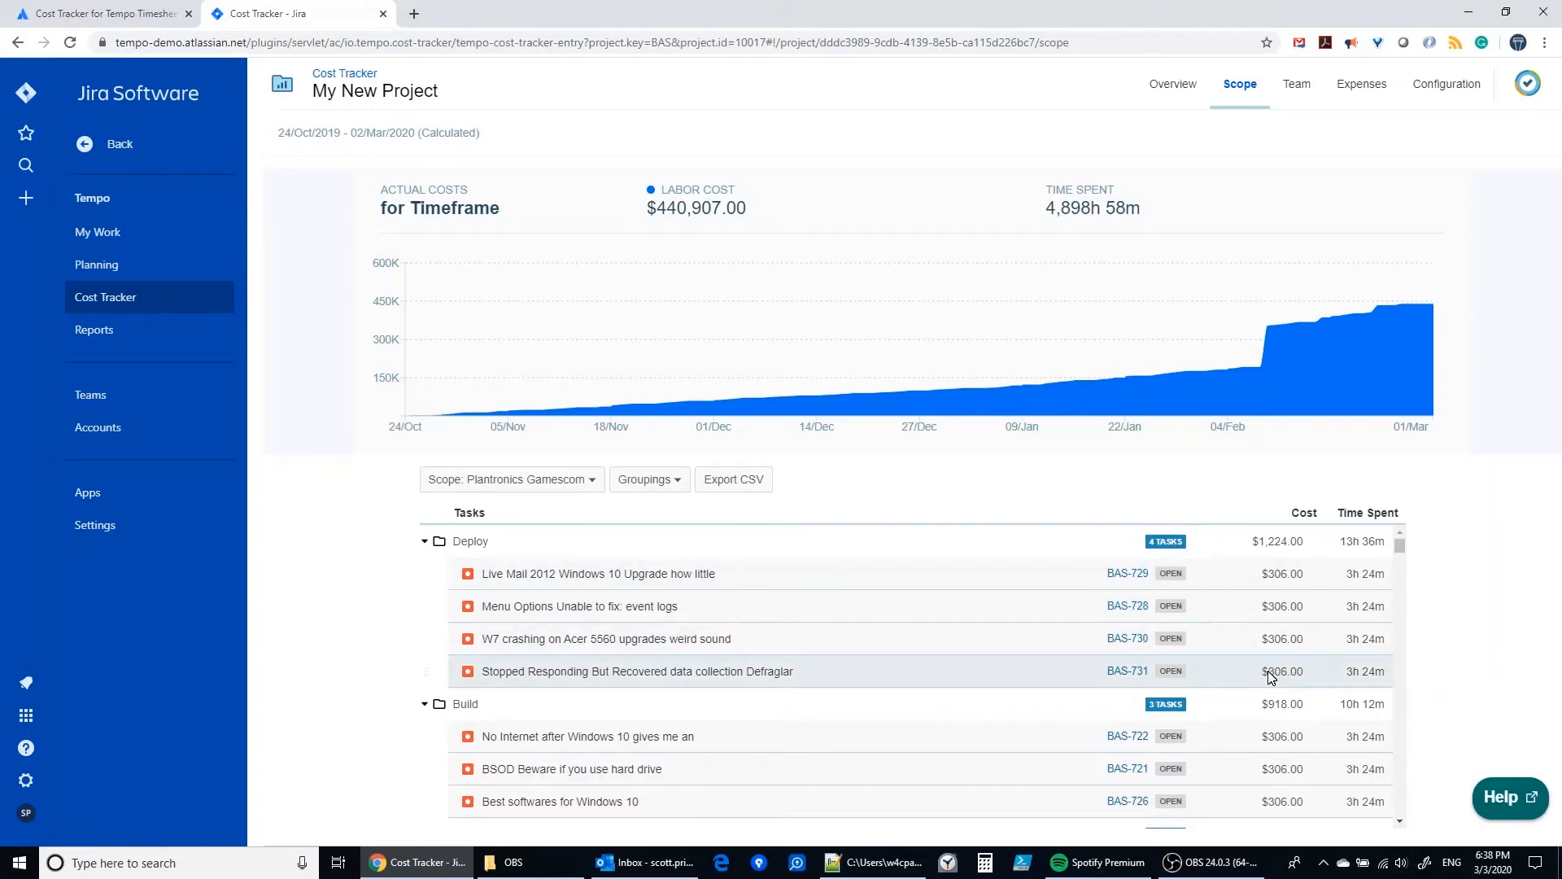
{"action": "mouse_move", "coordinate": [1360, 194]}
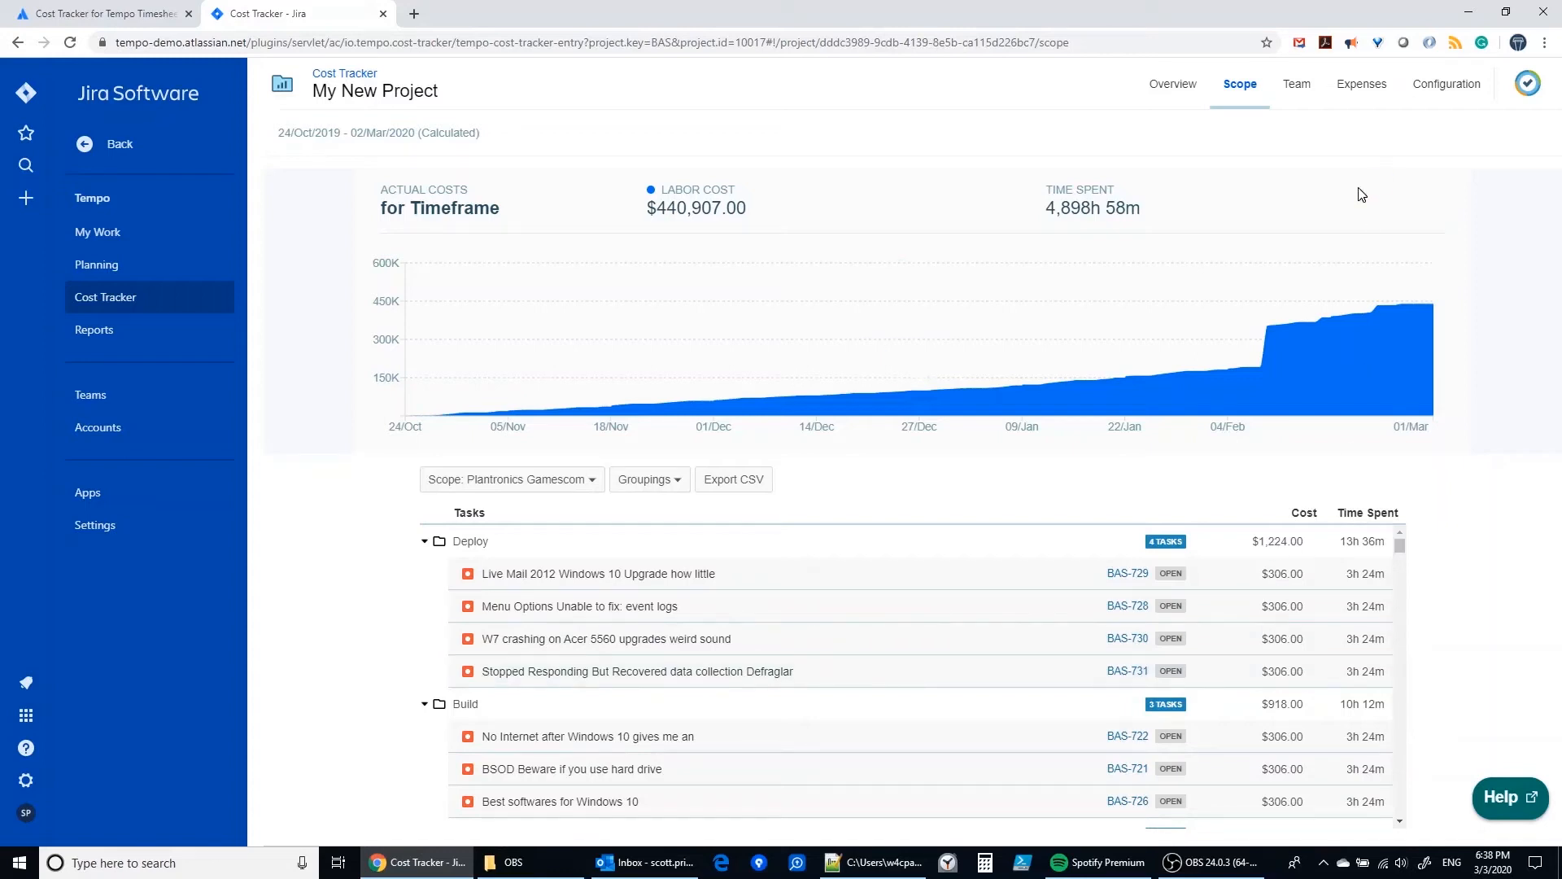
{"action": "mouse_move", "coordinate": [920, 706]}
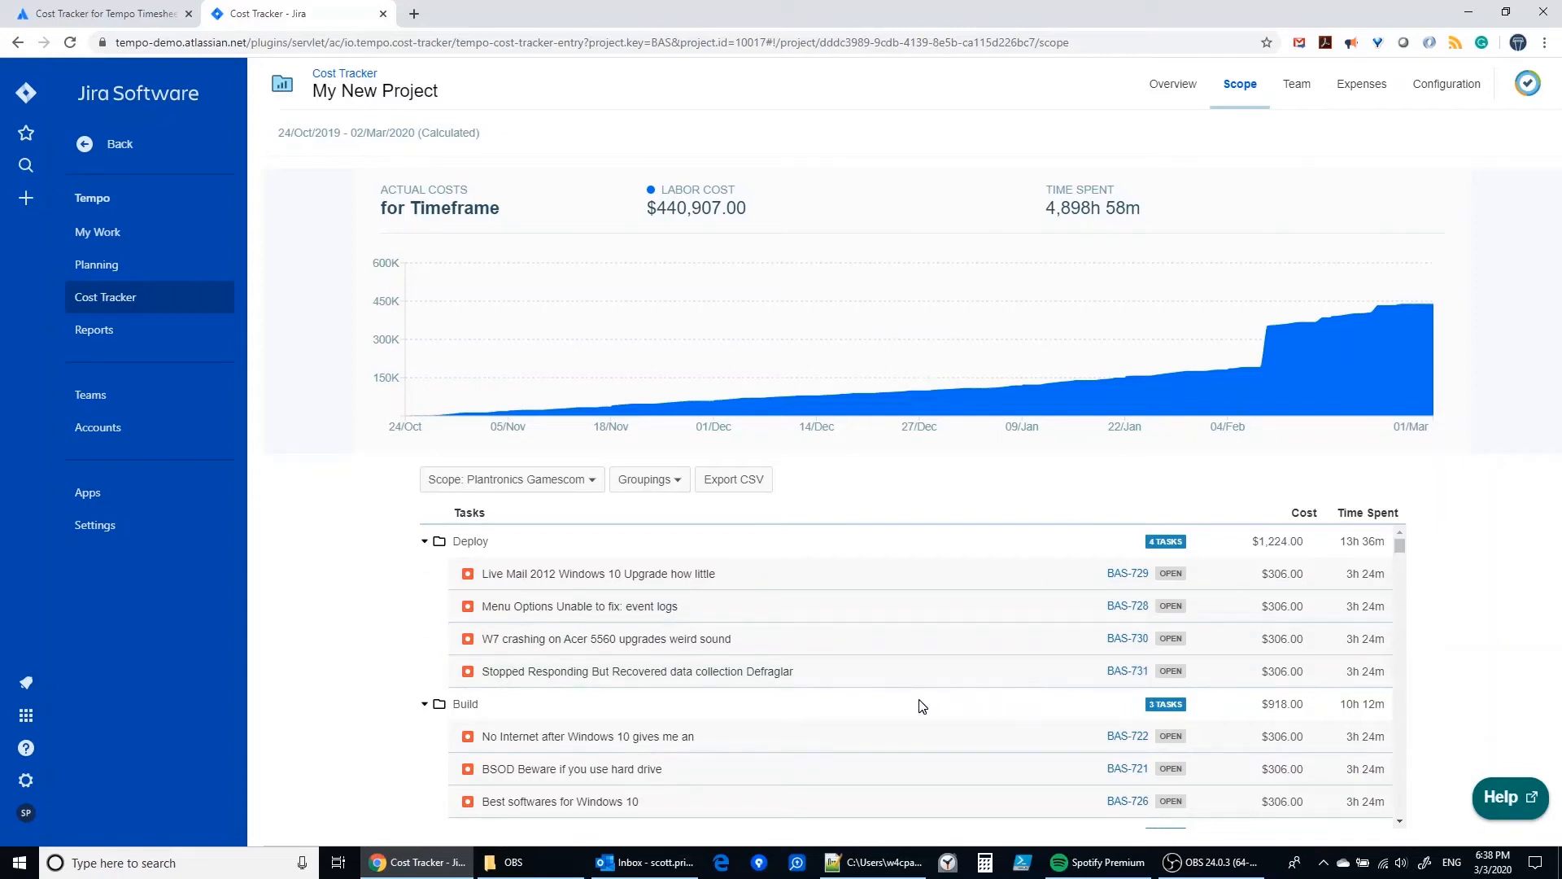
{"action": "mouse_move", "coordinate": [935, 700]}
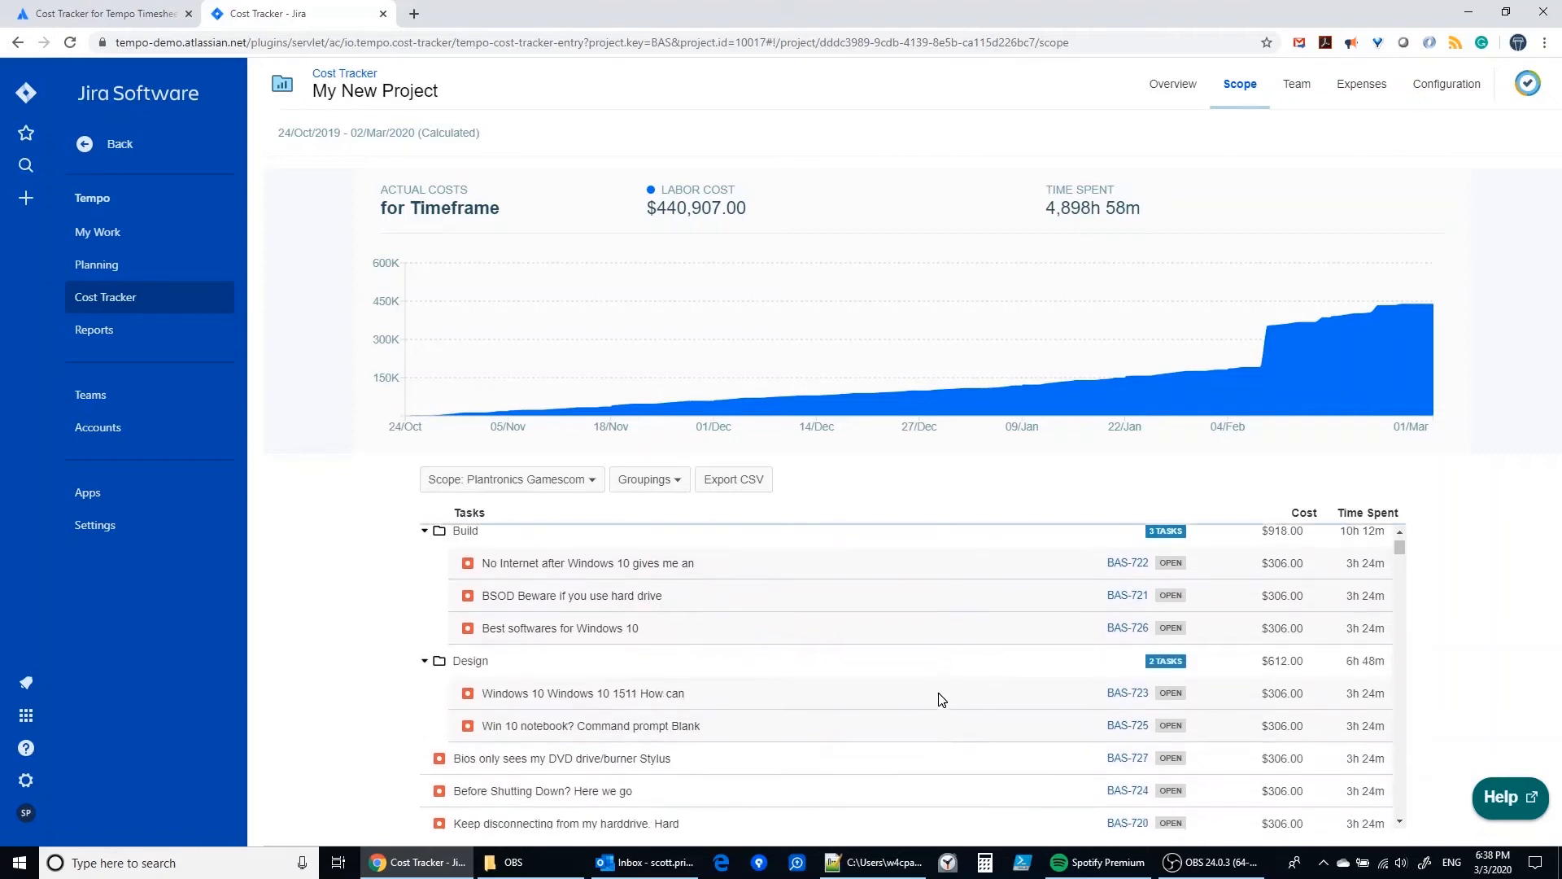
{"action": "scroll", "scroll_direction": "down", "scroll_amount": 3}
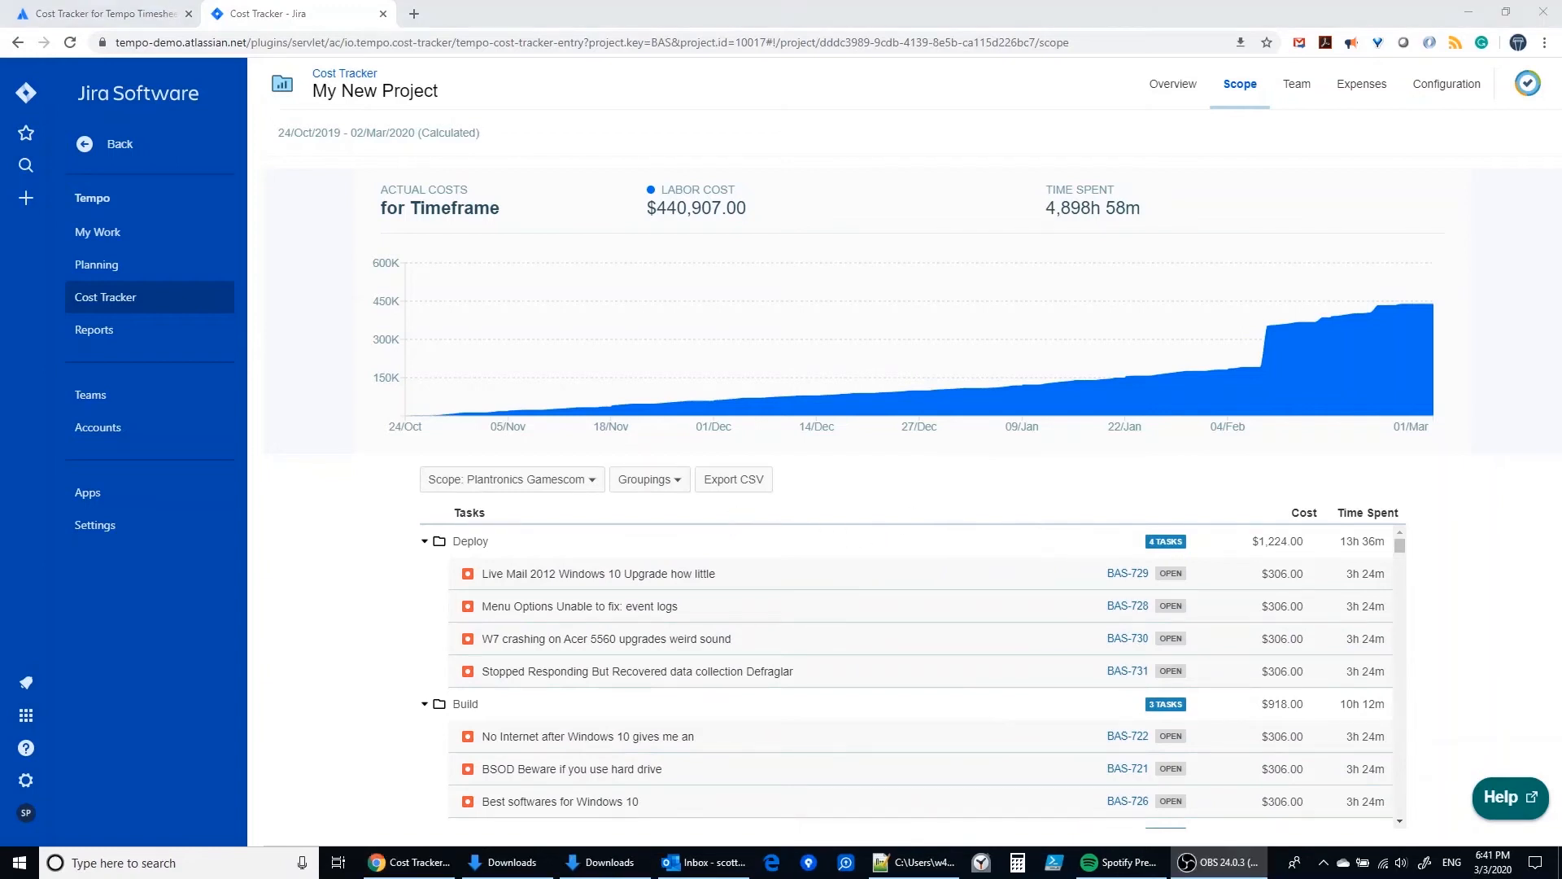
{"action": "mouse_move", "coordinate": [403, 597]}
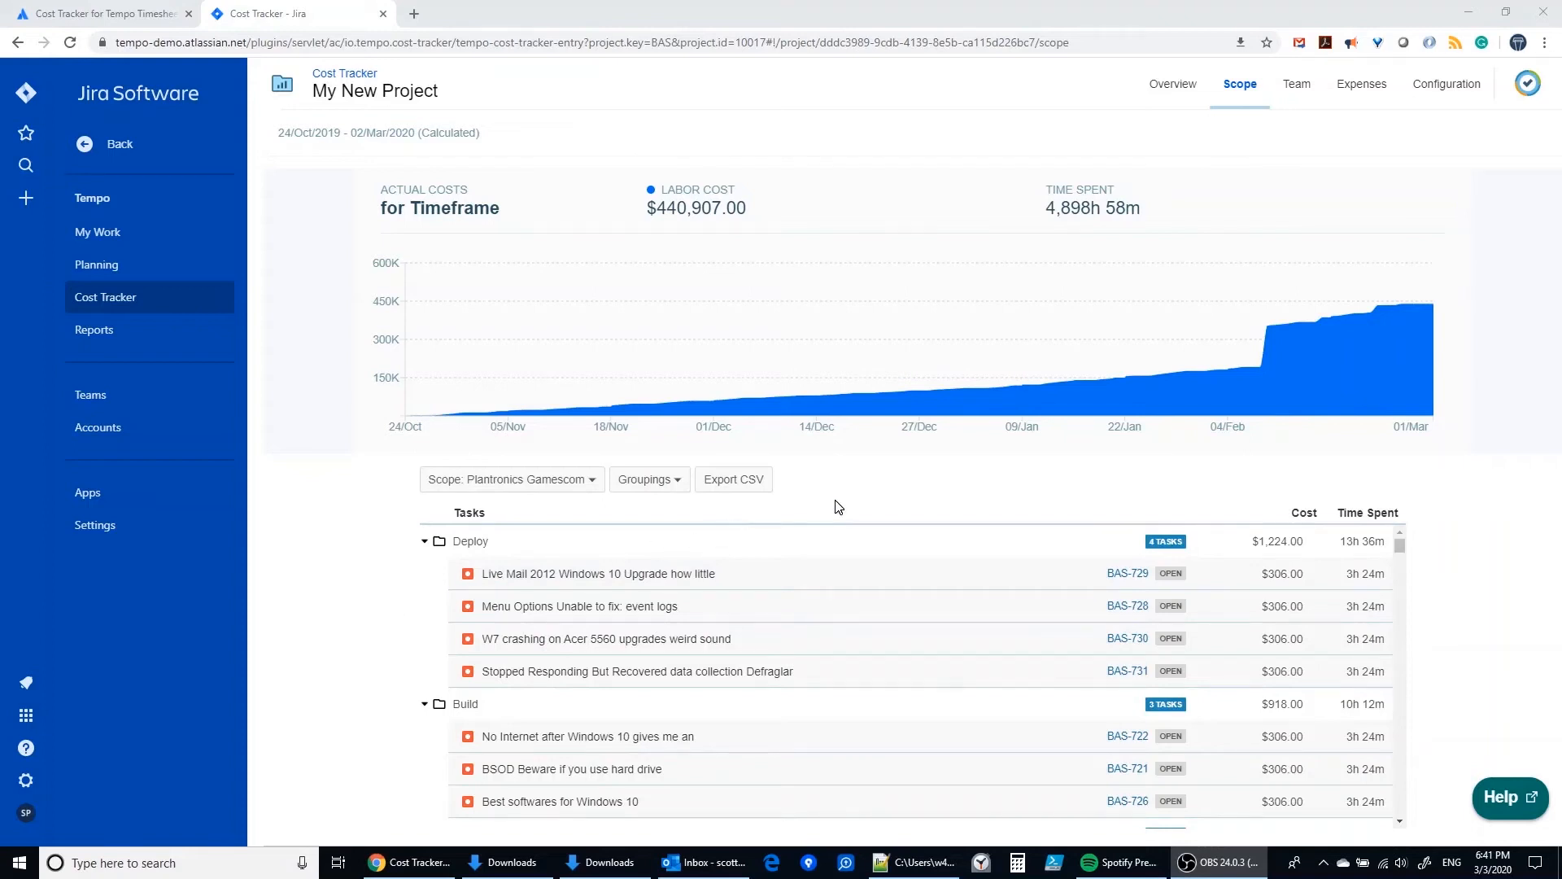
{"action": "mouse_move", "coordinate": [743, 494]}
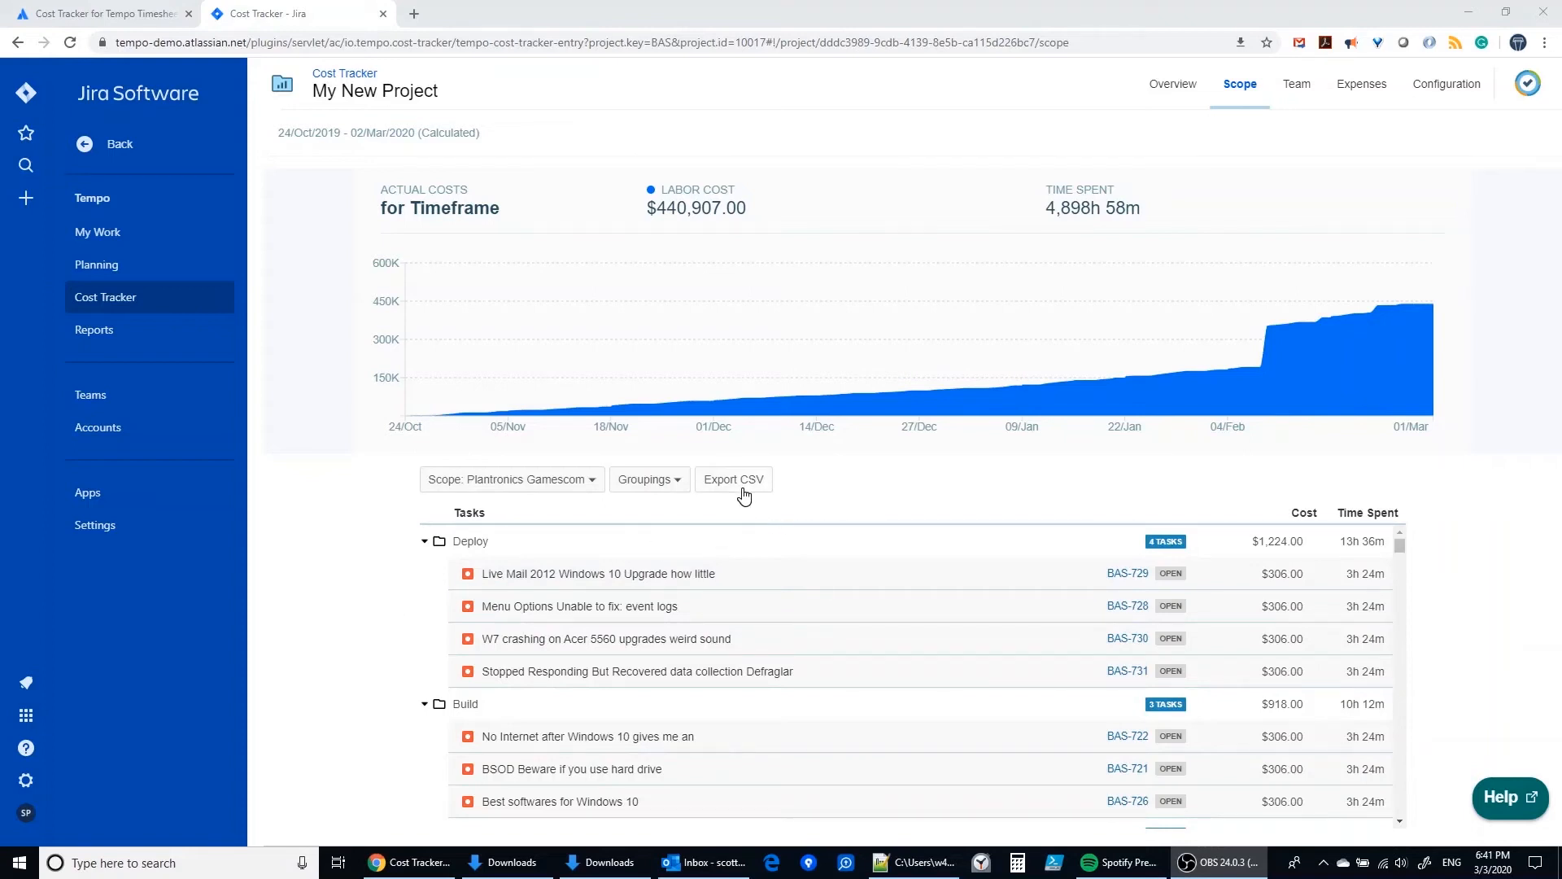
{"action": "mouse_move", "coordinate": [736, 492]}
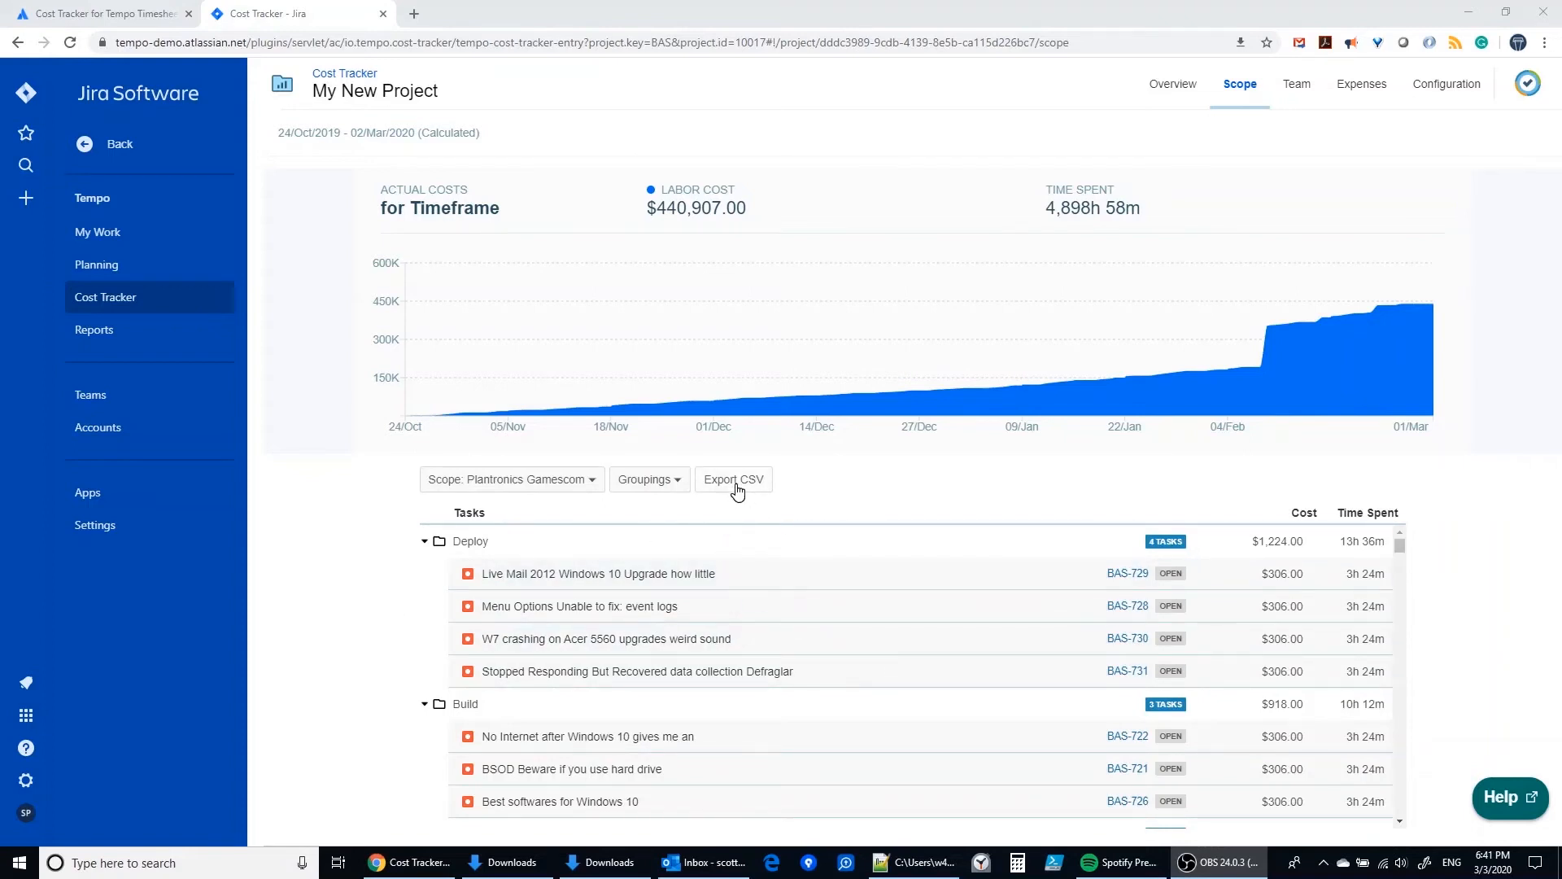
- Export the costs per task as CSV and open the downloaded file from the Downloads folder in Excel
{"action": "left_click", "coordinate": [733, 478]}
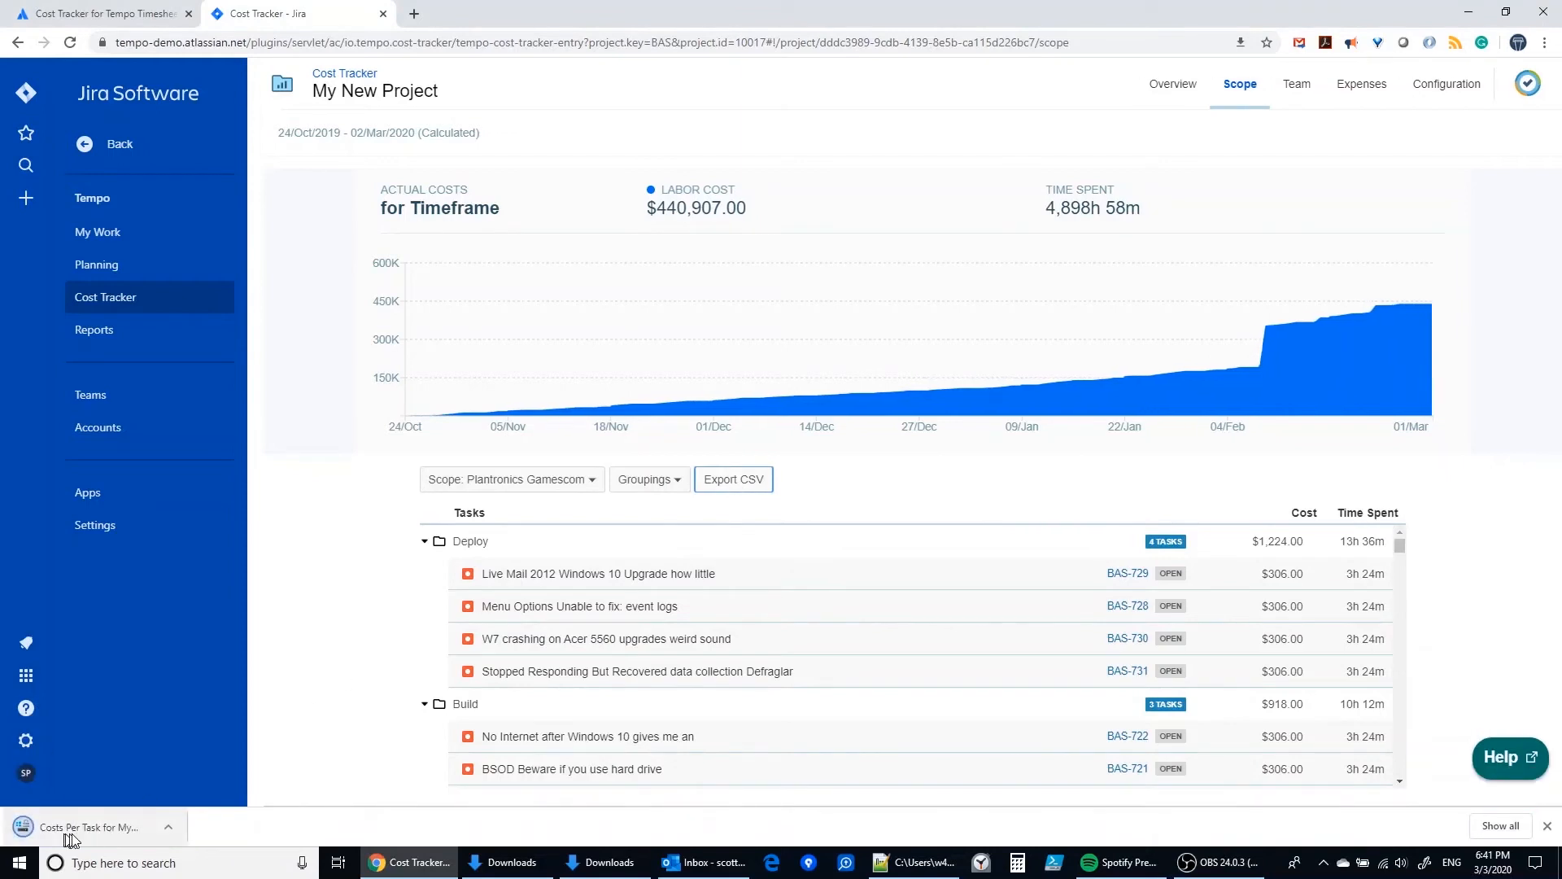
{"action": "left_click", "coordinate": [604, 862]}
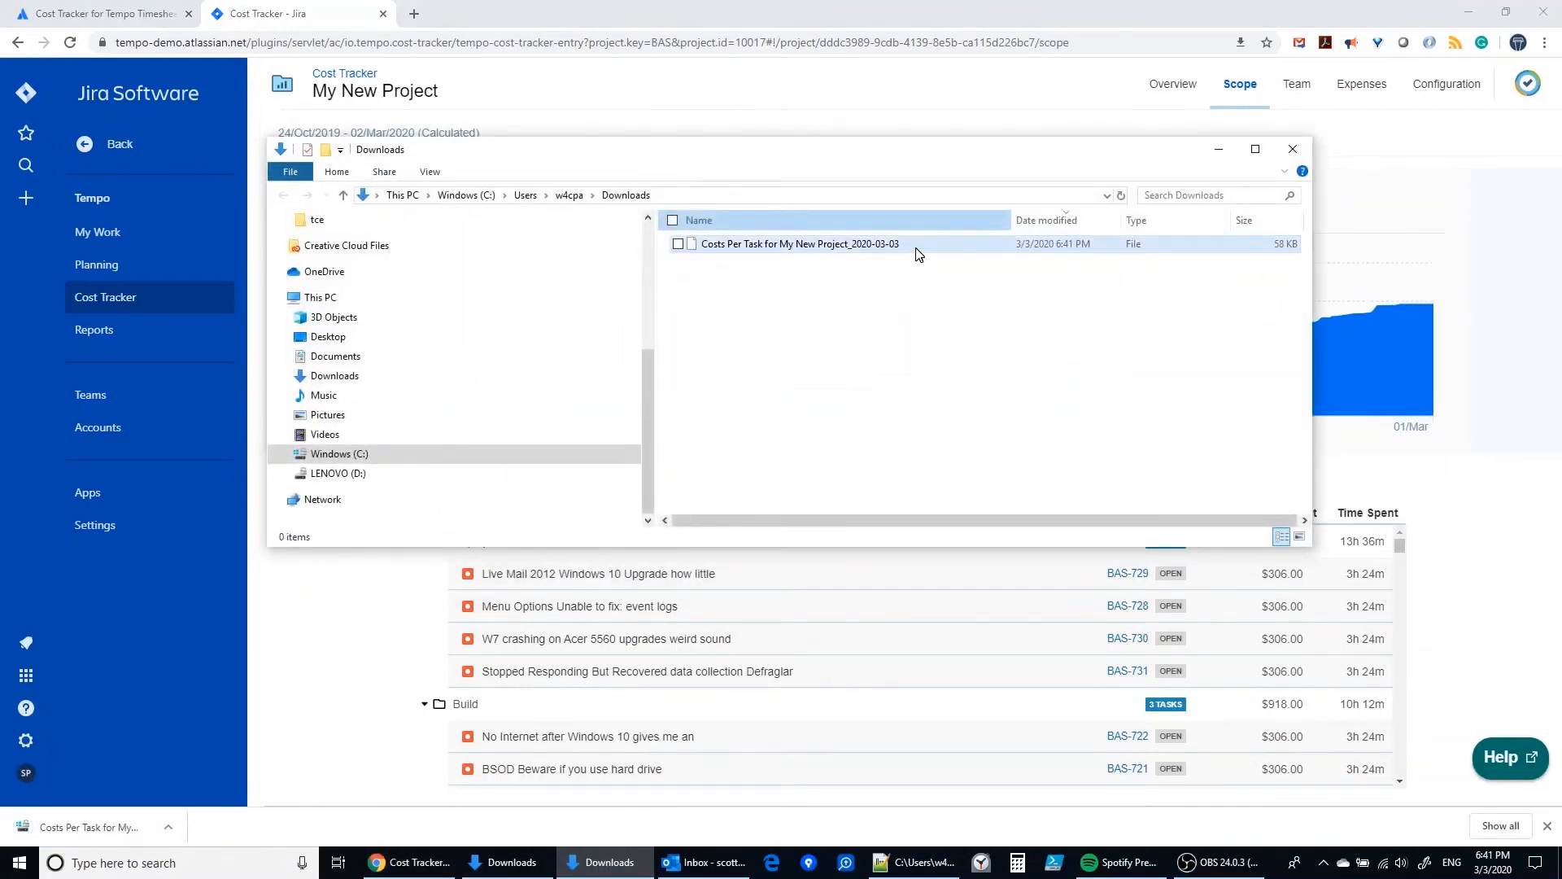
{"action": "left_click", "coordinate": [797, 244]}
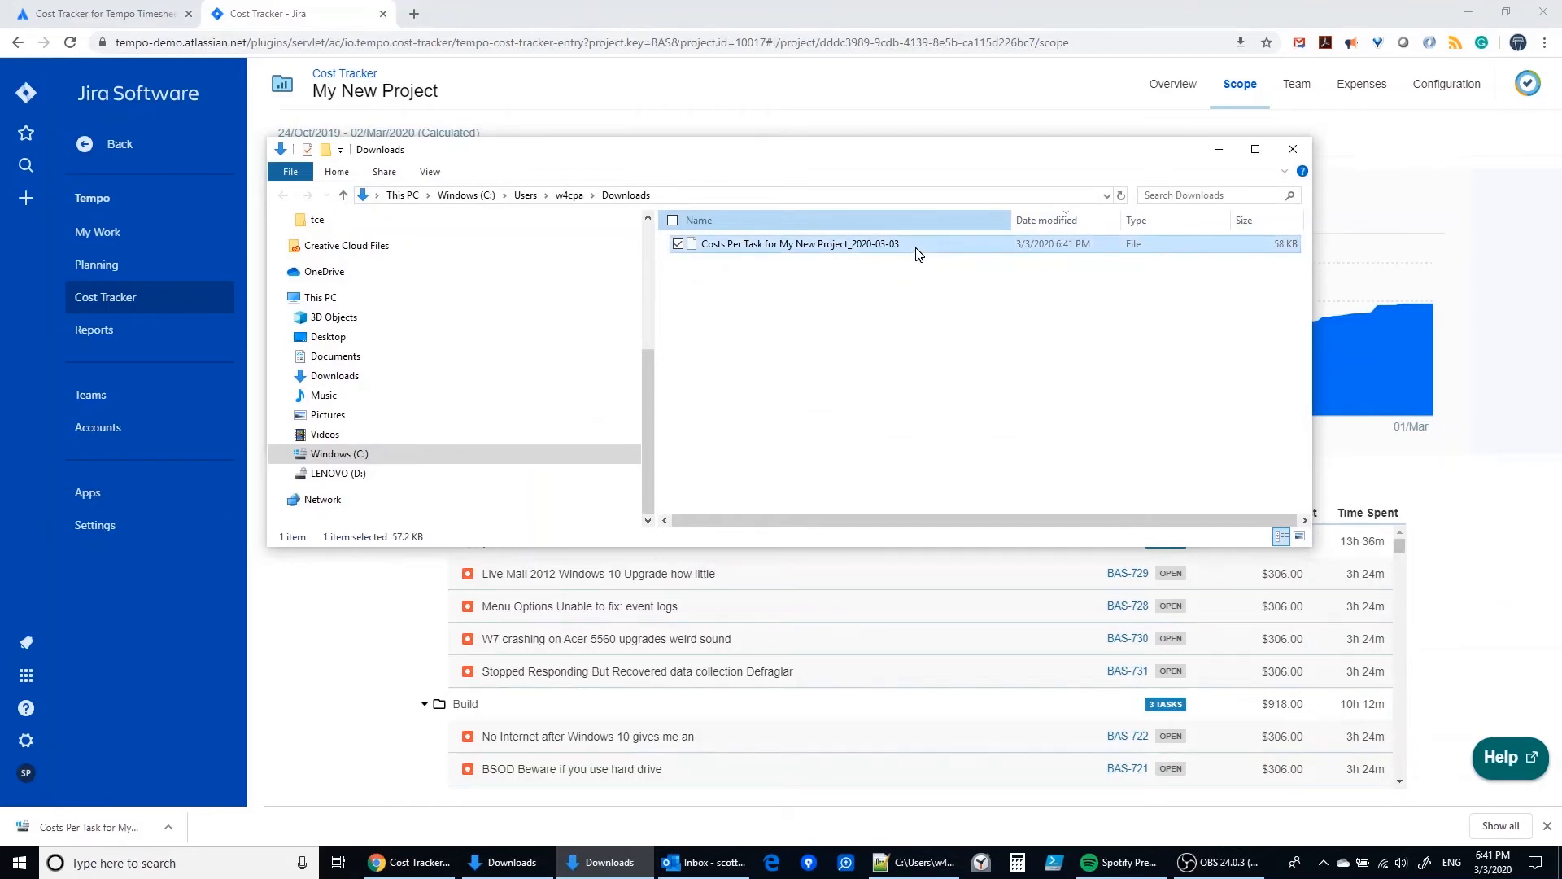
{"action": "double_click", "coordinate": [798, 244]}
{"action": "type", "text": ".csv"}
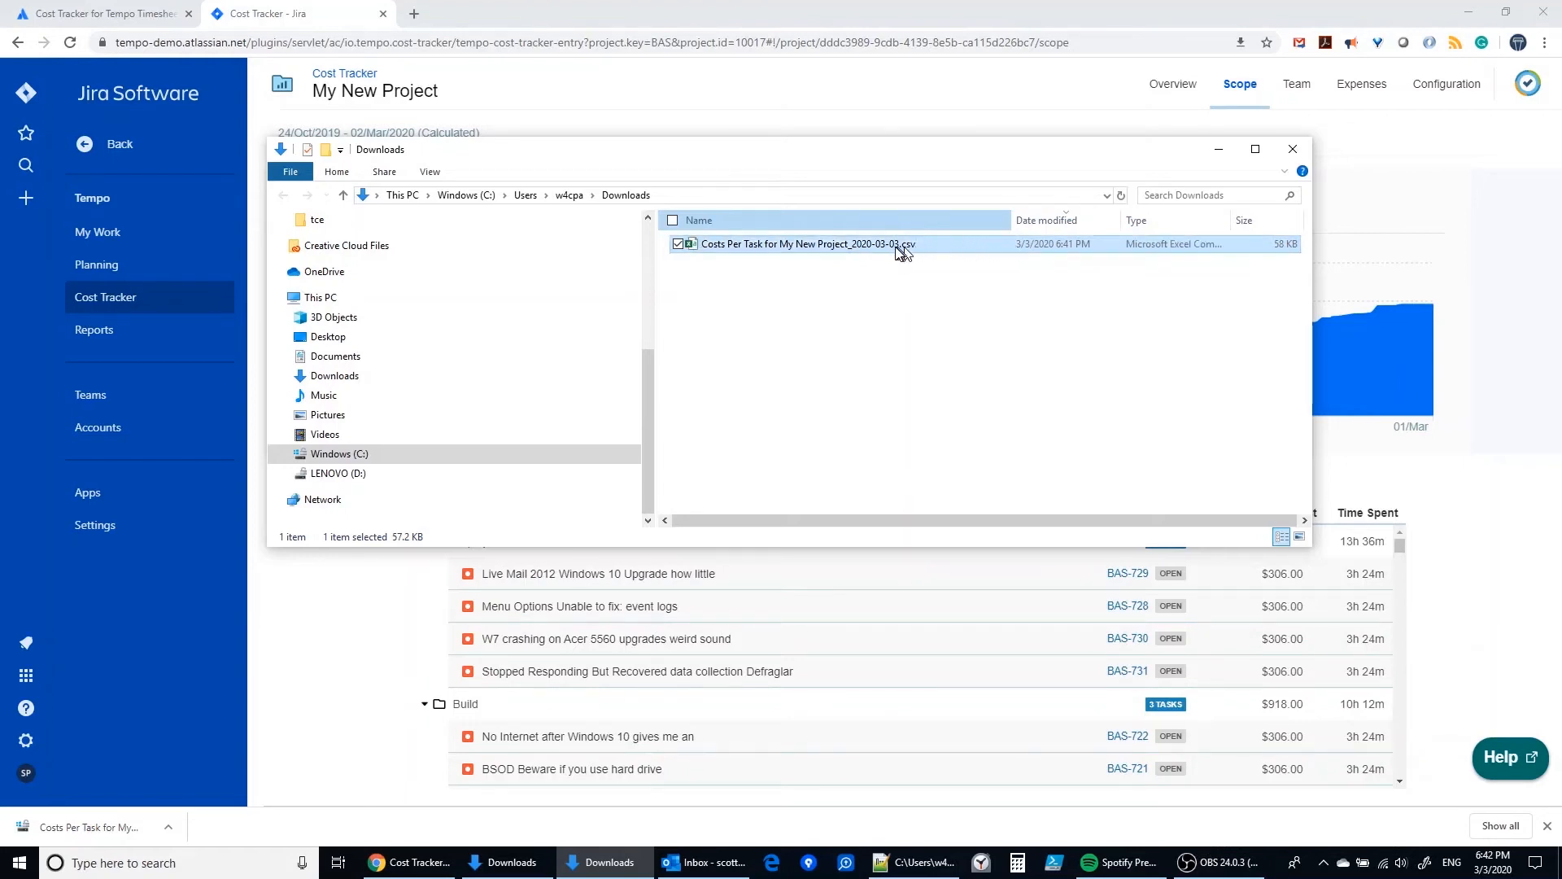
{"action": "double_click", "coordinate": [802, 244]}
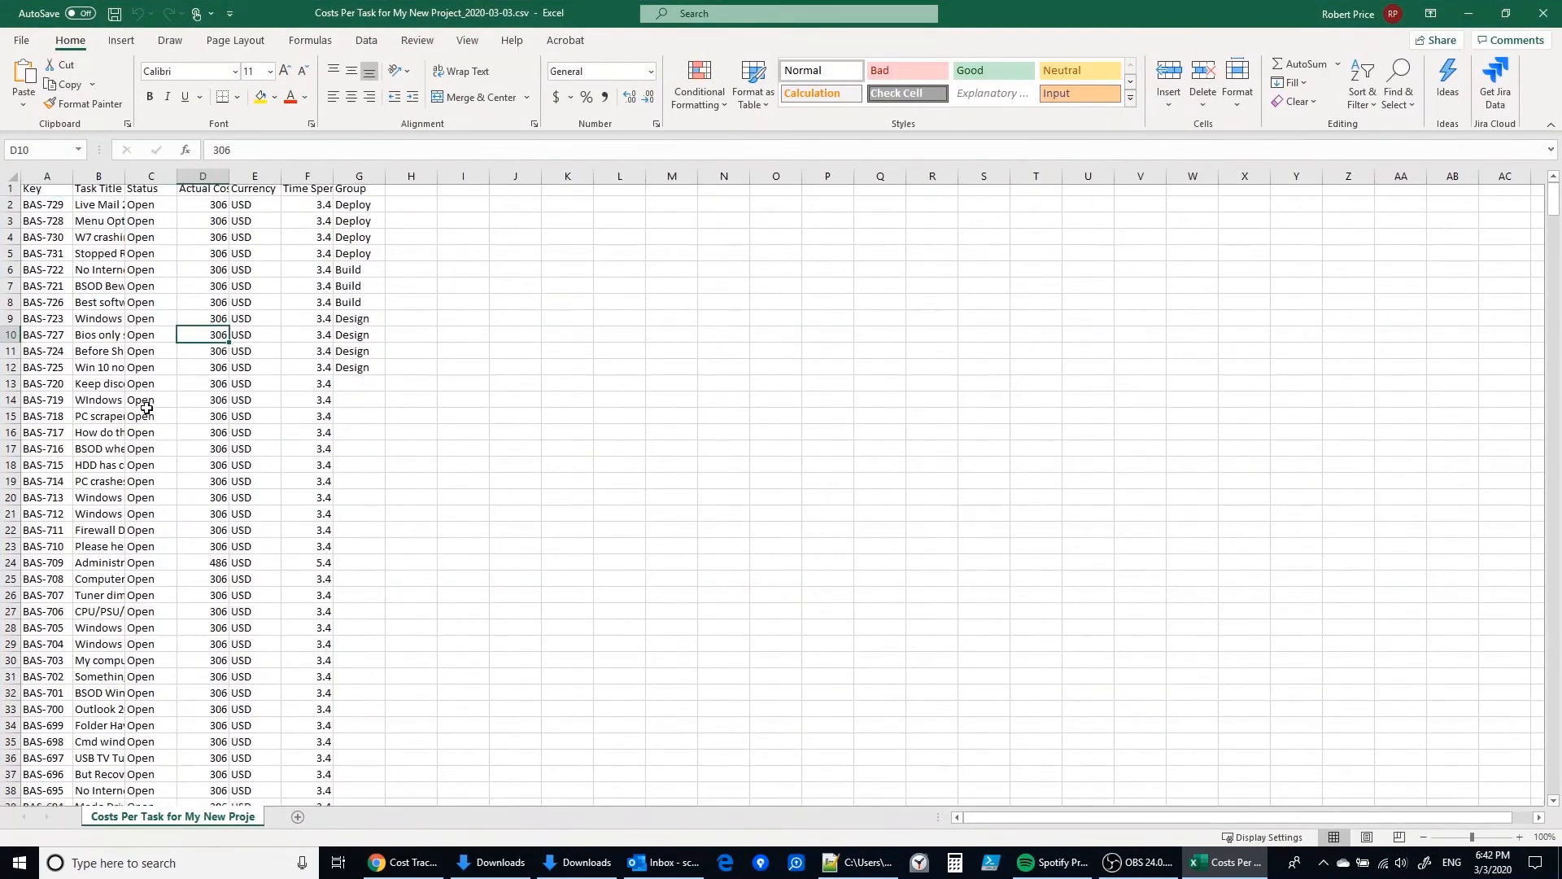
- Scroll through the exported costs-per-task sheet in Excel (Key, Actual Cost, Time Spent, Group)
{"action": "scroll", "scroll_direction": "down", "scroll_amount": 3}
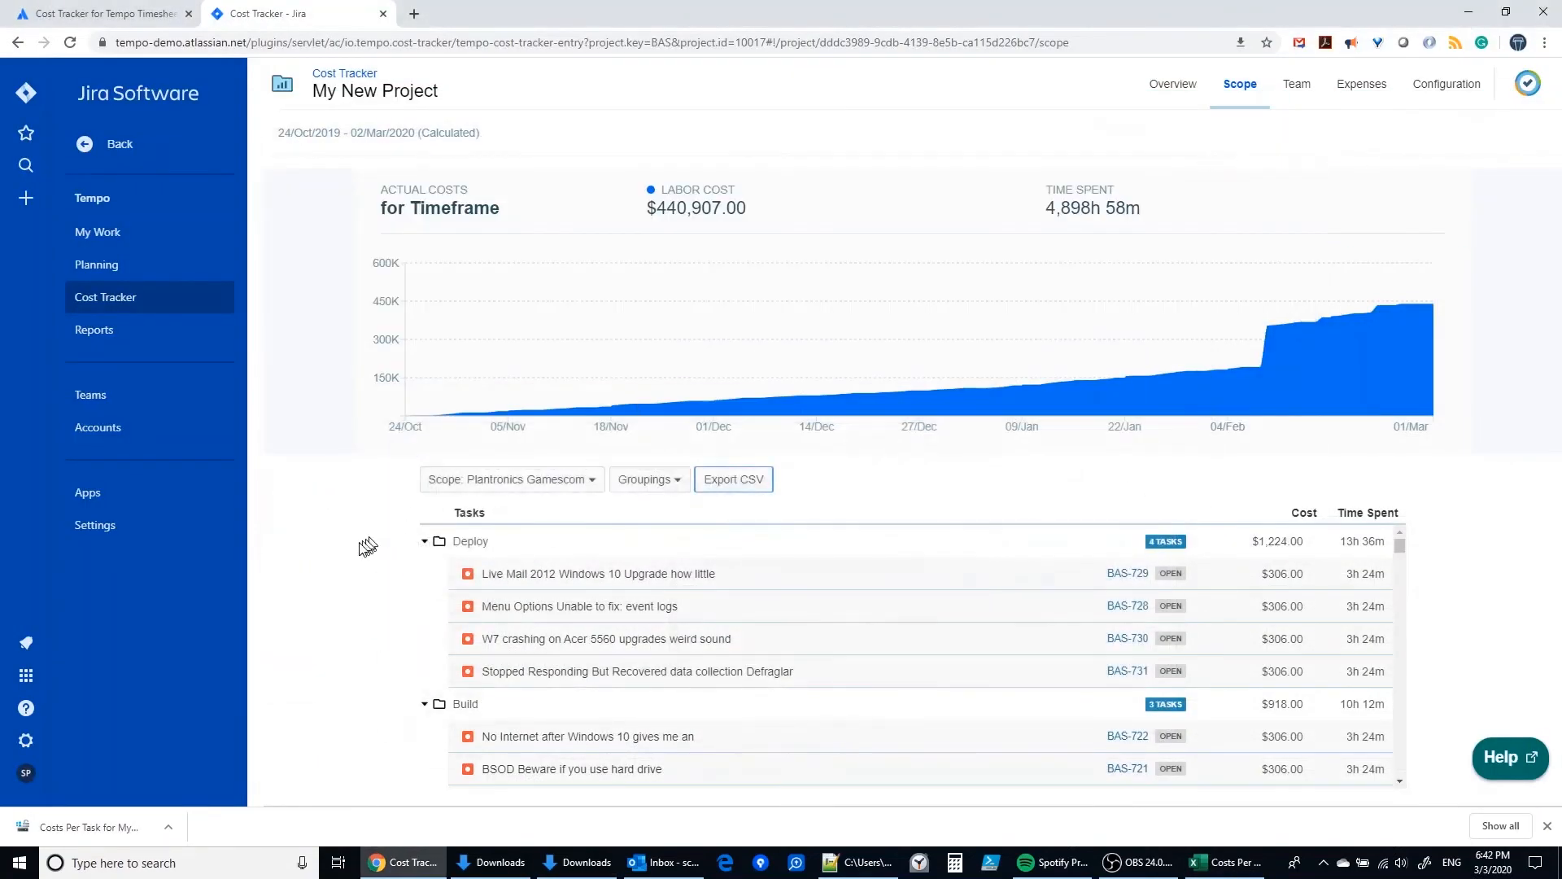
{"action": "mouse_move", "coordinate": [1132, 451]}
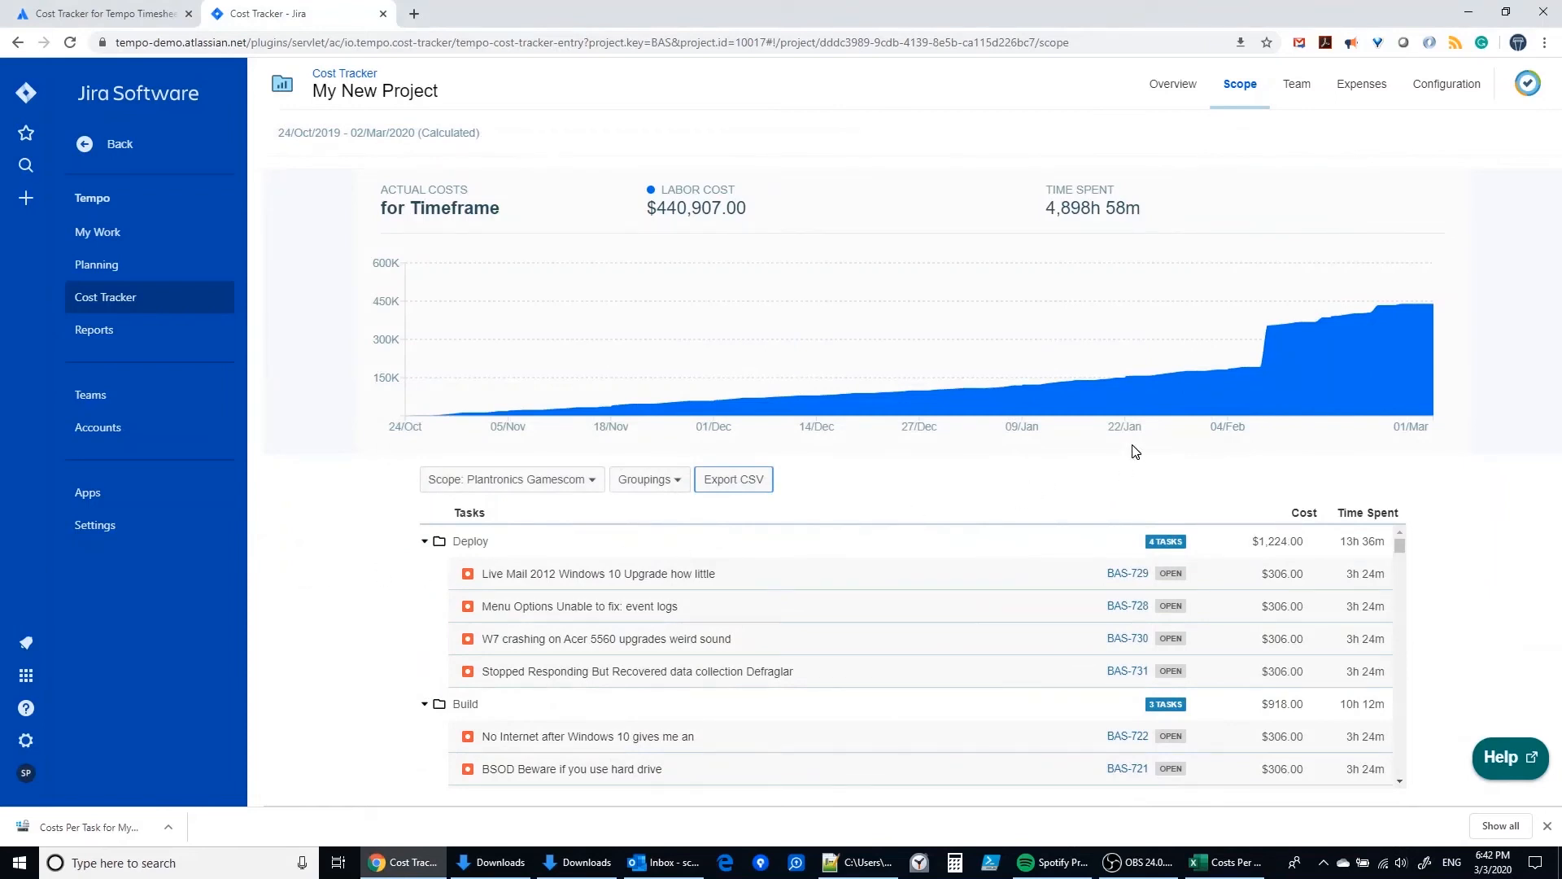
{"action": "mouse_move", "coordinate": [1297, 83]}
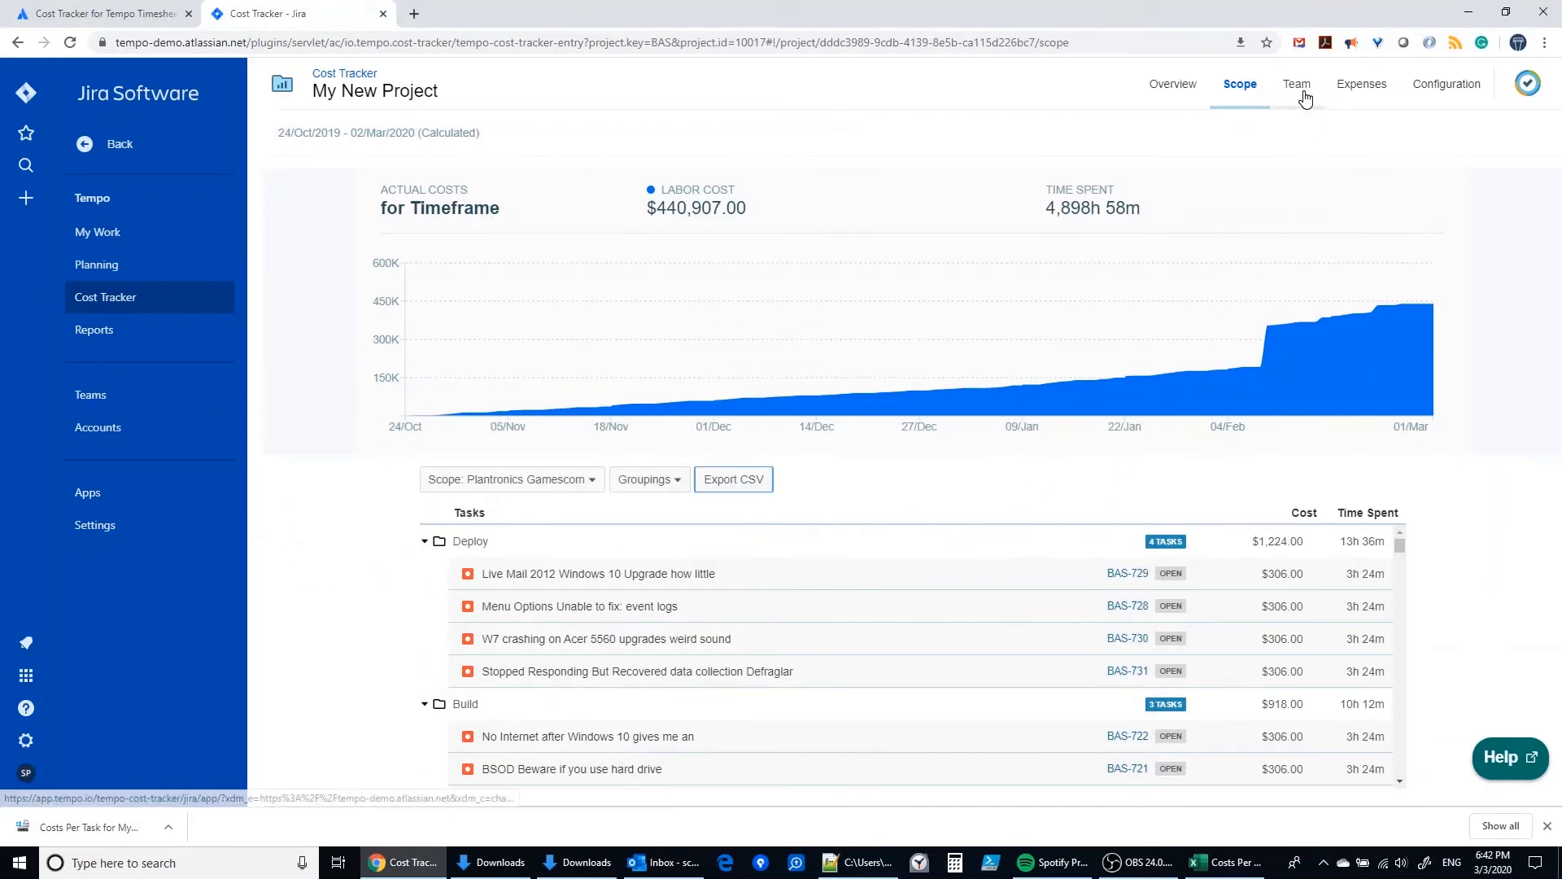
- Show the Team page listing ten members with their costs and time spent
{"action": "left_click", "coordinate": [1297, 83]}
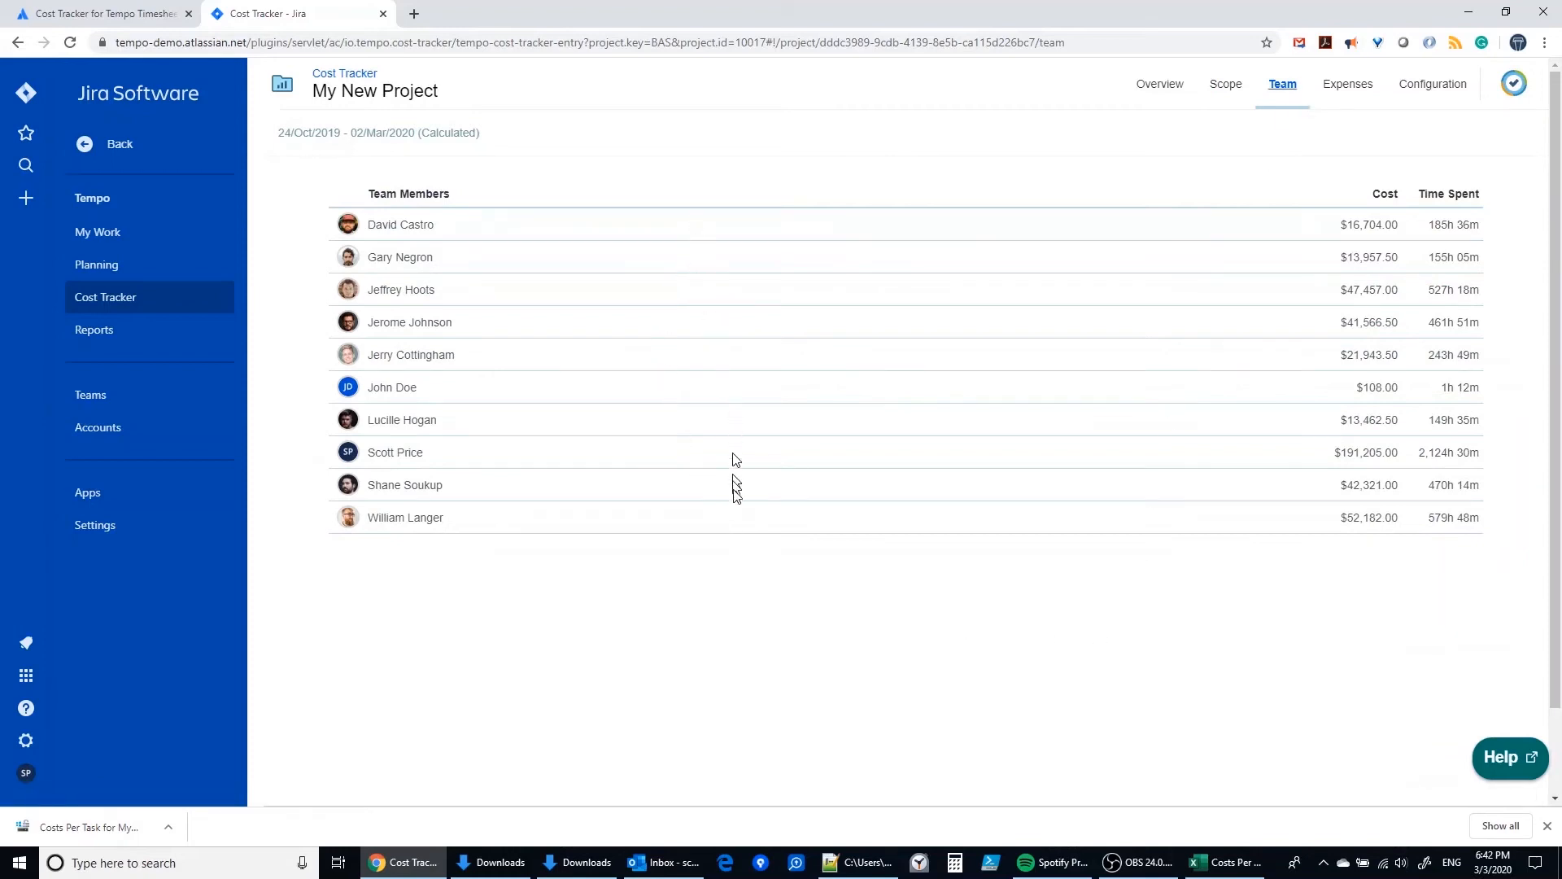
{"action": "mouse_move", "coordinate": [796, 598]}
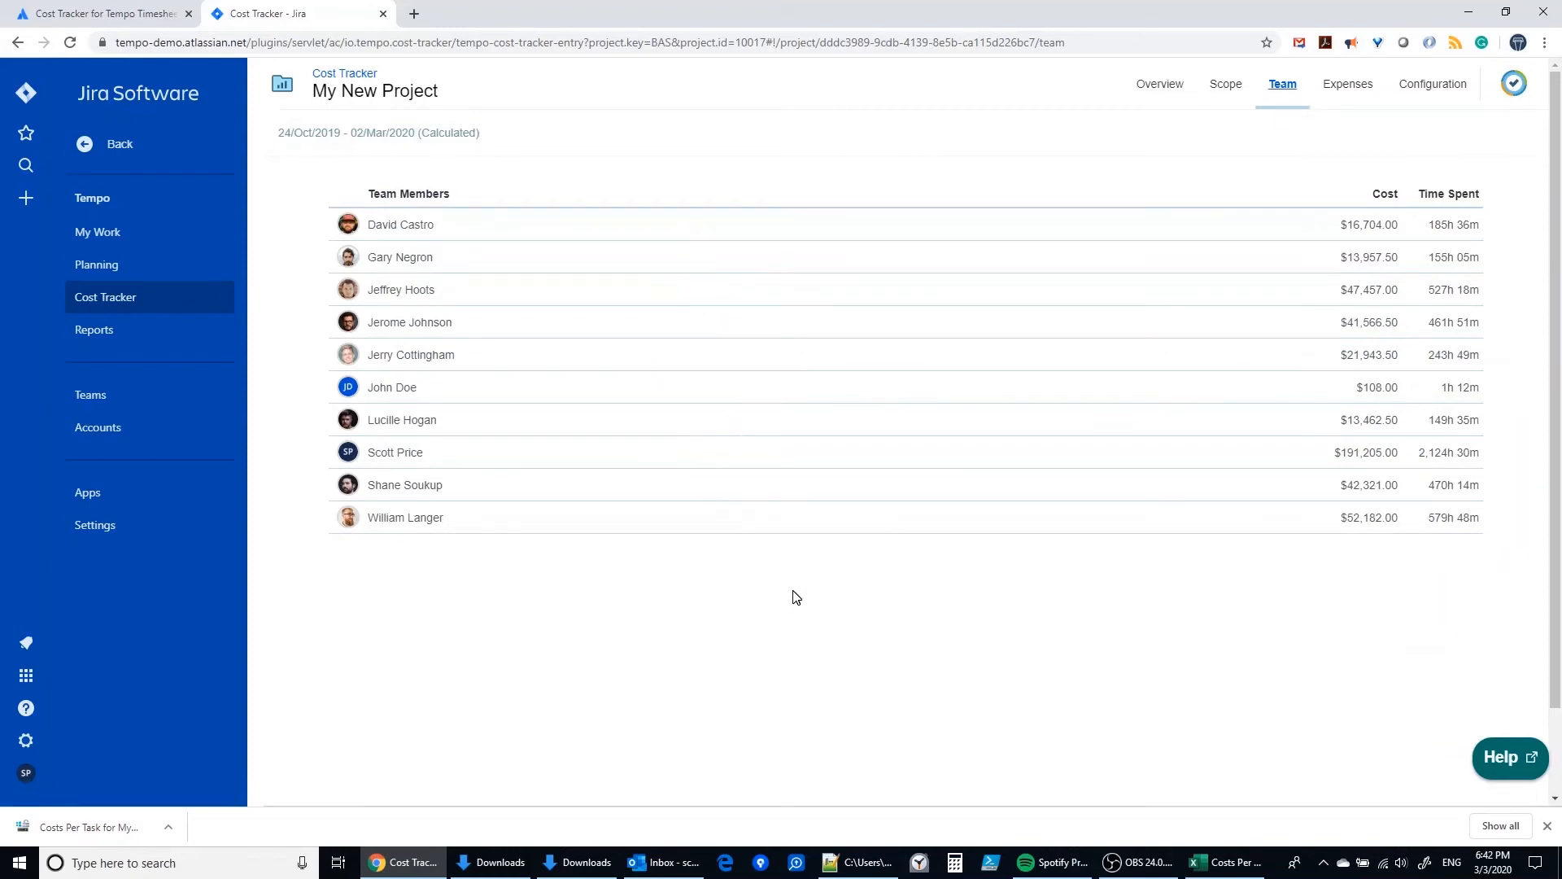
{"action": "mouse_move", "coordinate": [807, 638]}
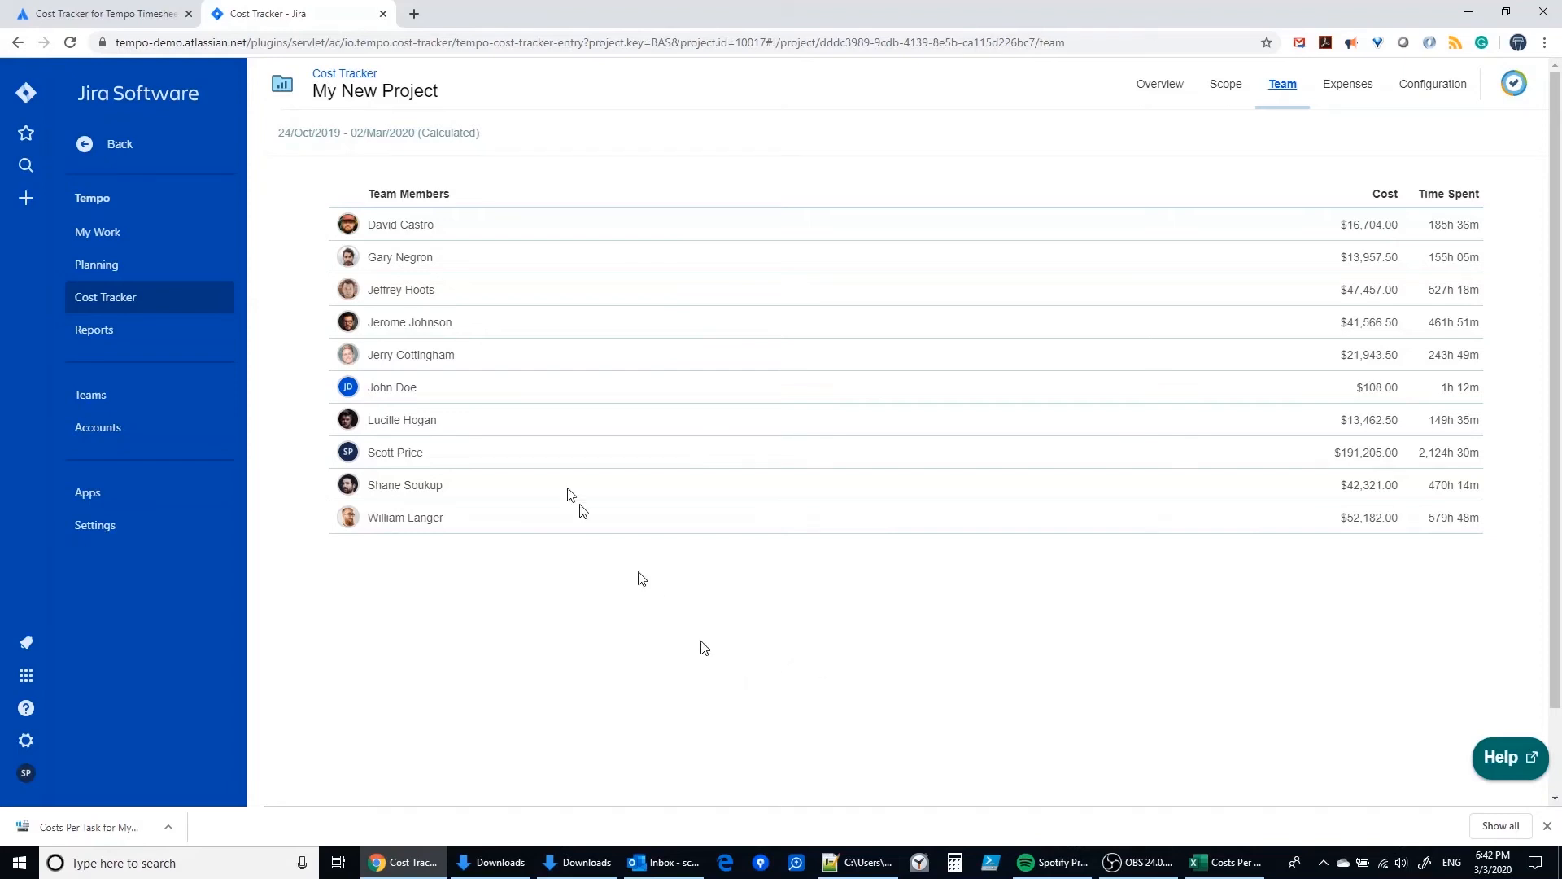
{"action": "mouse_move", "coordinate": [1210, 355]}
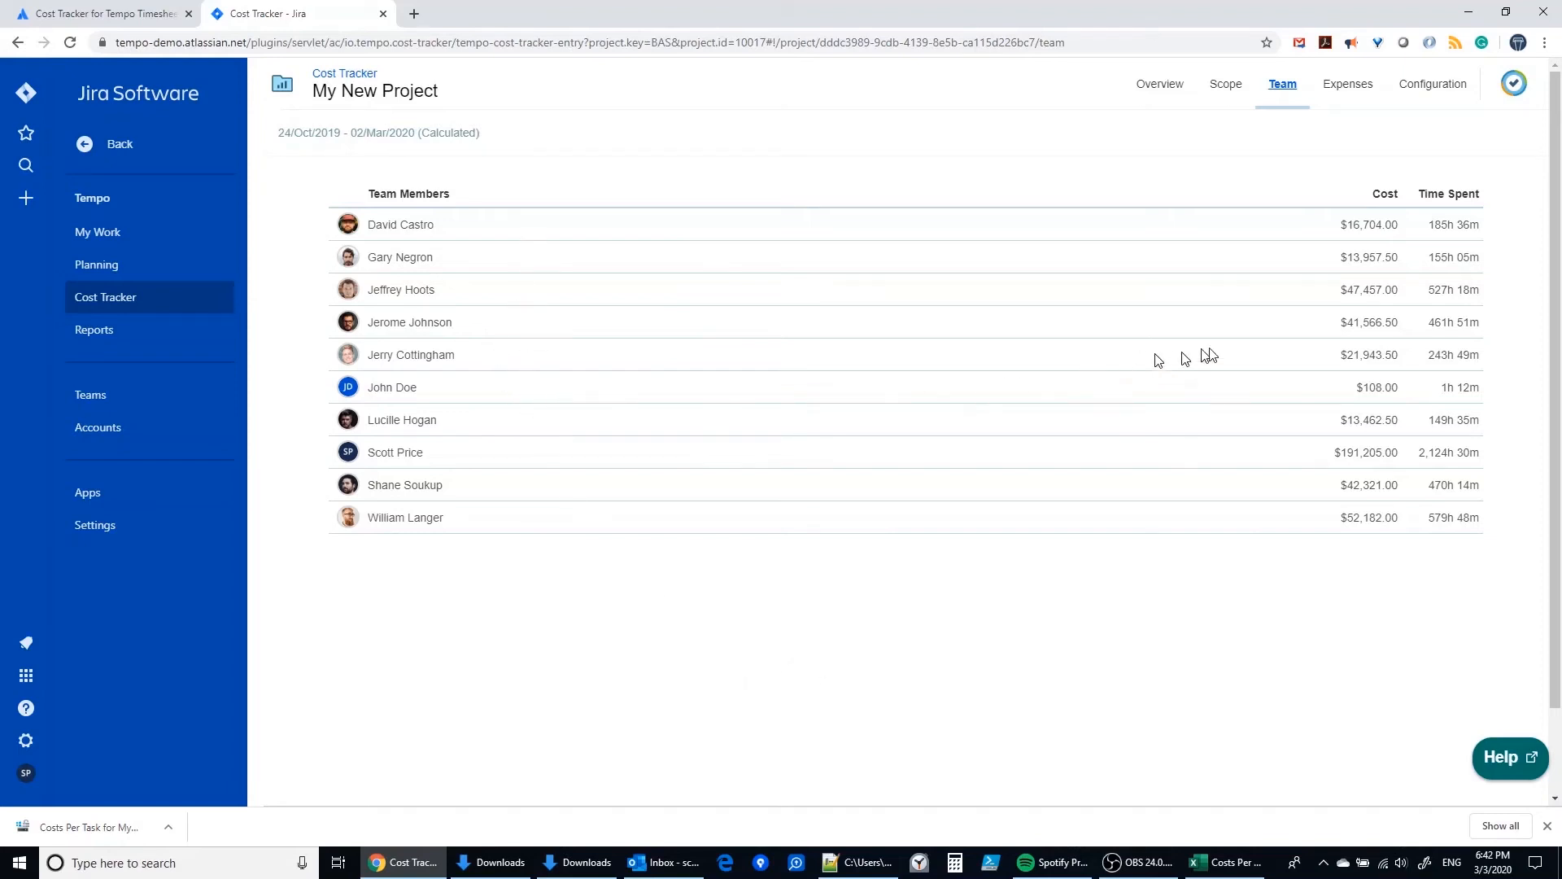
{"action": "mouse_move", "coordinate": [1346, 223]}
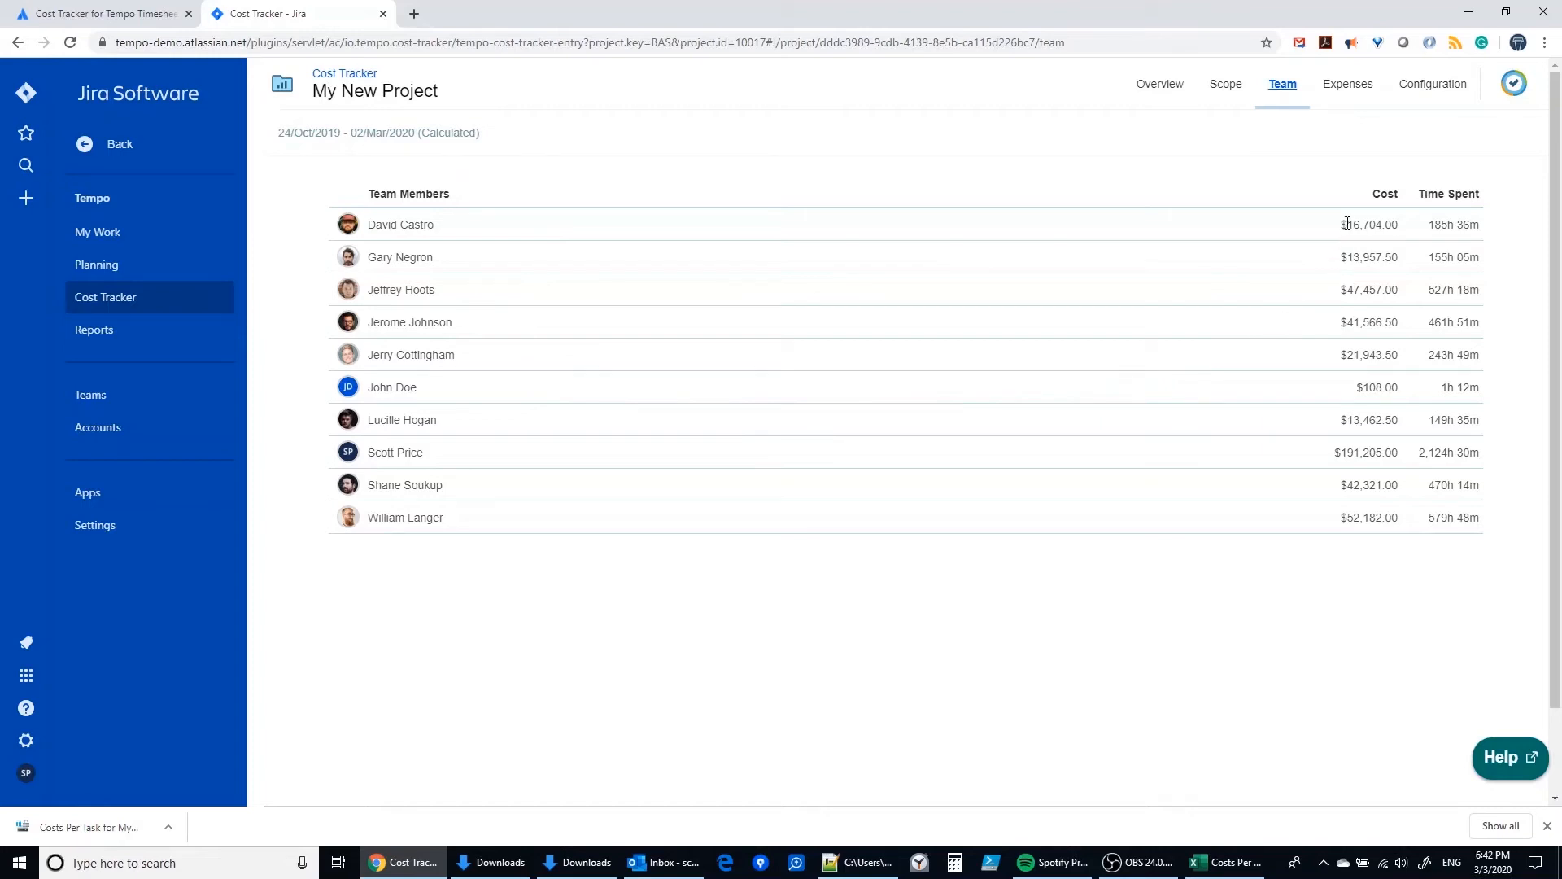
{"action": "mouse_move", "coordinate": [1391, 568]}
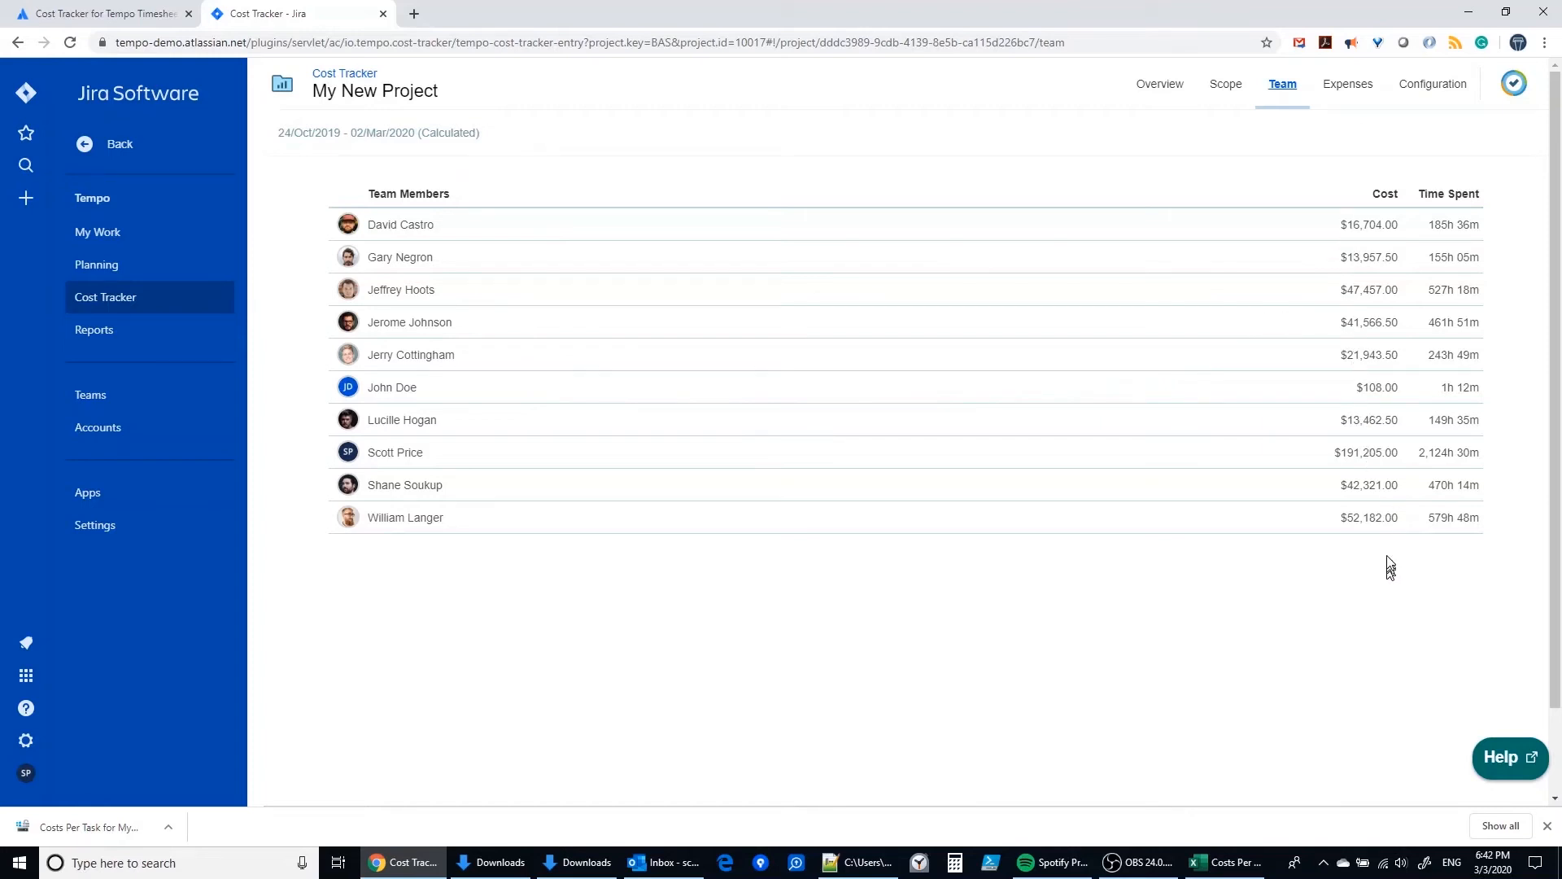
{"action": "mouse_move", "coordinate": [1362, 242]}
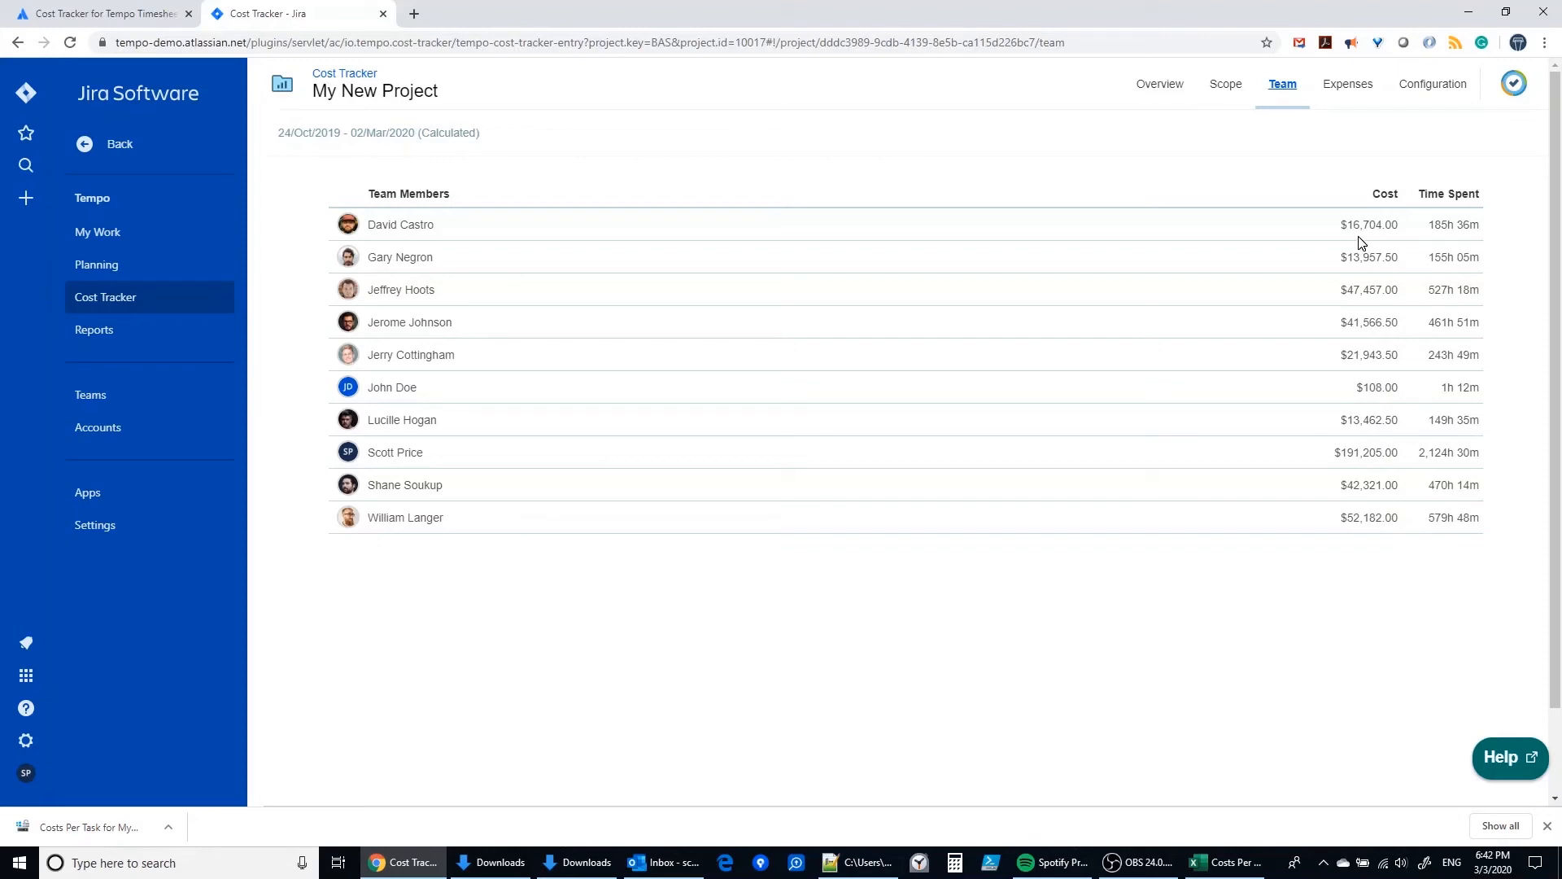
{"action": "mouse_move", "coordinate": [1357, 249]}
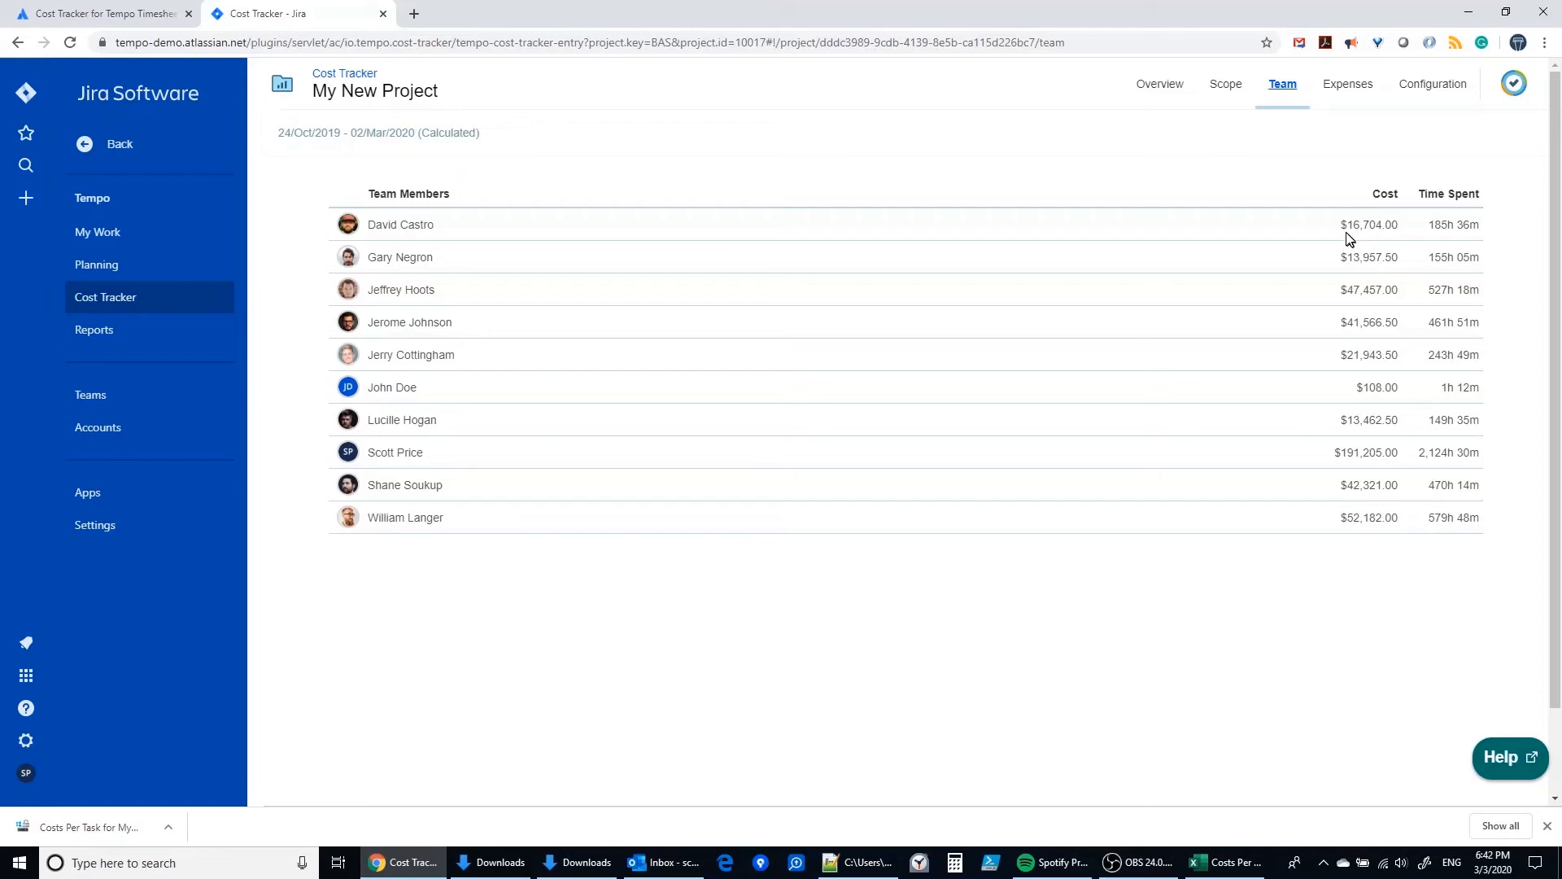
{"action": "double_click", "coordinate": [1369, 225]}
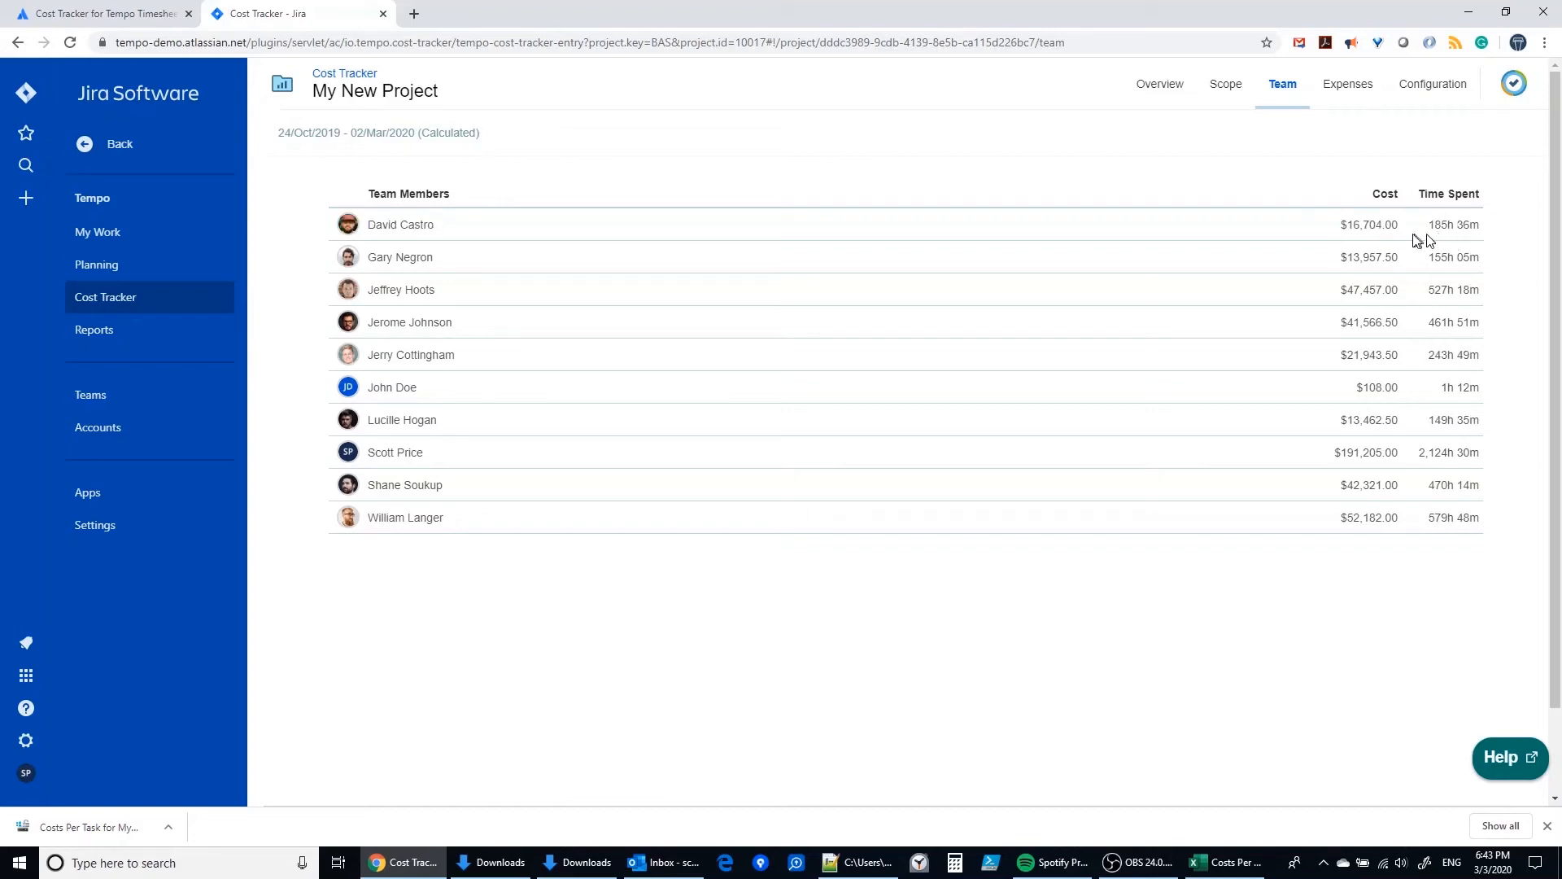
{"action": "mouse_move", "coordinate": [1432, 83]}
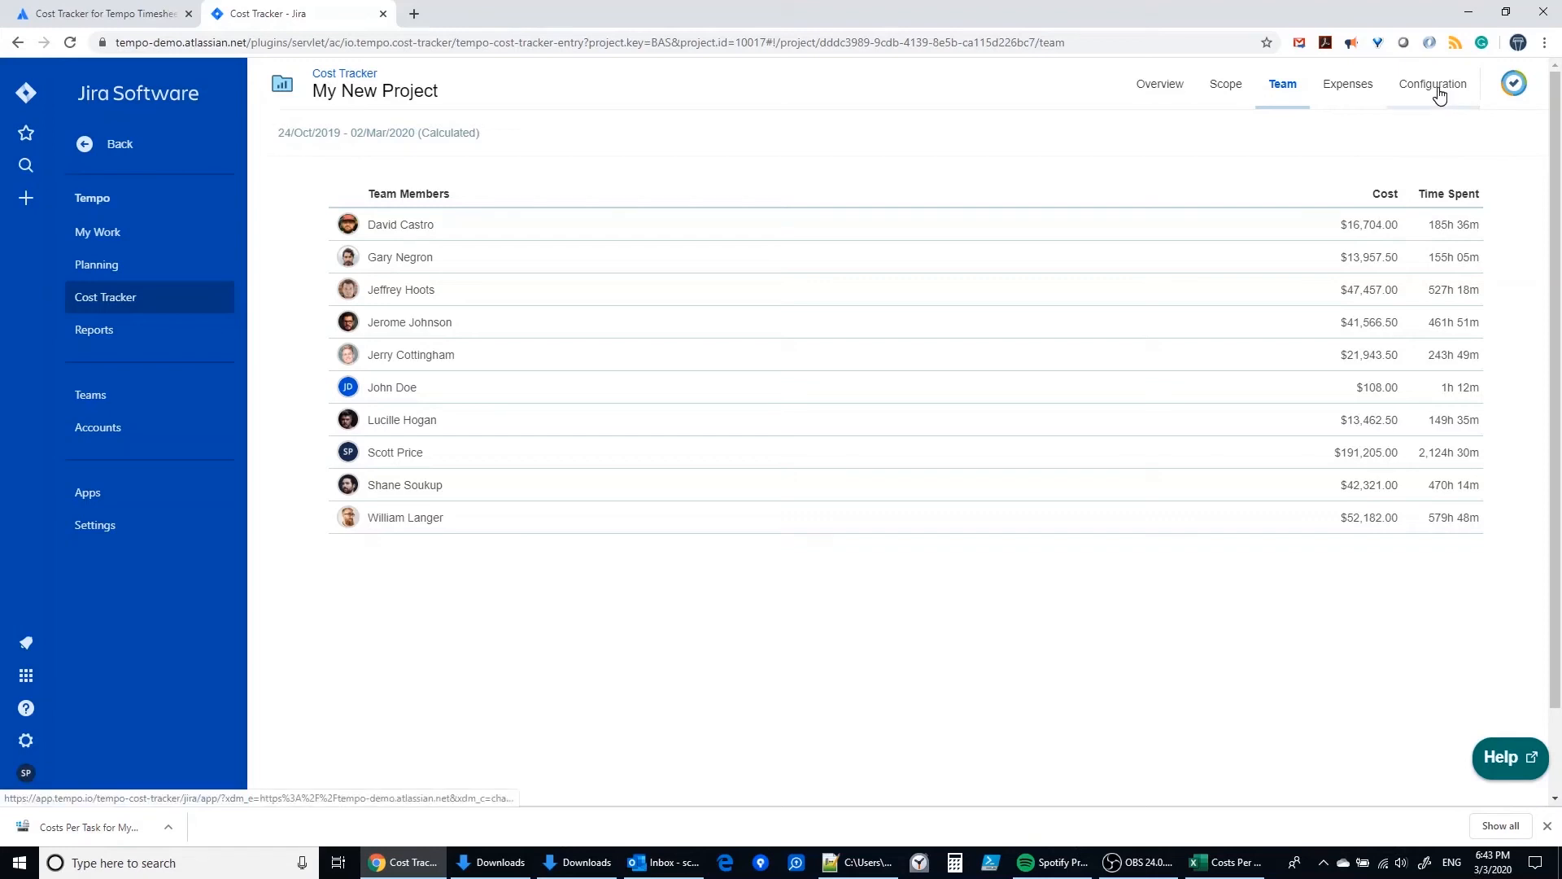
{"action": "left_click", "coordinate": [1432, 83]}
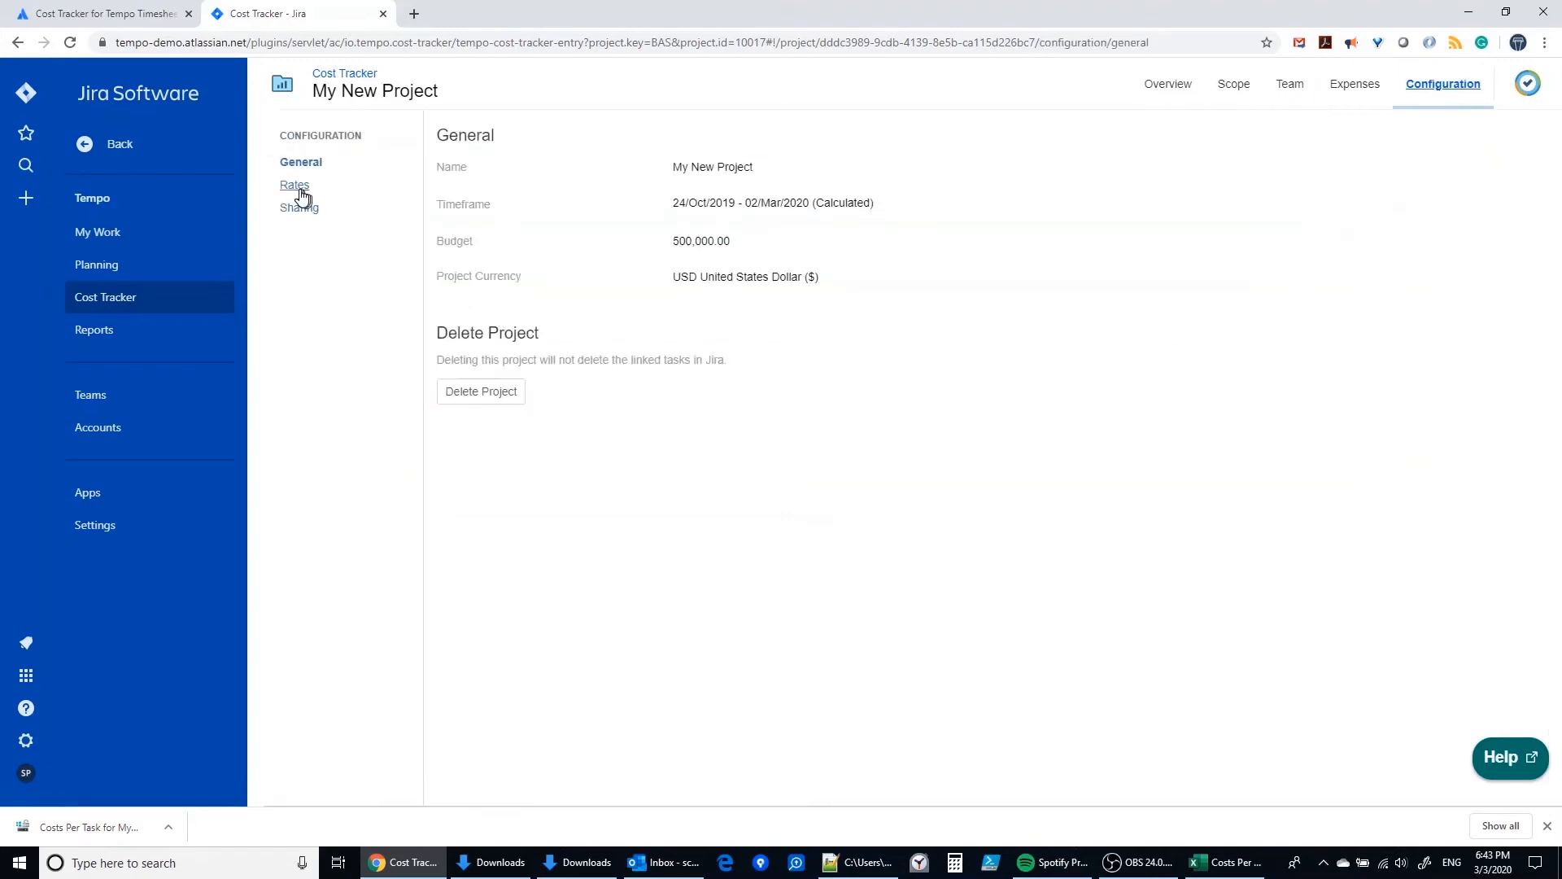
{"action": "left_click", "coordinate": [295, 183]}
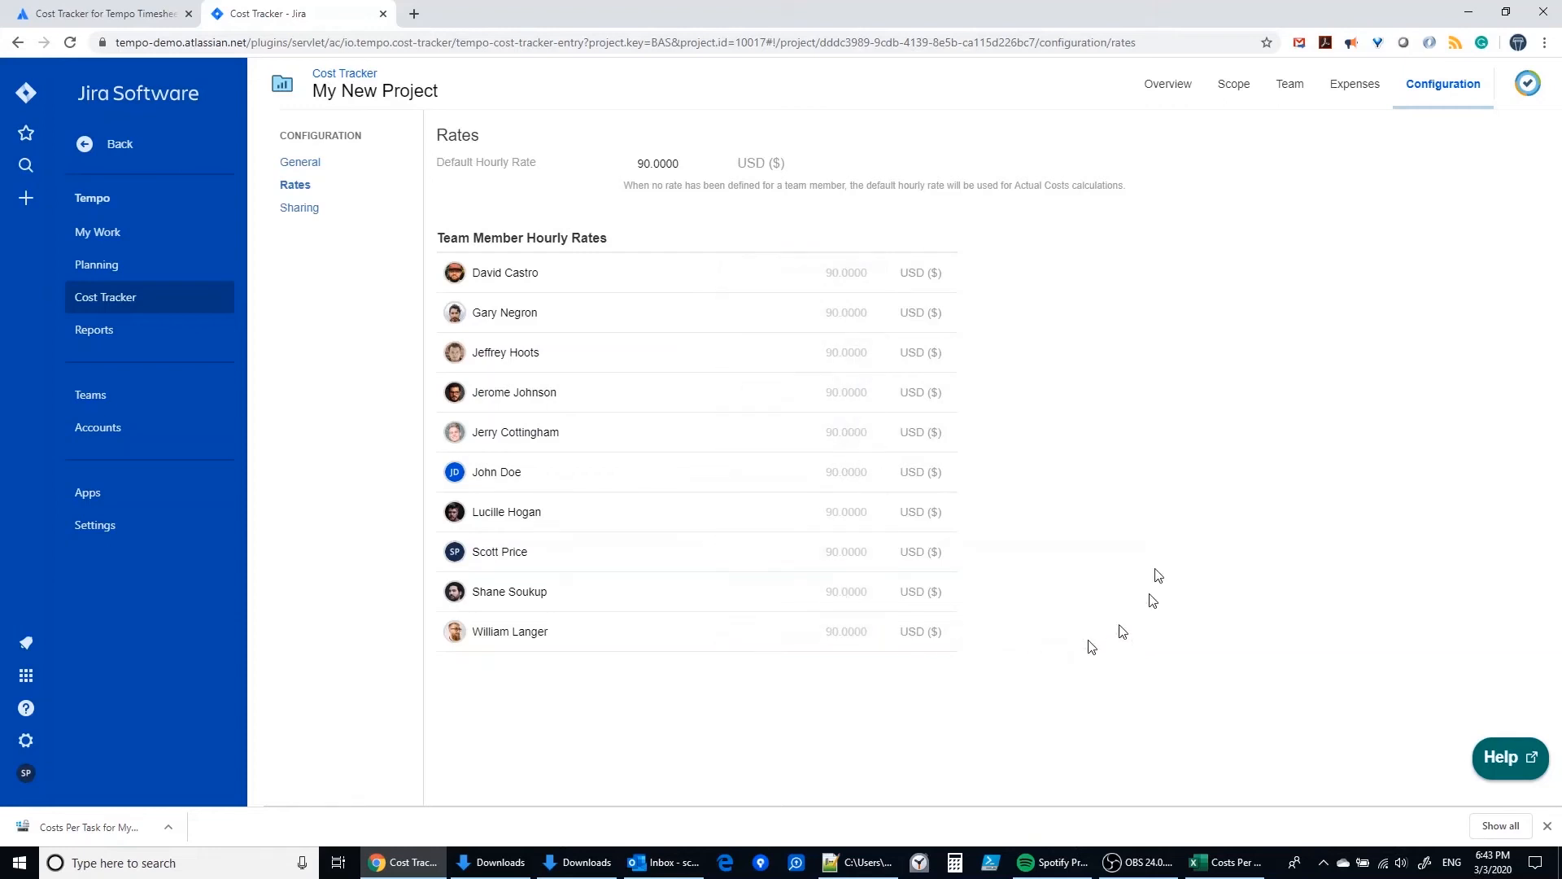
{"action": "left_click", "coordinate": [846, 351]}
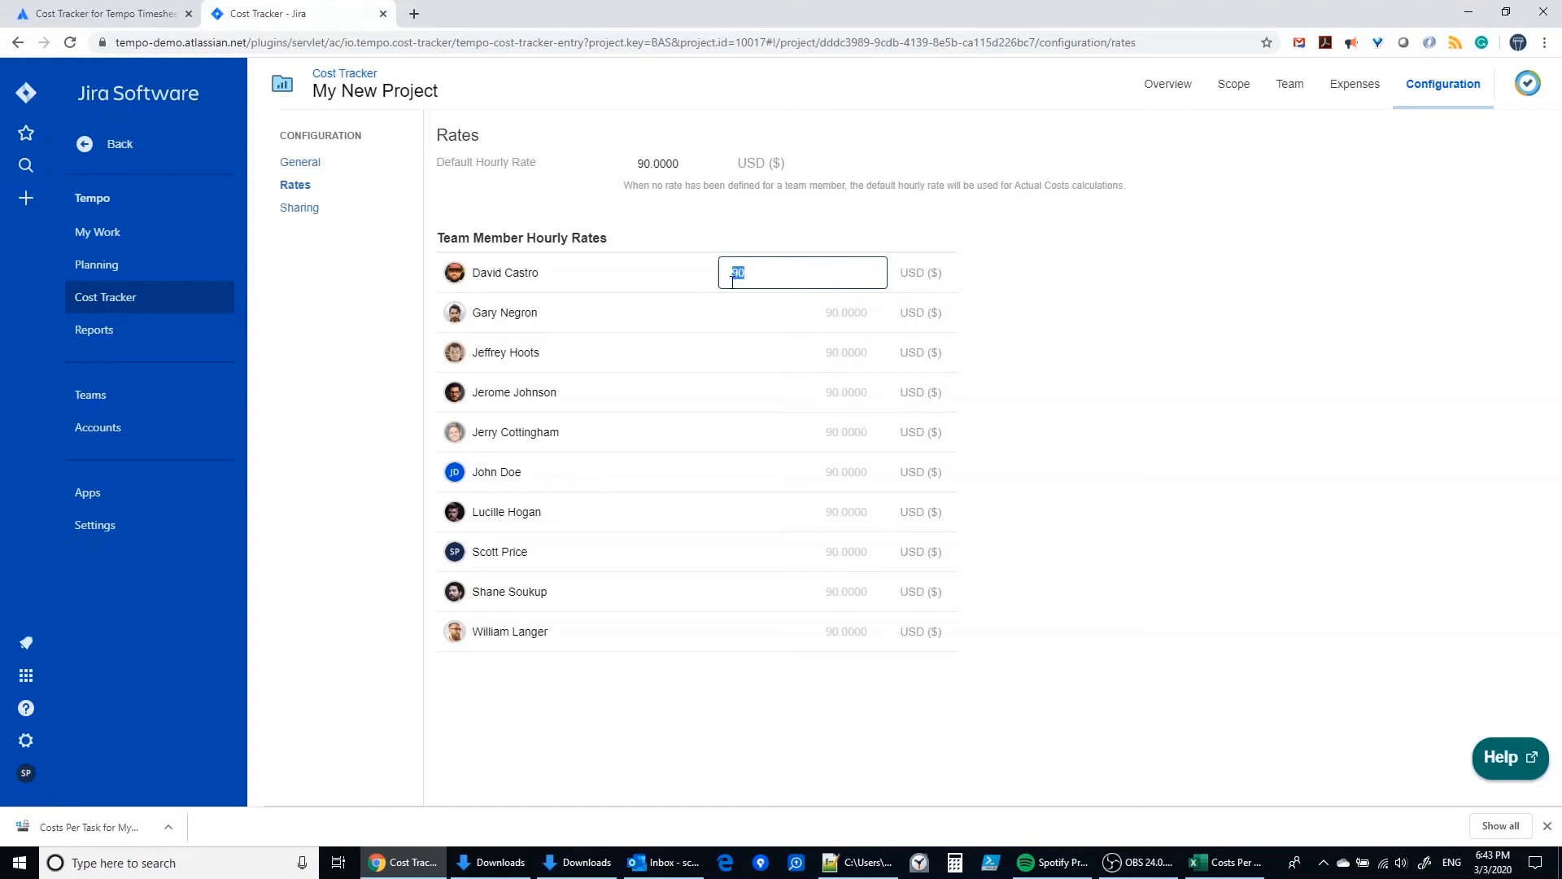
{"action": "type", "text": "125"}
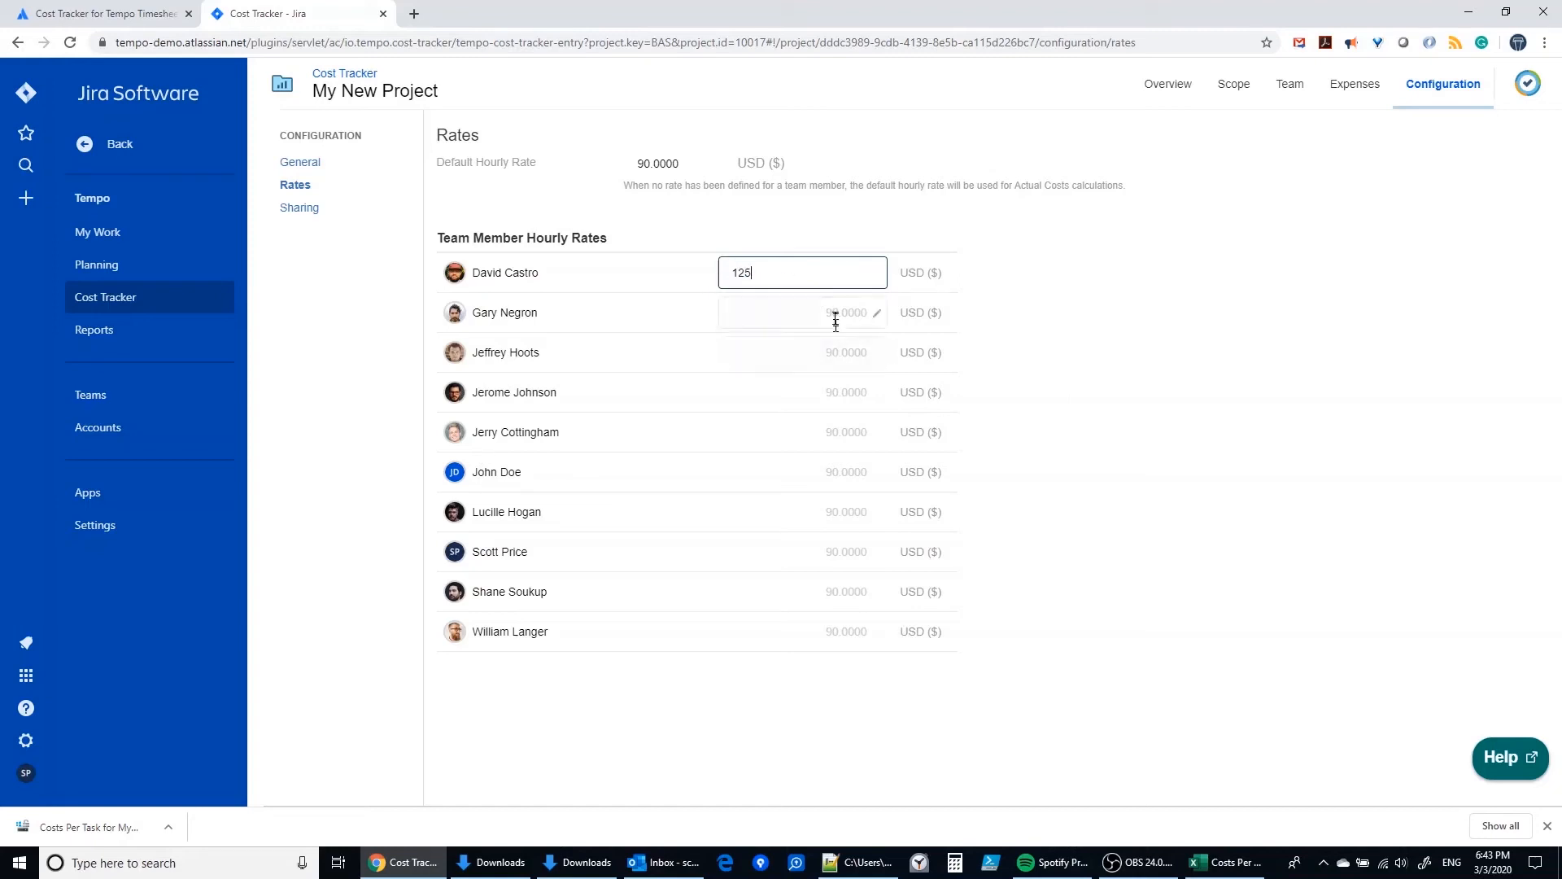
{"action": "left_click", "coordinate": [802, 312]}
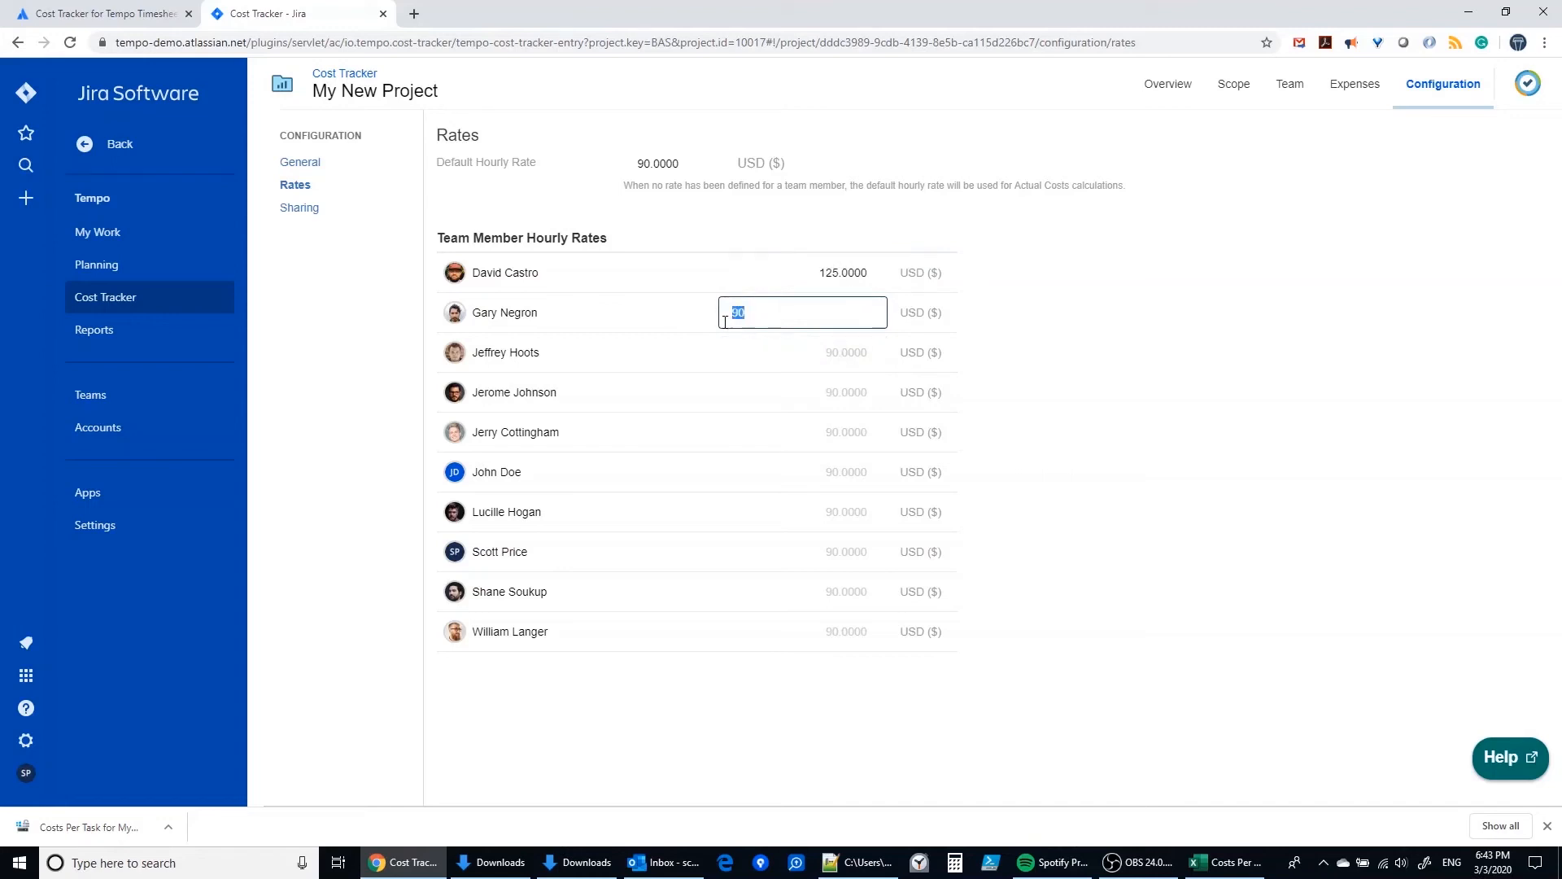
{"action": "type", "text": "110"}
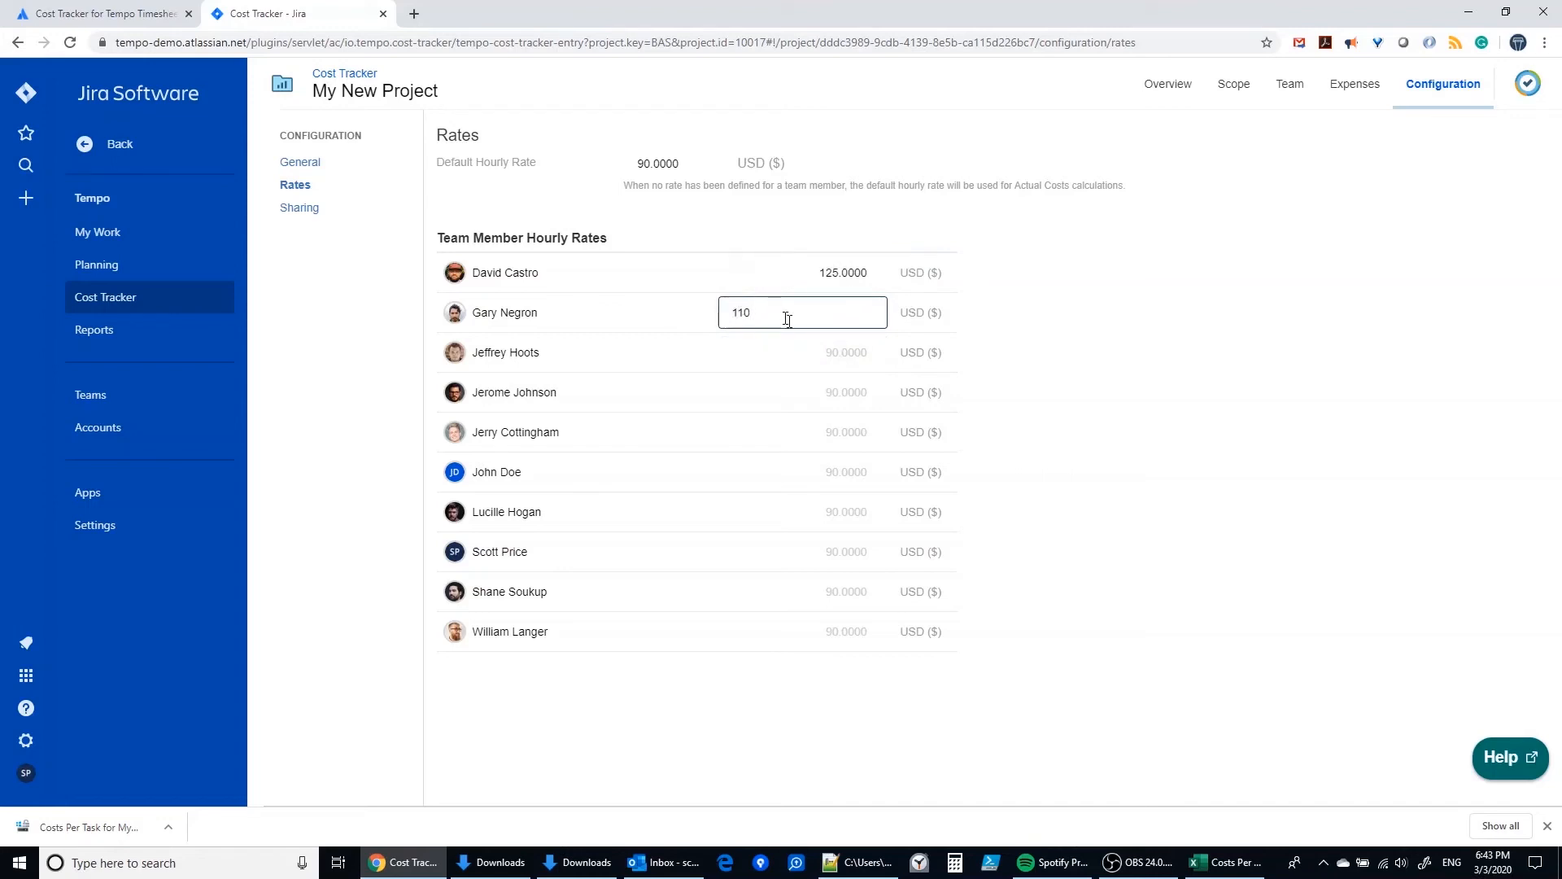
{"action": "left_click", "coordinate": [802, 351]}
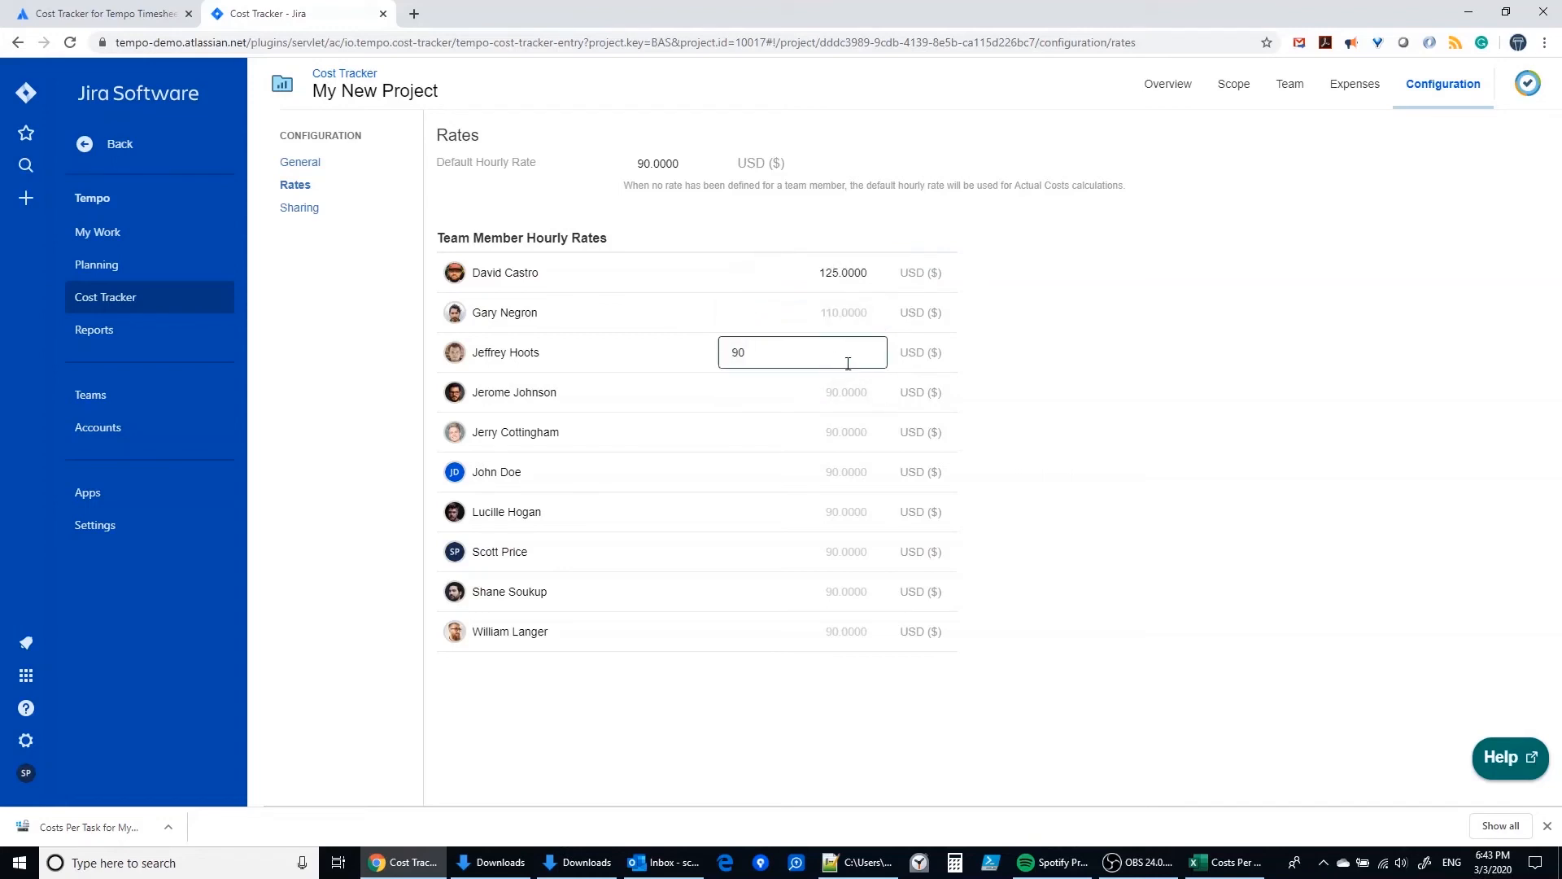
{"action": "type", "text": "75.0000"}
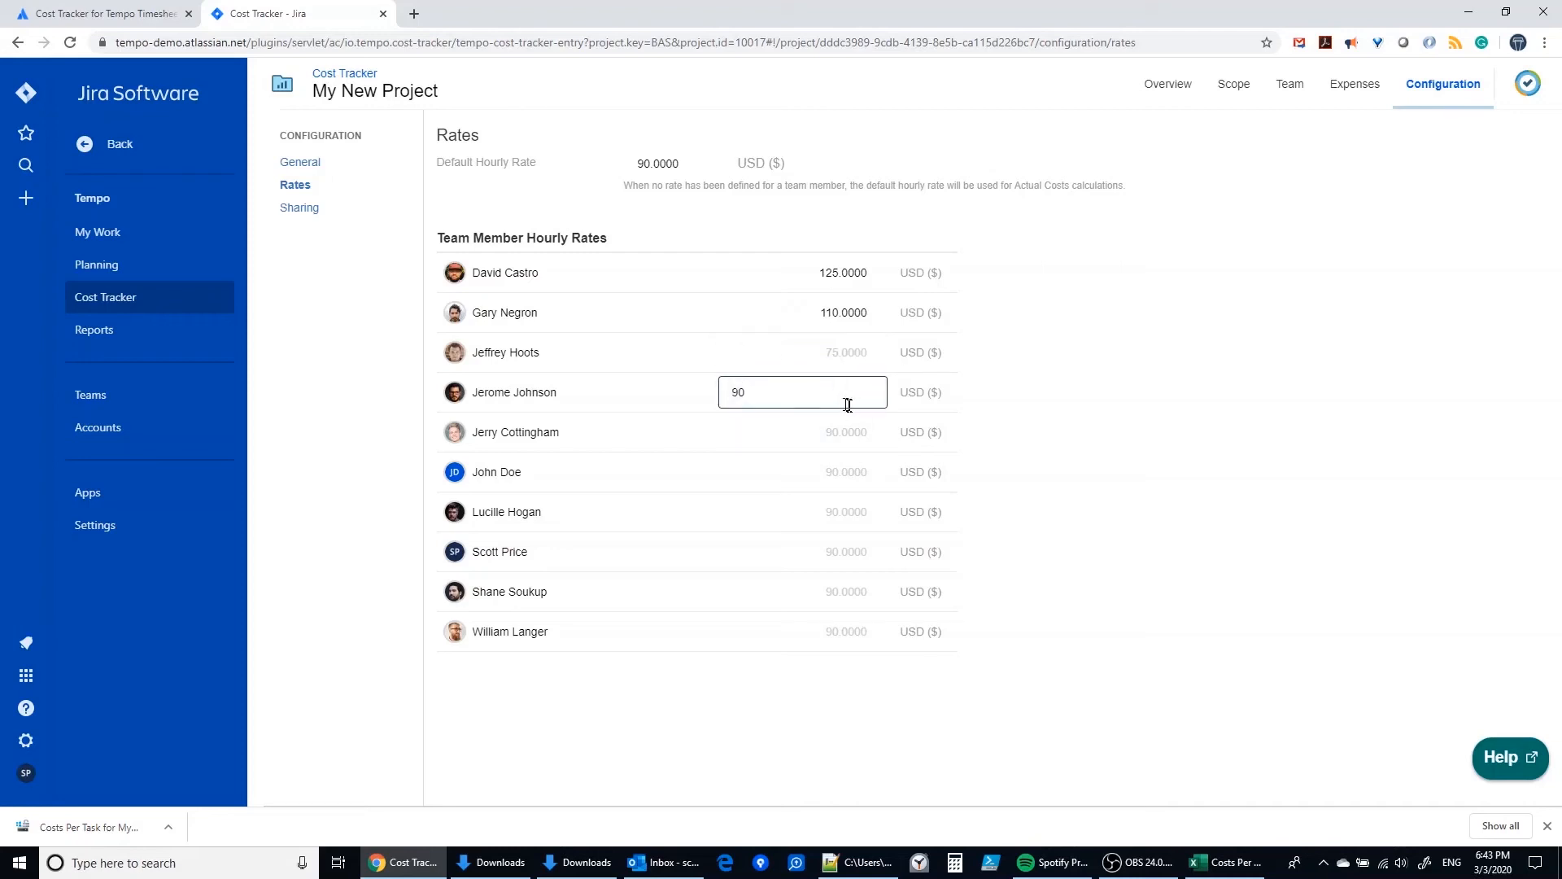
{"action": "type", "text": "75"}
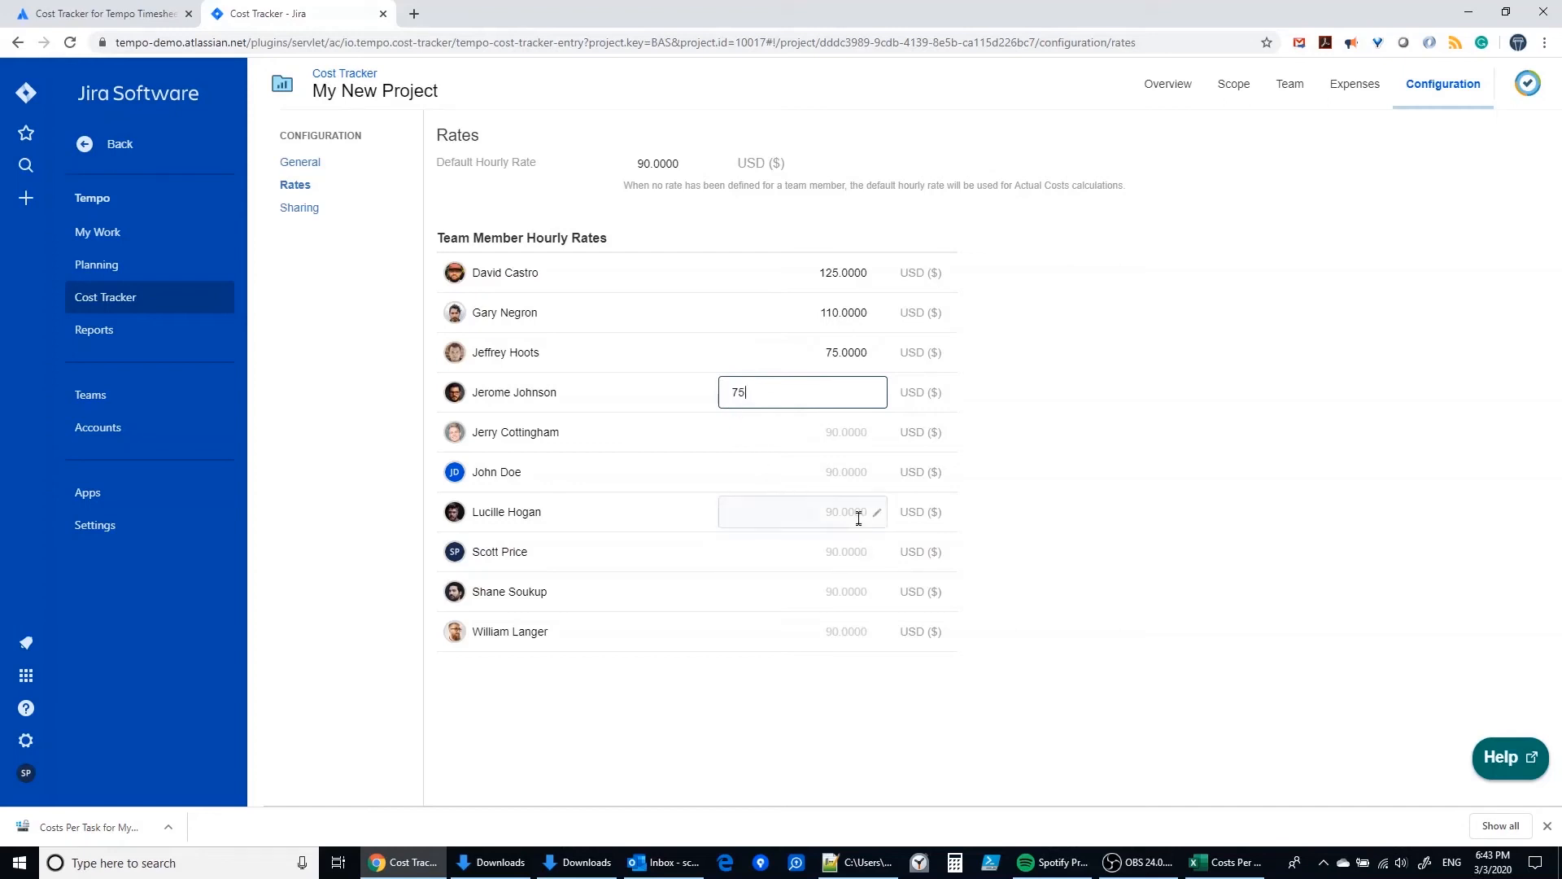
{"action": "left_click", "coordinate": [802, 511]}
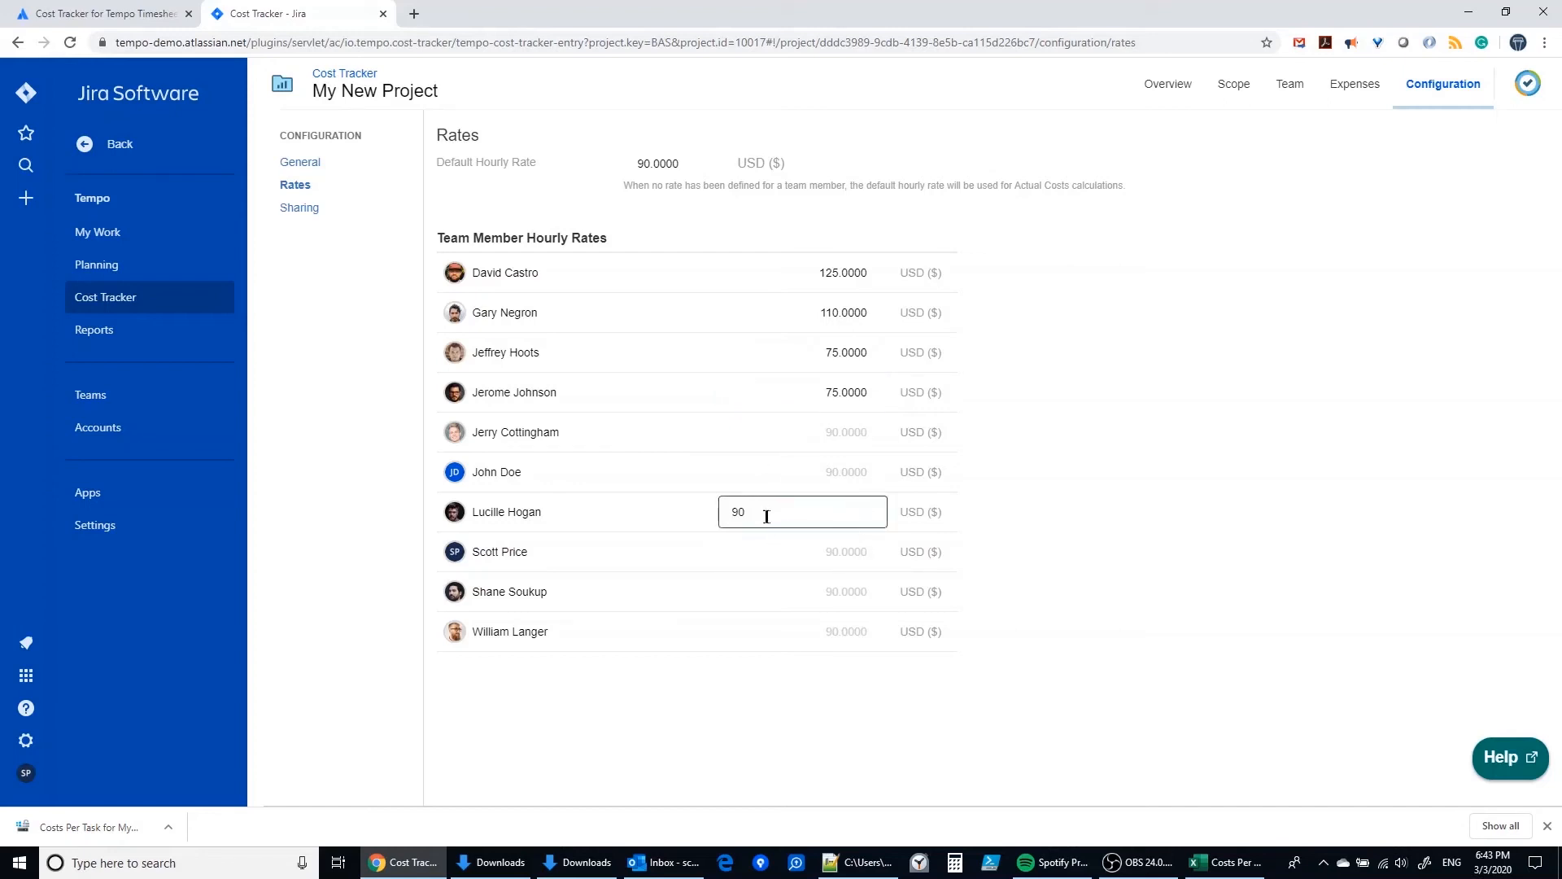
{"action": "type", "text": "125.0000"}
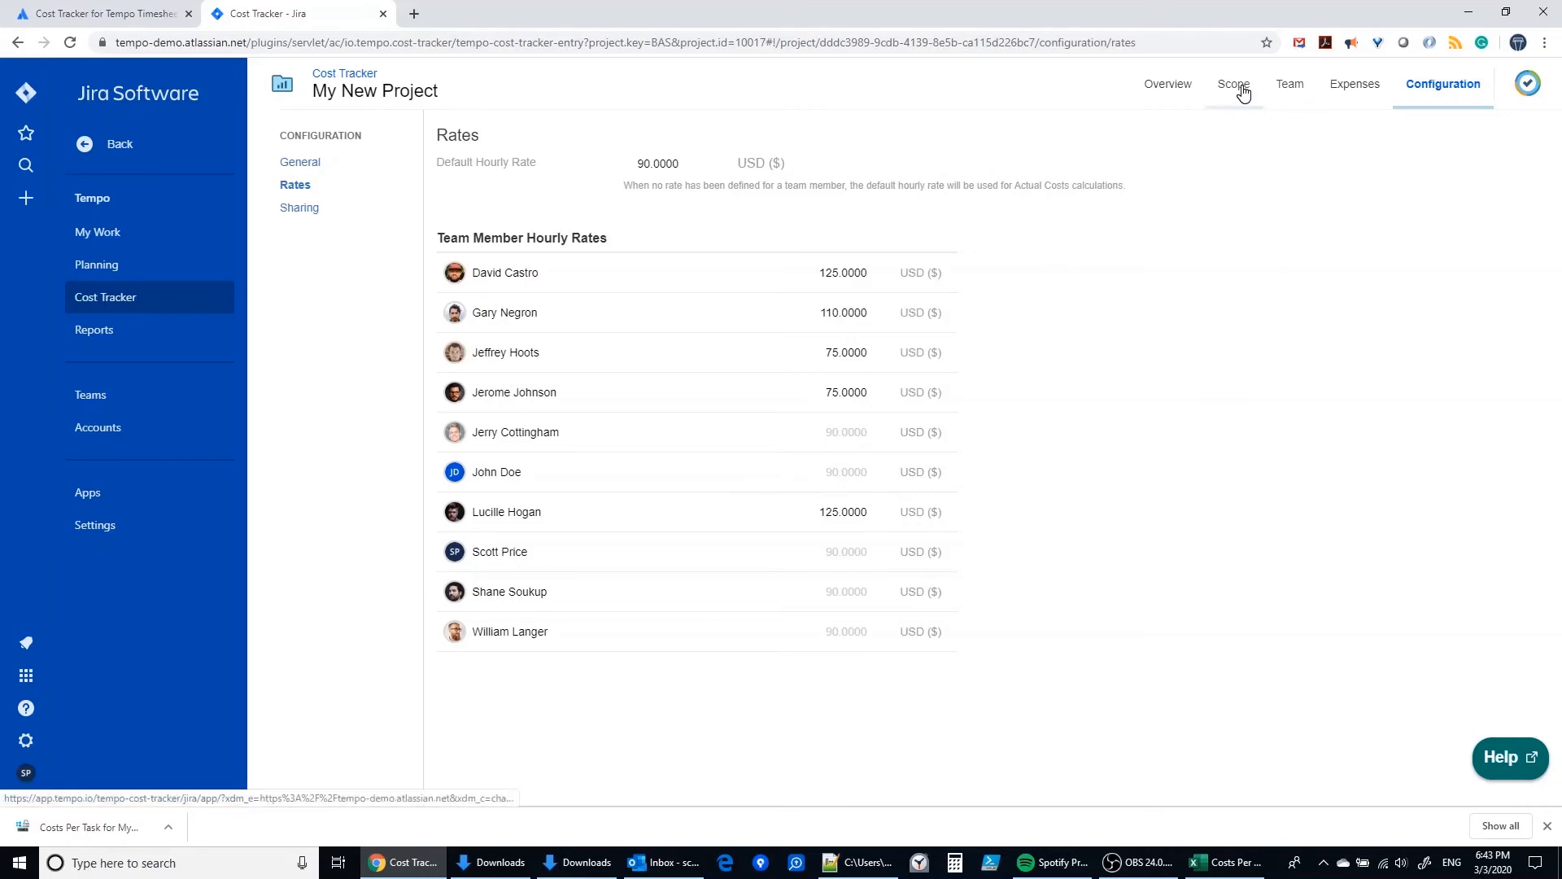
- Review the recalculated Scope and Team costs, then return to the General configuration with 500,000.00 USD budget
{"action": "left_click", "coordinate": [1240, 83]}
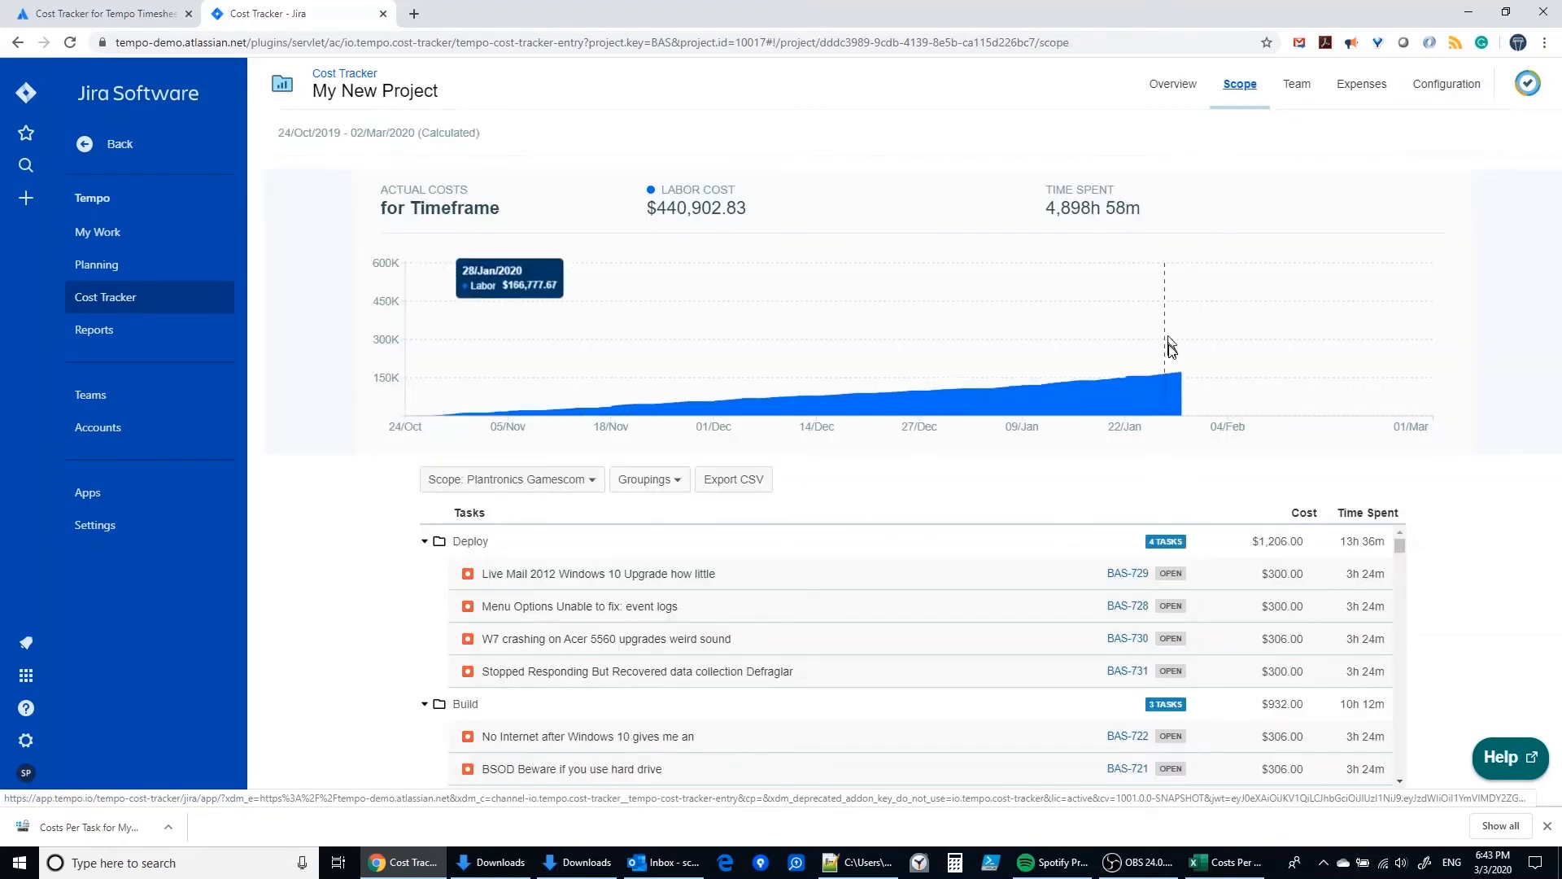
{"action": "left_click", "coordinate": [1283, 83]}
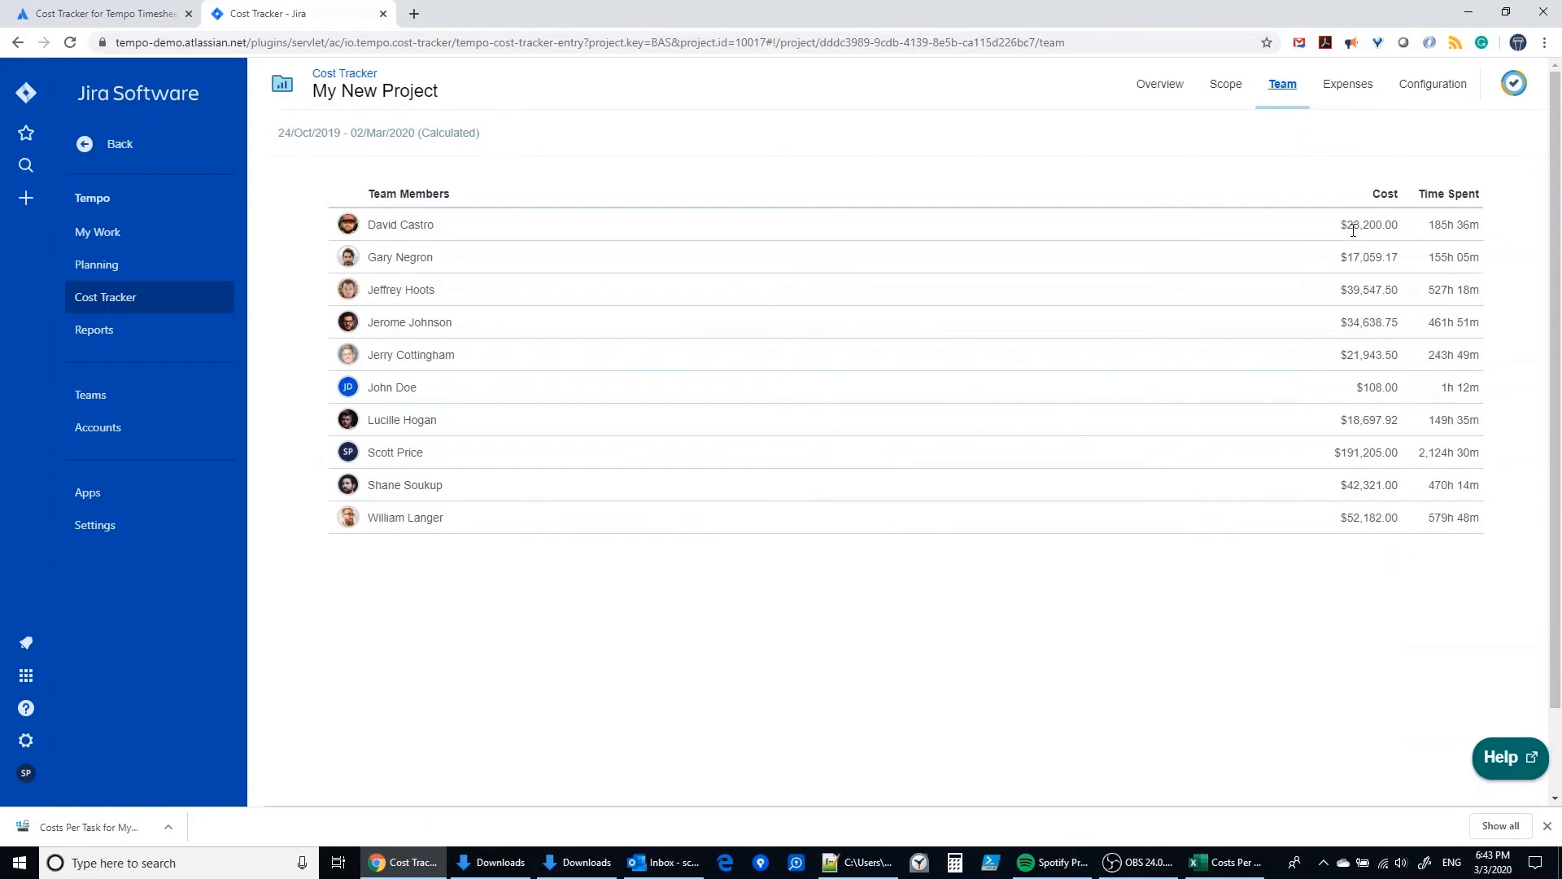
{"action": "double_click", "coordinate": [1370, 224]}
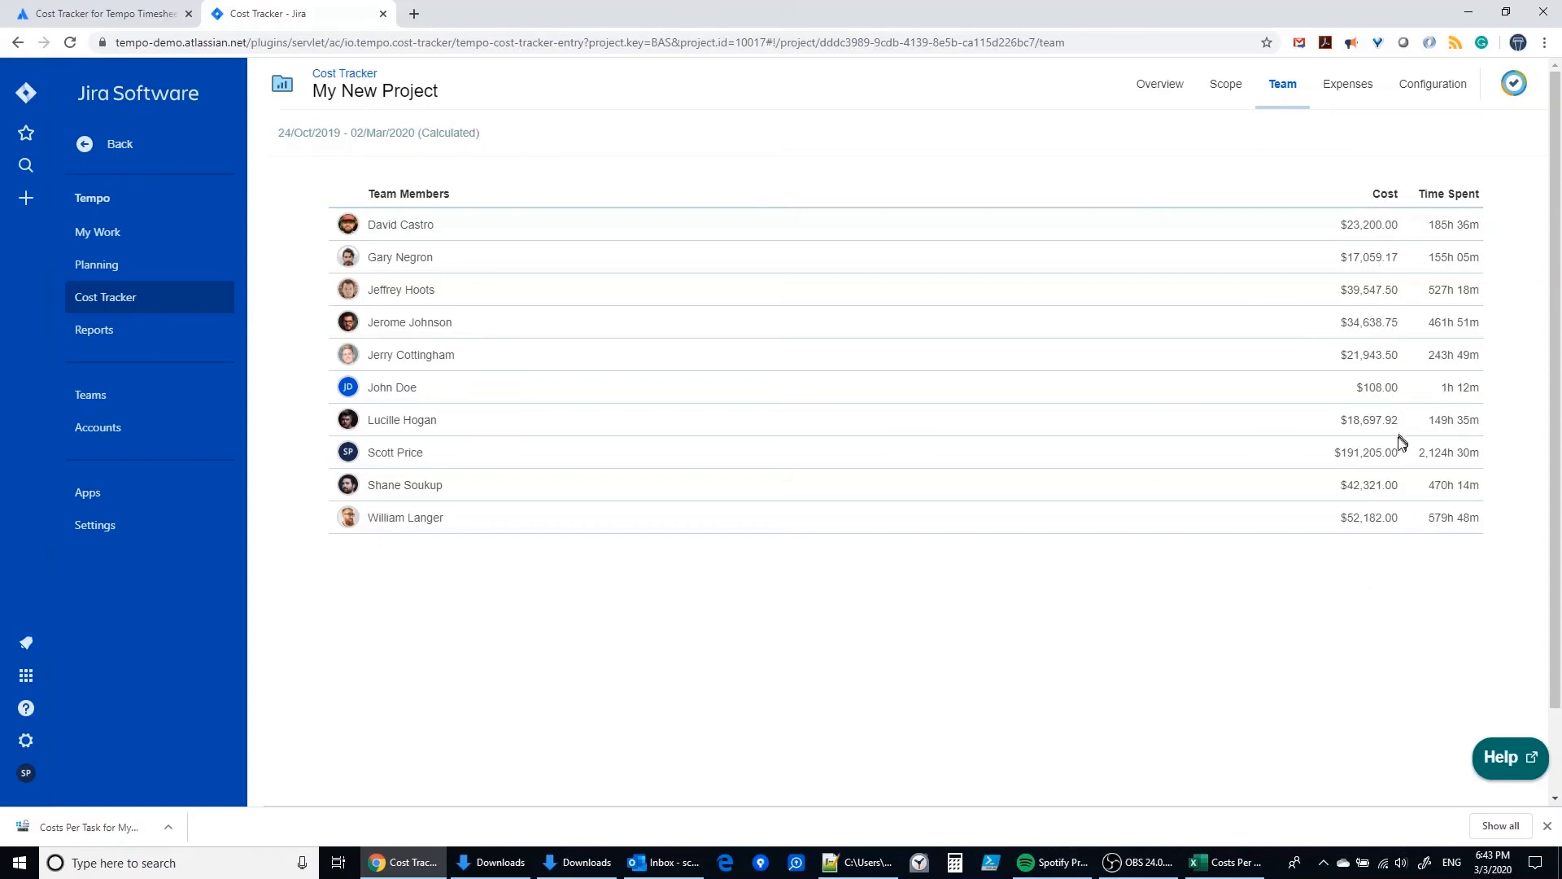
{"action": "mouse_move", "coordinate": [1286, 613]}
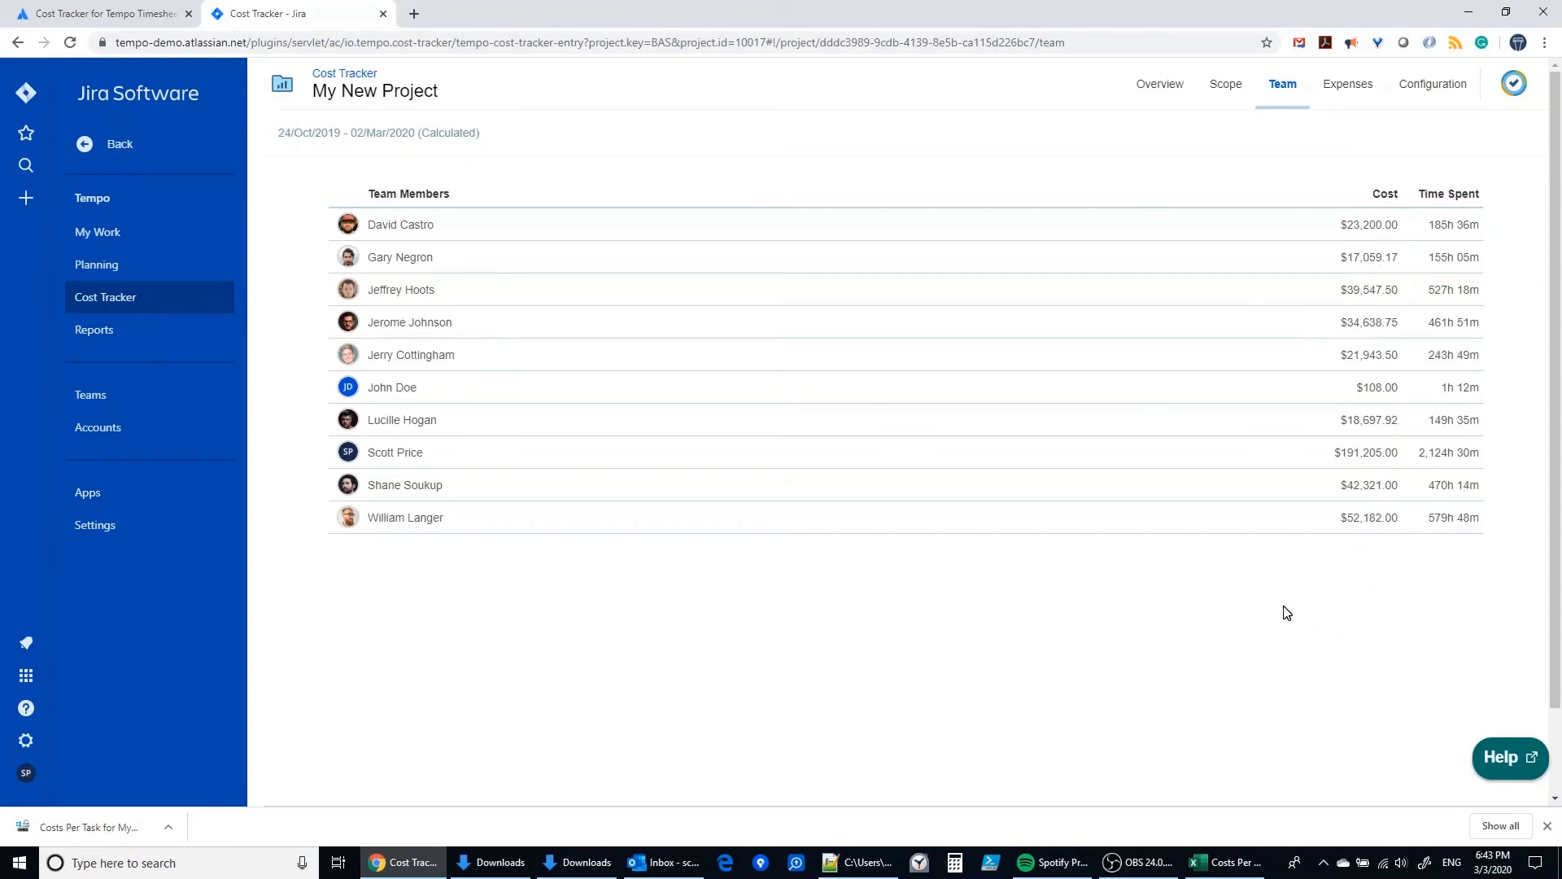
{"action": "mouse_move", "coordinate": [1378, 147]}
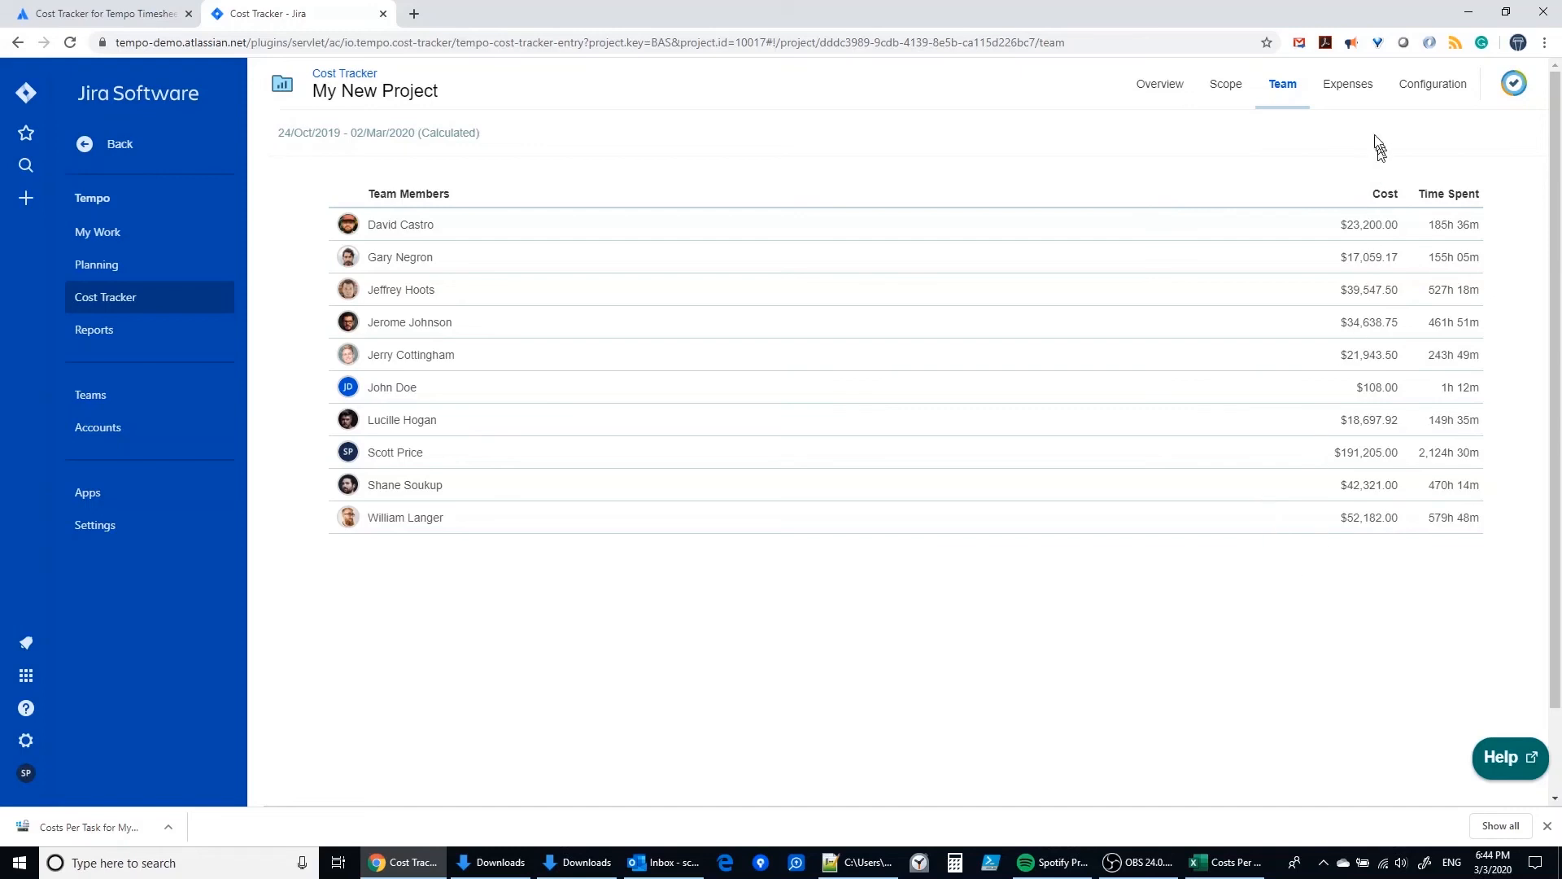
{"action": "left_click", "coordinate": [1348, 83]}
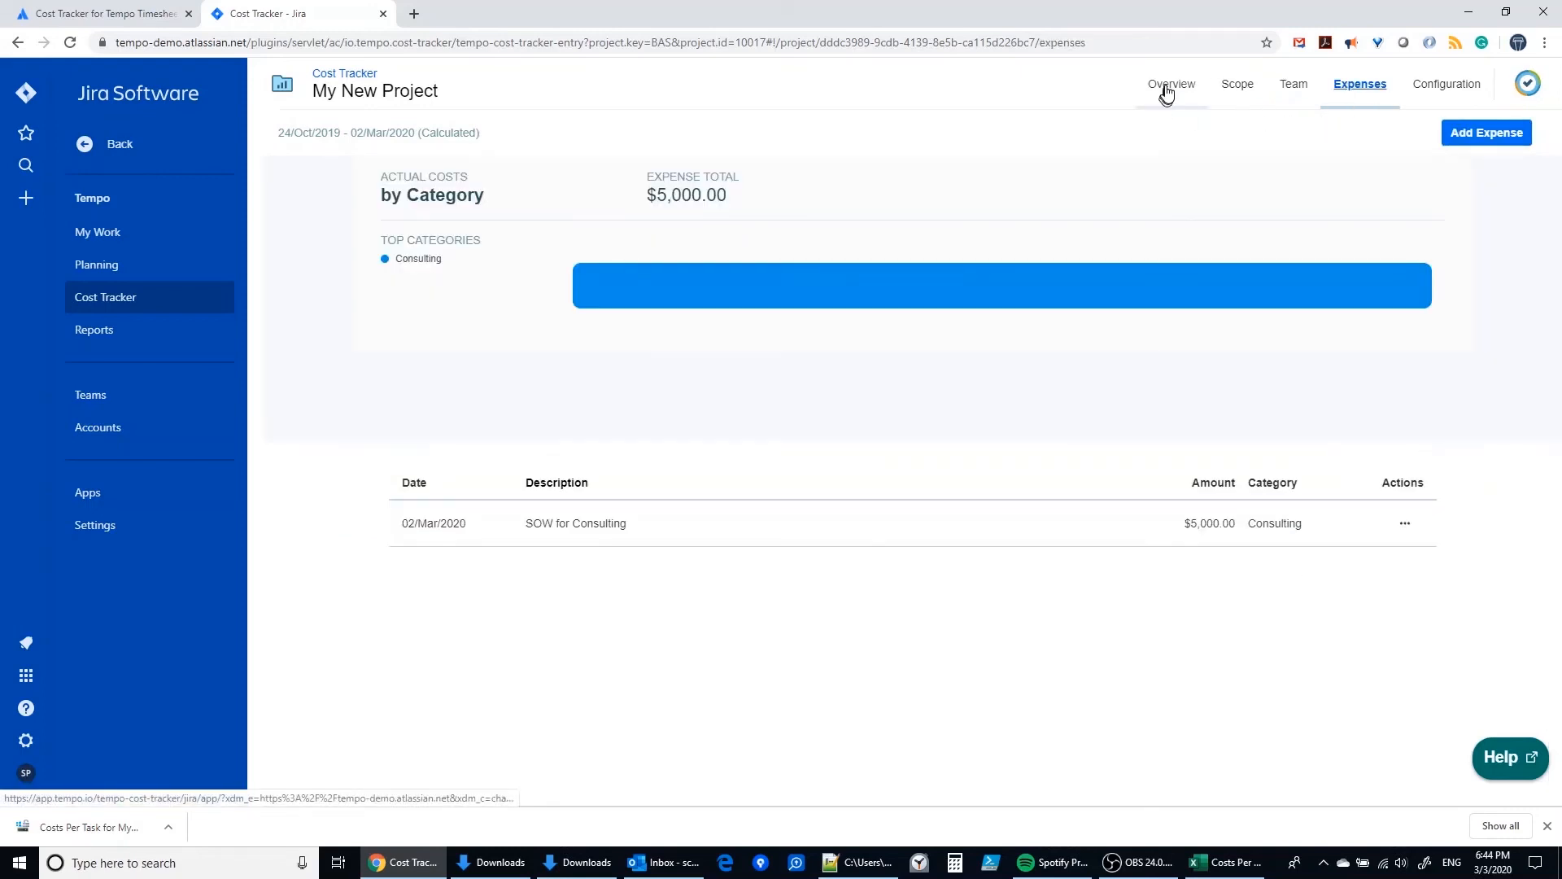
{"action": "left_click", "coordinate": [1444, 83]}
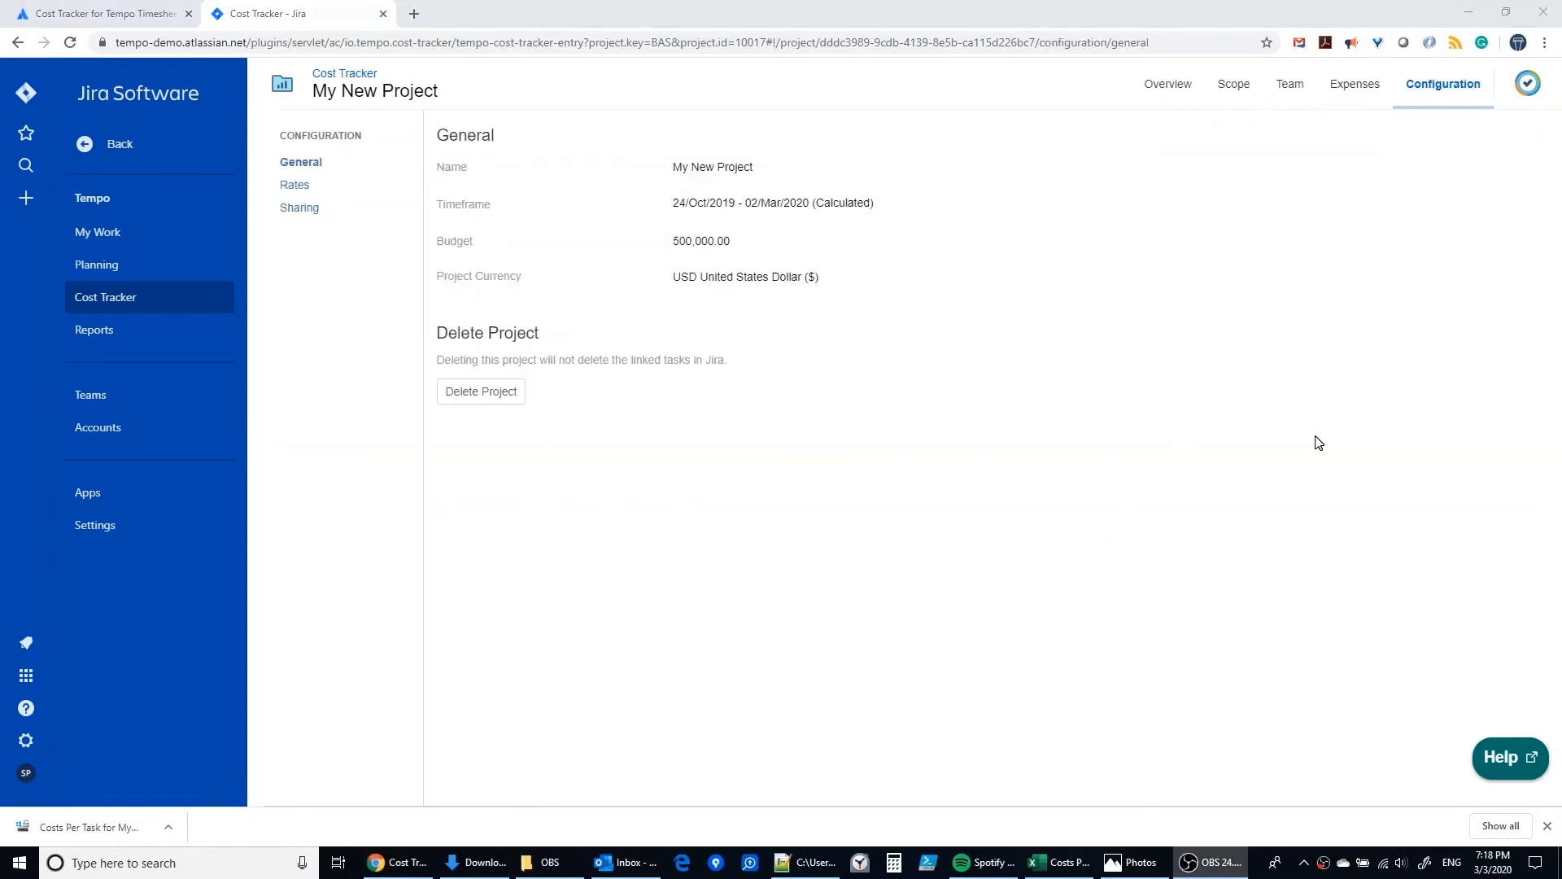
{"action": "mouse_move", "coordinate": [1320, 447]}
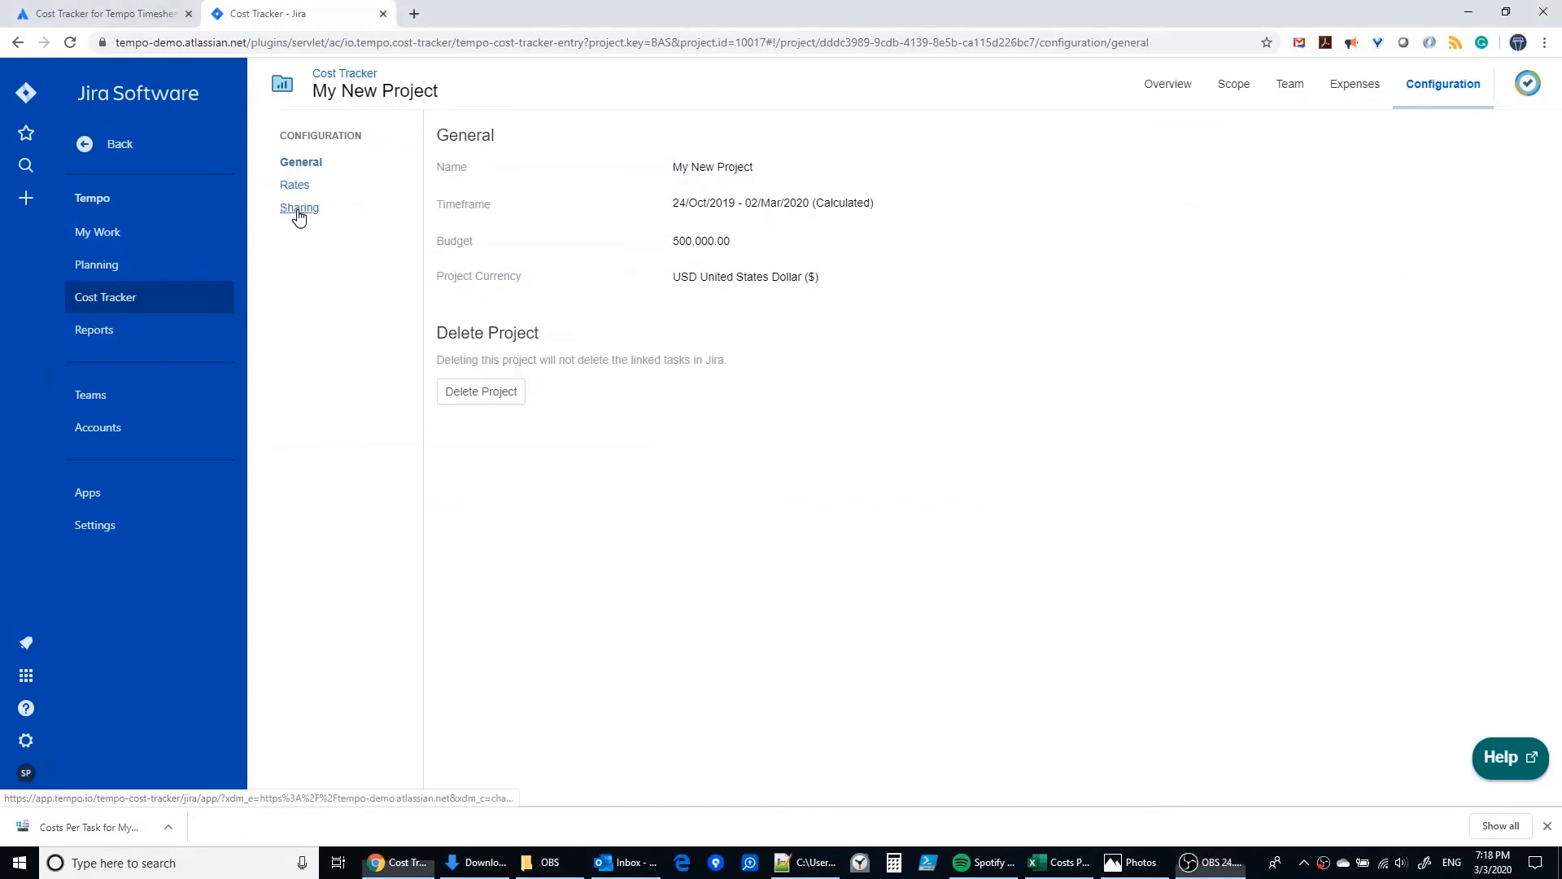
{"action": "left_click", "coordinate": [300, 206]}
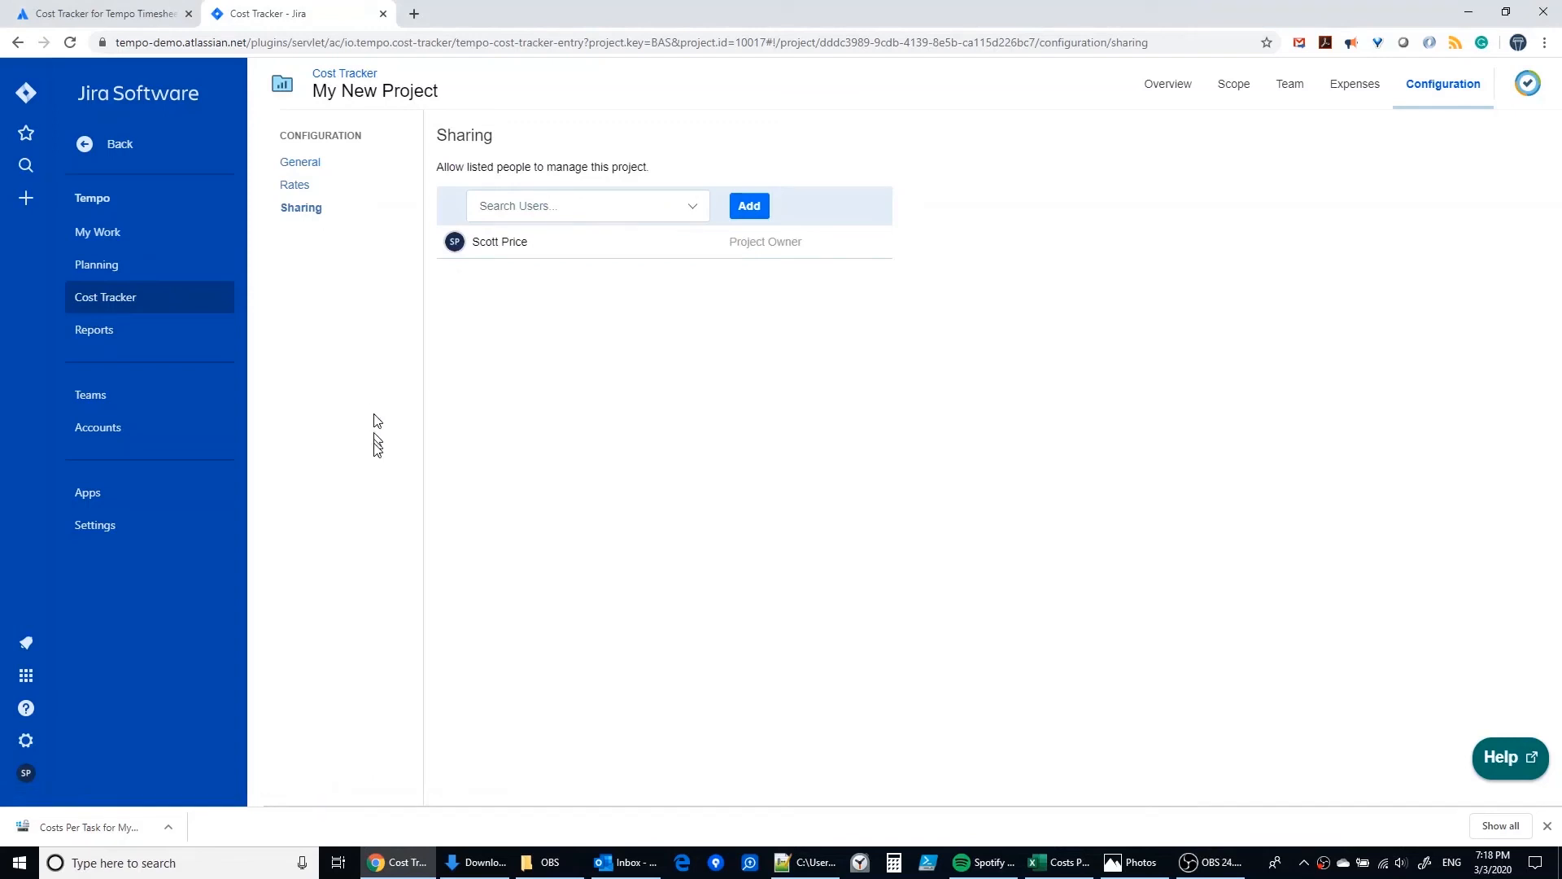
{"action": "mouse_move", "coordinate": [379, 449]}
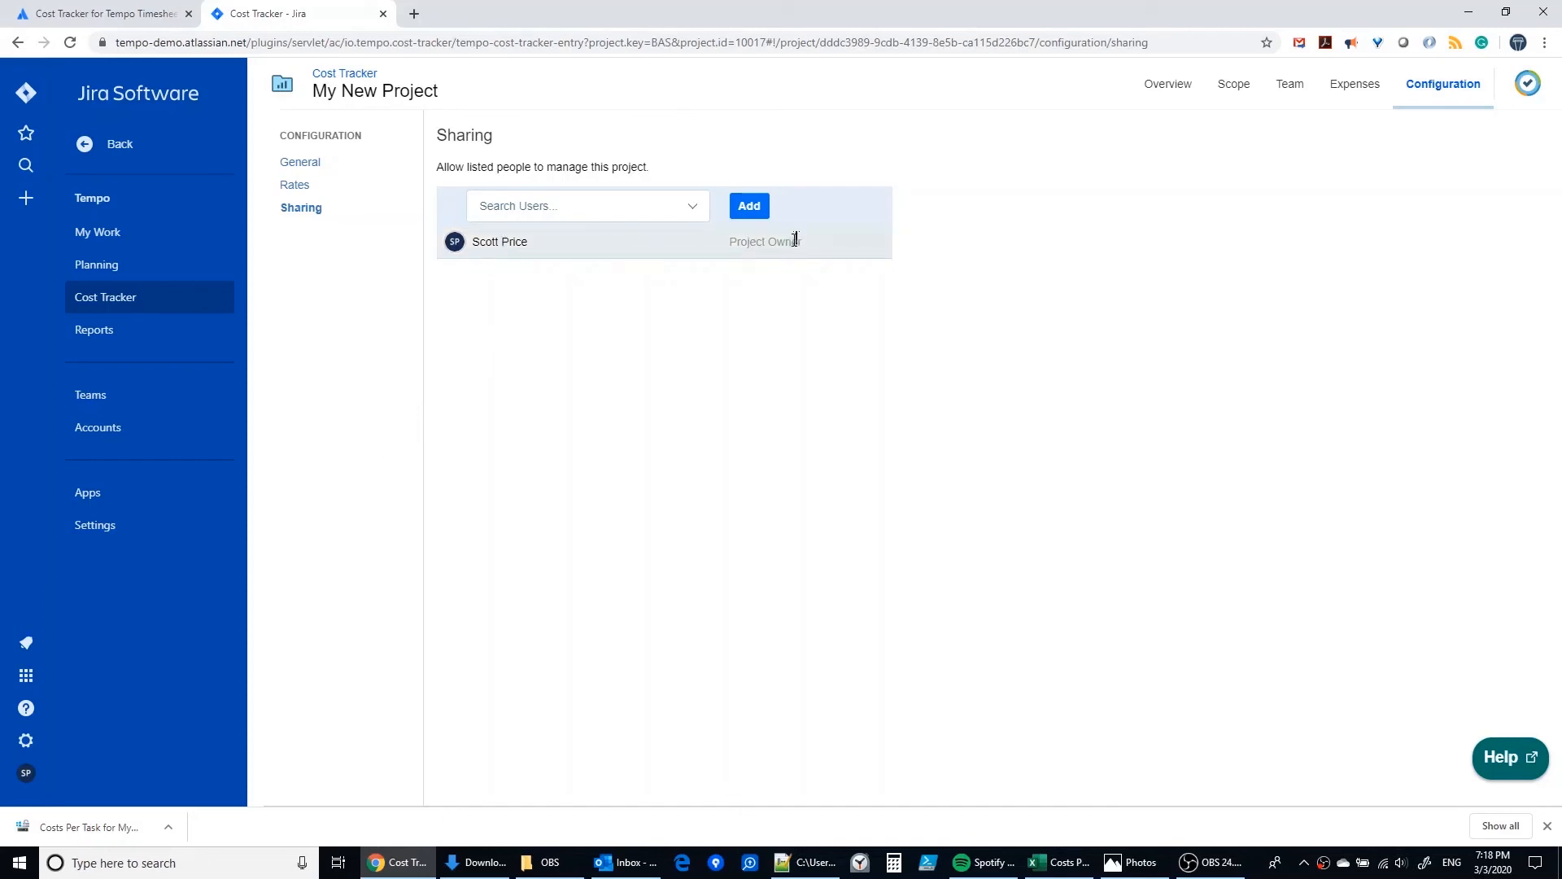
{"action": "mouse_move", "coordinate": [625, 277]}
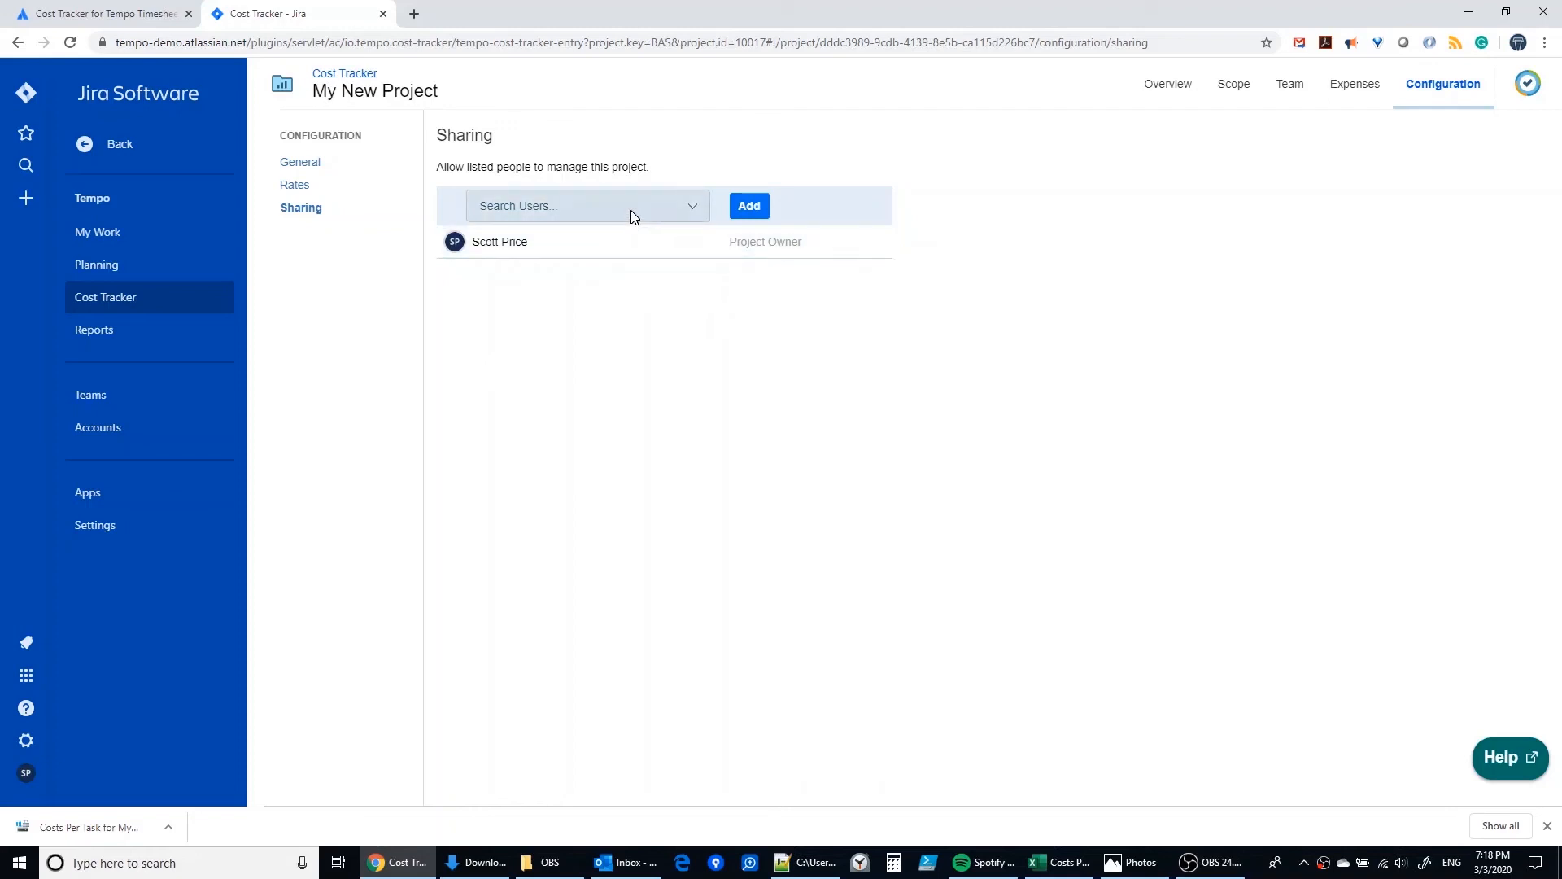
{"action": "left_click", "coordinate": [587, 206]}
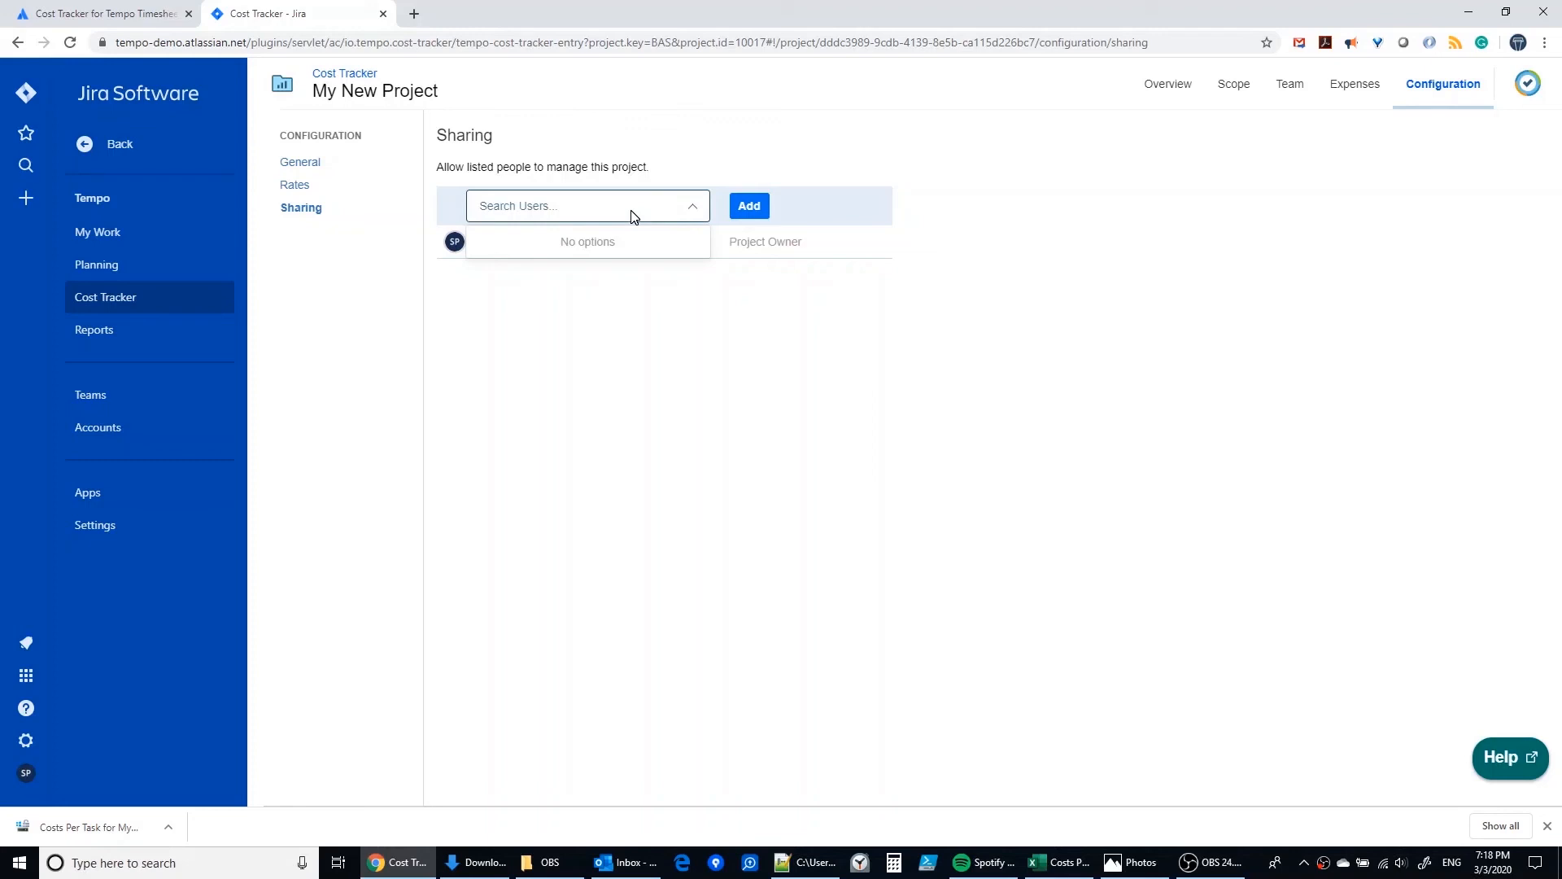
{"action": "type", "text": "jo"}
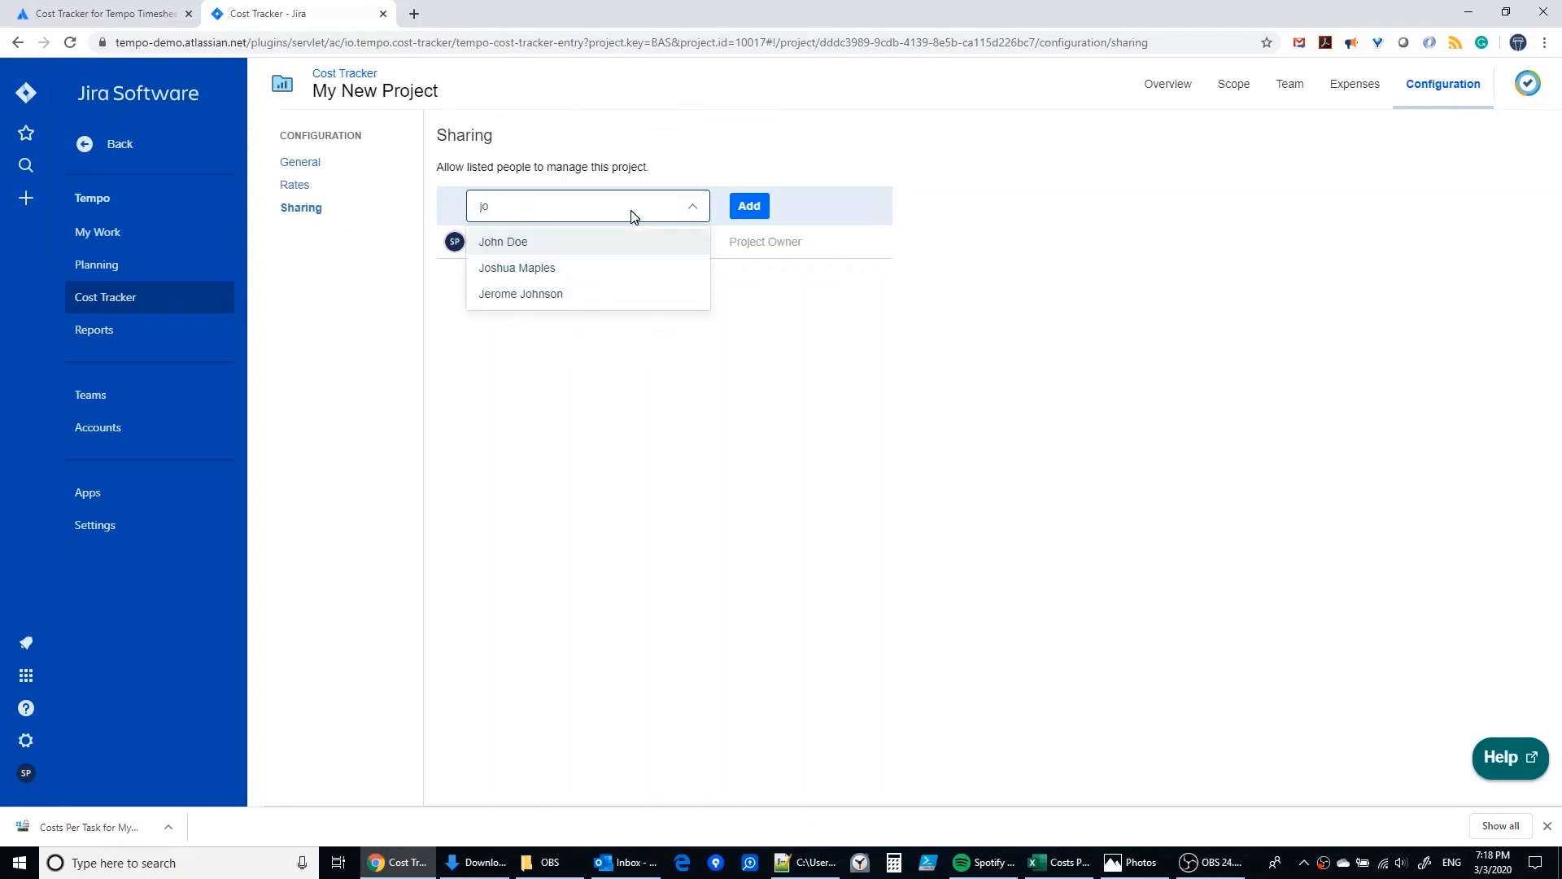
{"action": "left_click", "coordinate": [503, 241]}
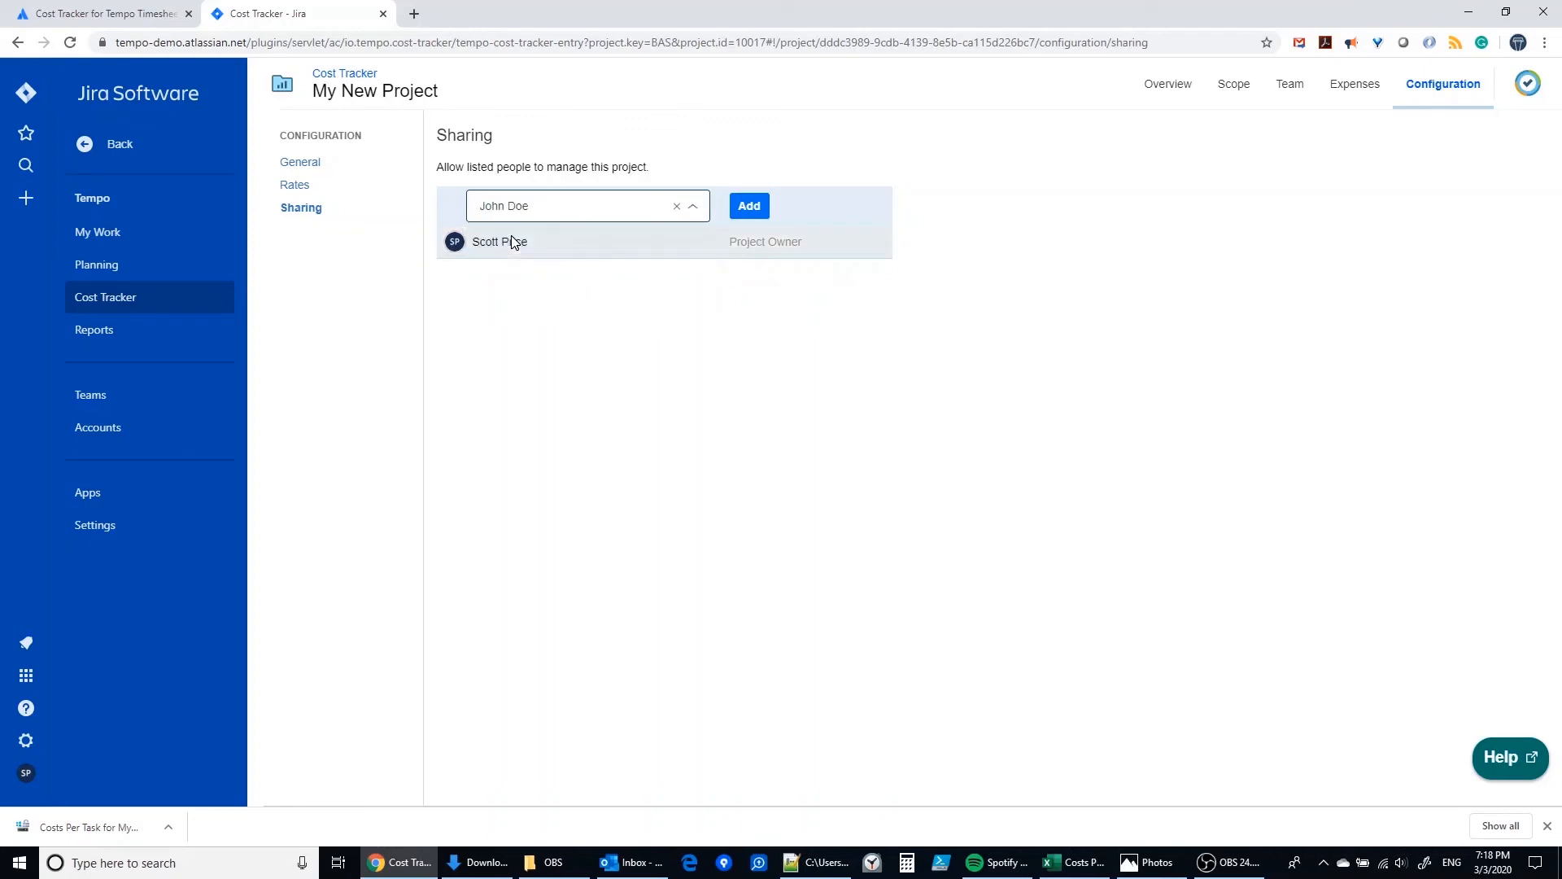
{"action": "left_click", "coordinate": [676, 206]}
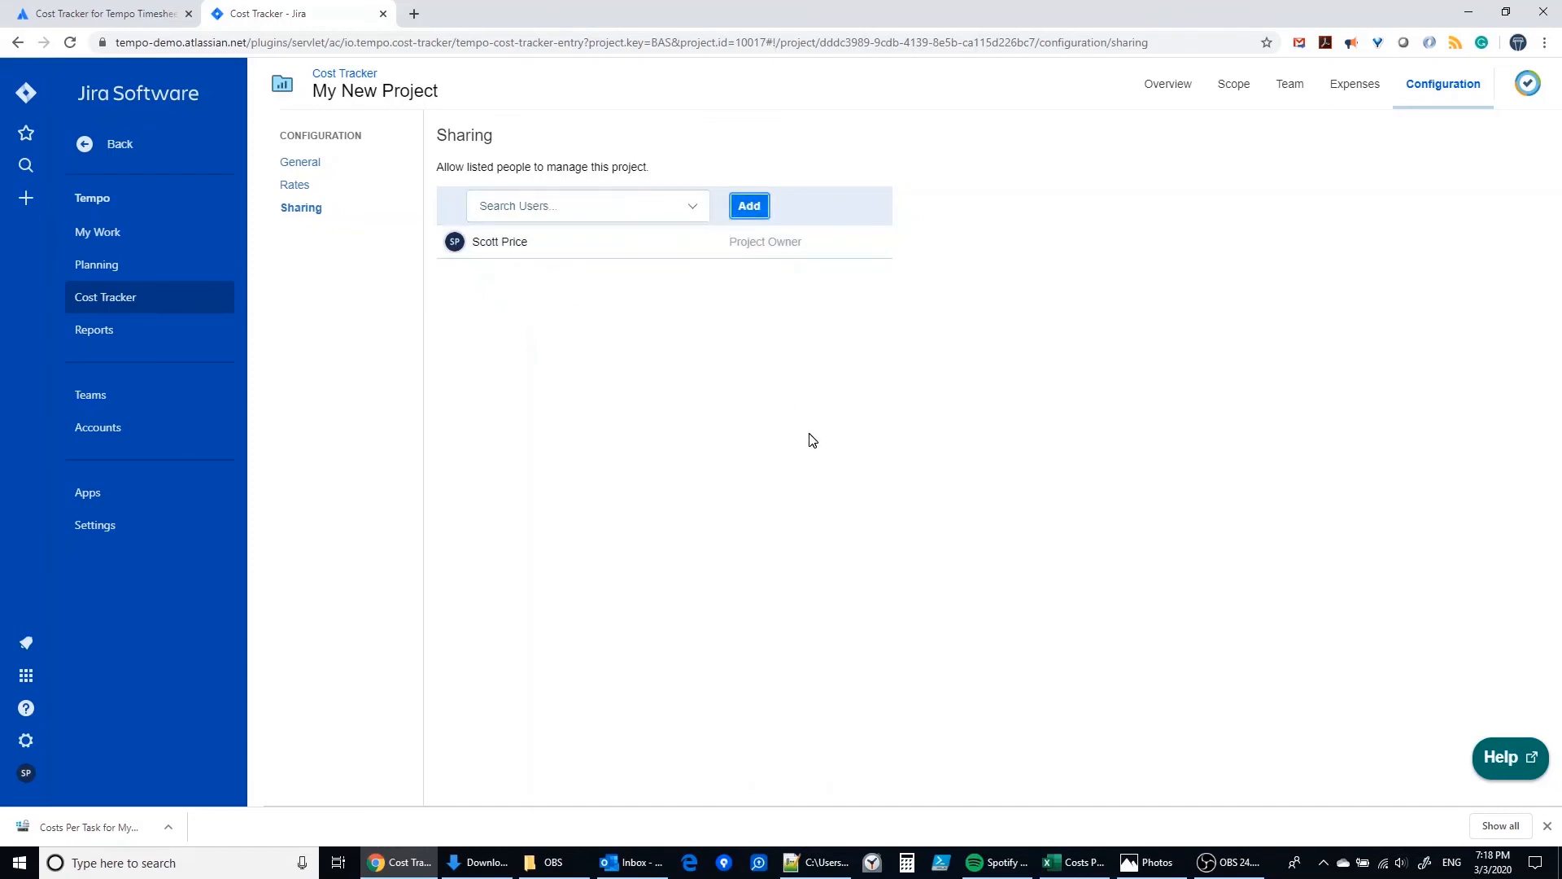
{"action": "left_click", "coordinate": [749, 205]}
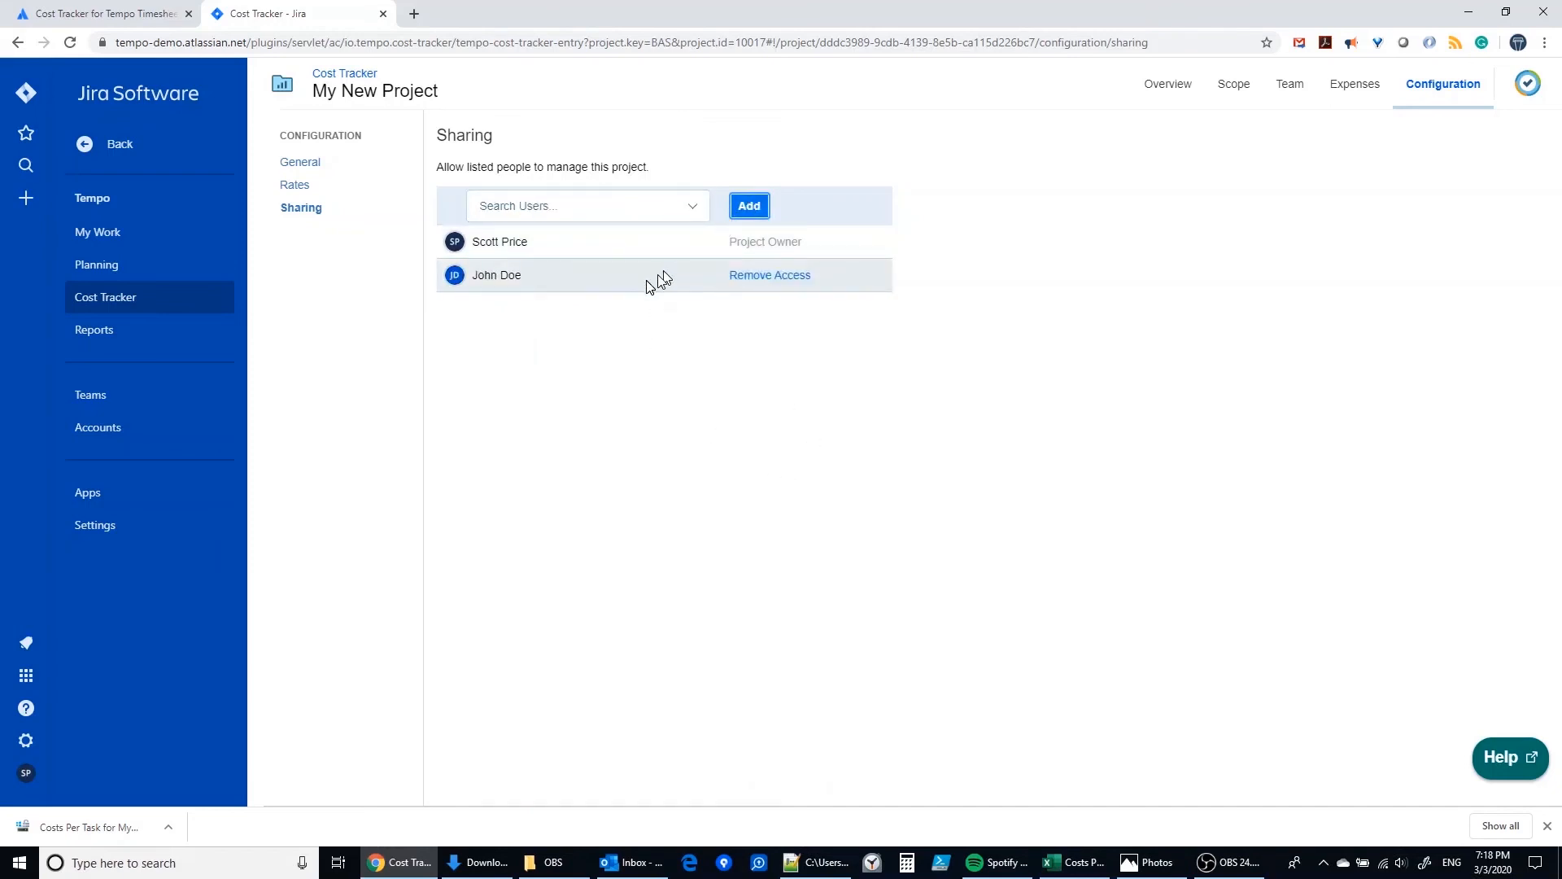
{"action": "mouse_move", "coordinate": [614, 295]}
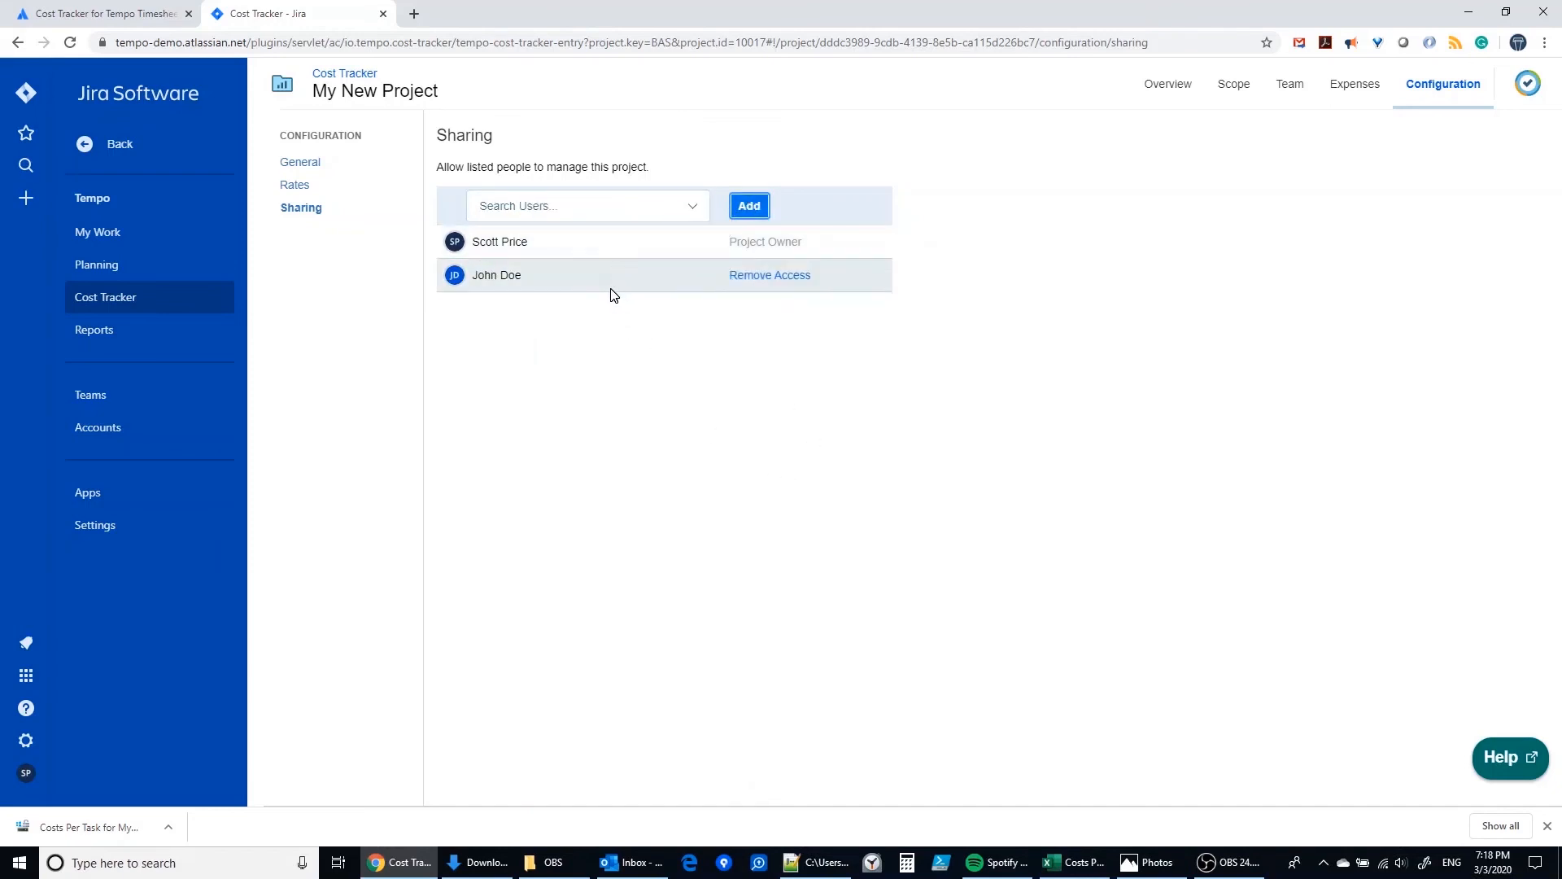
{"action": "mouse_move", "coordinate": [610, 282]}
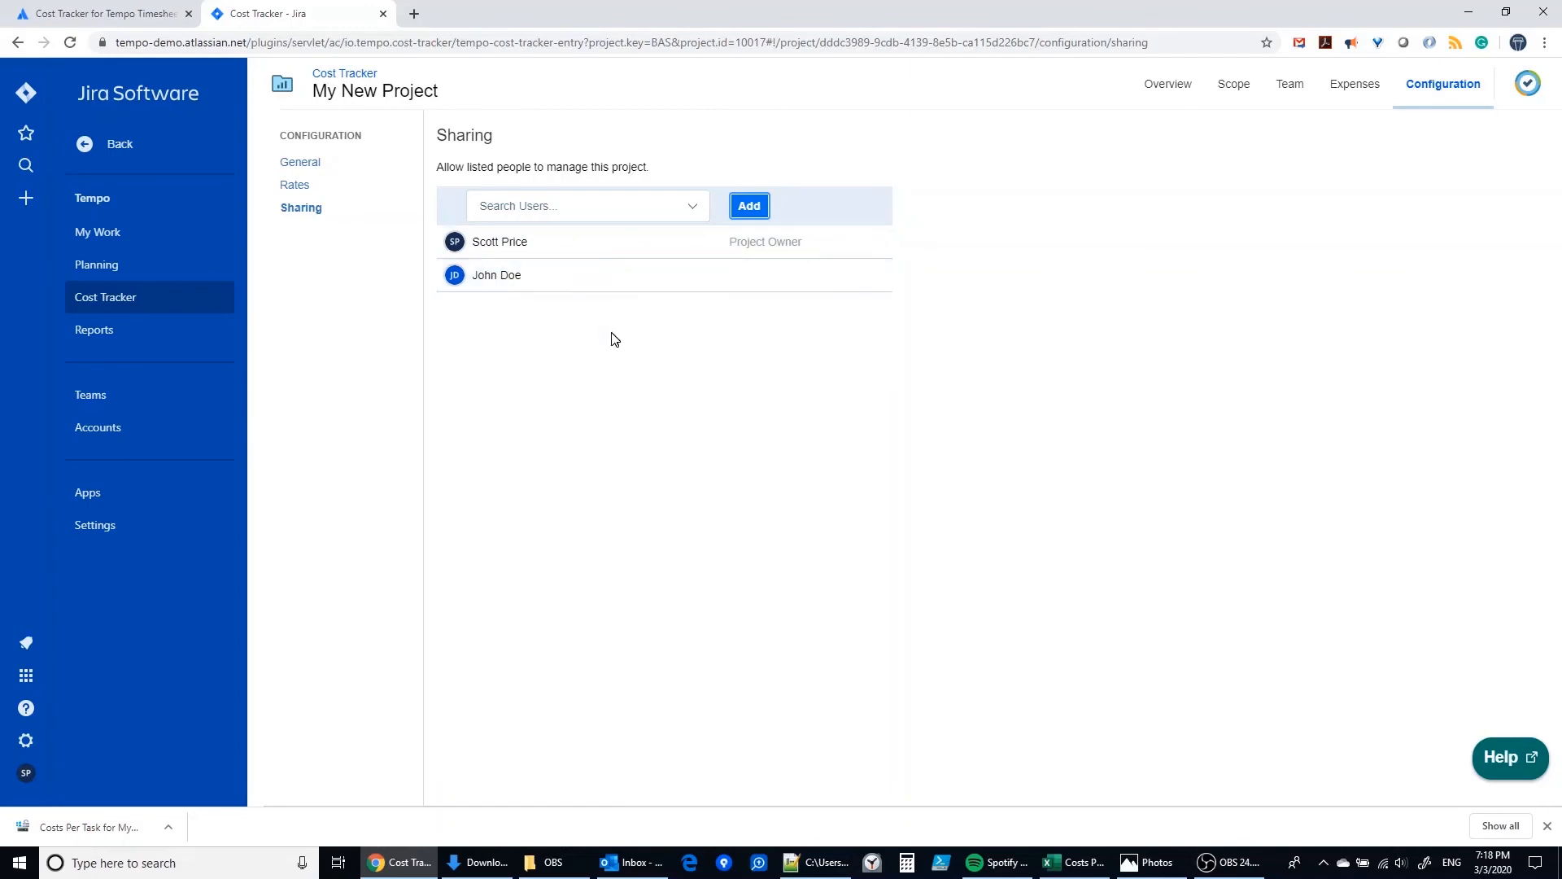
{"action": "mouse_move", "coordinate": [564, 329]}
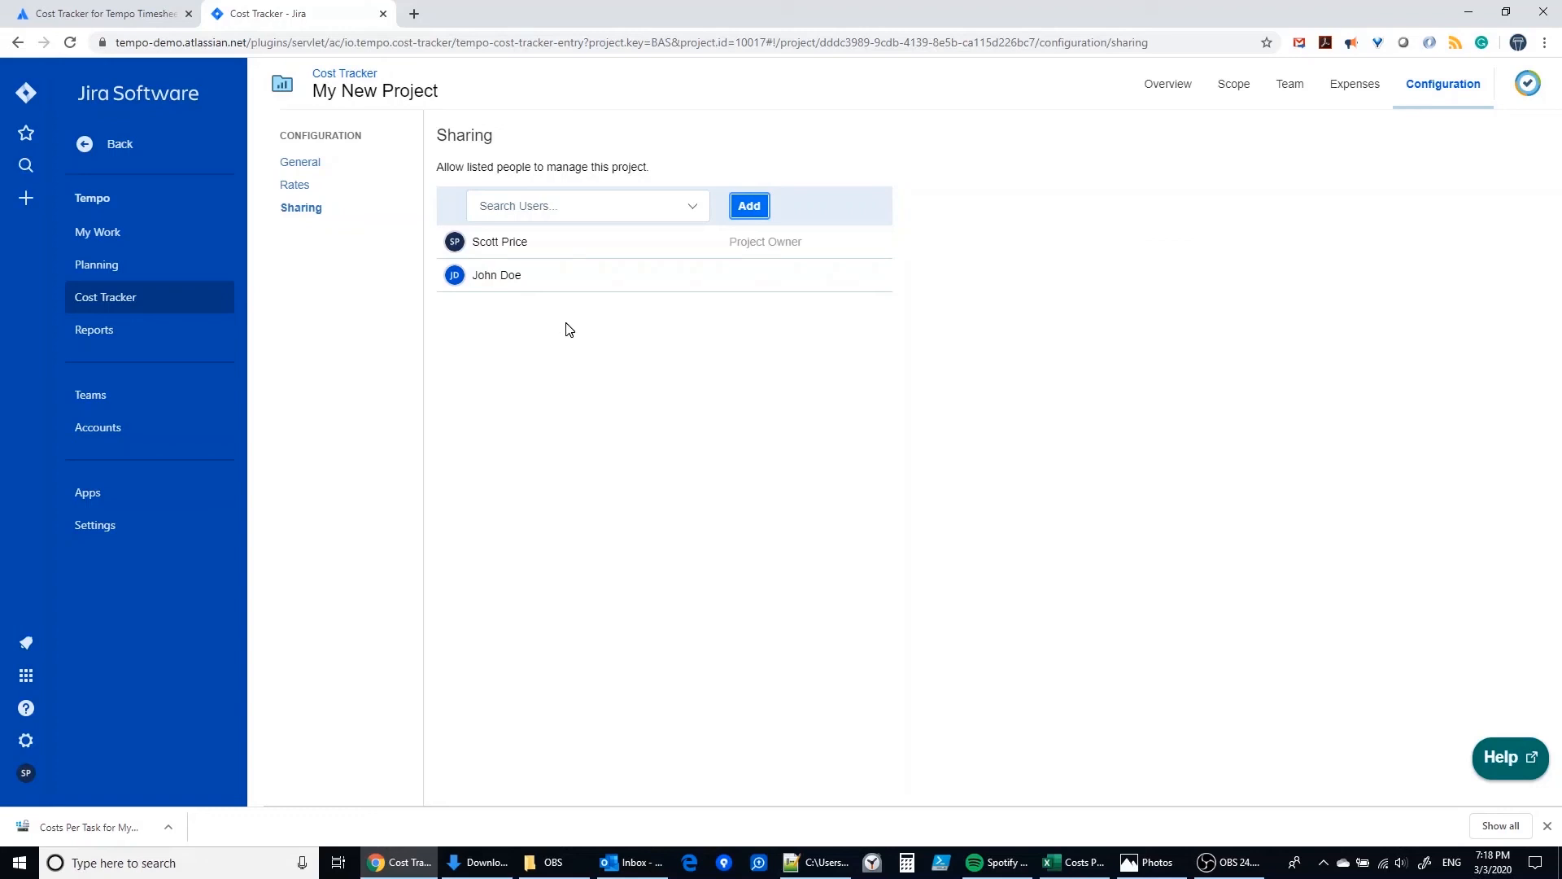
- Check Rates and Sharing, then show the Overview with $440,902.83 labor, $5,000.00 expenses, $54,097.17 remaining
{"action": "left_click", "coordinate": [295, 185]}
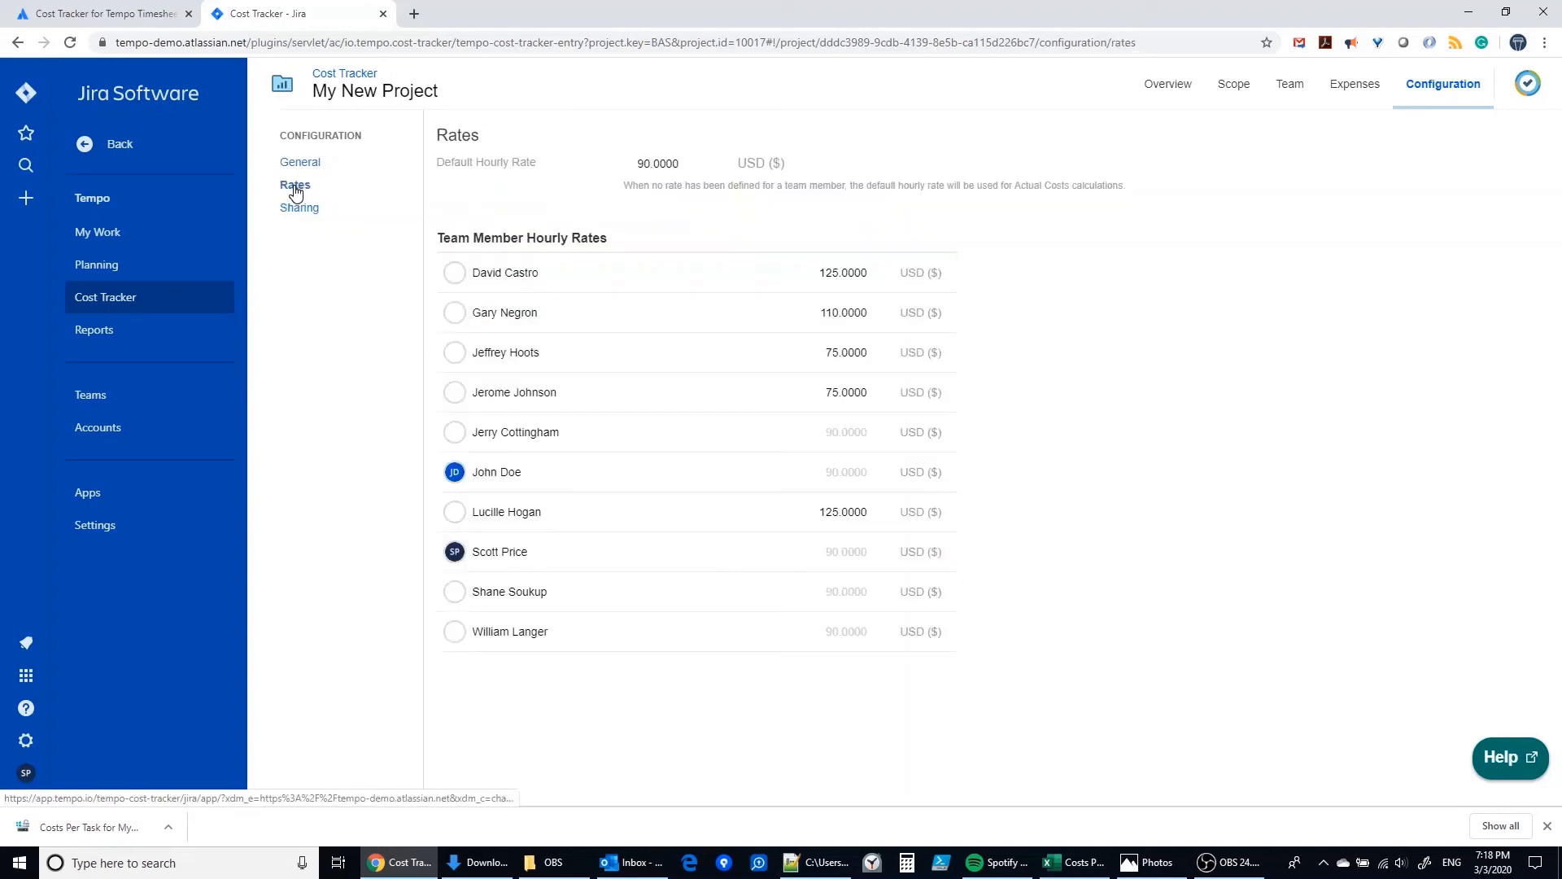
{"action": "left_click", "coordinate": [300, 206]}
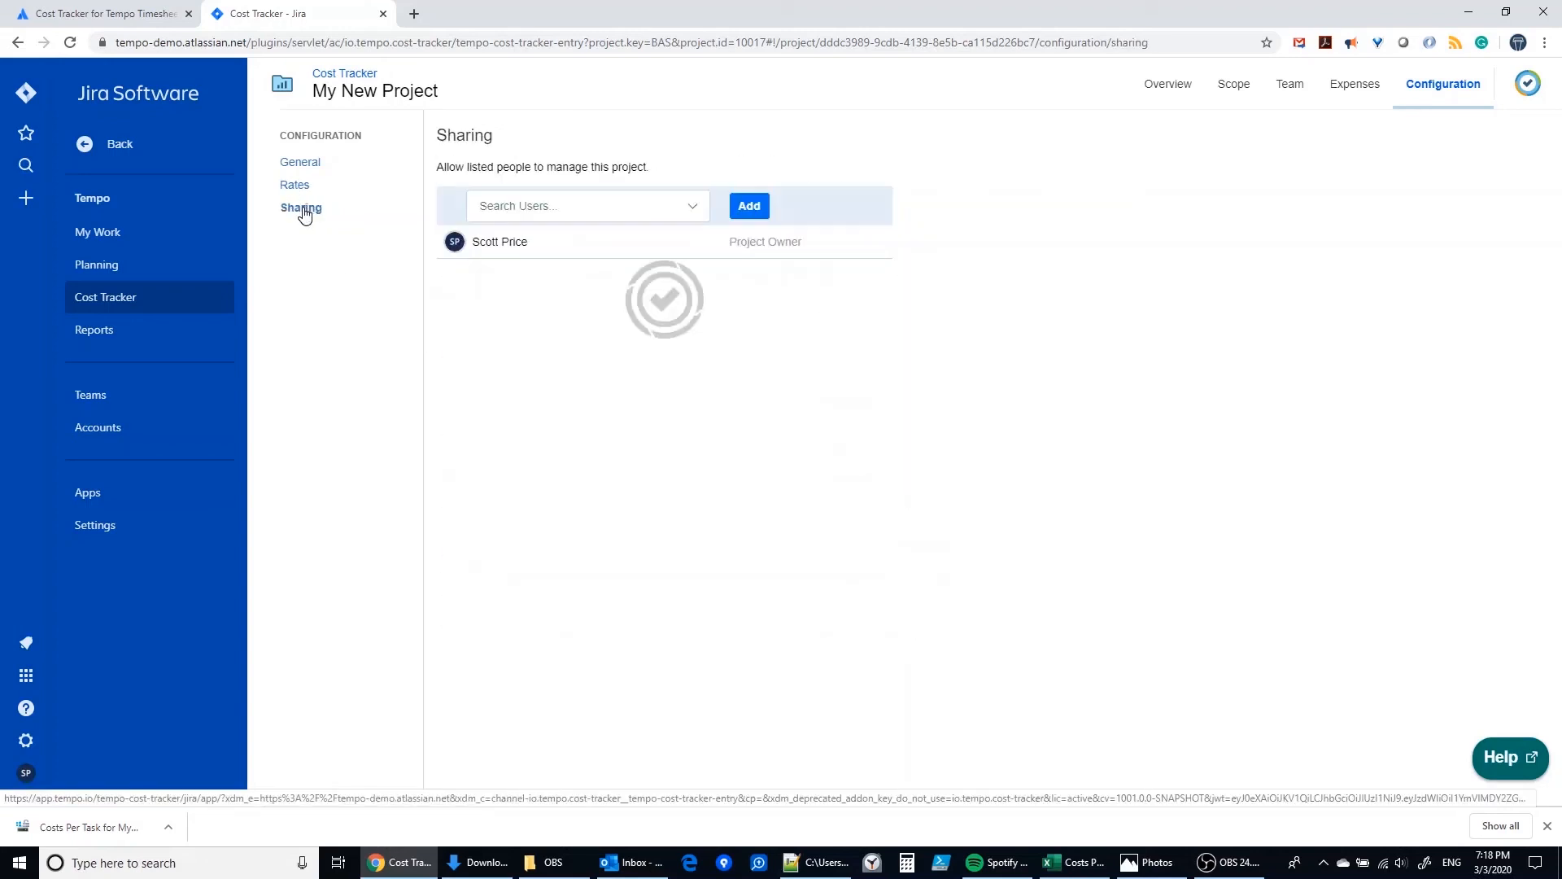
{"action": "left_click", "coordinate": [748, 205]}
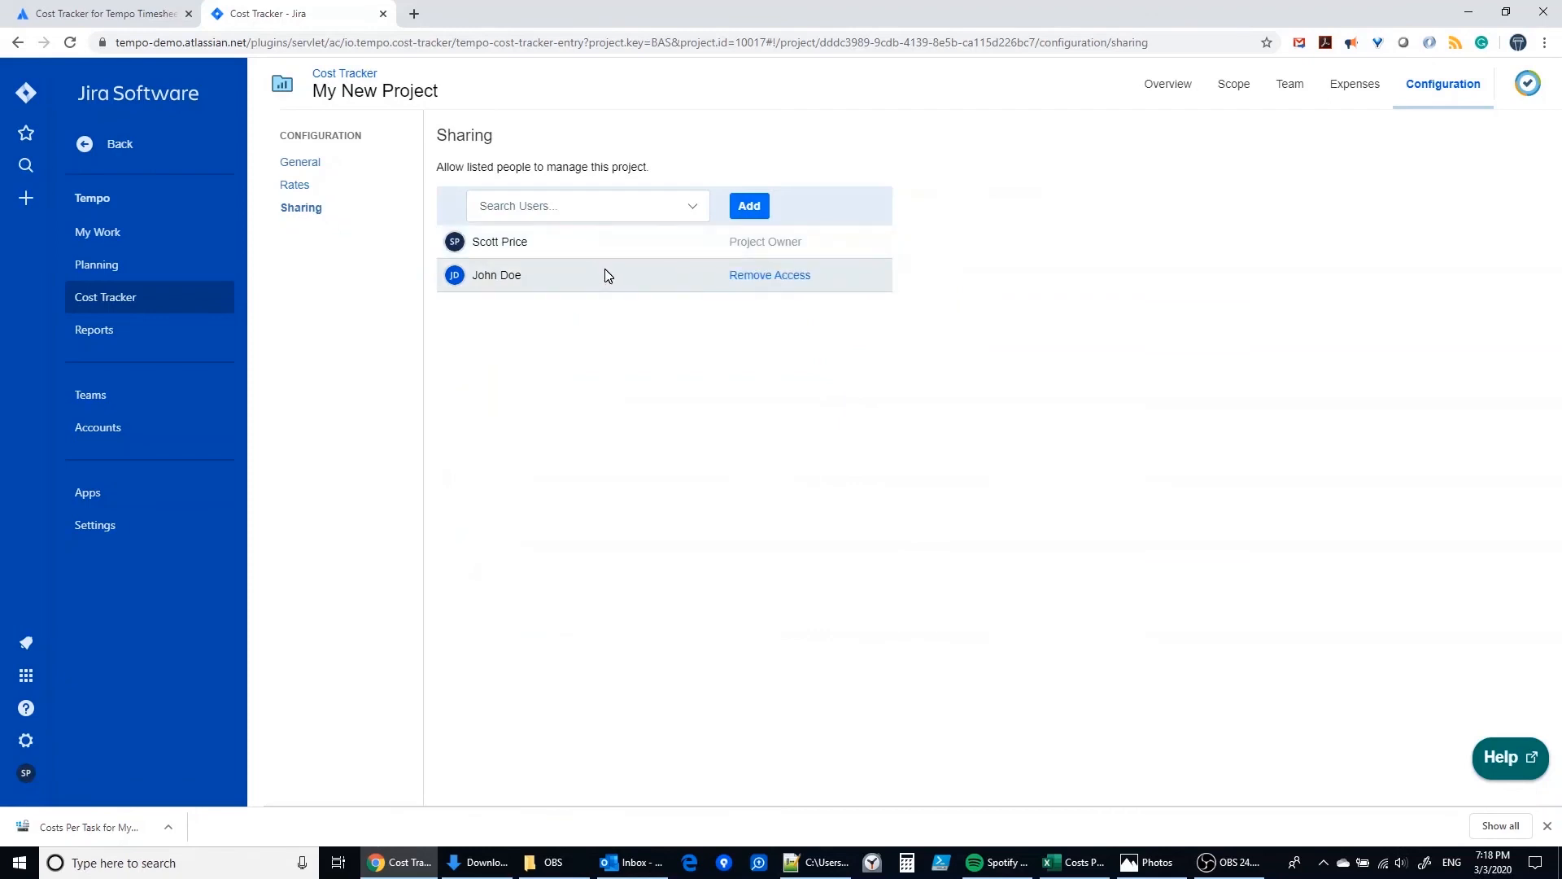
{"action": "mouse_move", "coordinate": [318, 267]}
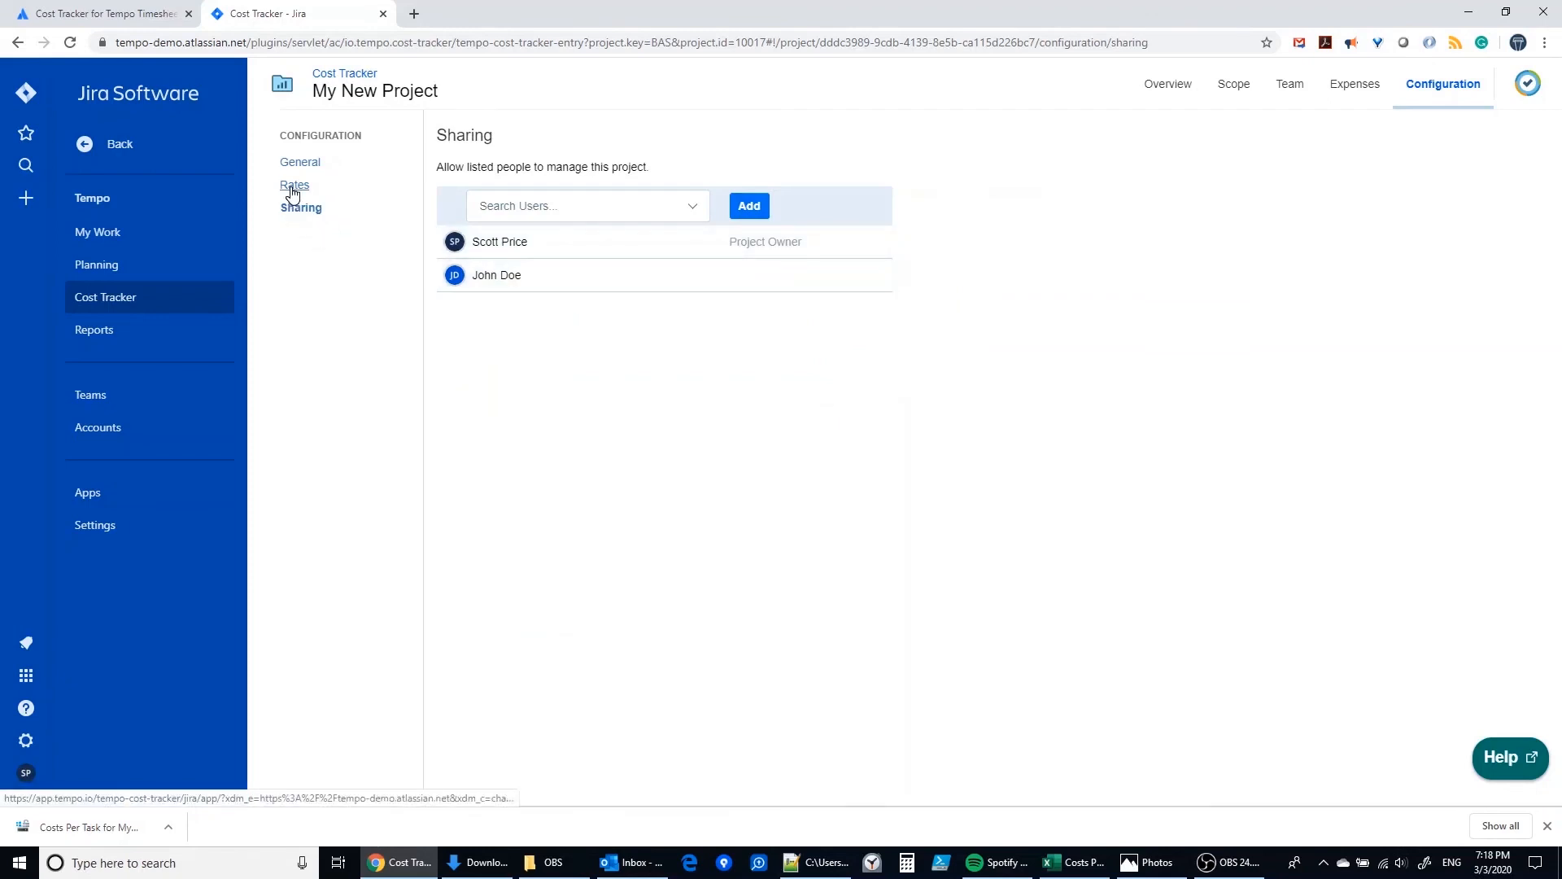
{"action": "left_click", "coordinate": [294, 185]}
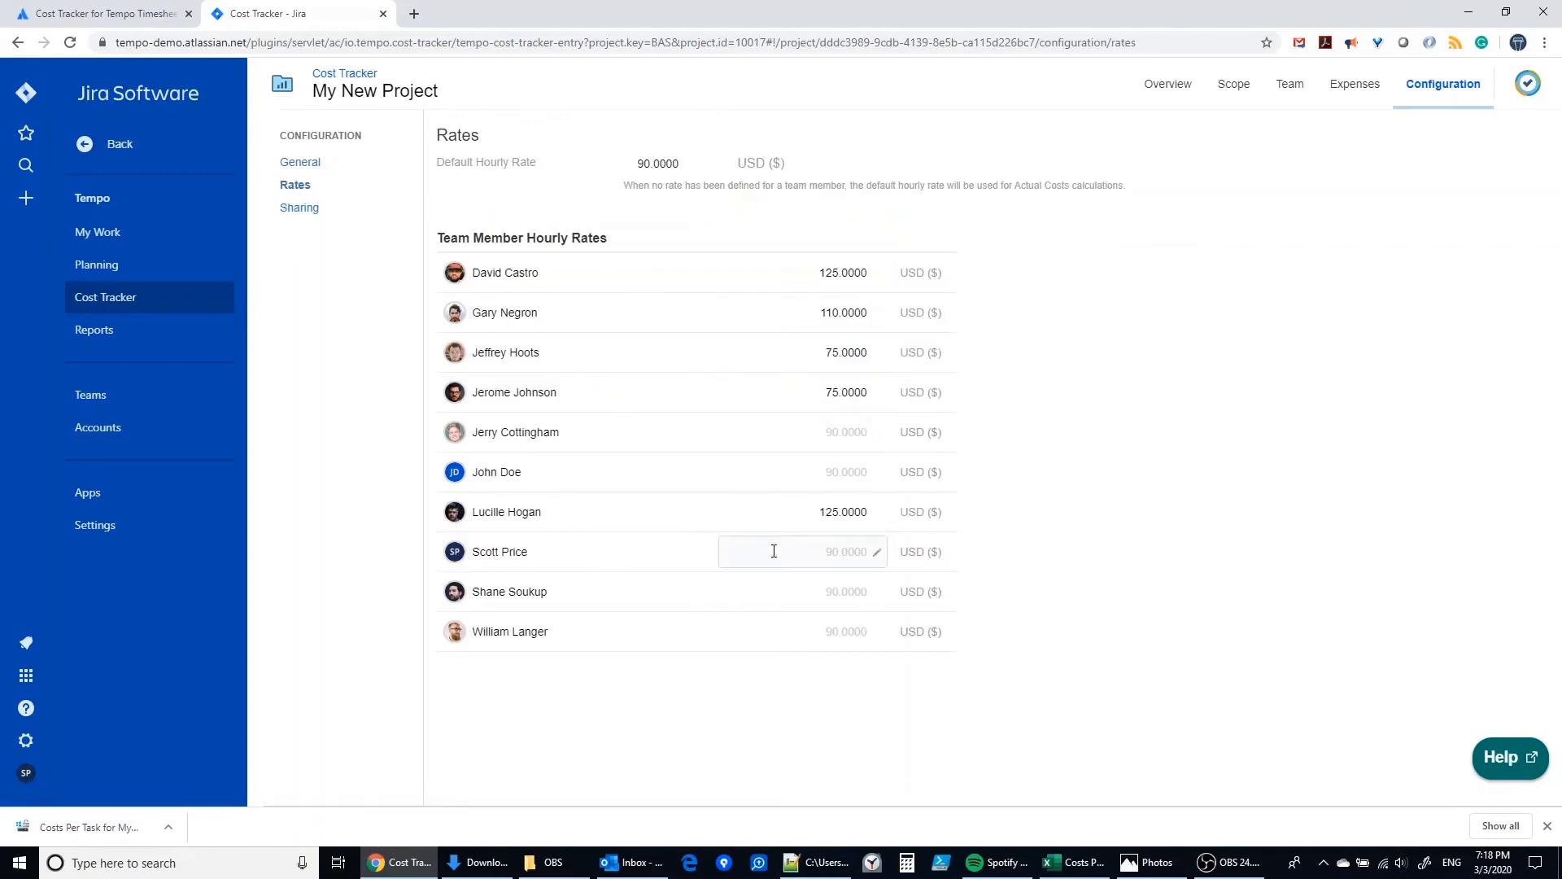
{"action": "mouse_move", "coordinate": [656, 392]}
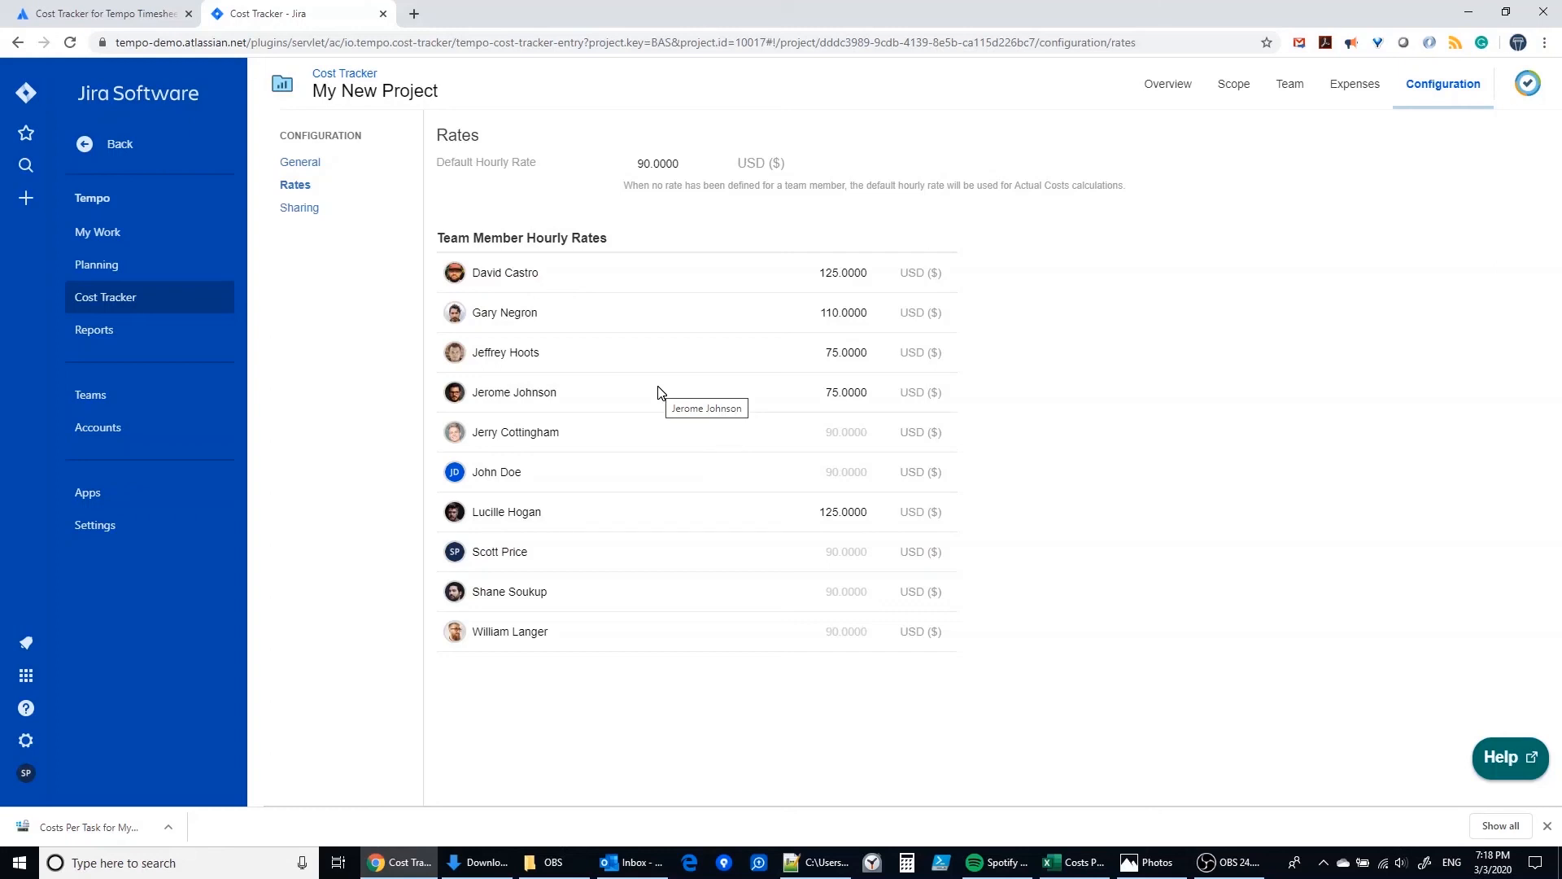
{"action": "mouse_move", "coordinate": [628, 259]}
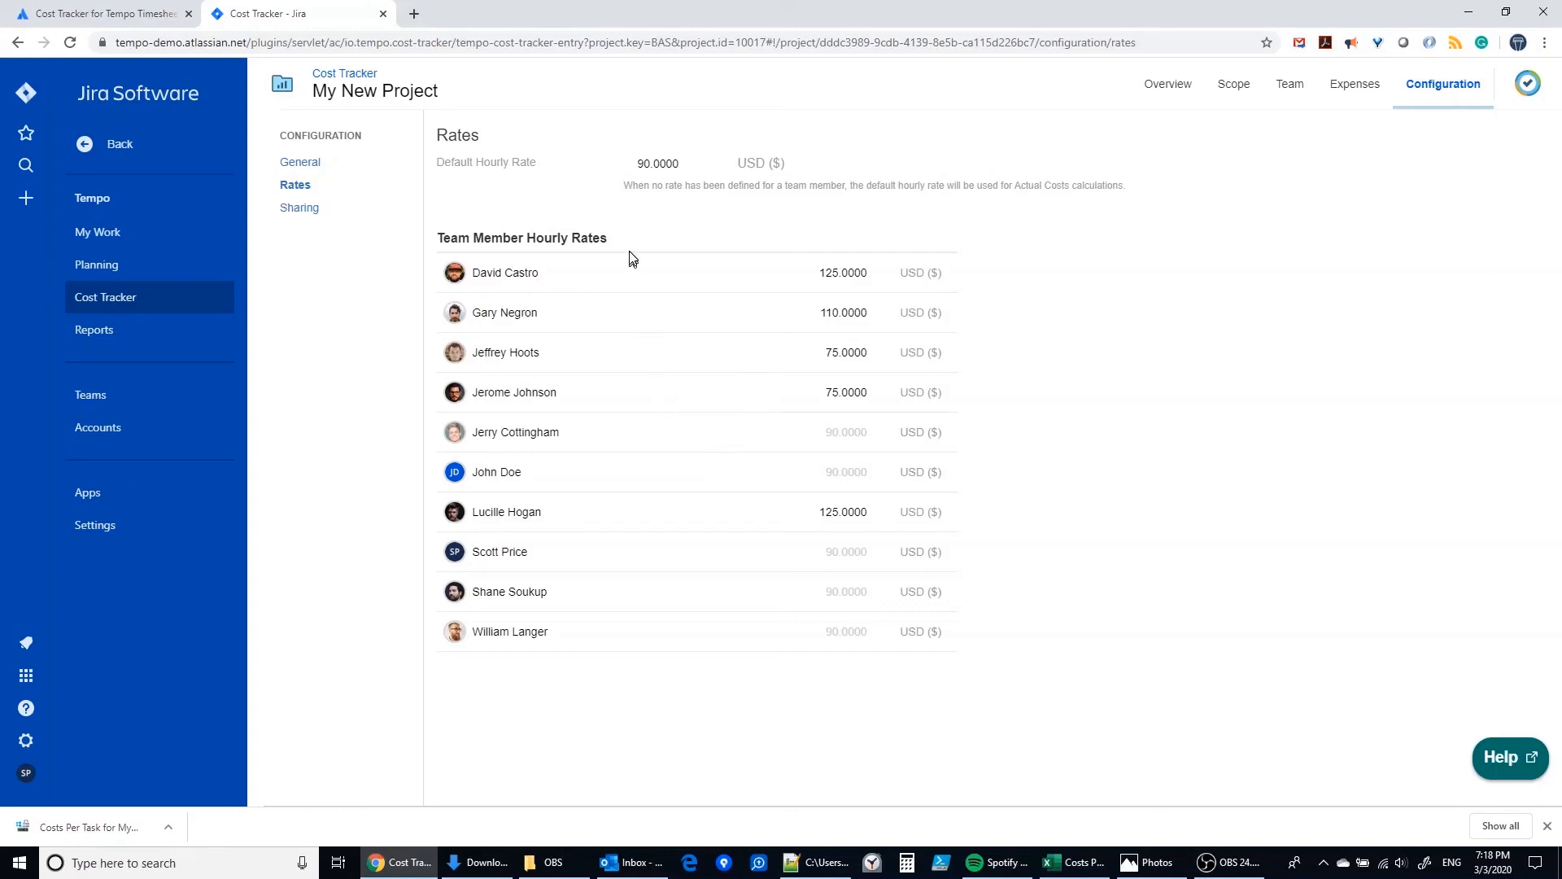
{"action": "mouse_move", "coordinate": [364, 312]}
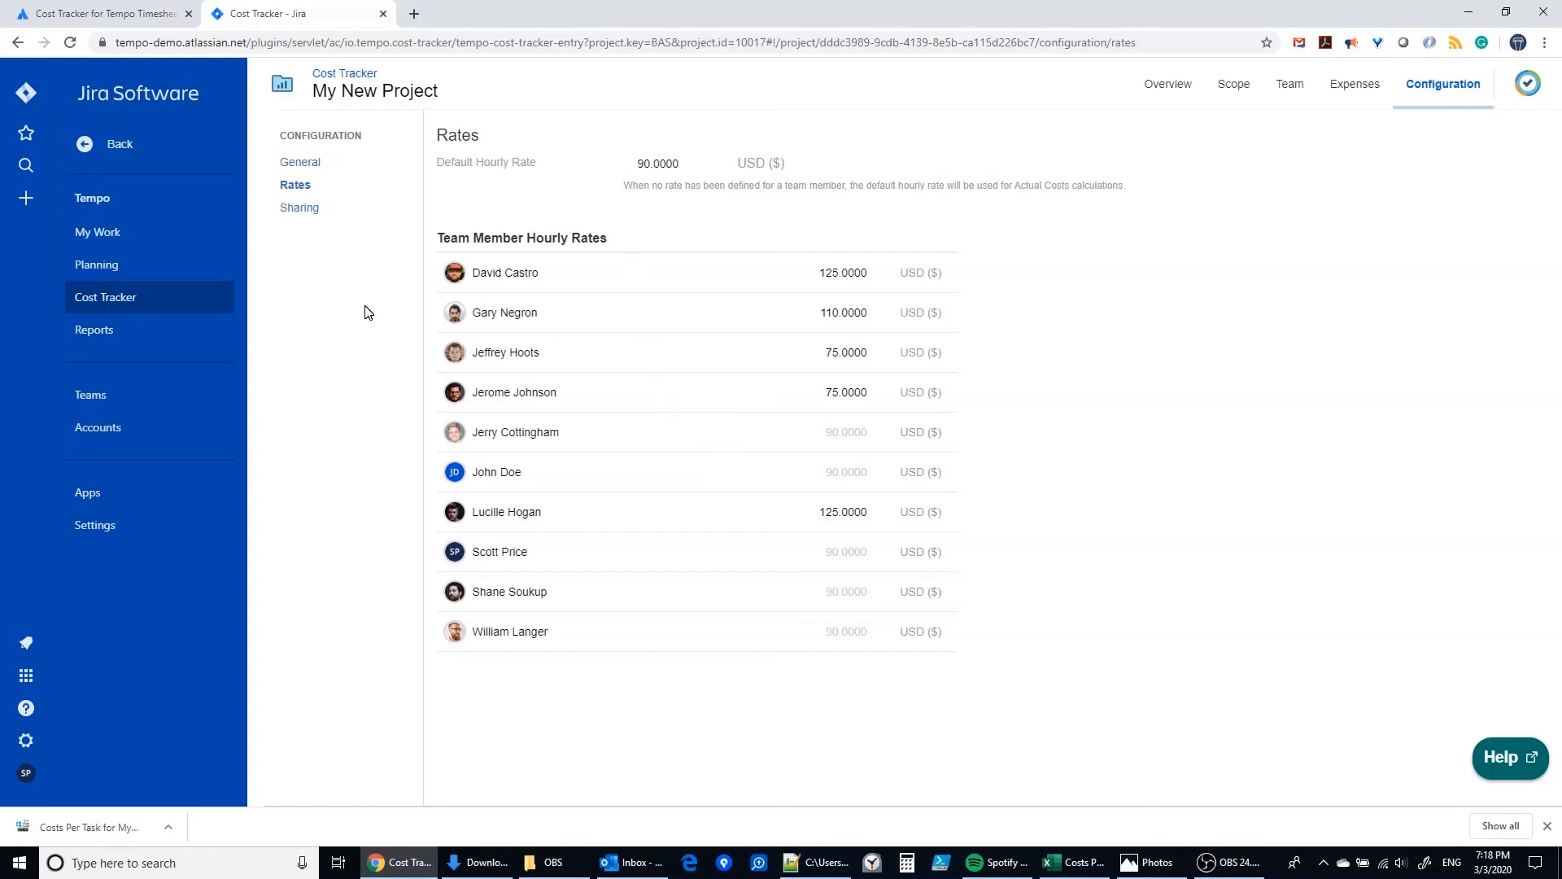
{"action": "mouse_move", "coordinate": [357, 336]}
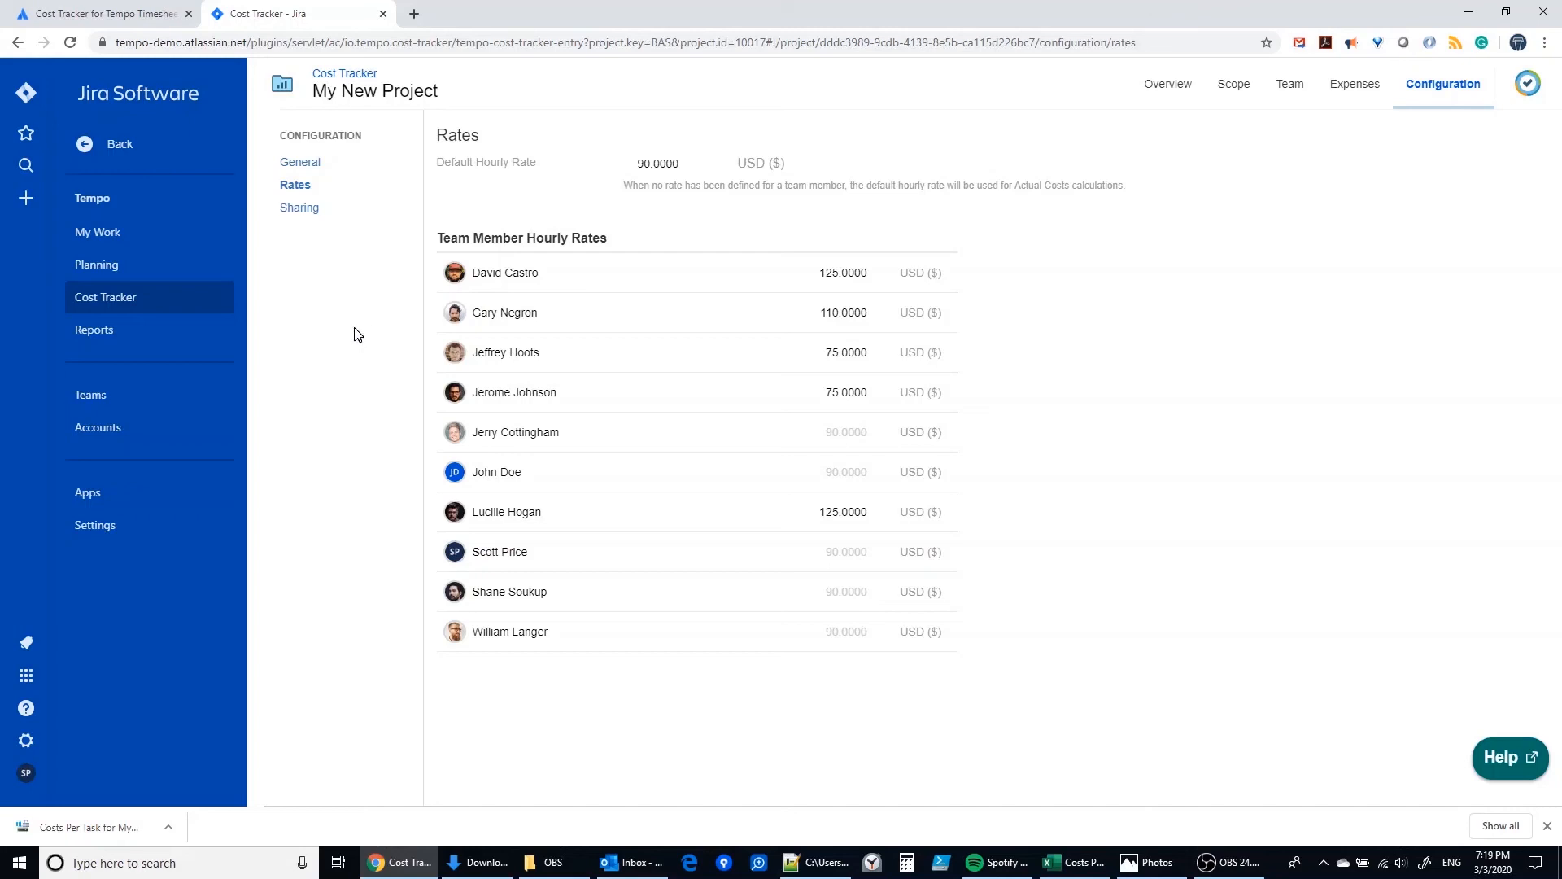
{"action": "mouse_move", "coordinate": [451, 324]}
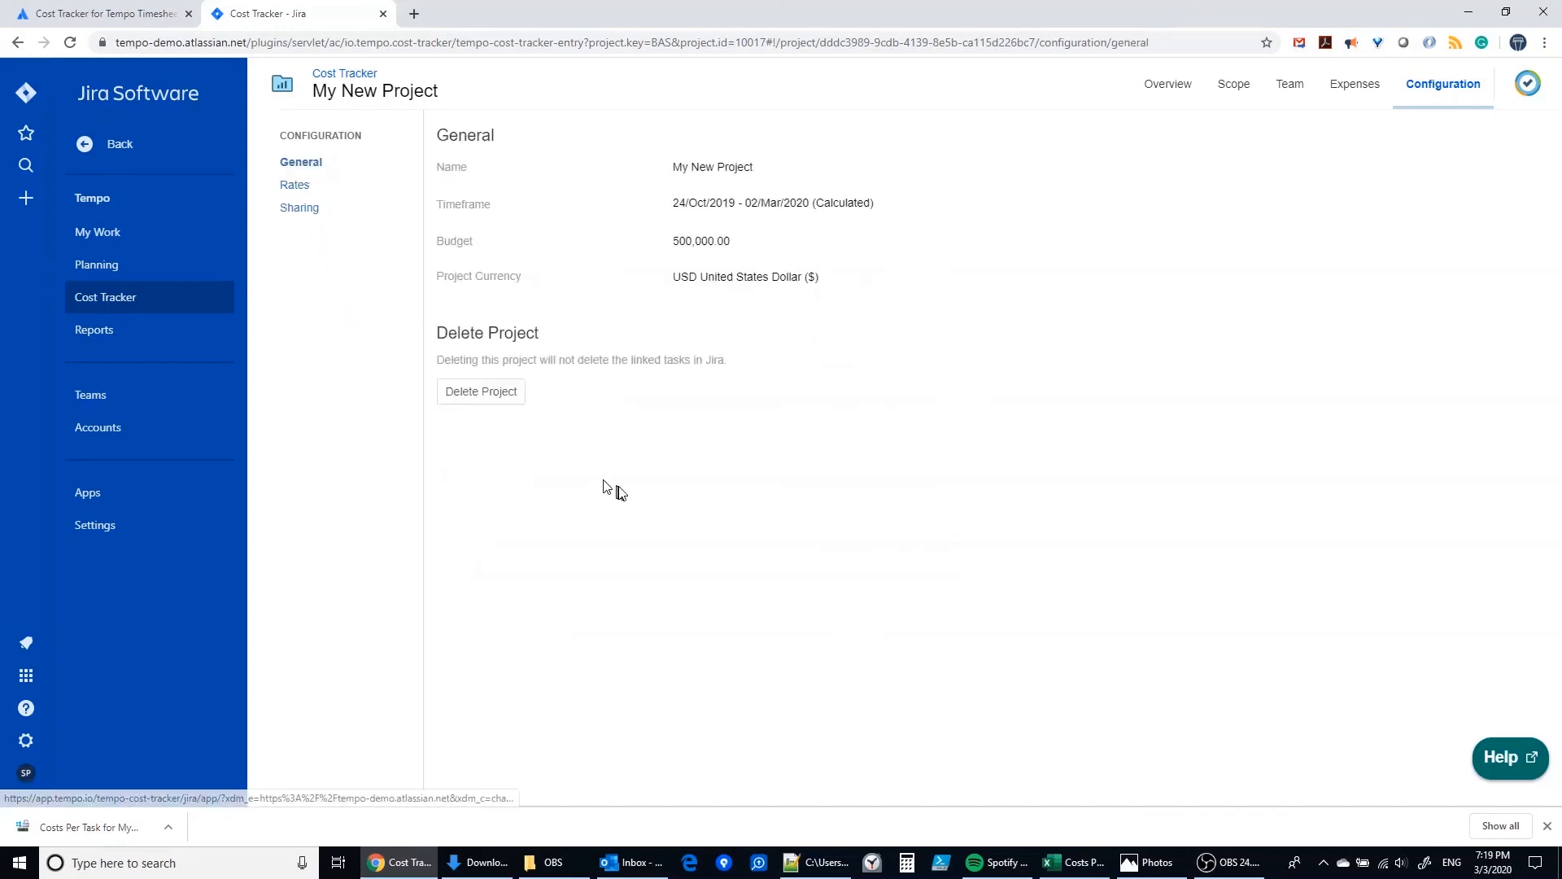
{"action": "mouse_move", "coordinate": [1193, 286]}
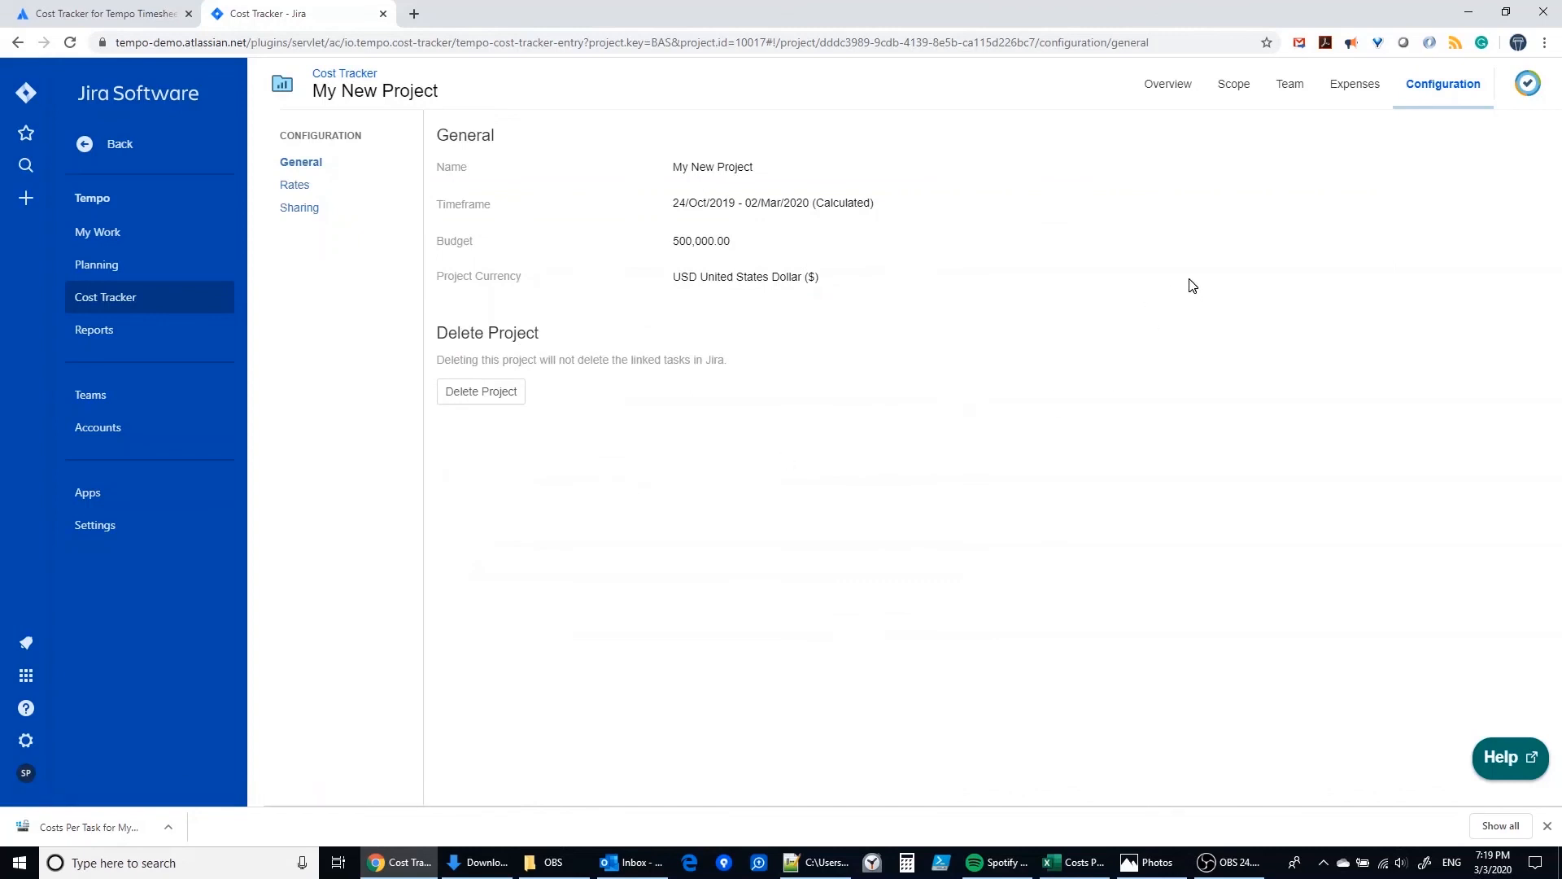
{"action": "left_click", "coordinate": [1172, 83]}
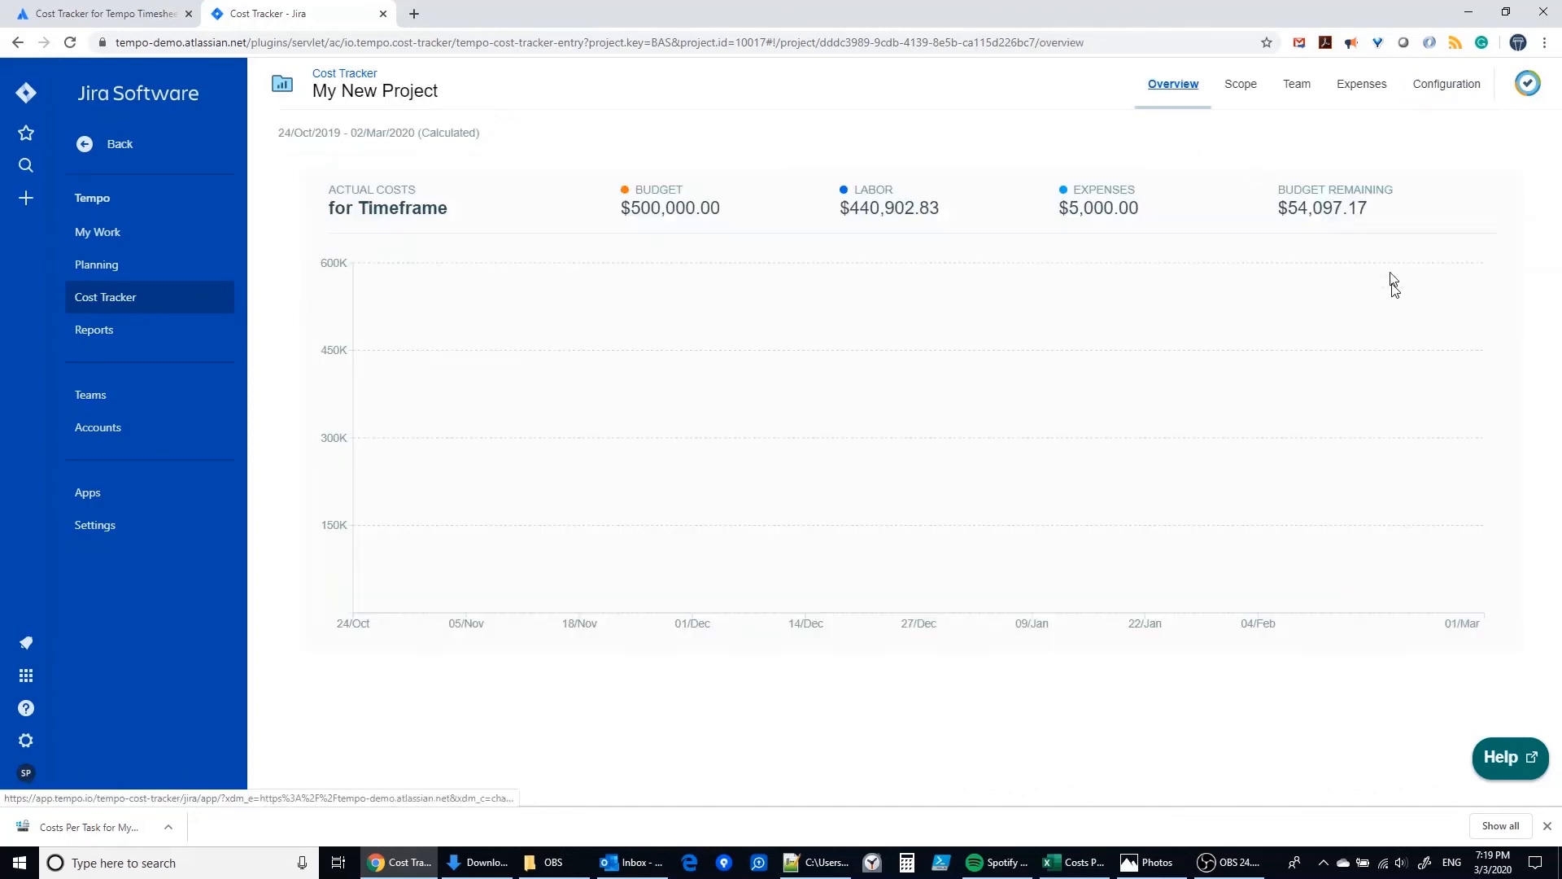